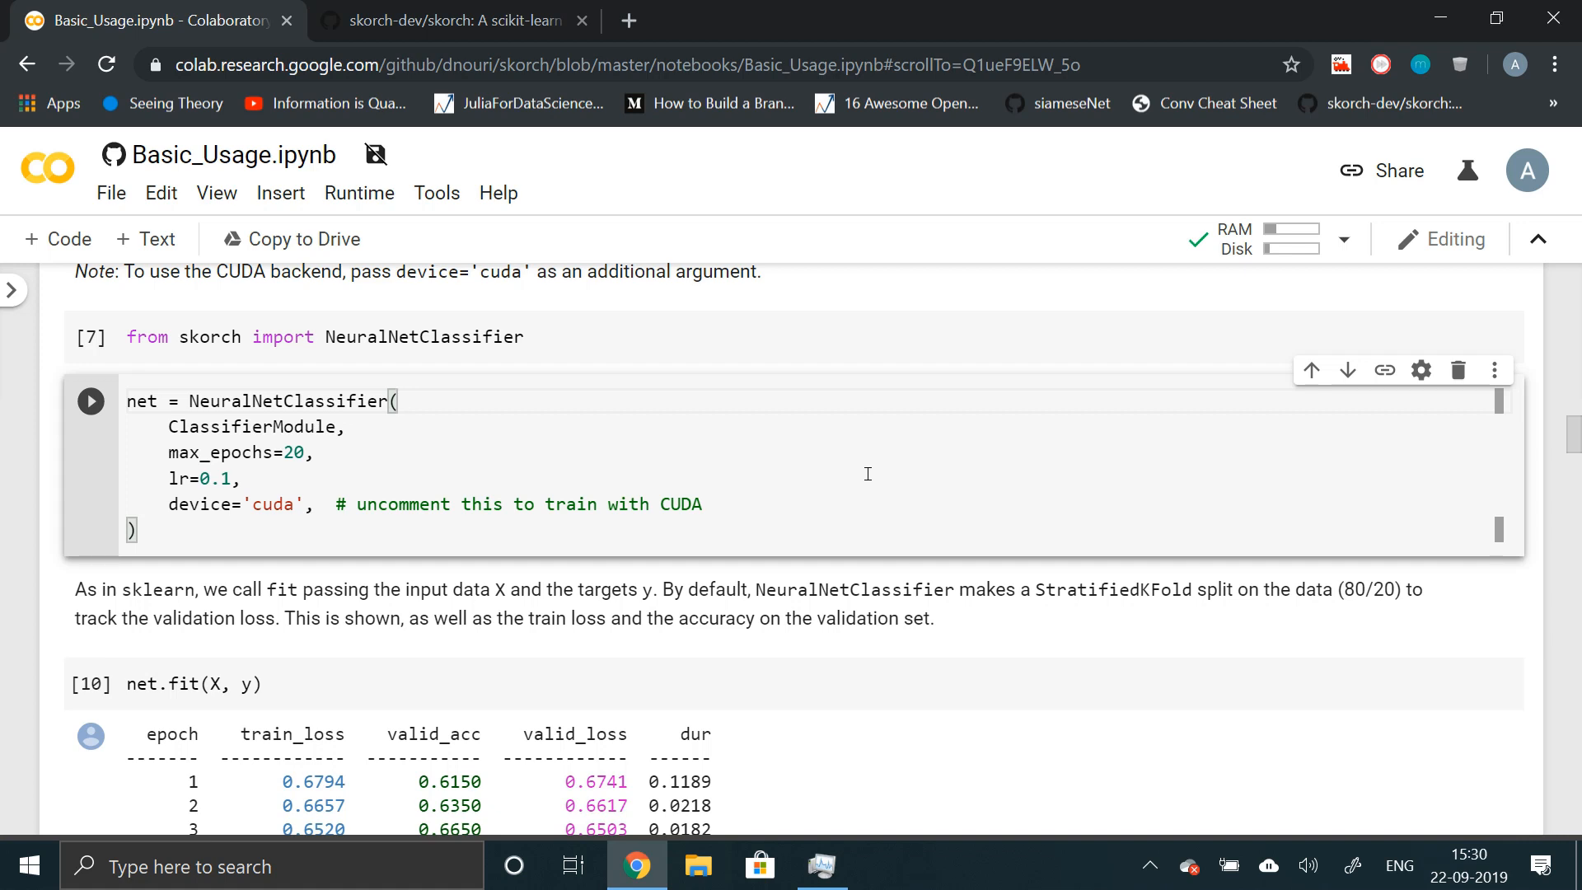
{"action": "mouse_move", "coordinate": [658, 537]}
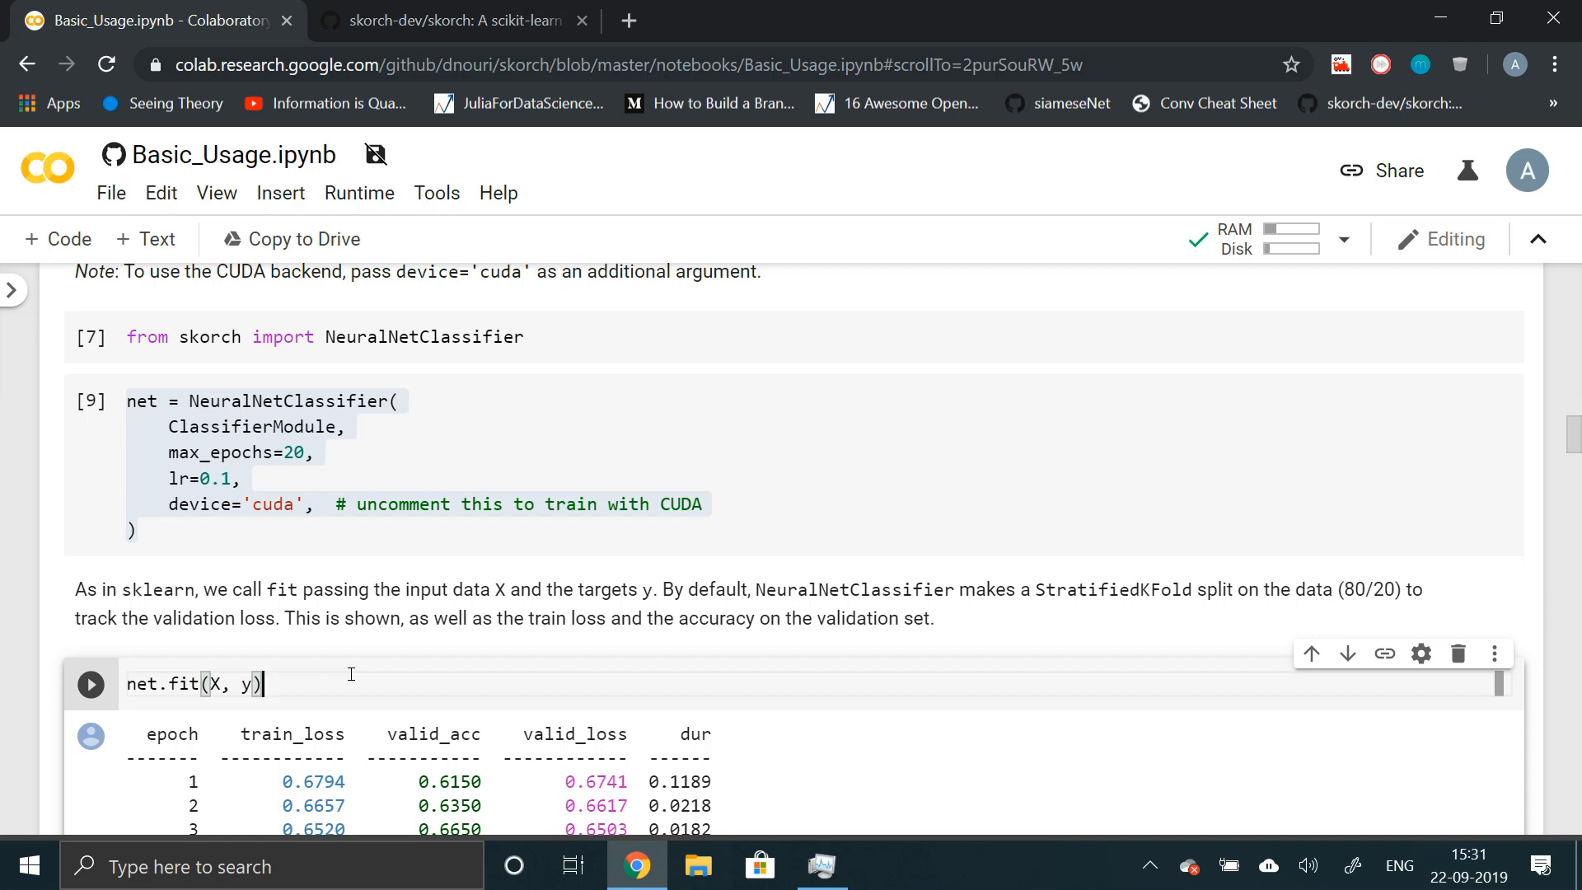
- Switch to the skorch-dev/skorch GitHub repo and scroll its README examples and installation notes
{"action": "scroll", "scroll_direction": "down", "scroll_amount": 3}
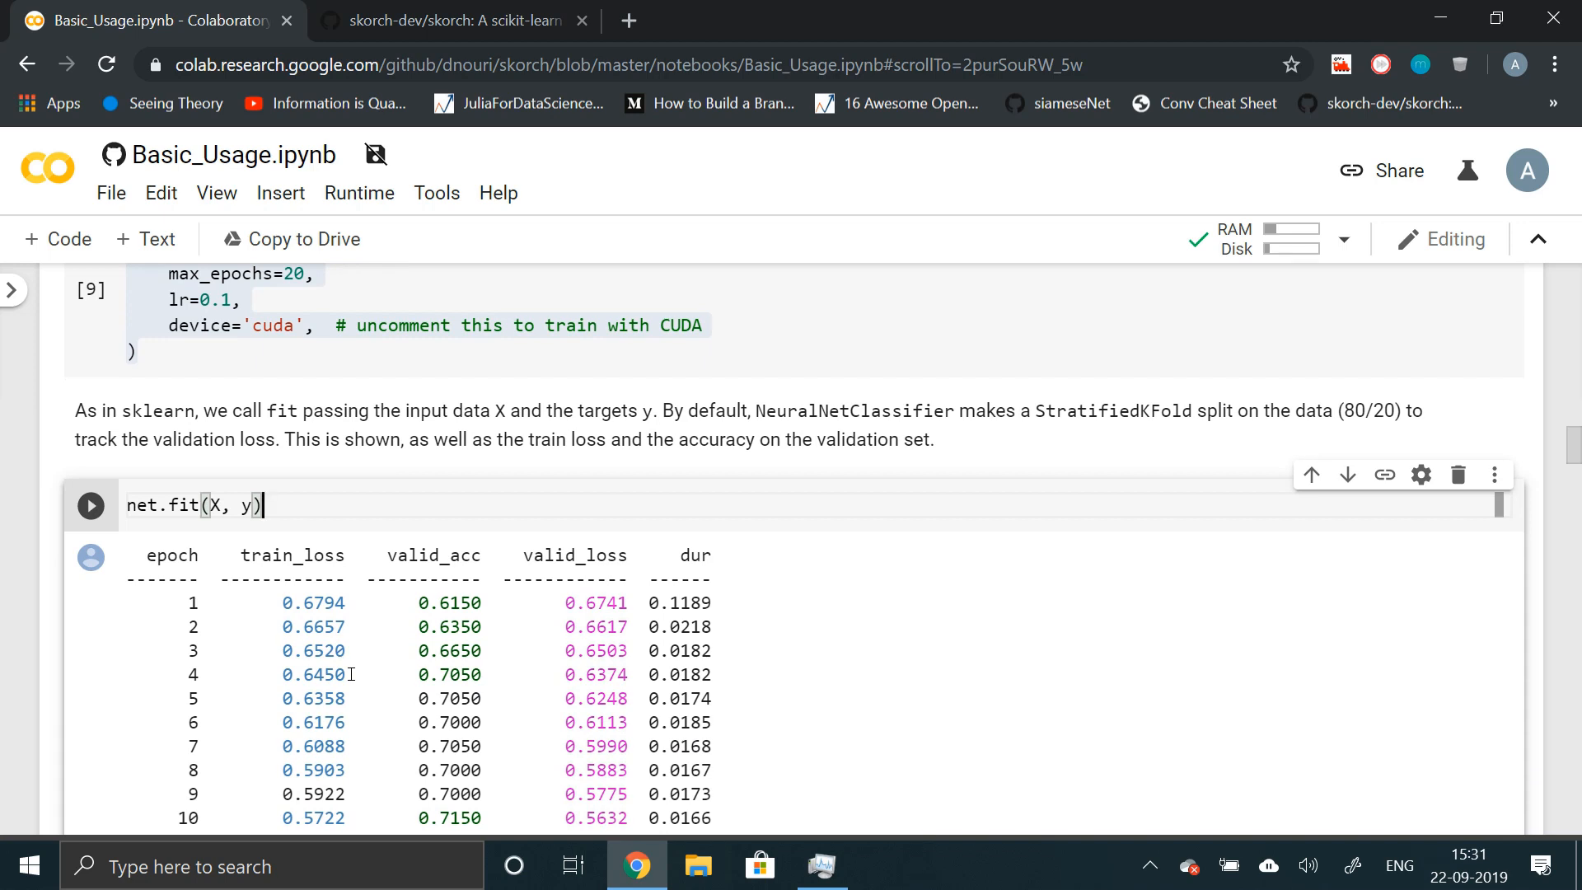
{"action": "scroll", "scroll_direction": "up", "scroll_amount": 3}
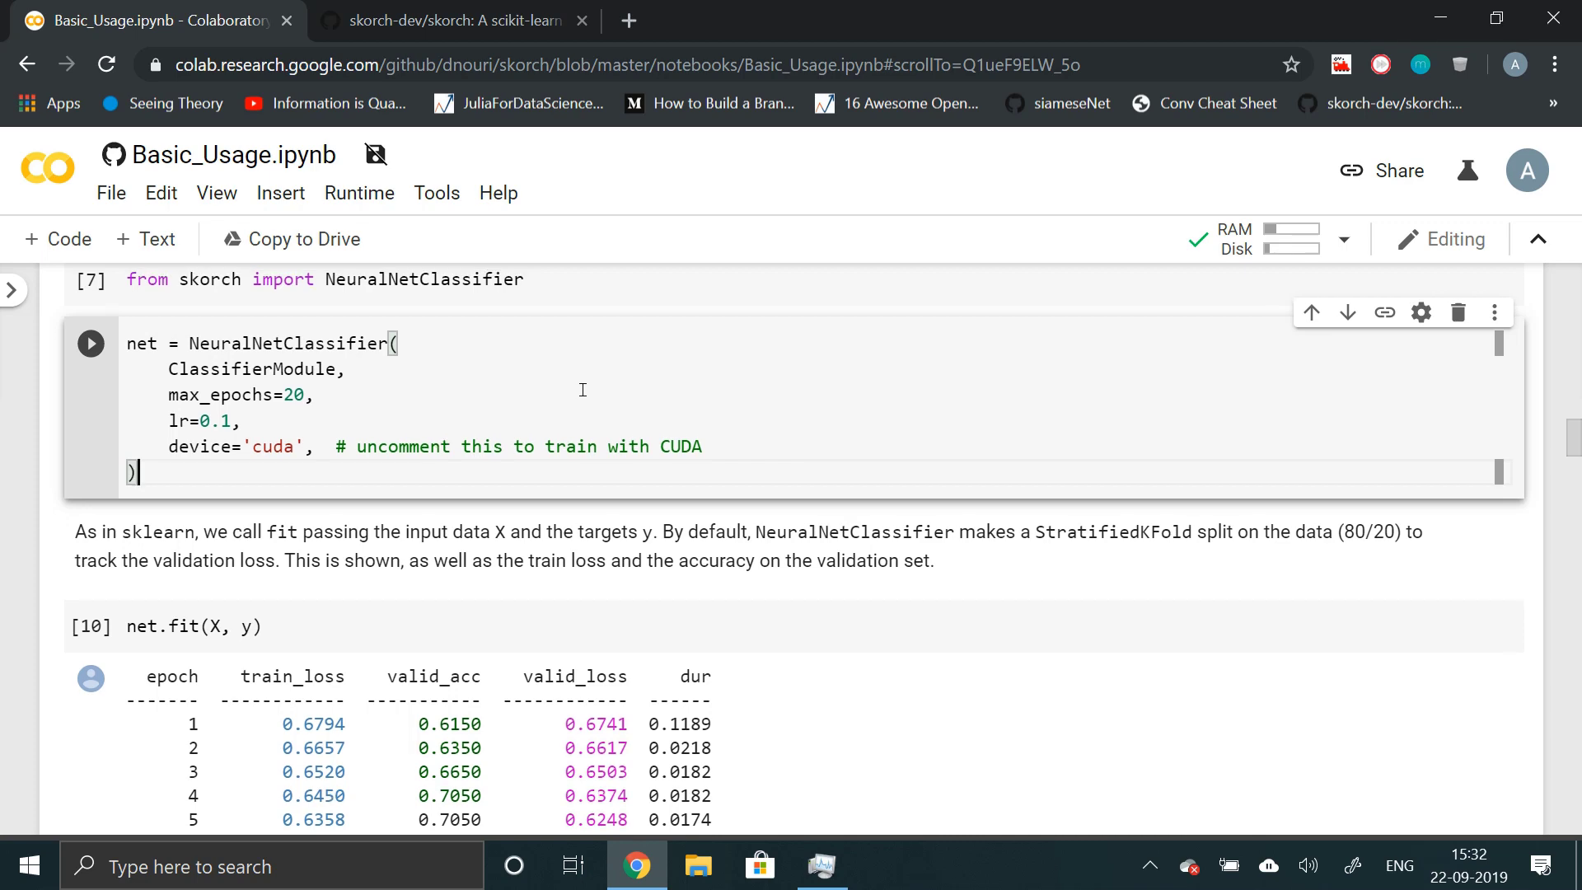
{"action": "scroll", "scroll_direction": "up", "scroll_amount": 3}
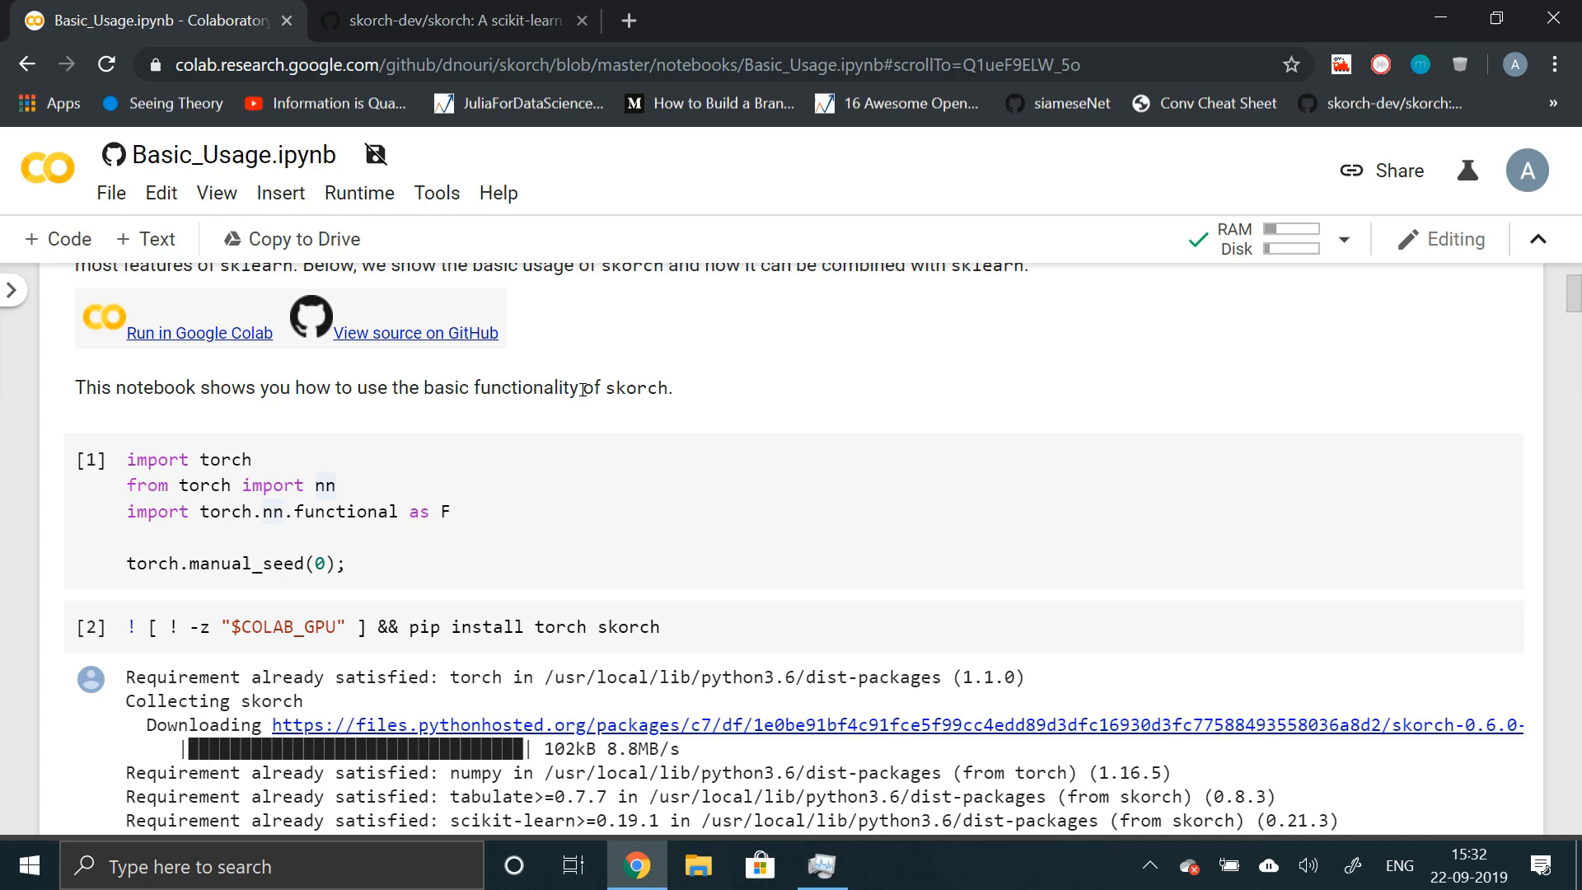
{"action": "left_click", "coordinate": [449, 20]}
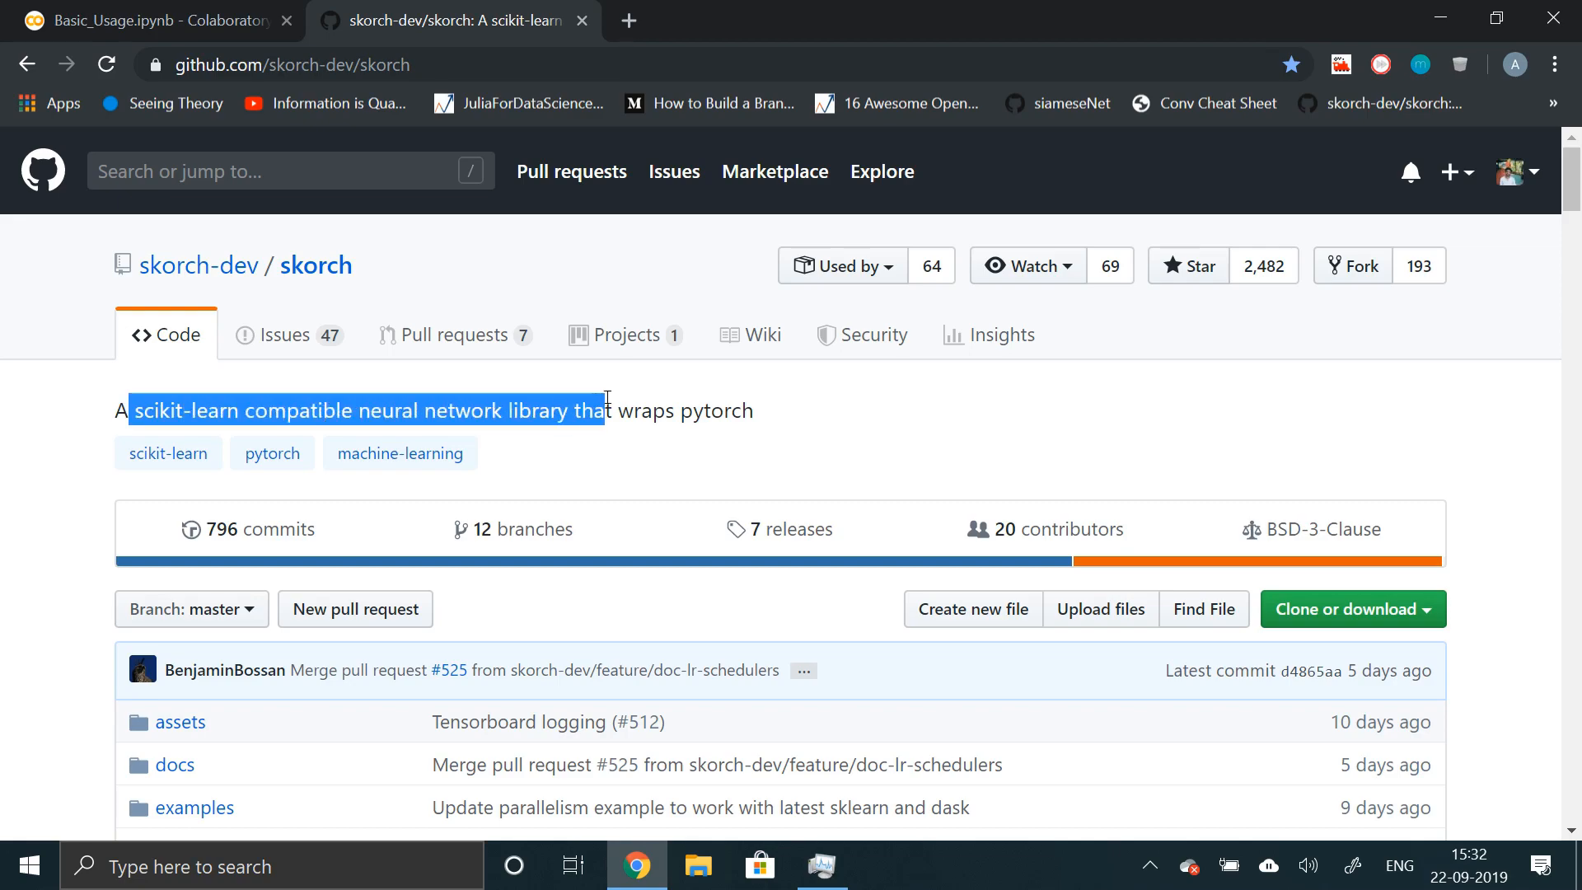
{"action": "scroll", "scroll_direction": "down", "scroll_amount": 3}
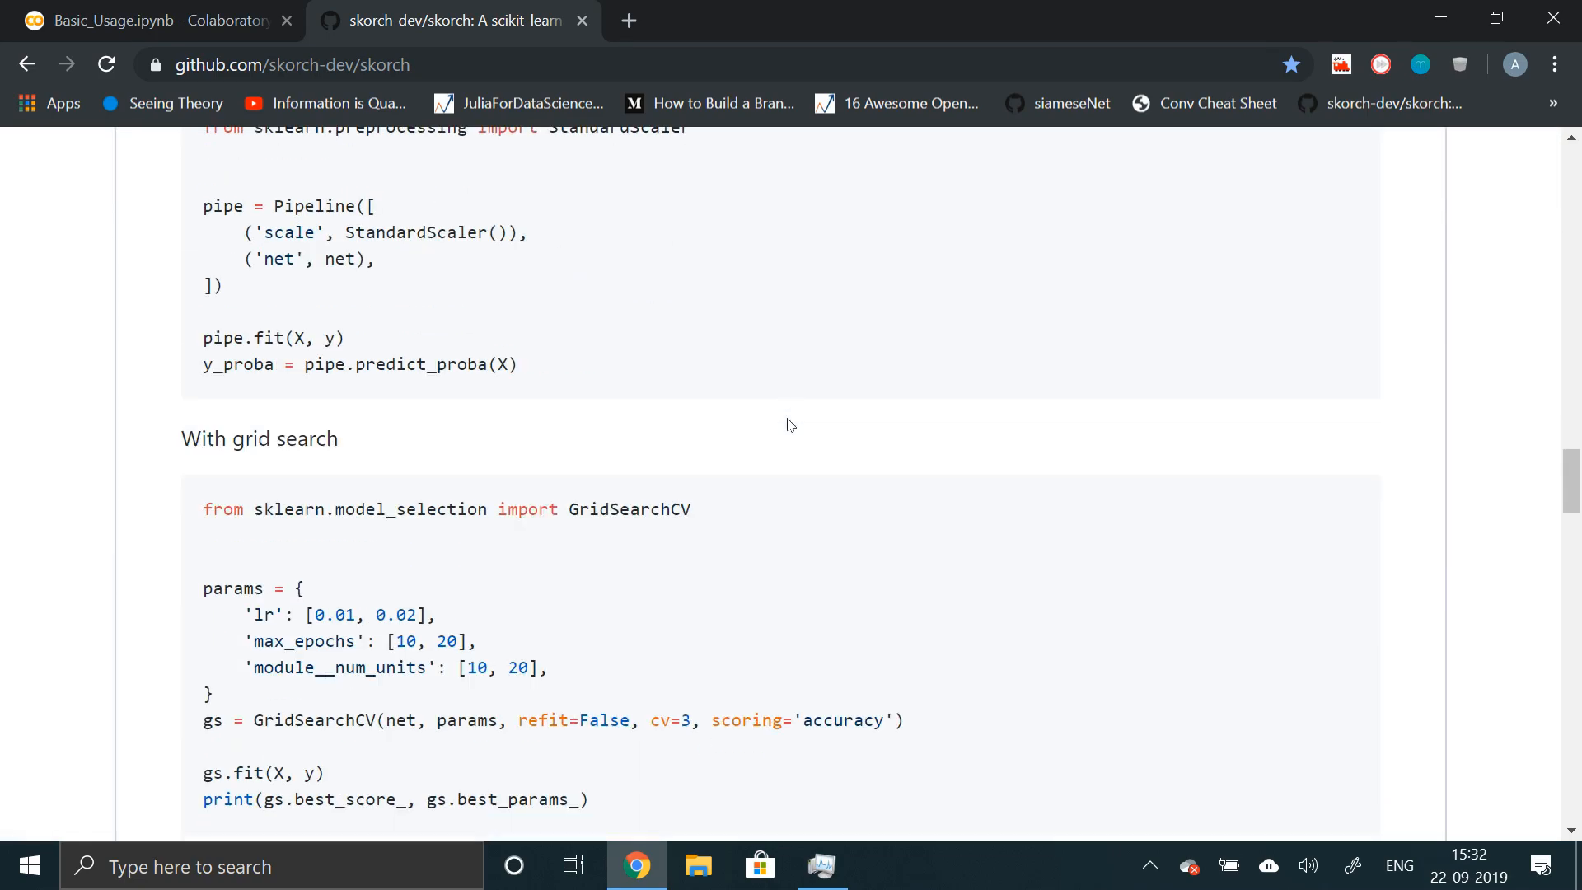
{"action": "scroll", "scroll_direction": "up", "scroll_amount": 3}
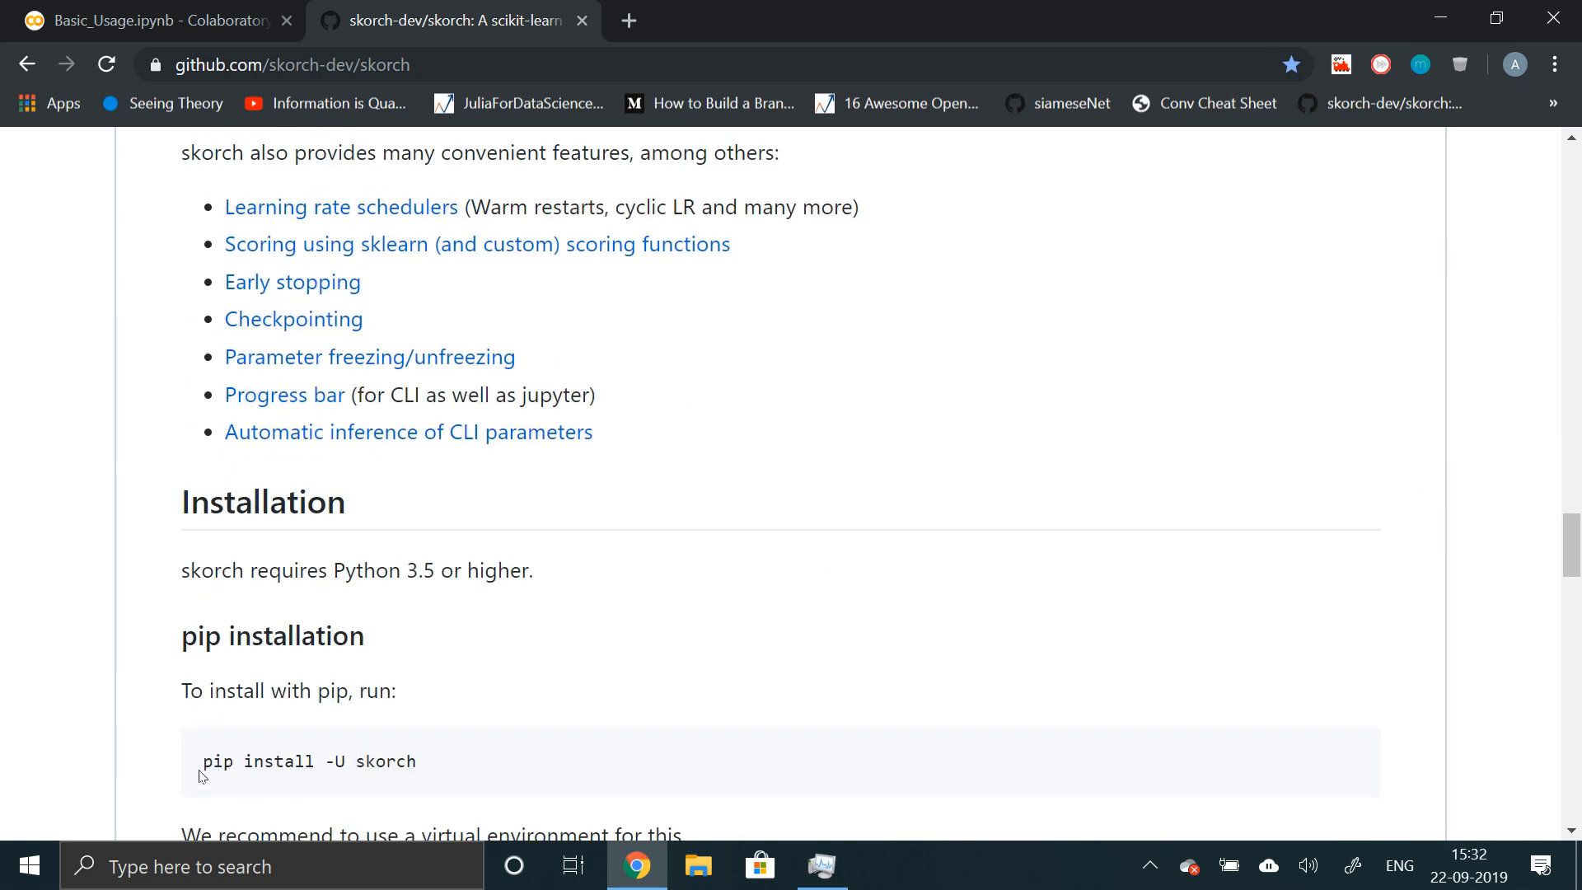
{"action": "mouse_move", "coordinate": [565, 734]}
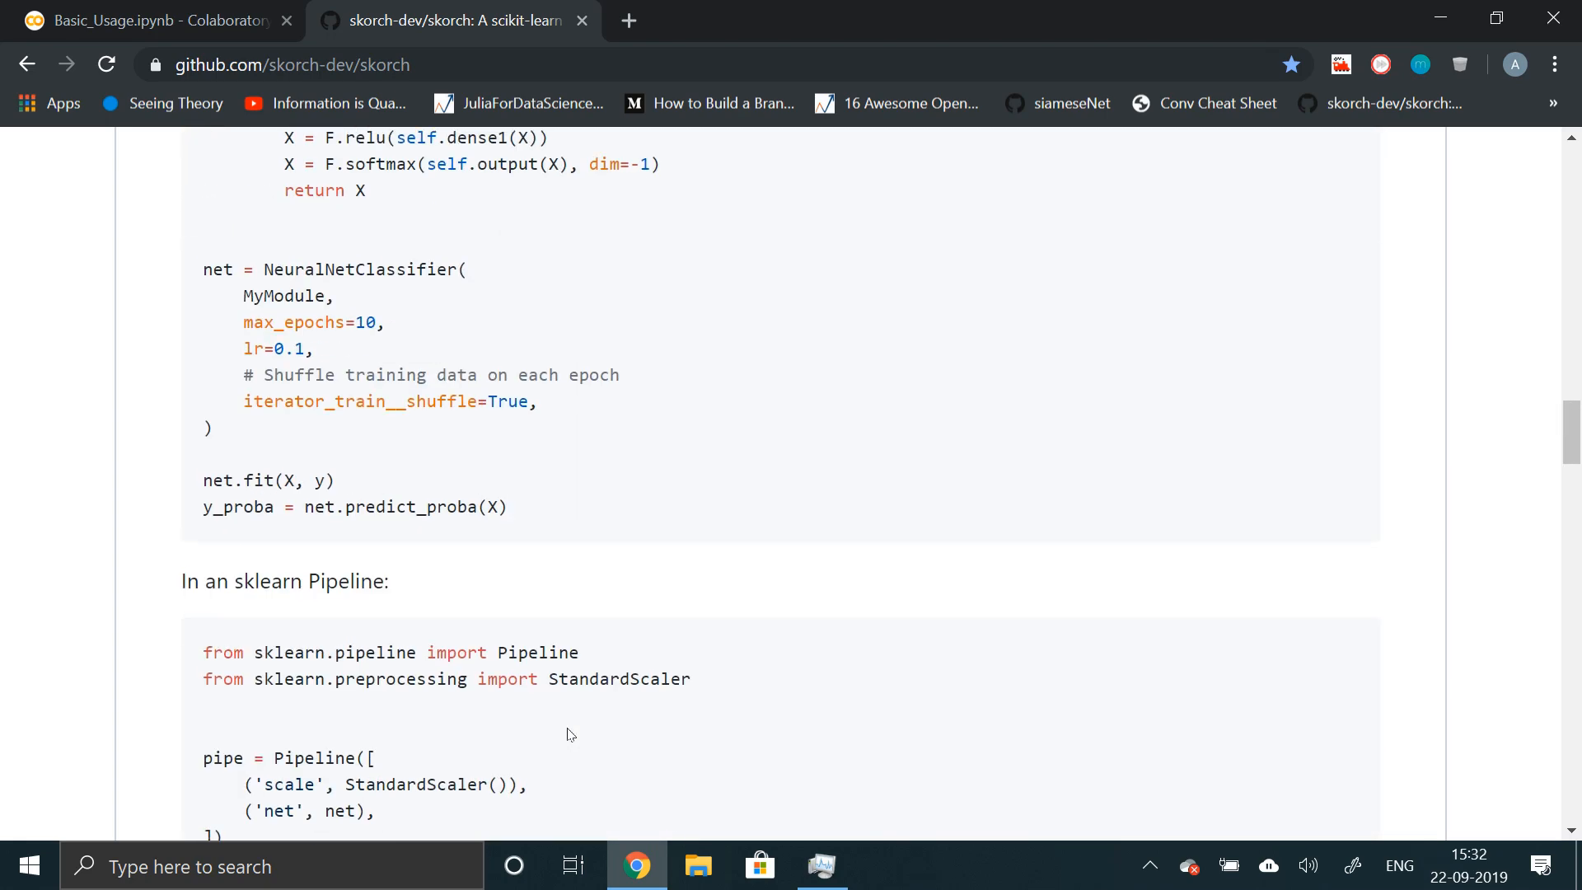
{"action": "scroll", "scroll_direction": "up", "scroll_amount": 3}
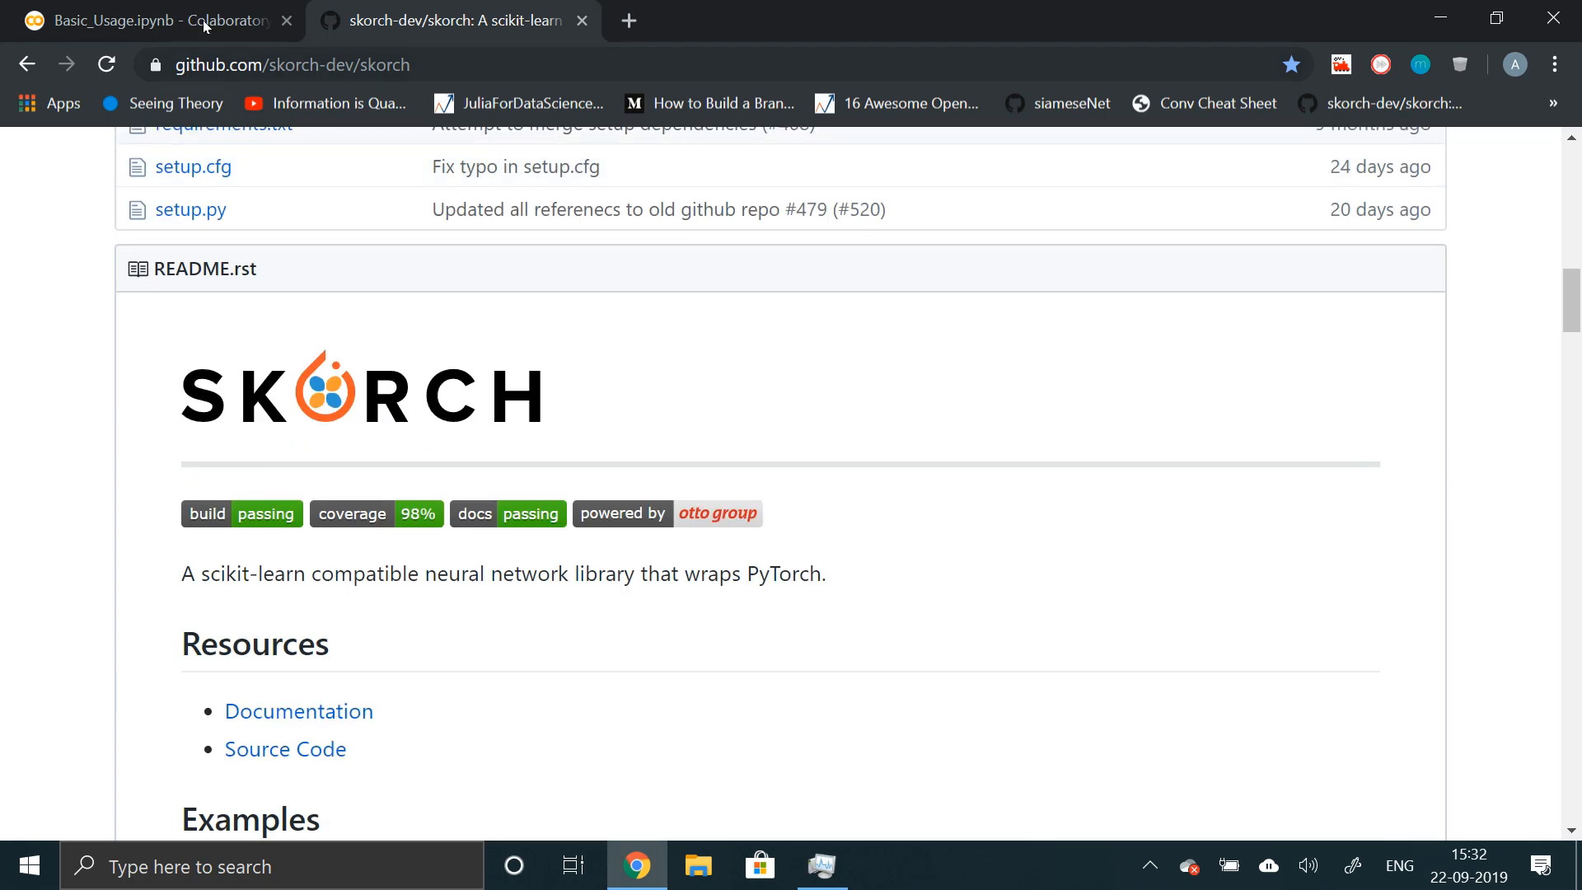
- Return to the Basic_Usage.ipynb Colab tab and scroll past the skorch introduction text
{"action": "left_click", "coordinate": [152, 20]}
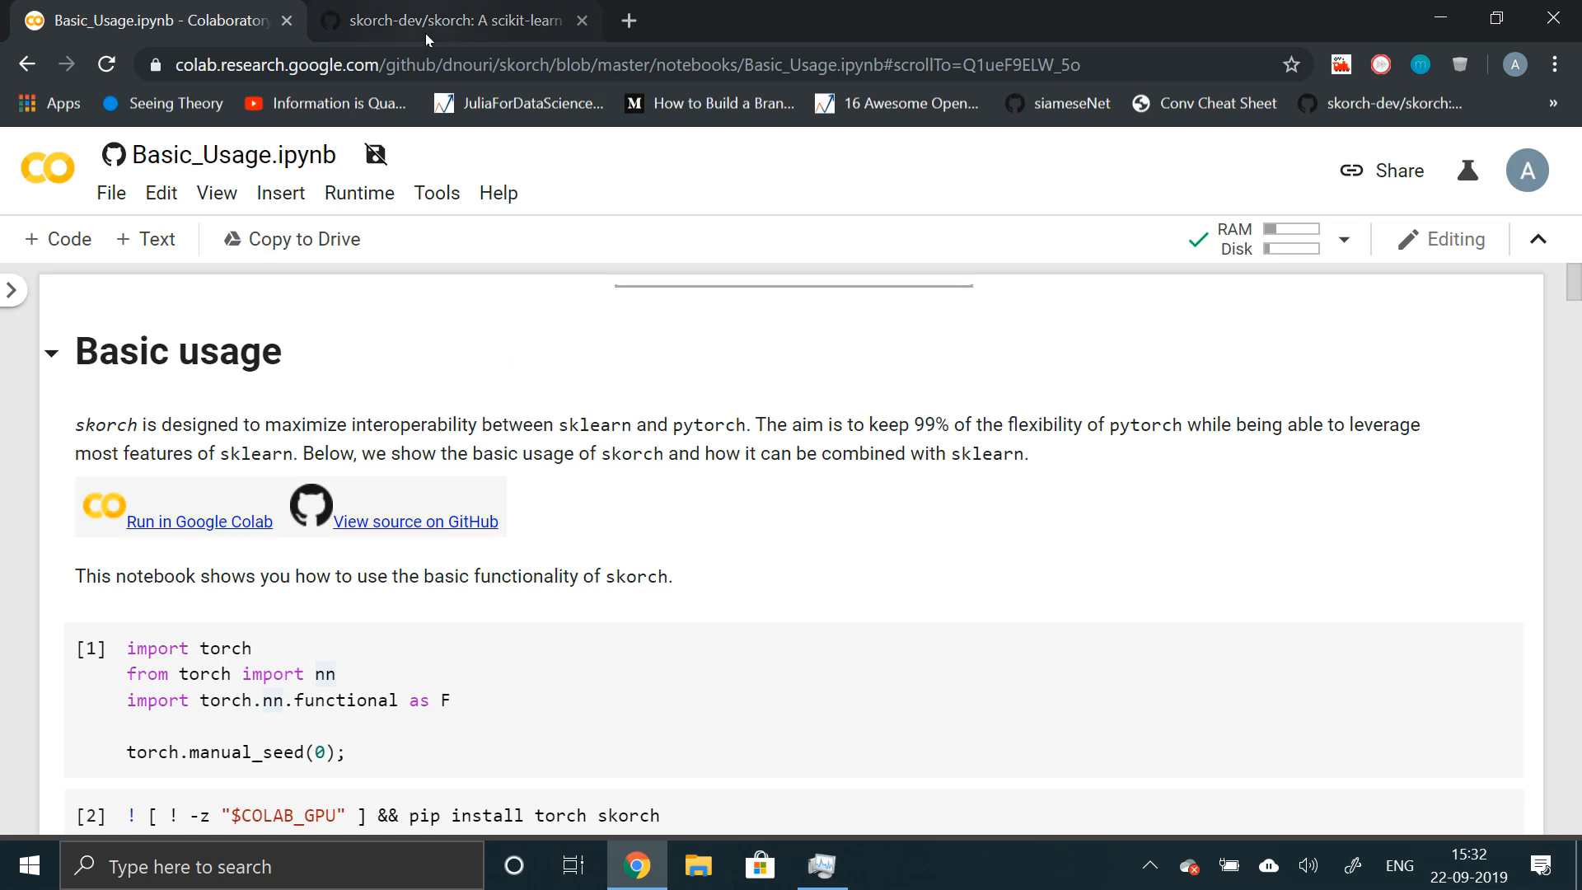
{"action": "mouse_move", "coordinate": [449, 20]}
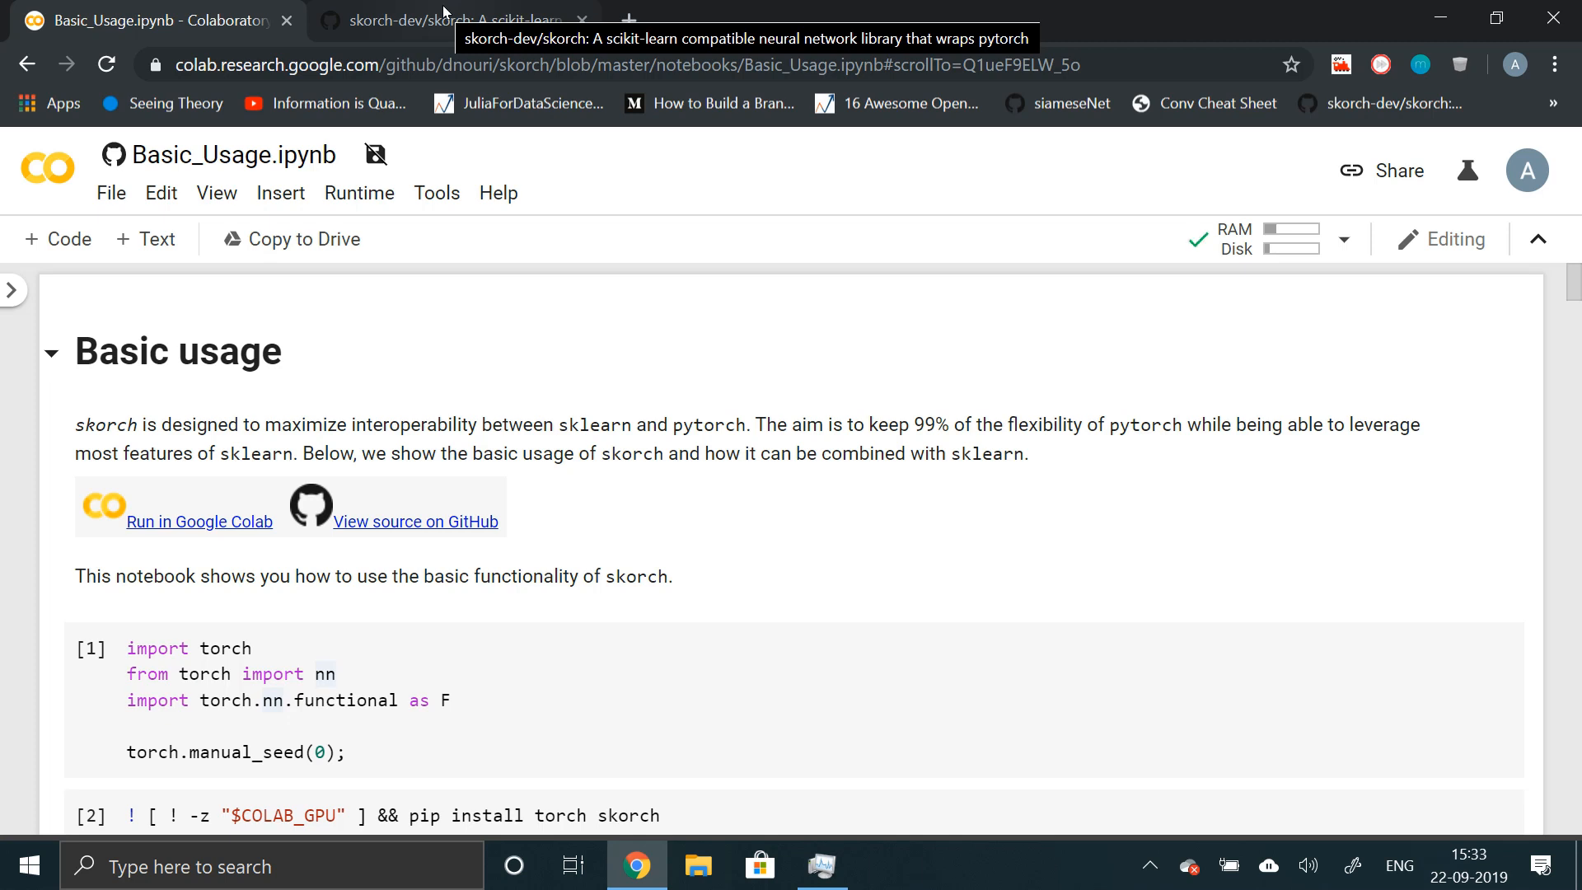
{"action": "mouse_move", "coordinate": [512, 672]}
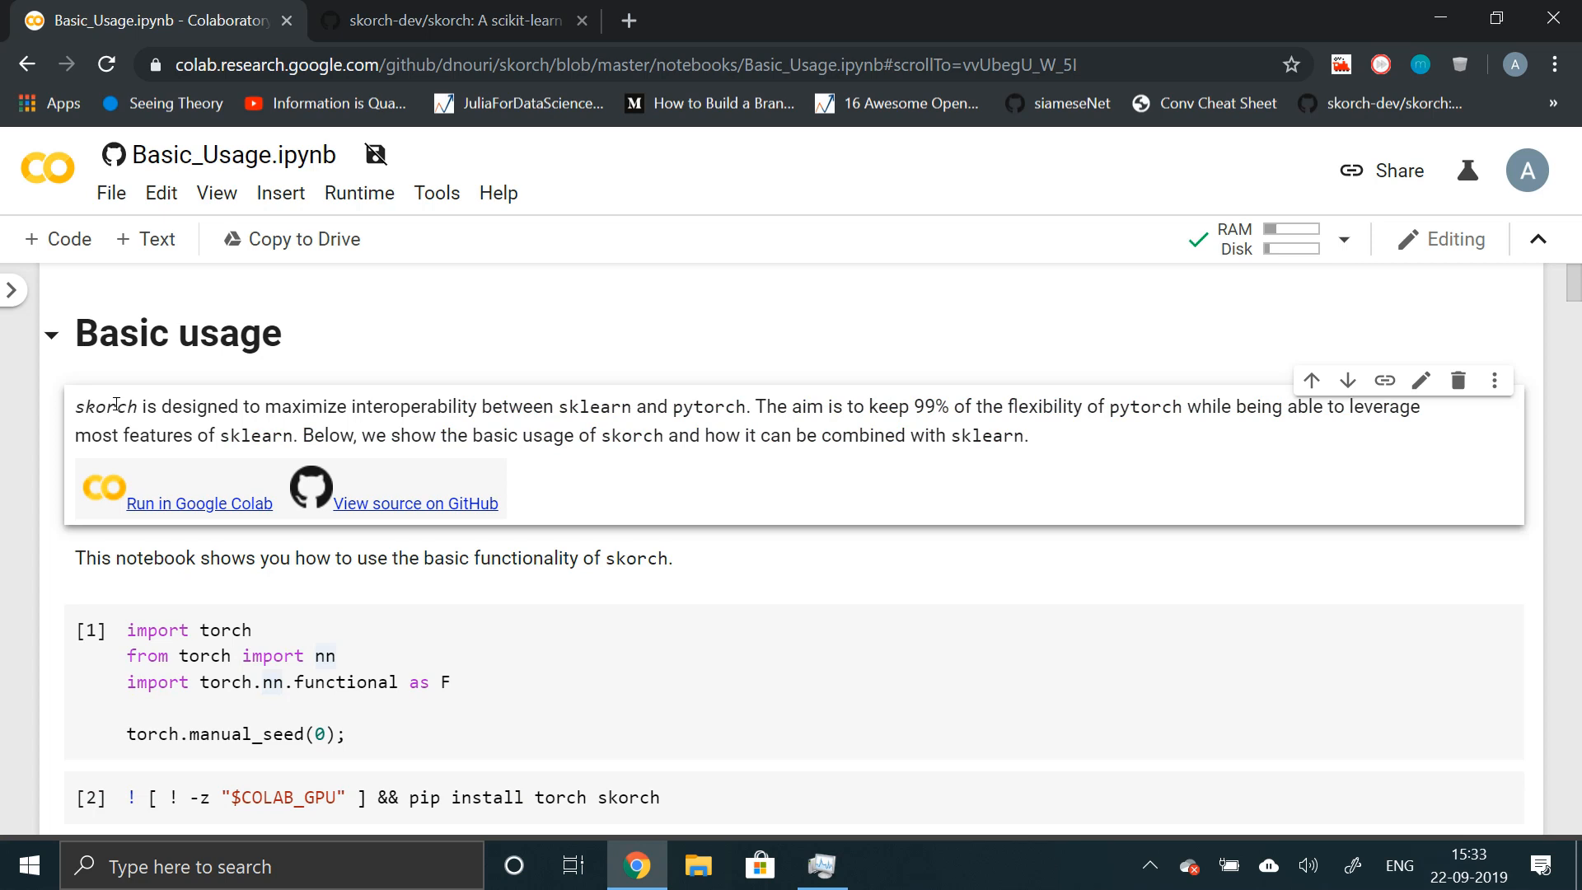
{"action": "mouse_move", "coordinate": [456, 441]}
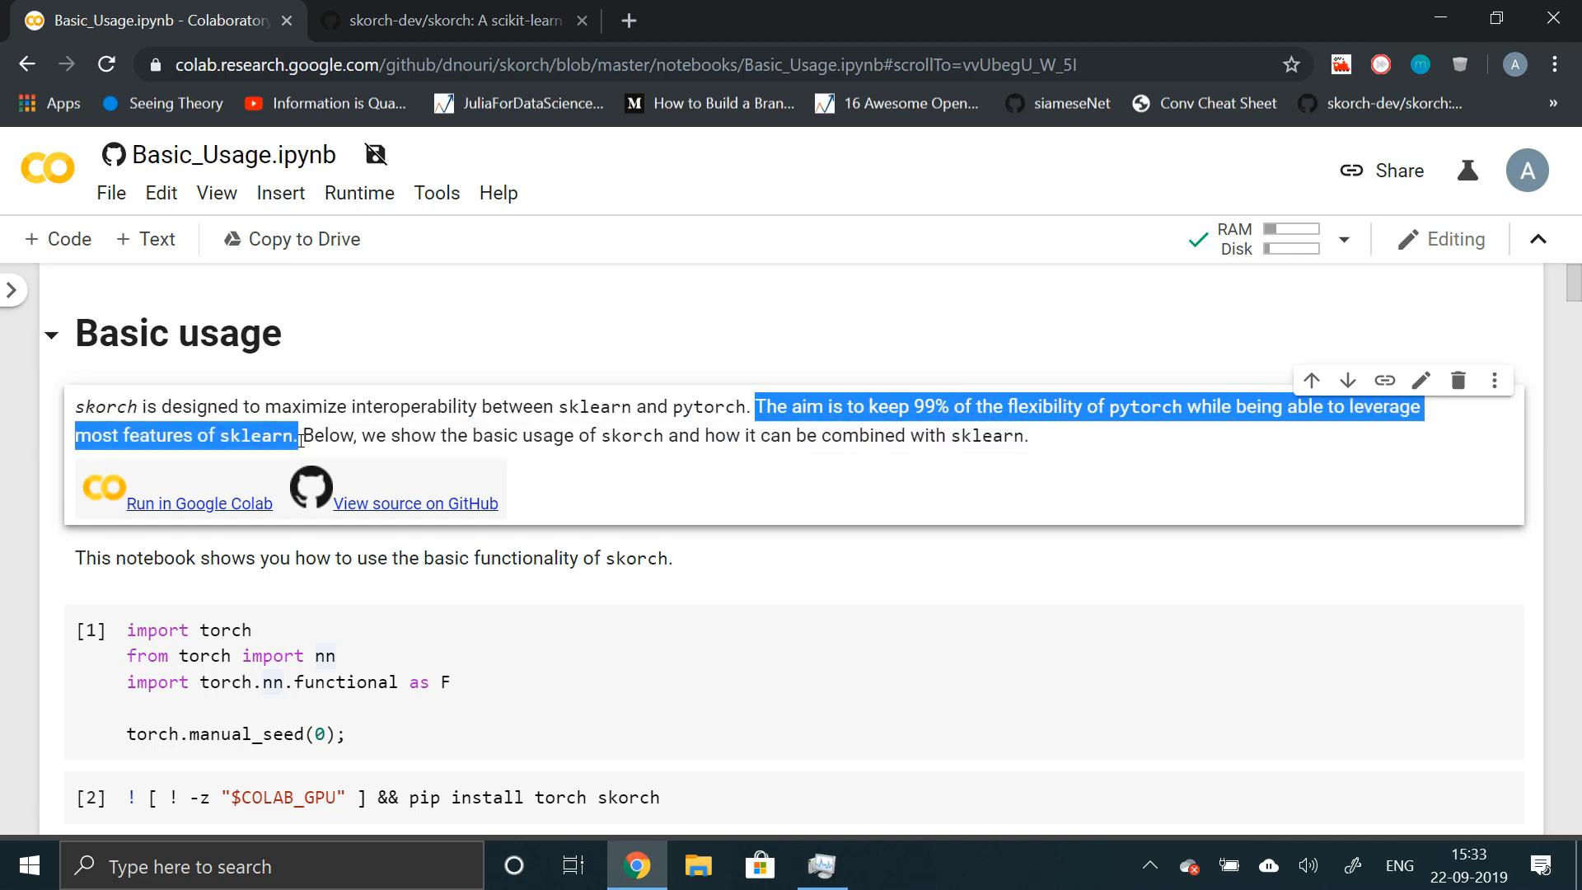
{"action": "left_click", "coordinate": [420, 435]}
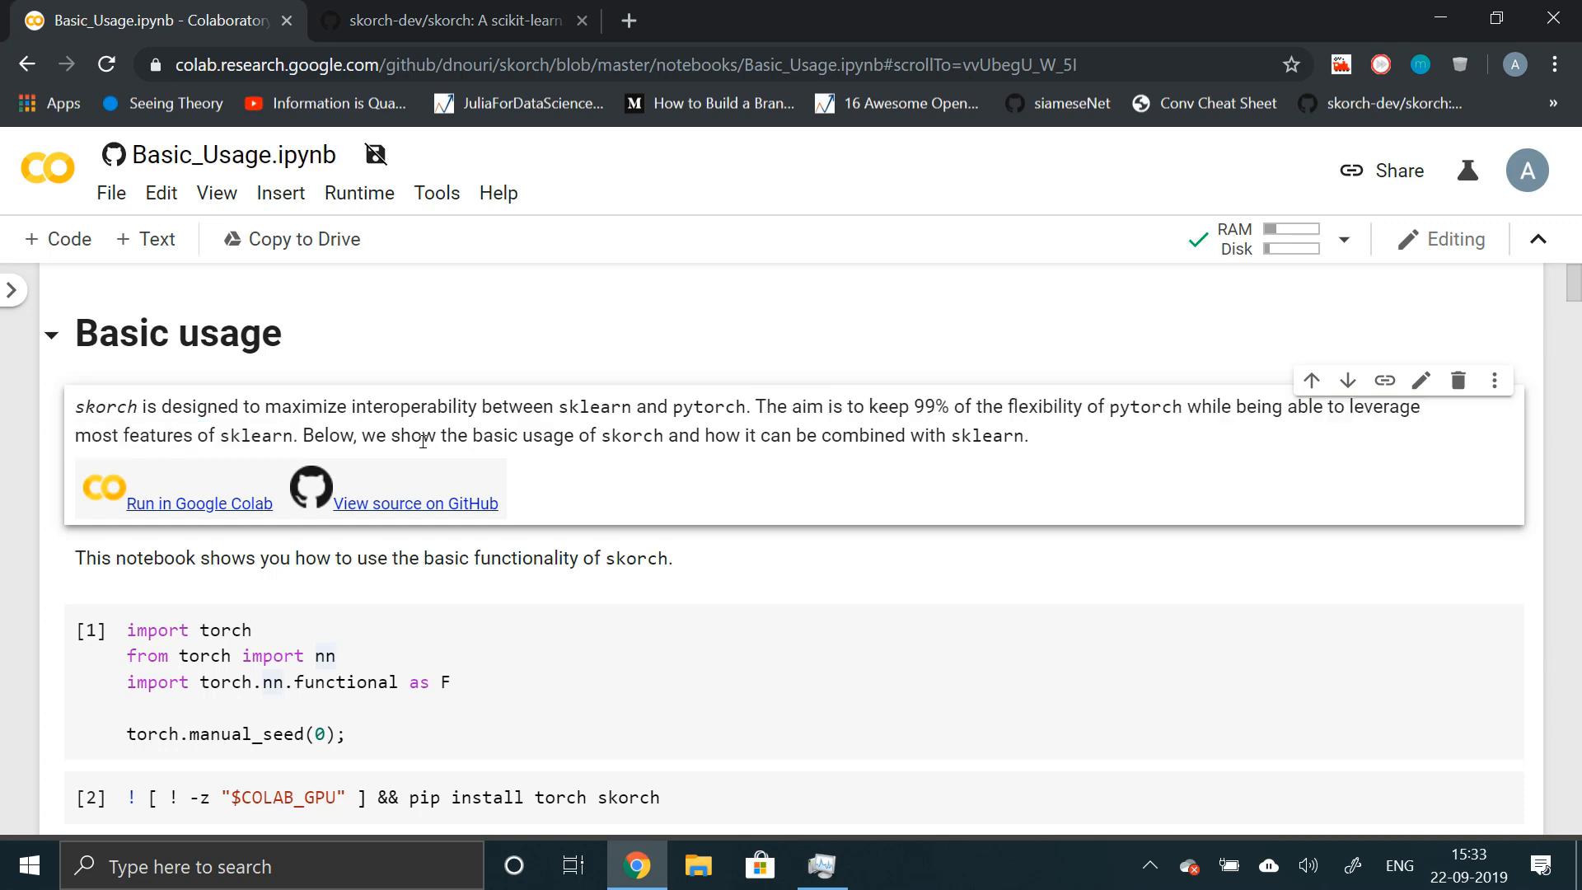
{"action": "scroll", "scroll_direction": "down", "scroll_amount": 3}
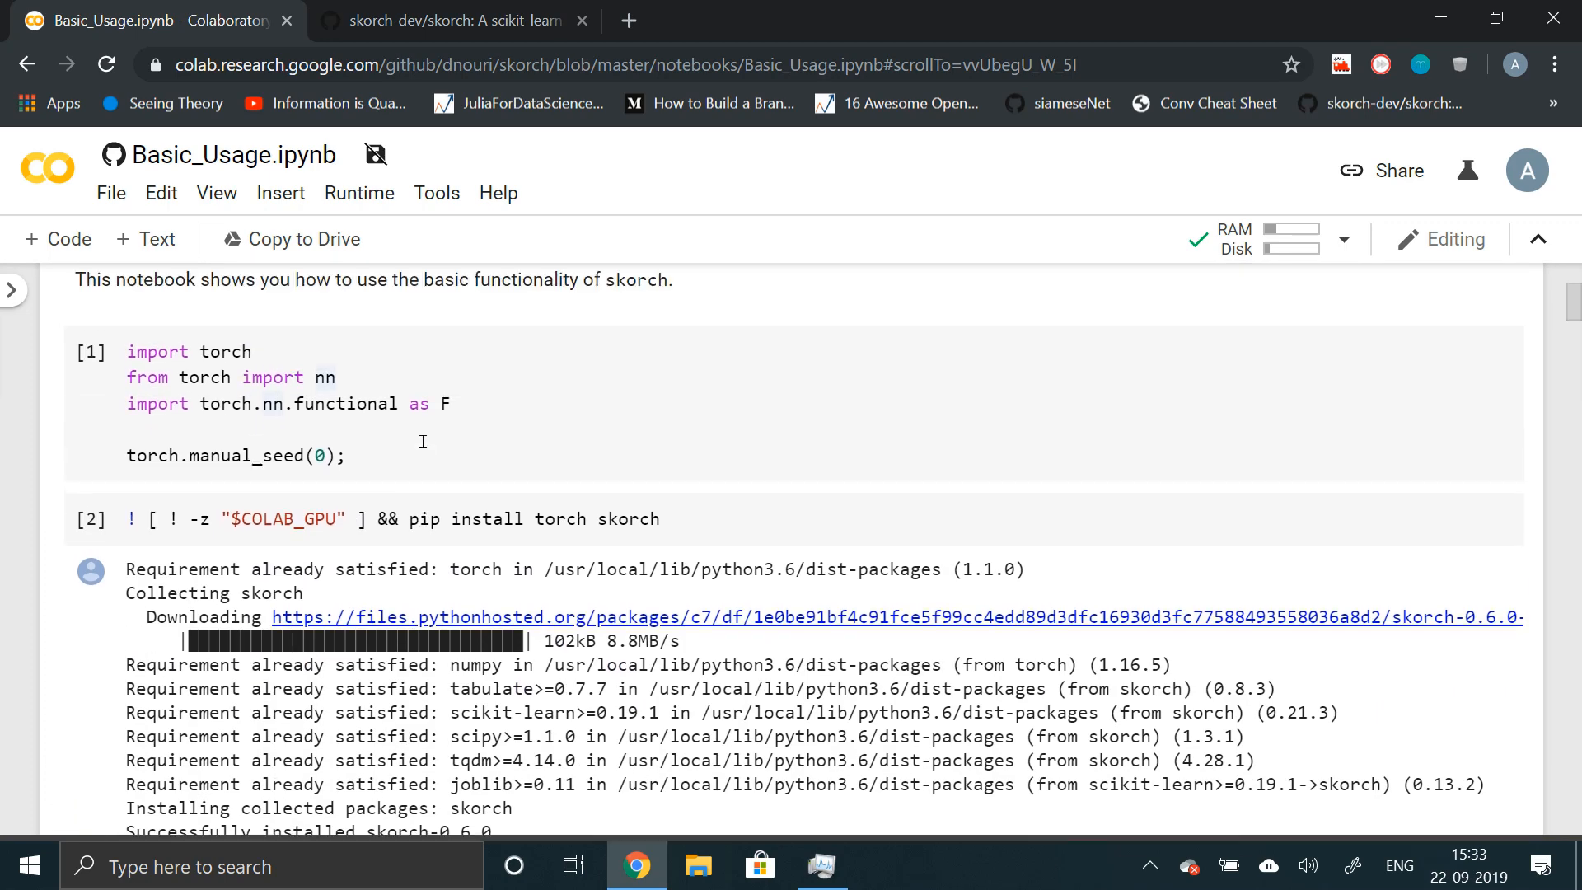
- Rerun the torch import cell and scroll through the pip install skorch output to the toy classification section
{"action": "left_click", "coordinate": [452, 425]}
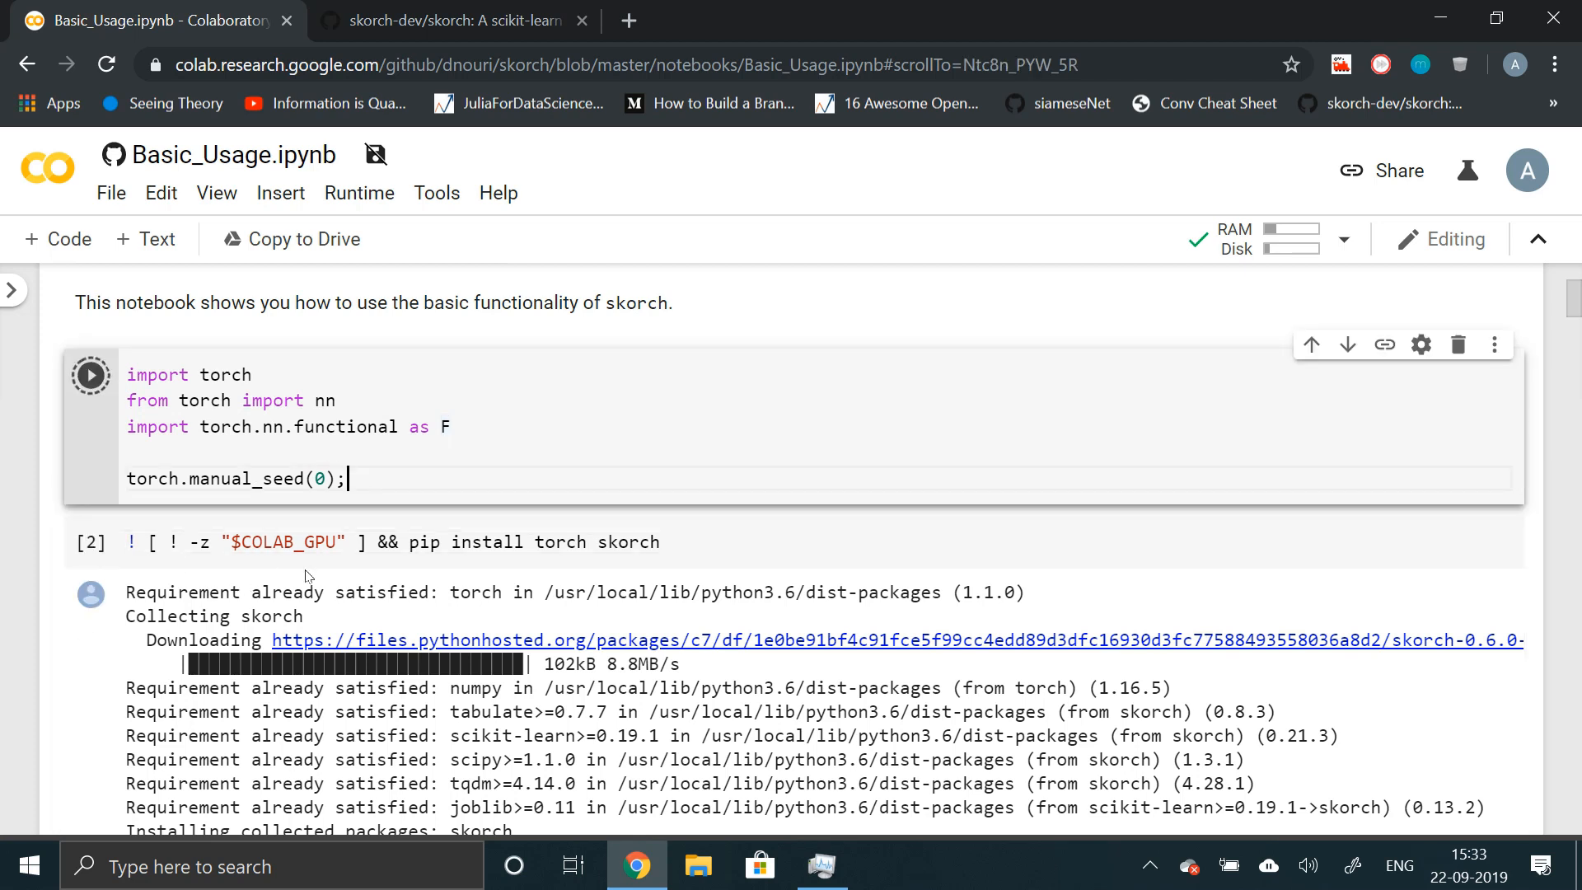
{"action": "left_click", "coordinate": [428, 542]}
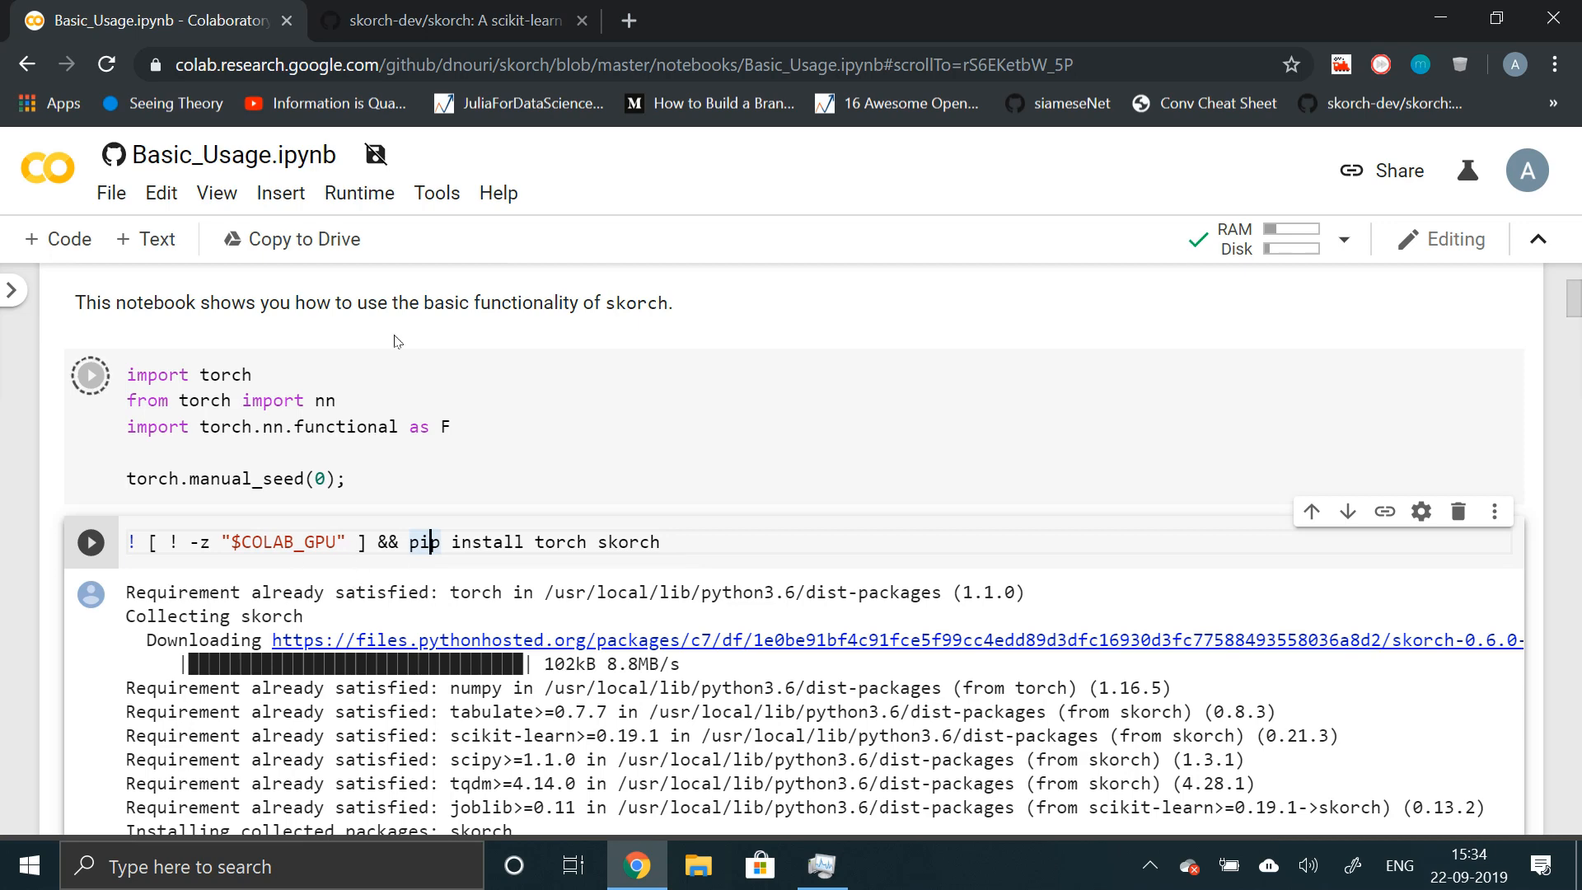
{"action": "mouse_move", "coordinate": [269, 444]}
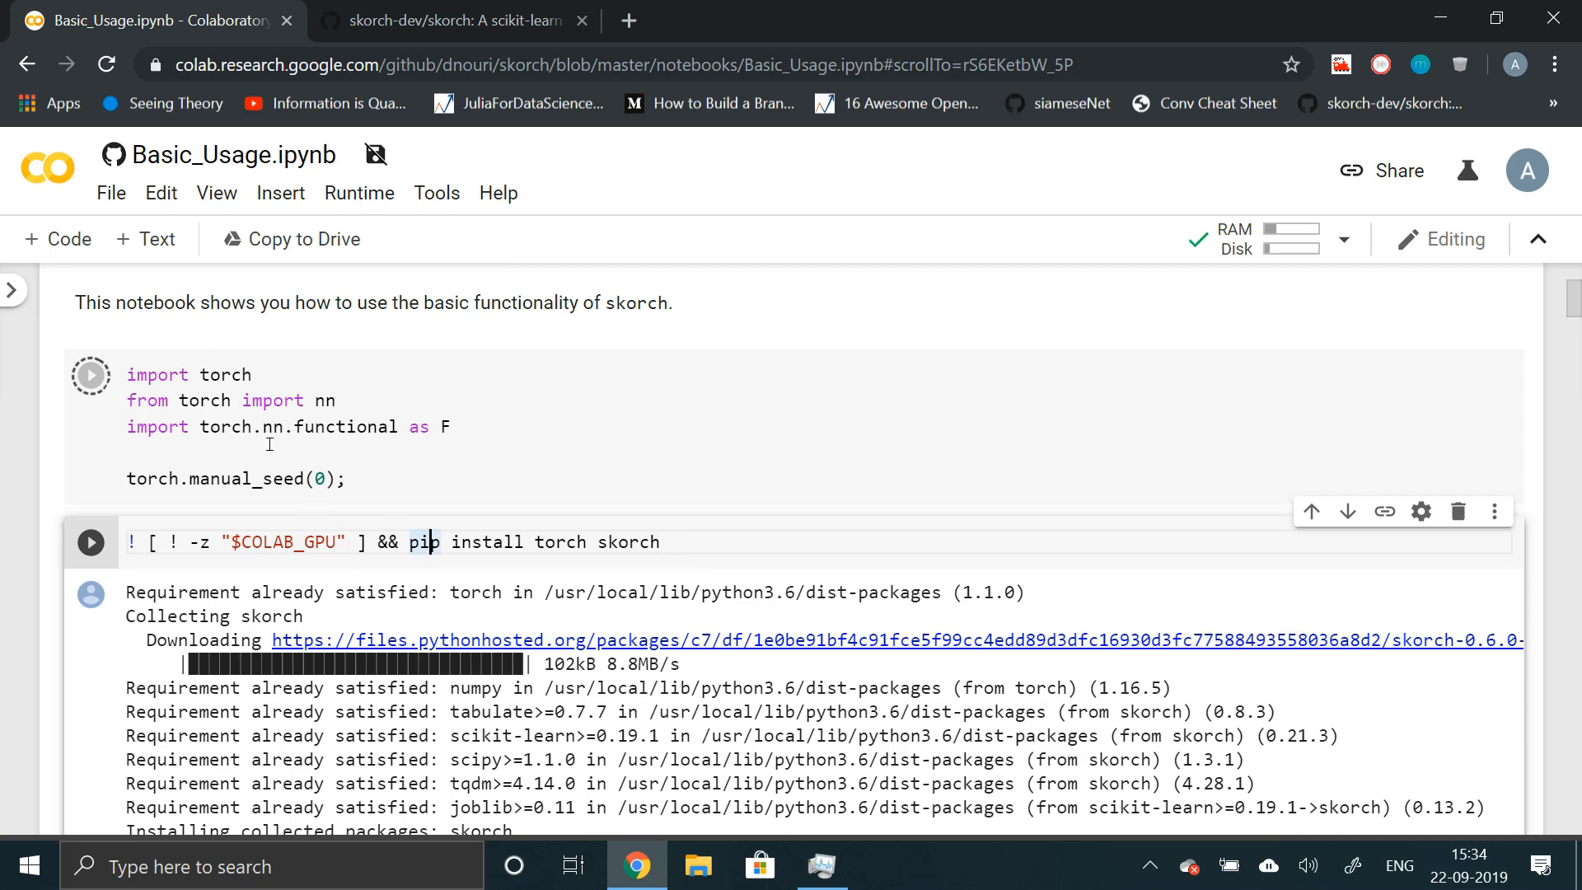
{"action": "scroll", "scroll_direction": "down", "scroll_amount": 3}
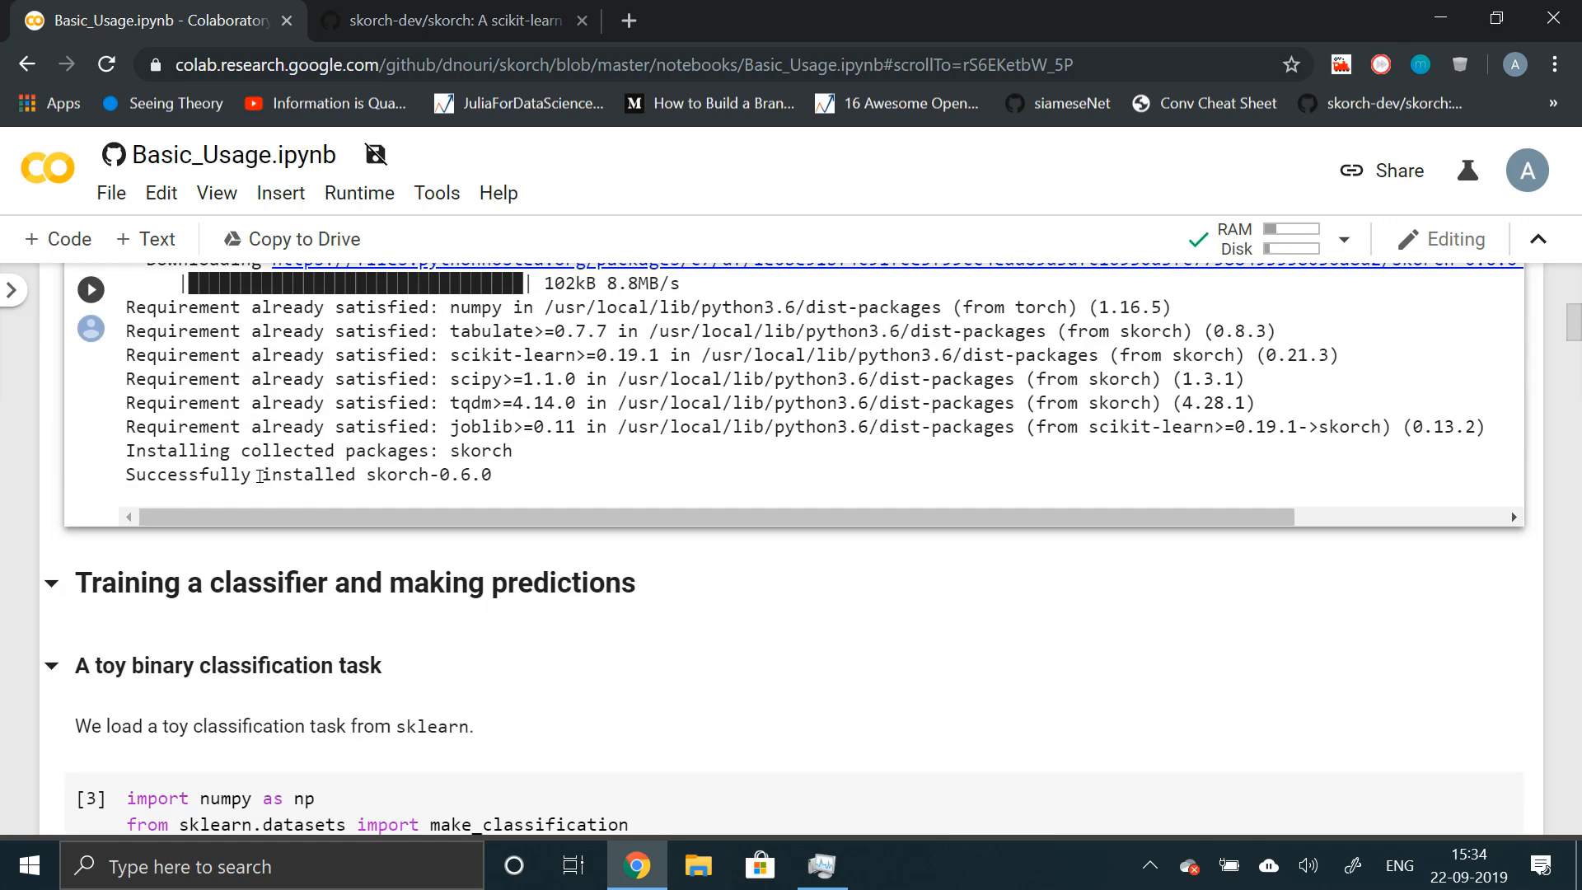
{"action": "scroll", "scroll_direction": "down", "scroll_amount": 3}
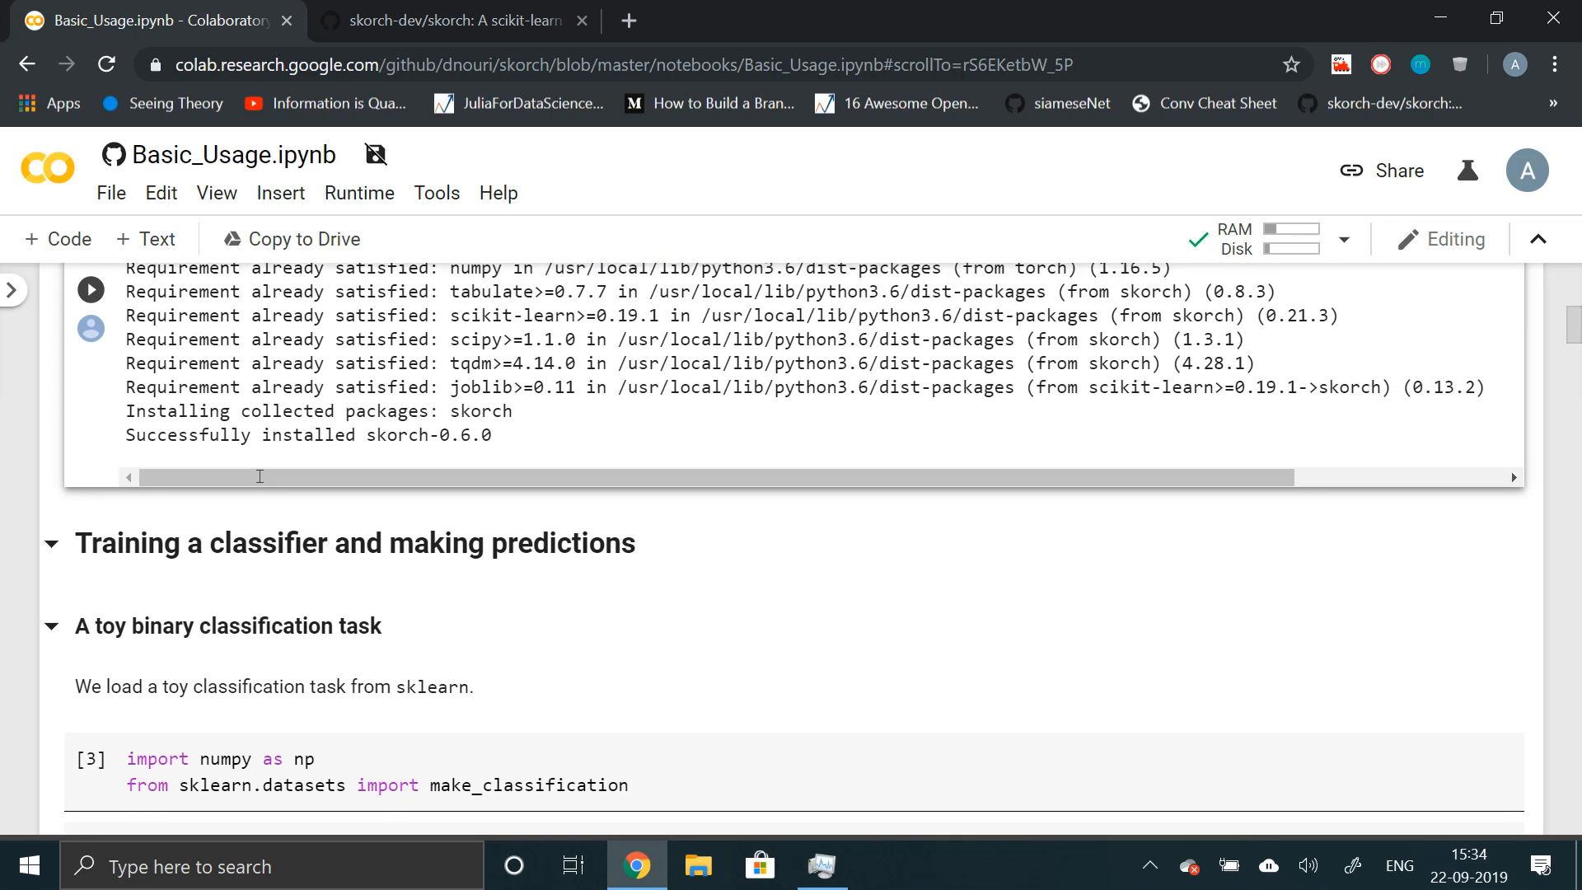
{"action": "scroll", "scroll_direction": "down", "scroll_amount": 3}
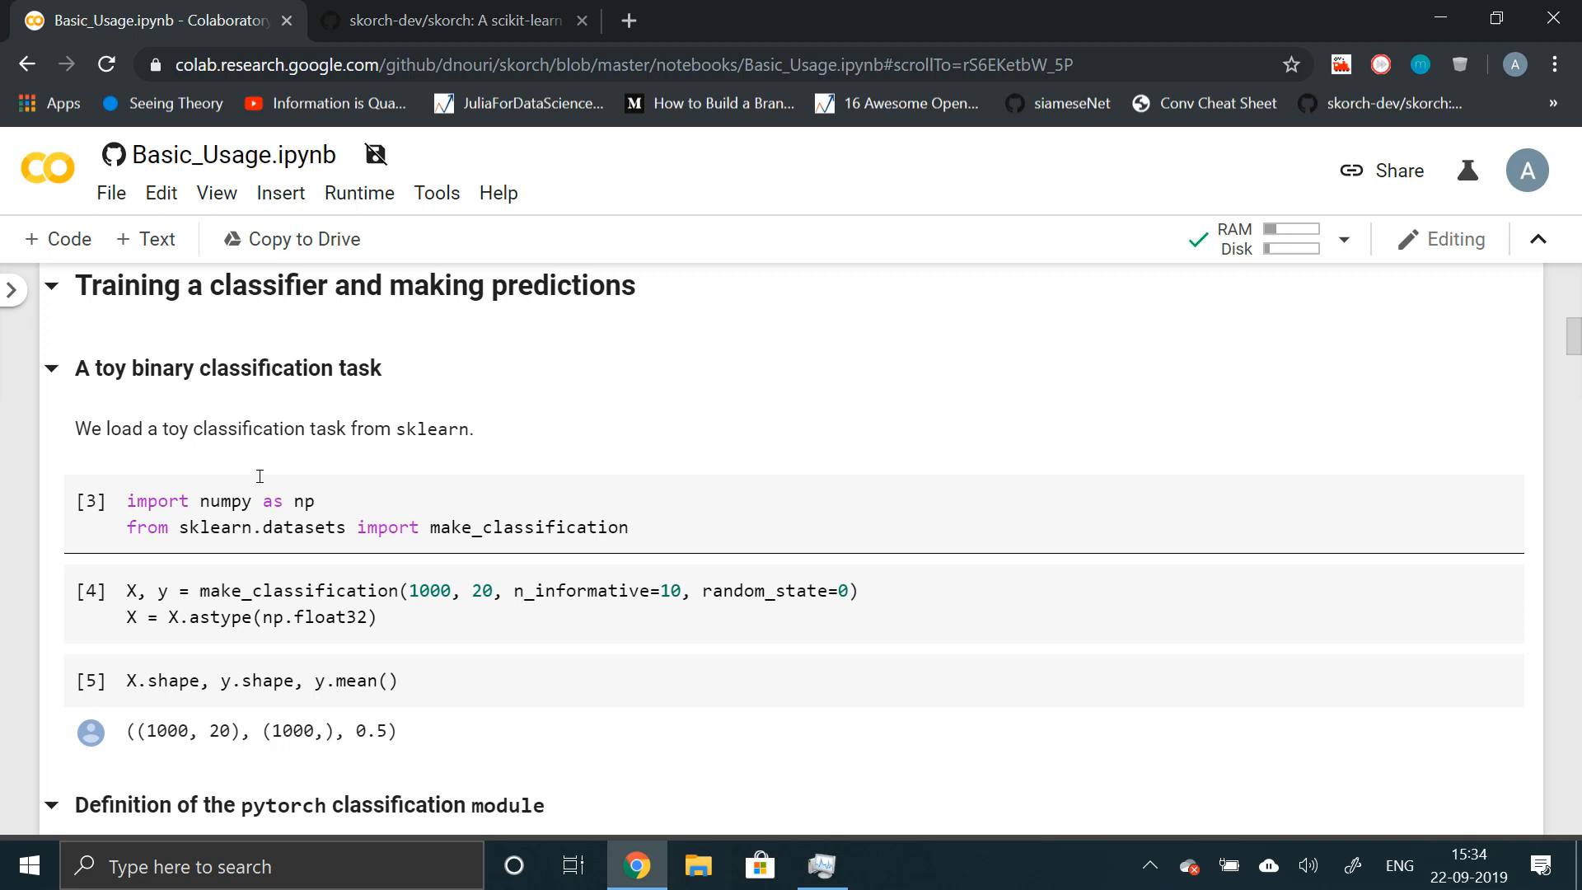
- Rerun the numpy import, make_classification and shape-check cells, leaving an empty code cell below
{"action": "left_click", "coordinate": [303, 495]}
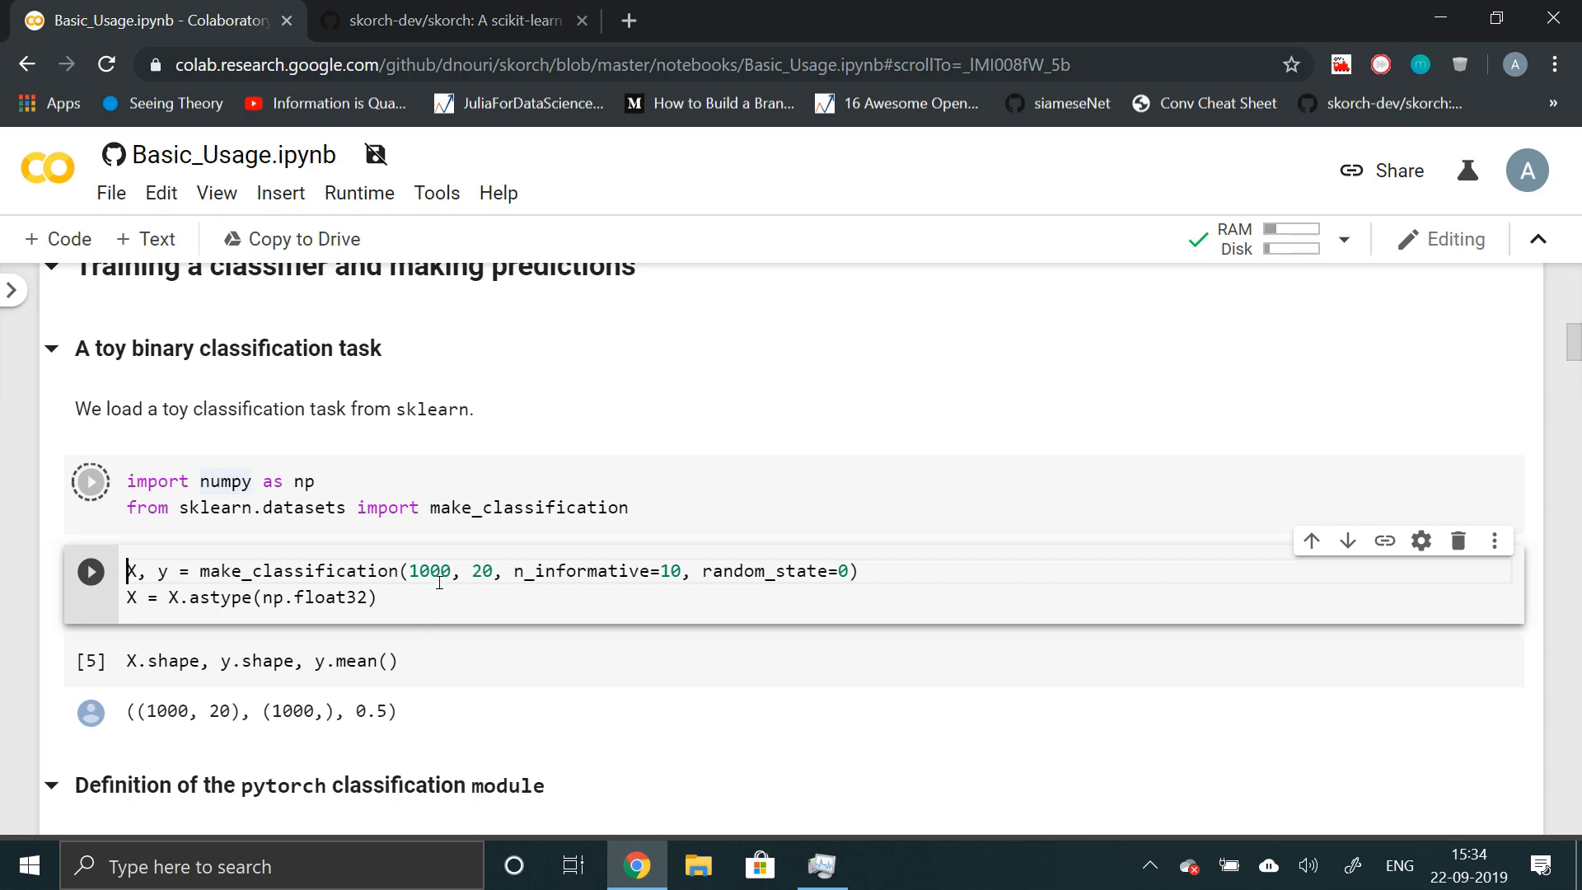
{"action": "left_click", "coordinate": [89, 482]}
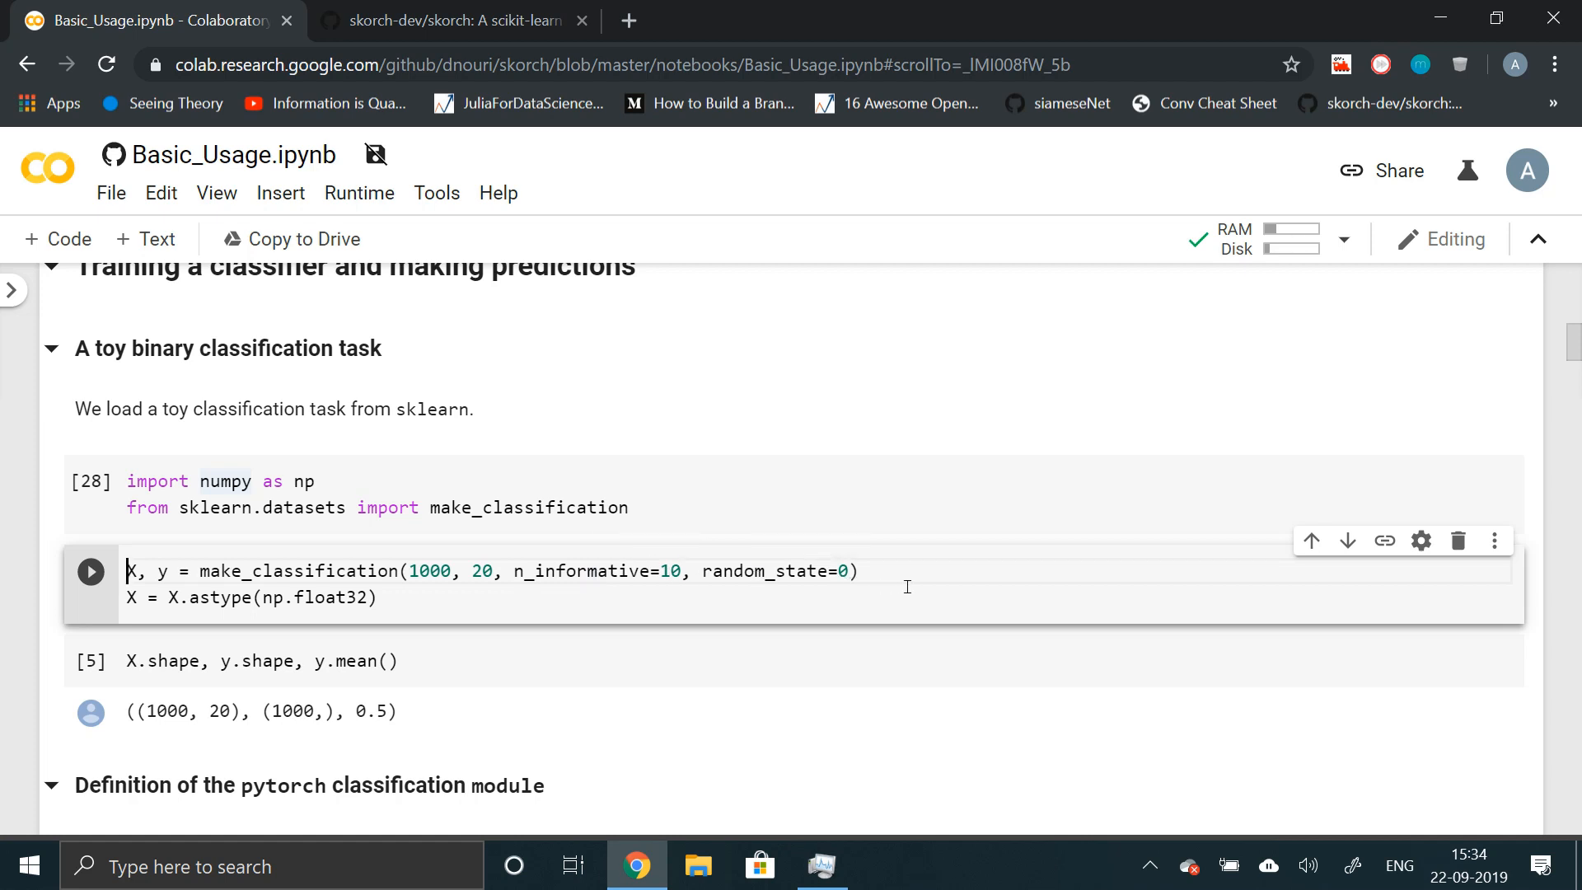
{"action": "double_click", "coordinate": [298, 572]}
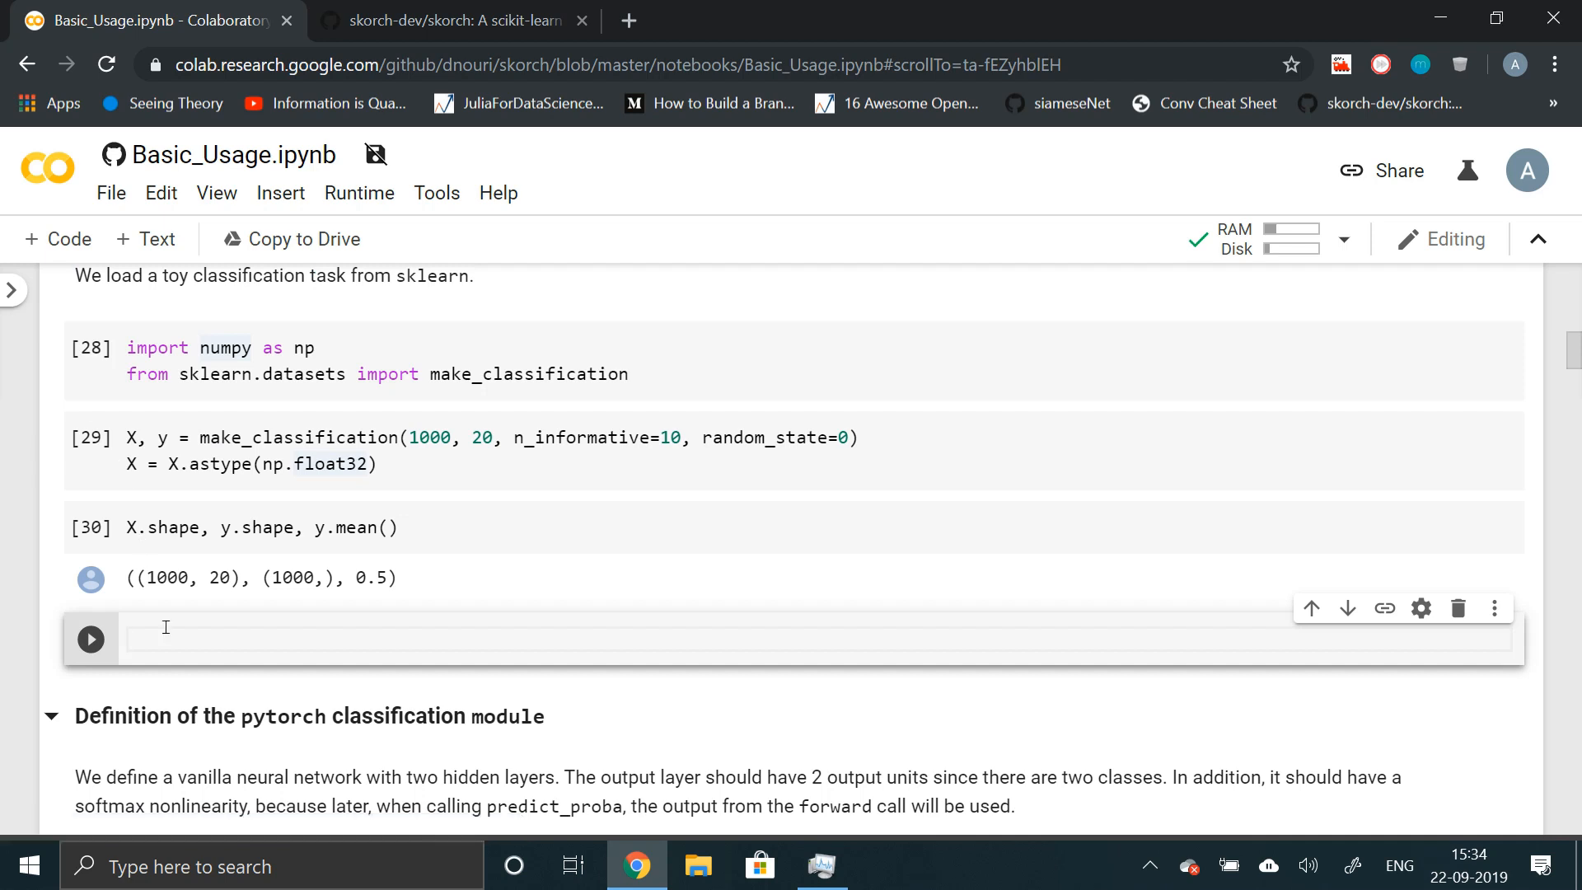
- Run ??make_classification in the new cell and scroll through its signature, source and parameter docs
{"action": "type", "text": "??"}
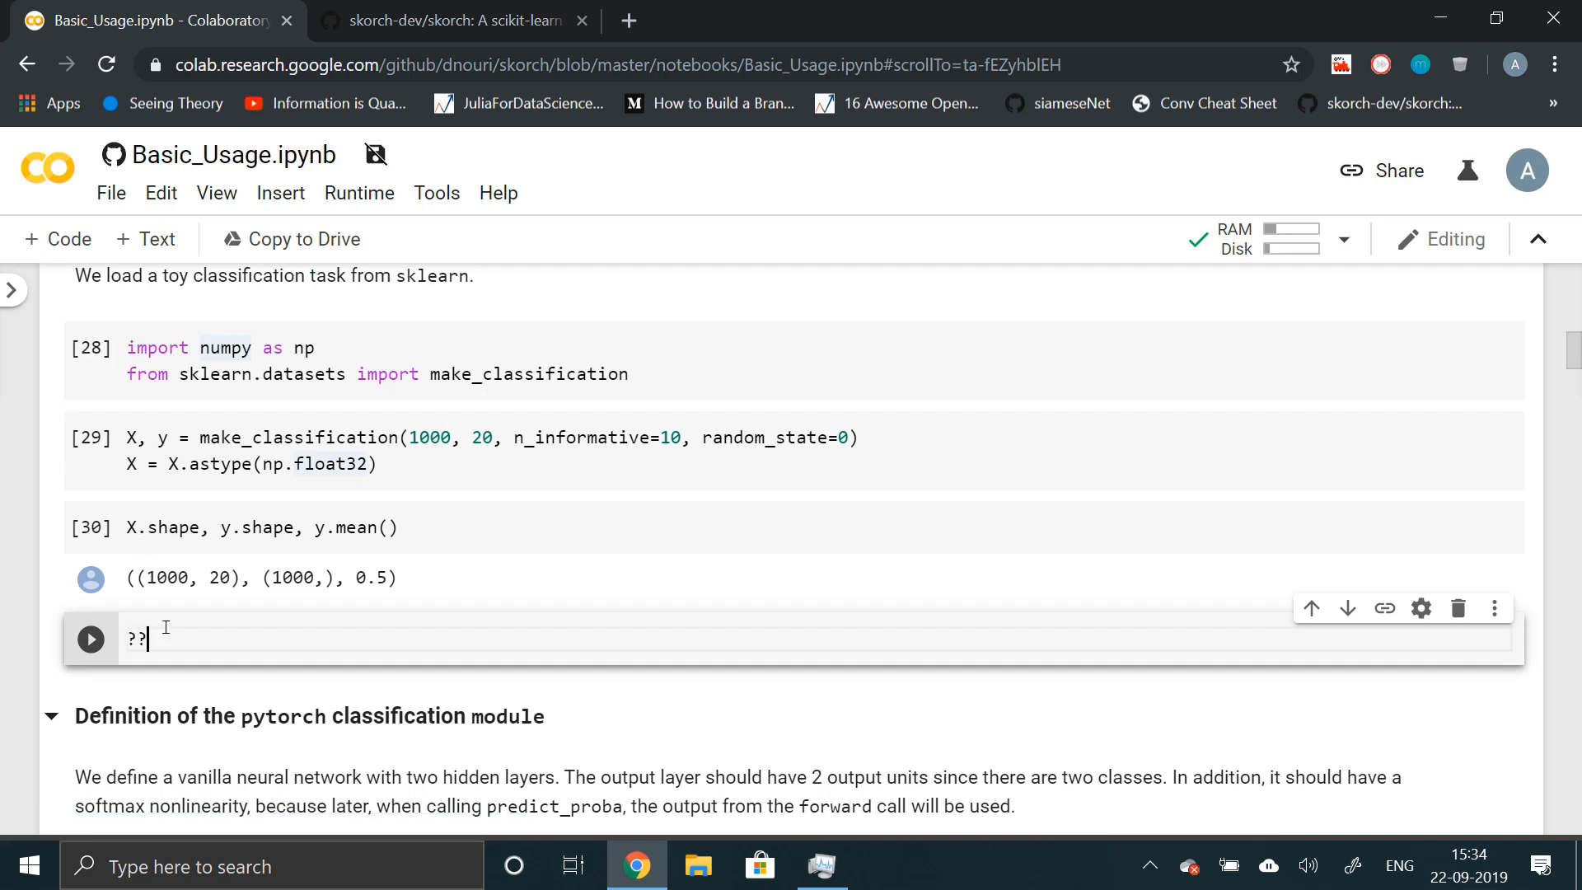
{"action": "type", "text": "make_classification"}
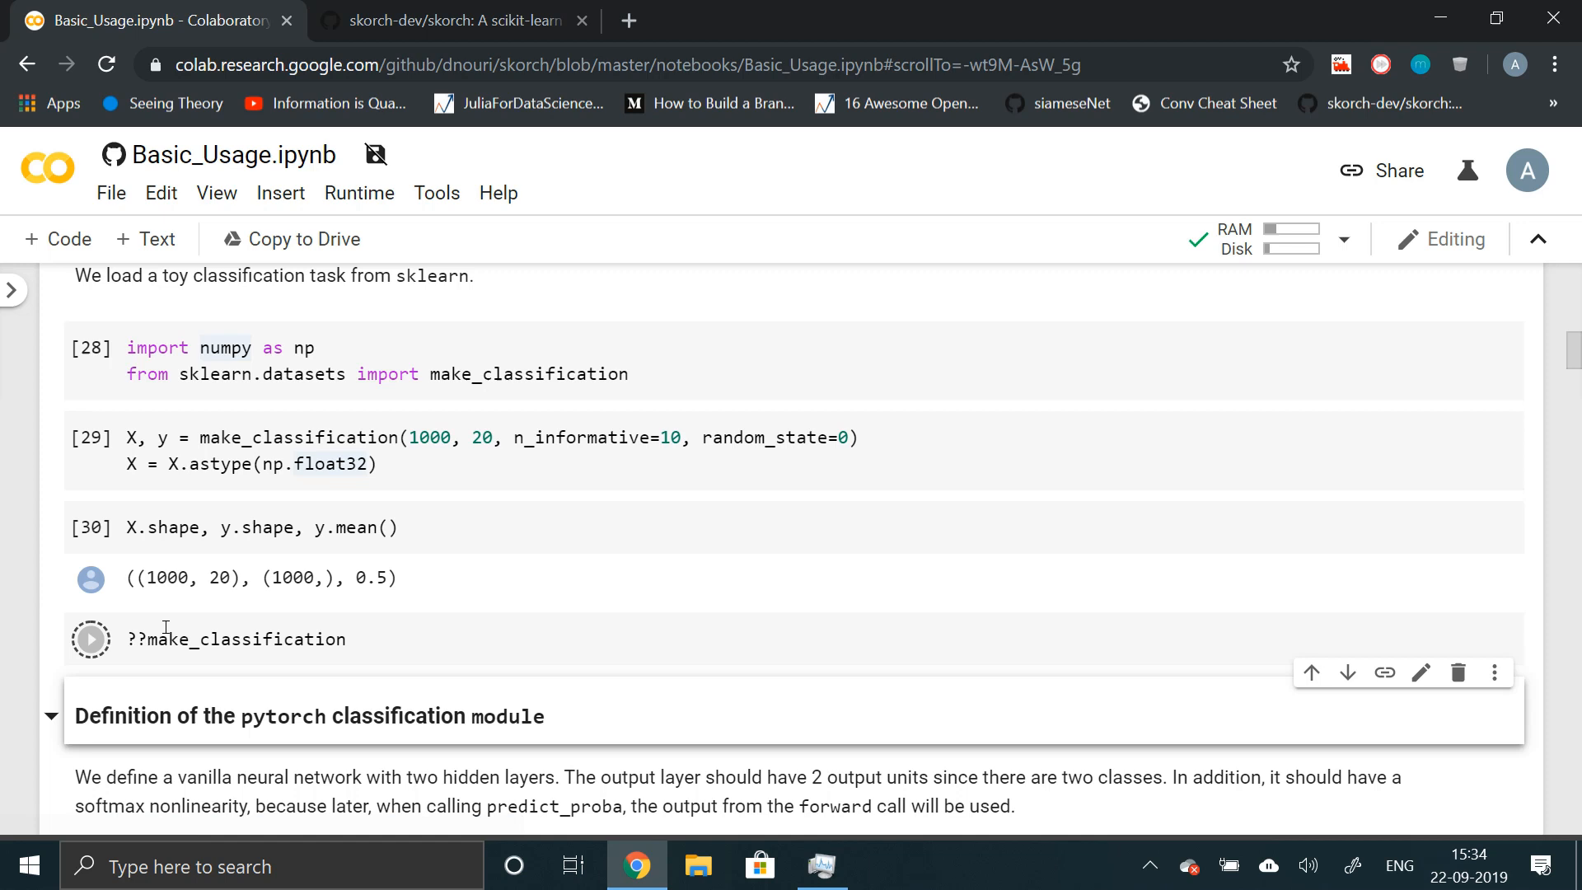
{"action": "left_click", "coordinate": [89, 639]}
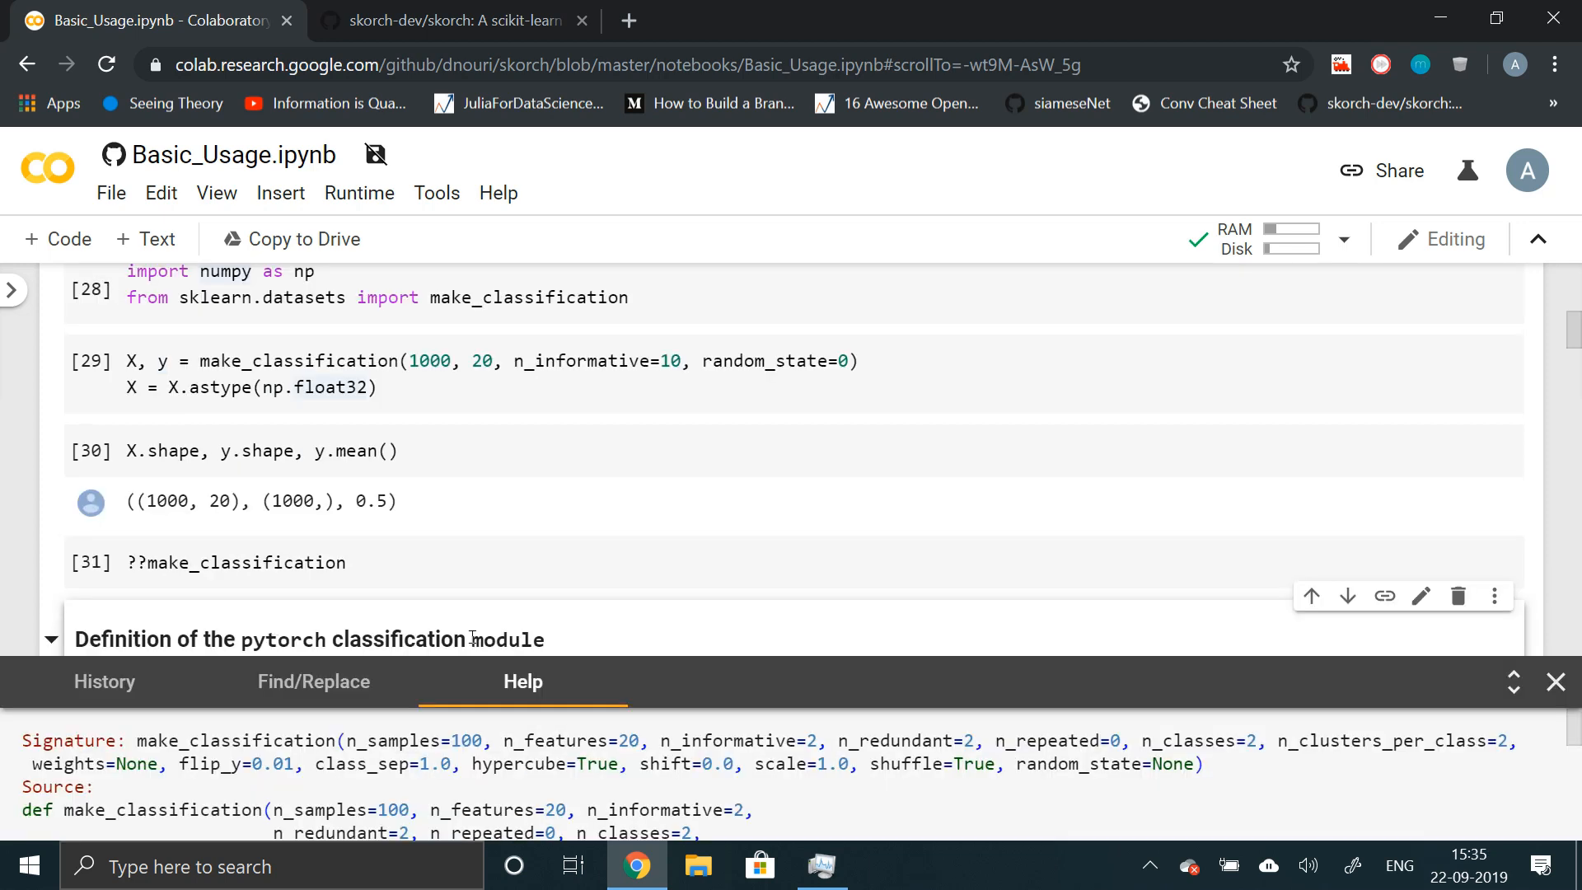
{"action": "mouse_move", "coordinate": [1257, 659]}
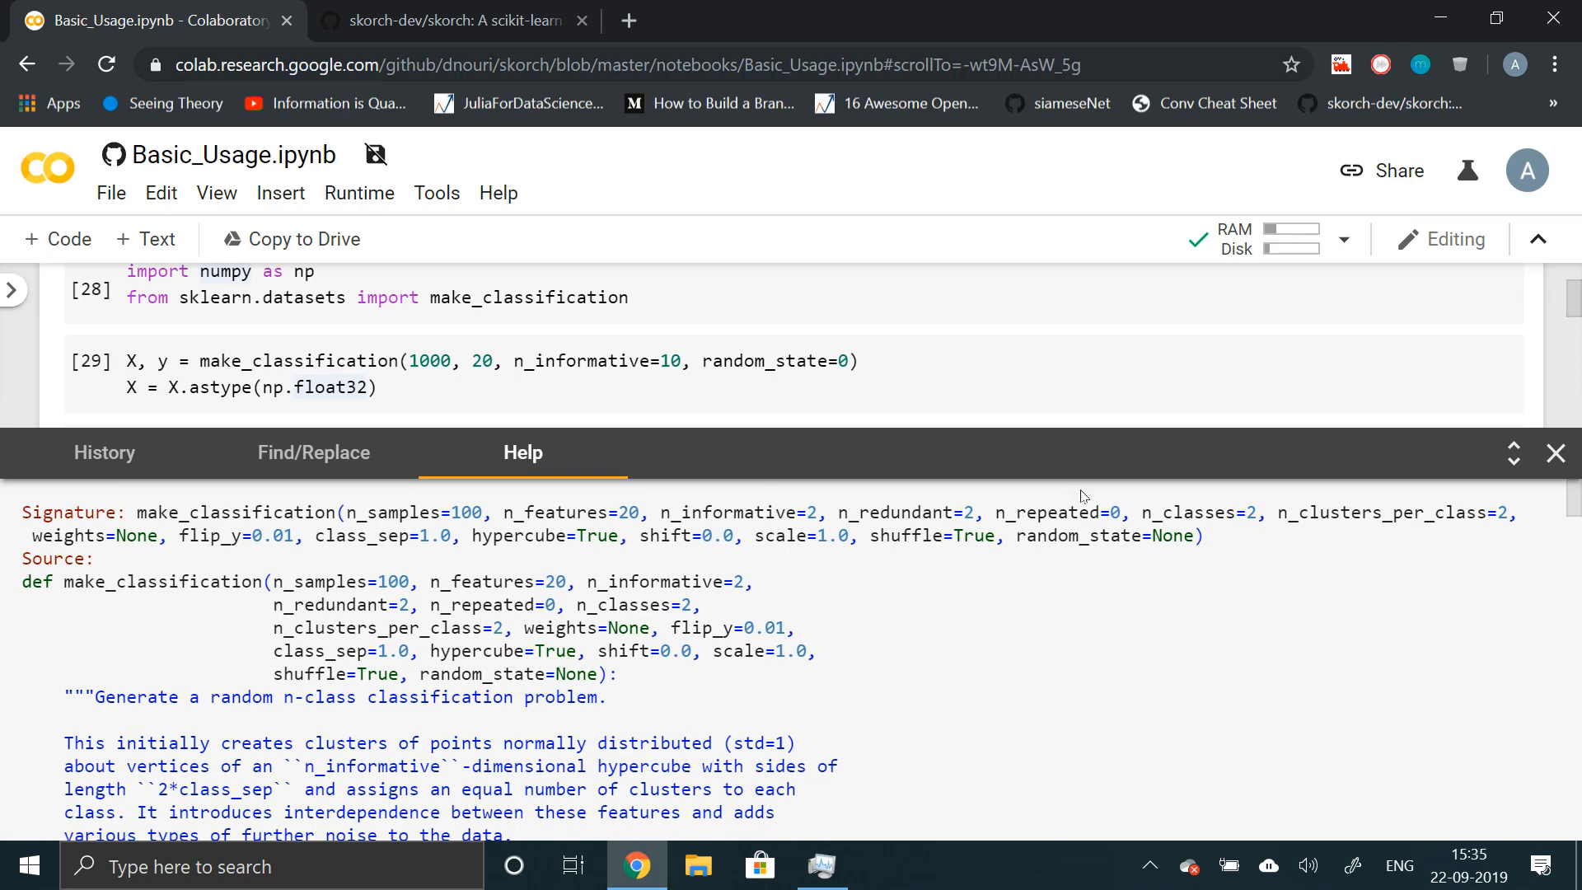
{"action": "double_click", "coordinate": [1198, 513]}
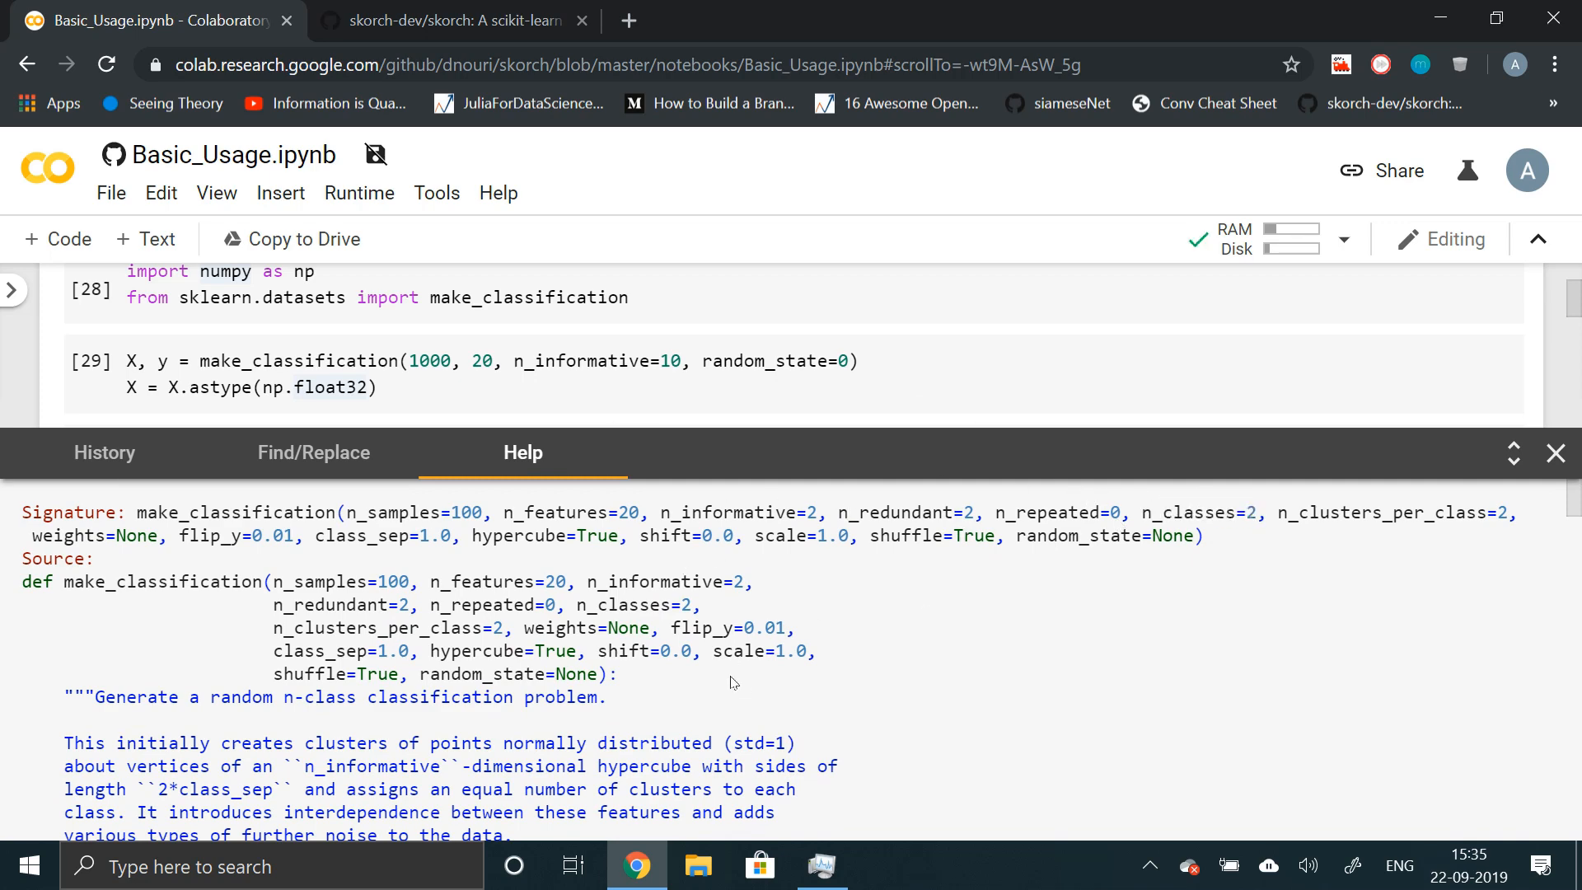
{"action": "scroll", "scroll_direction": "down", "scroll_amount": 3}
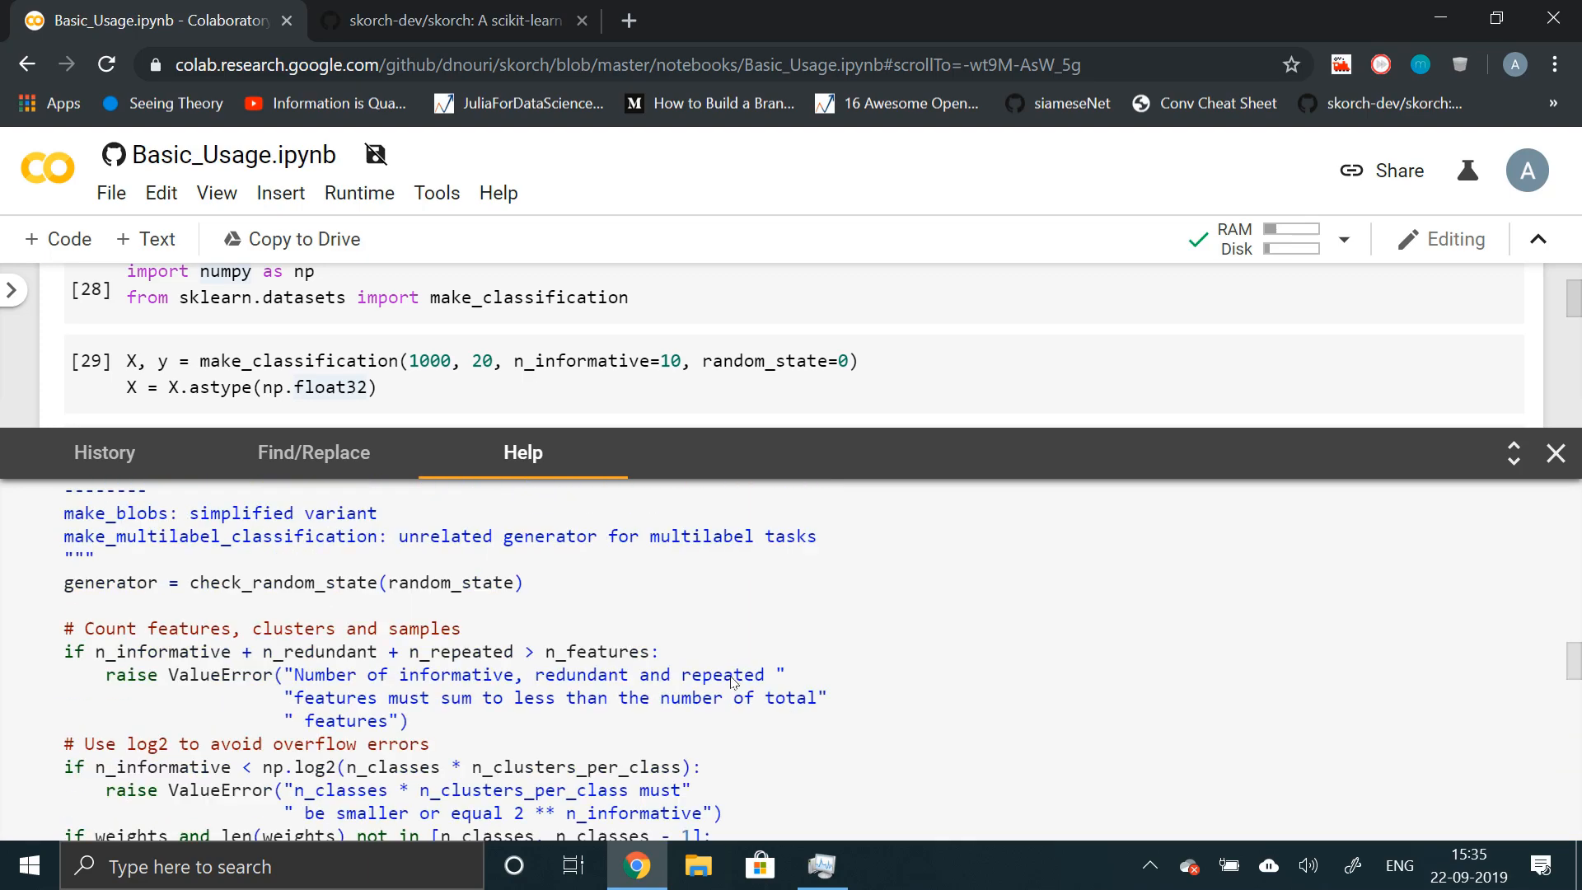
{"action": "scroll", "scroll_direction": "down", "scroll_amount": 3}
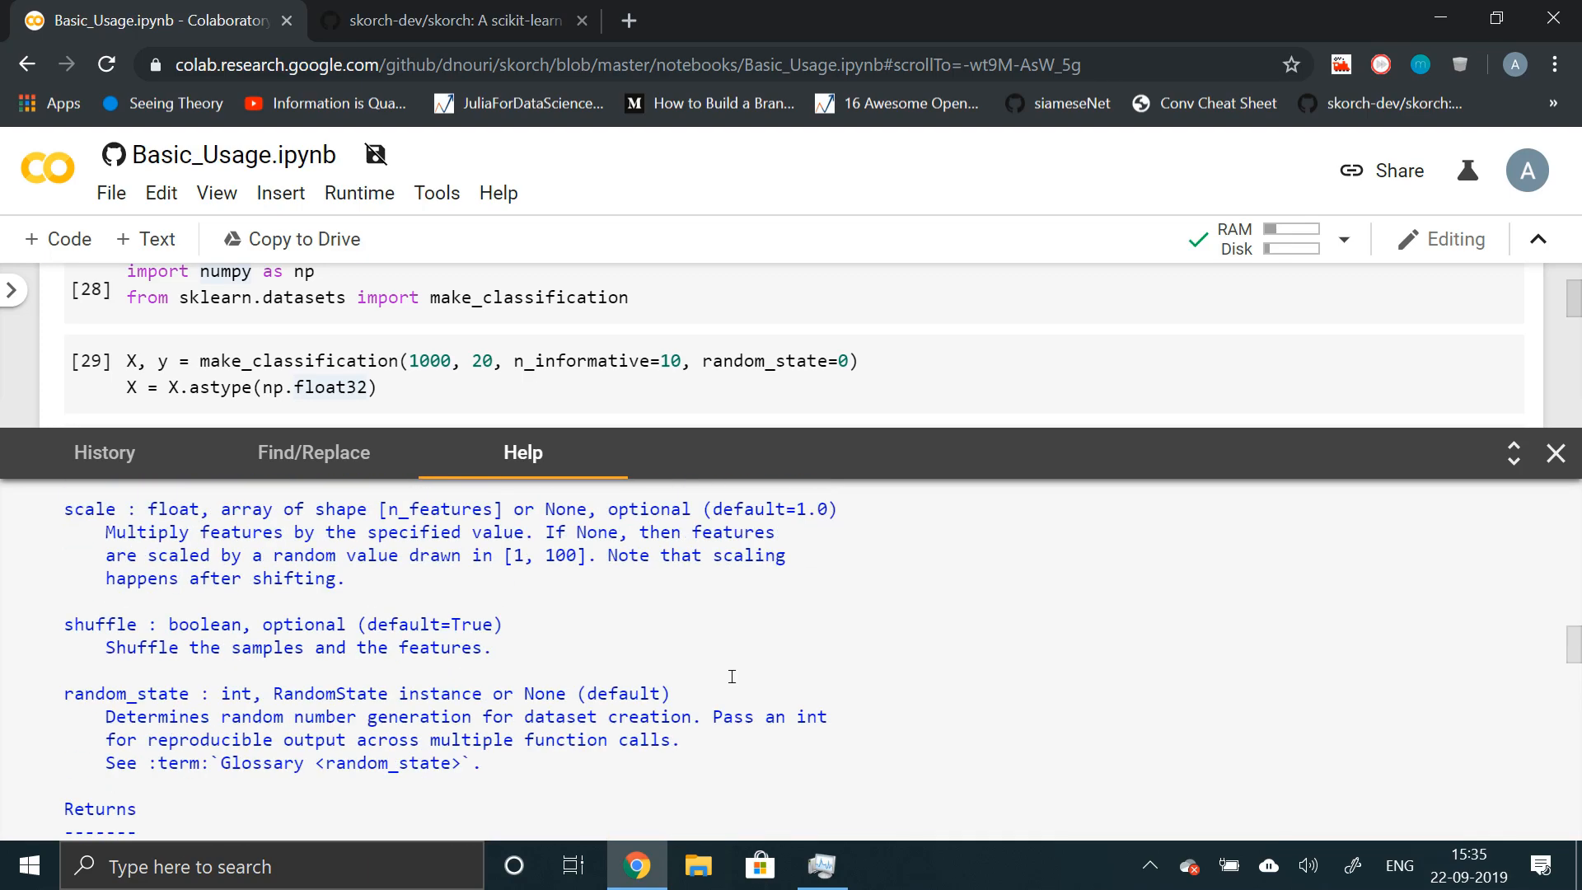
- Close the Help pane and scroll on to the ClassifierModule definition
{"action": "left_click", "coordinate": [1554, 452]}
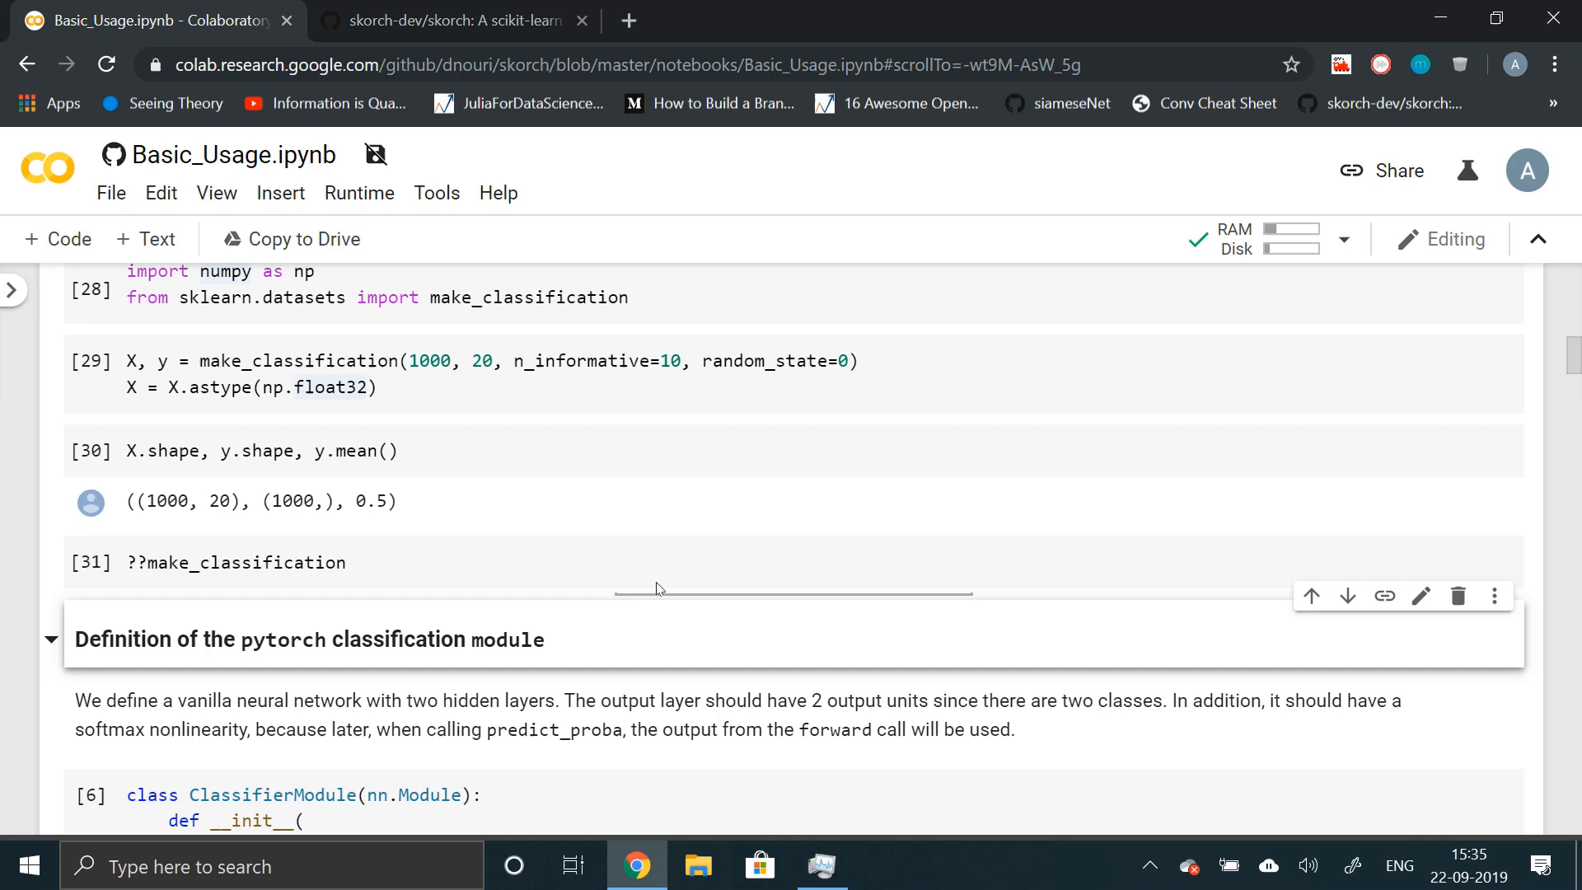
{"action": "scroll", "scroll_direction": "up", "scroll_amount": 3}
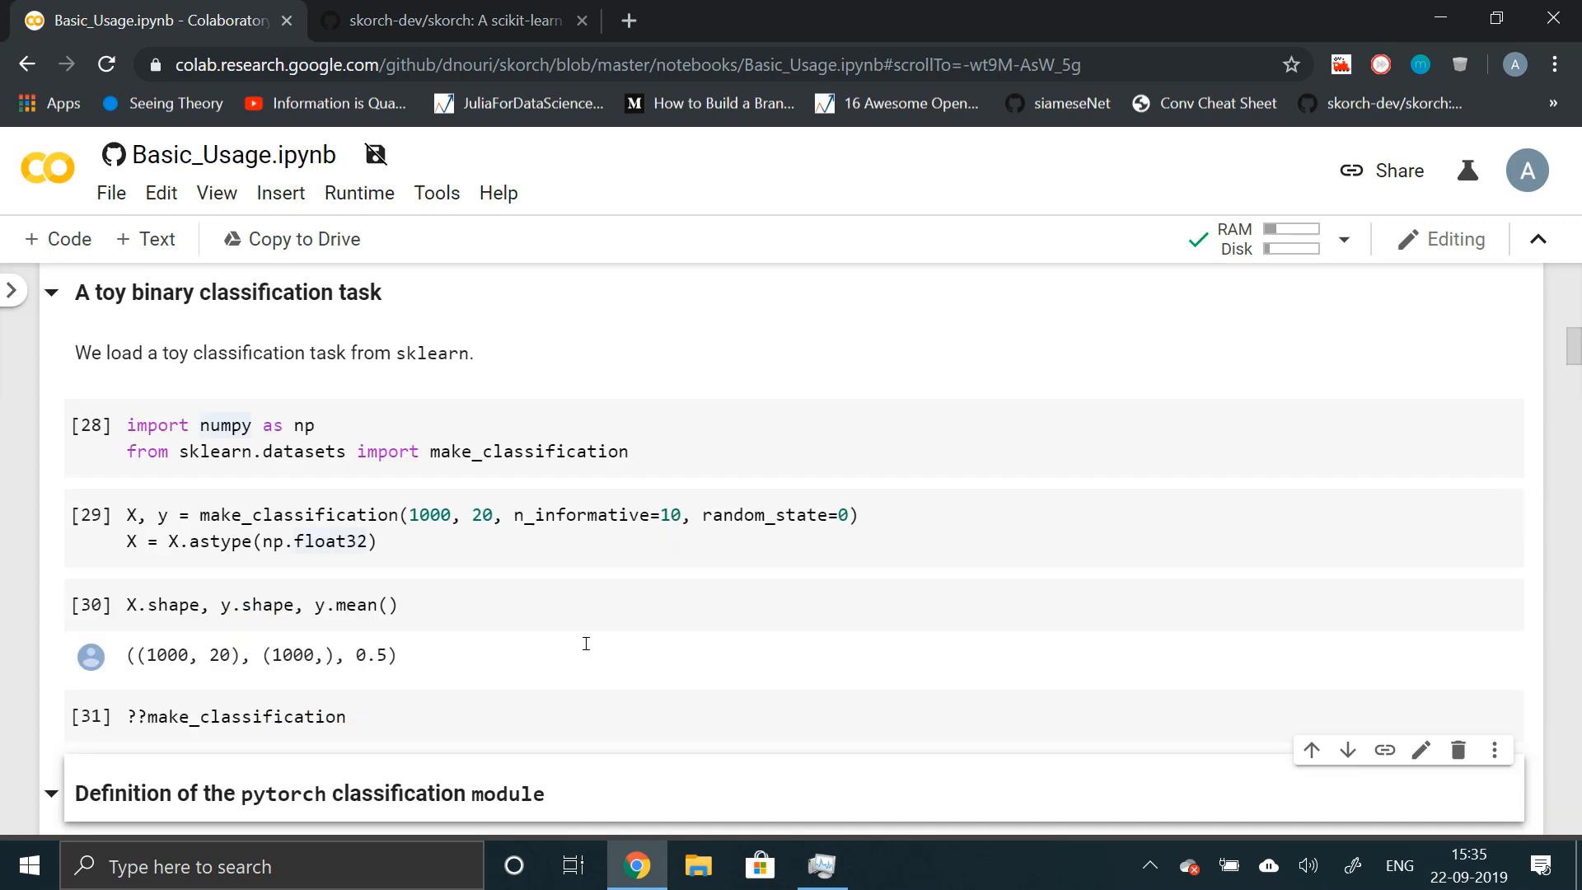
{"action": "scroll", "scroll_direction": "down", "scroll_amount": 3}
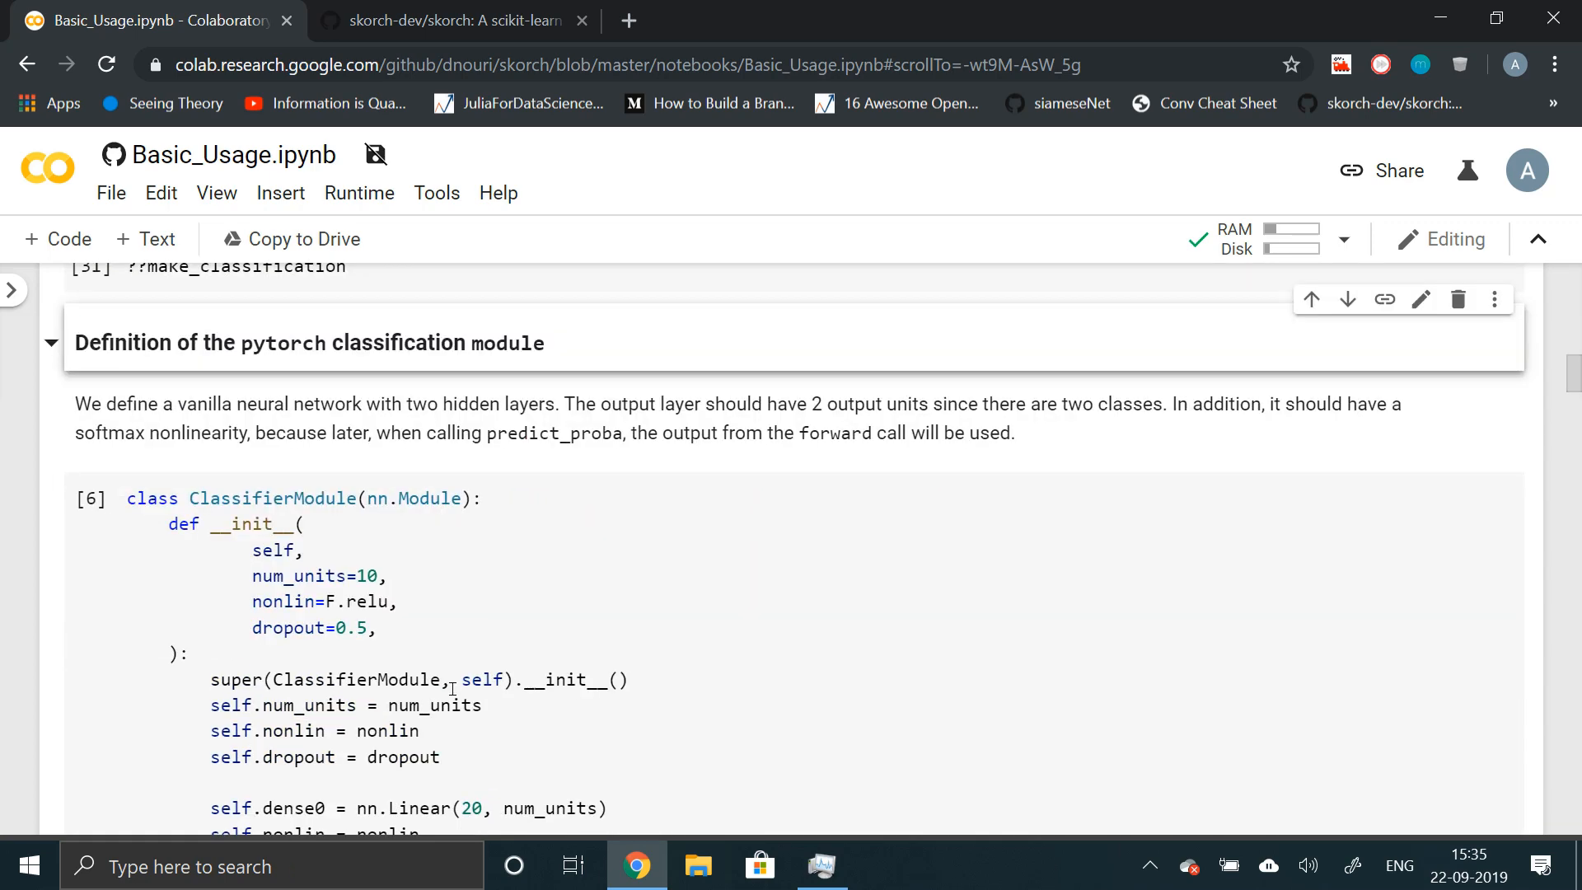
- Review the ClassifierModule nn.Module code with its softmax forward method and execute the cell
{"action": "scroll", "scroll_direction": "down", "scroll_amount": 3}
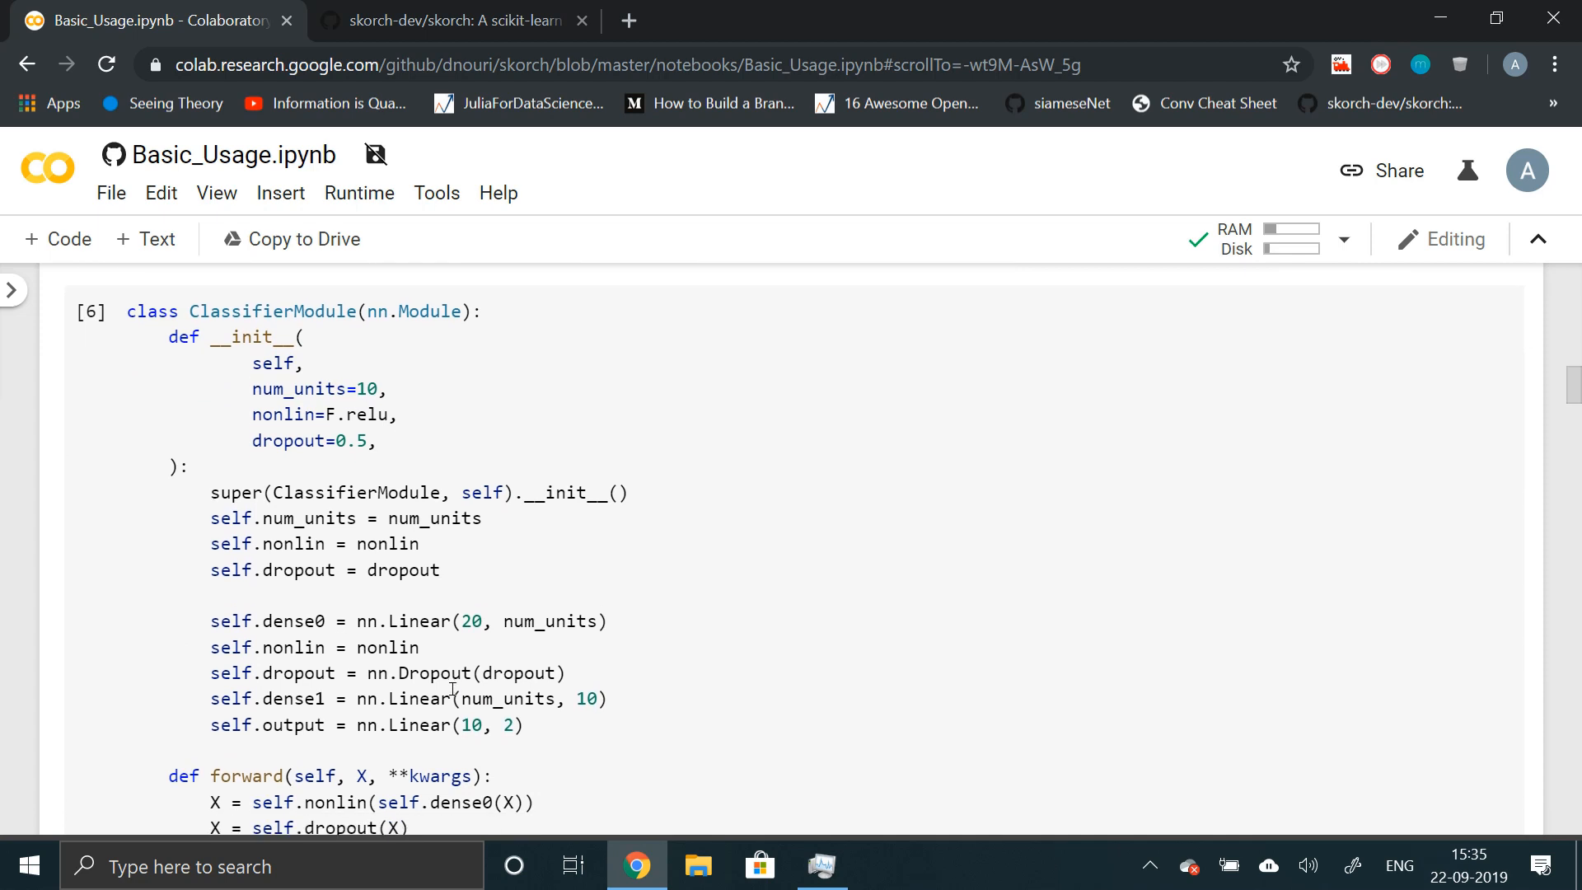
{"action": "left_click", "coordinate": [461, 481]}
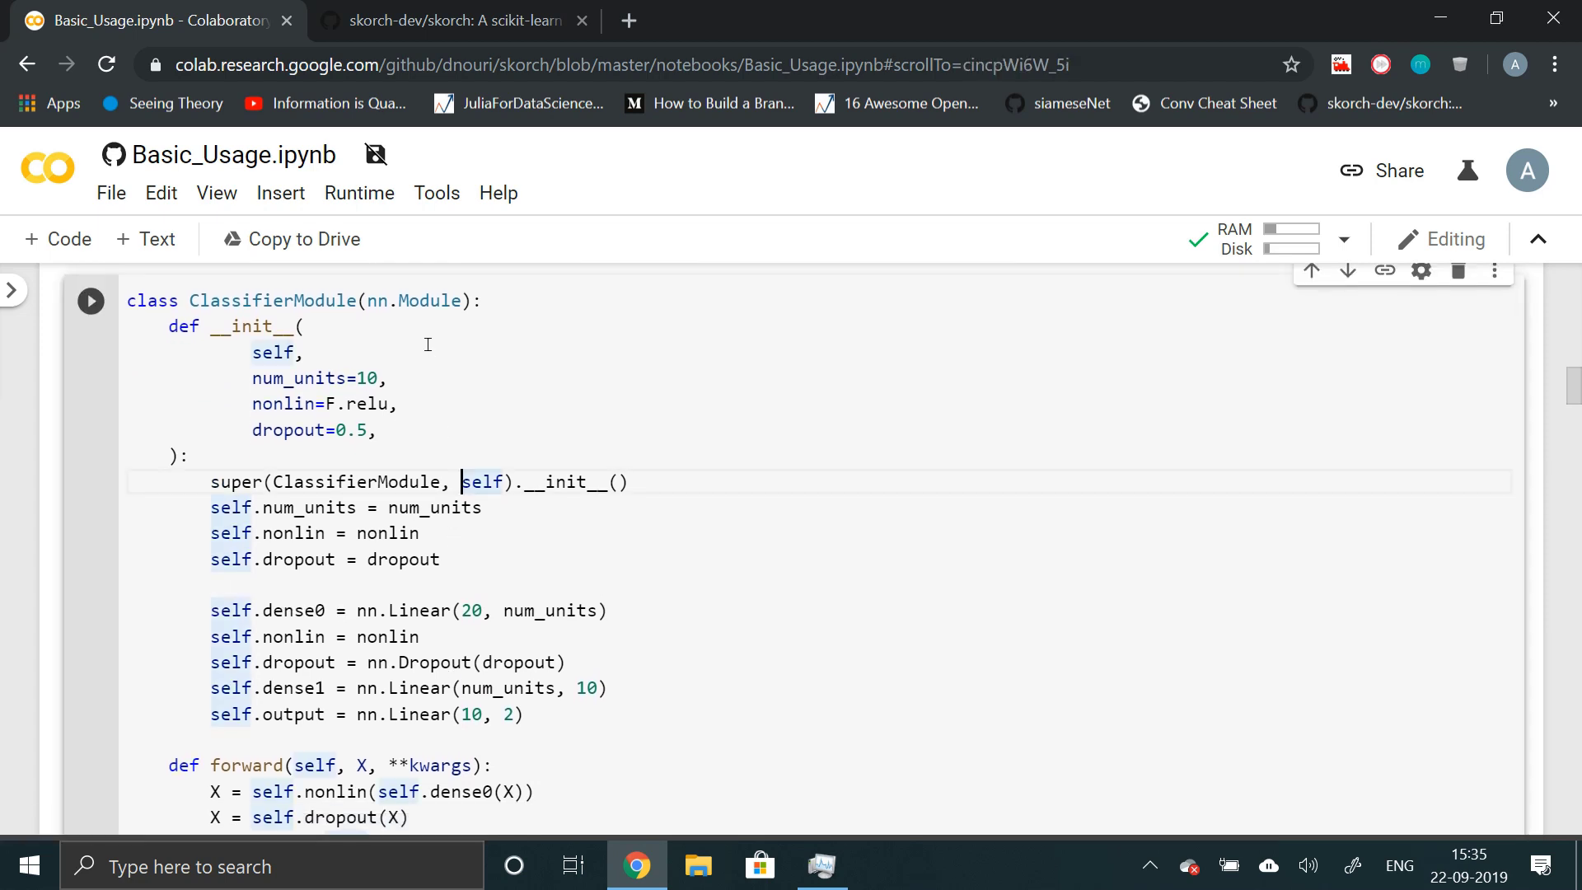
{"action": "double_click", "coordinate": [412, 299]}
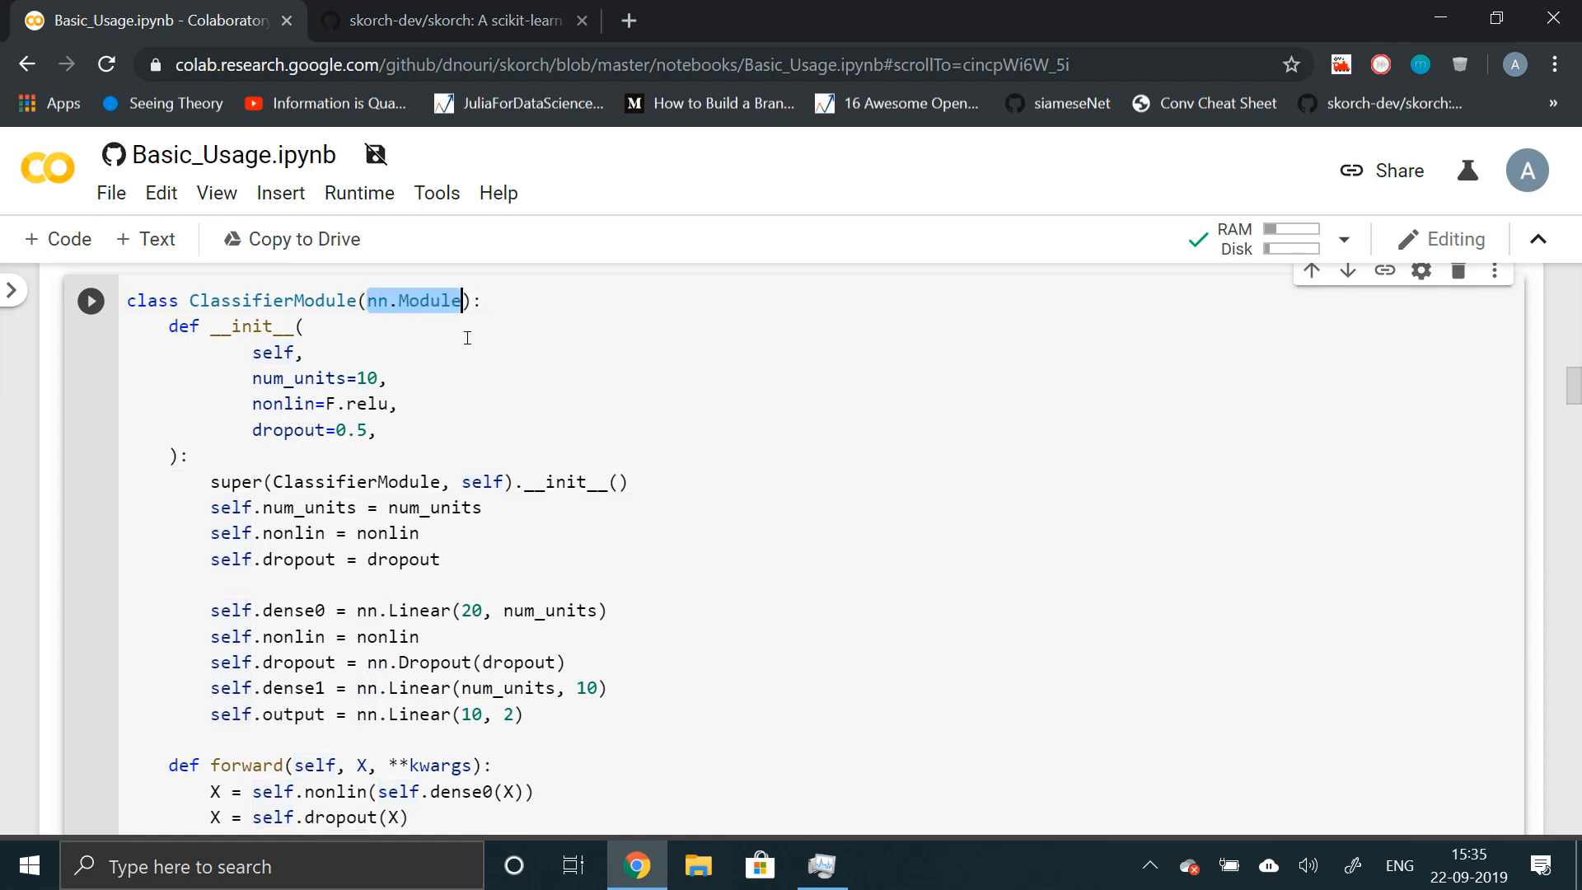
{"action": "left_click", "coordinate": [425, 430]}
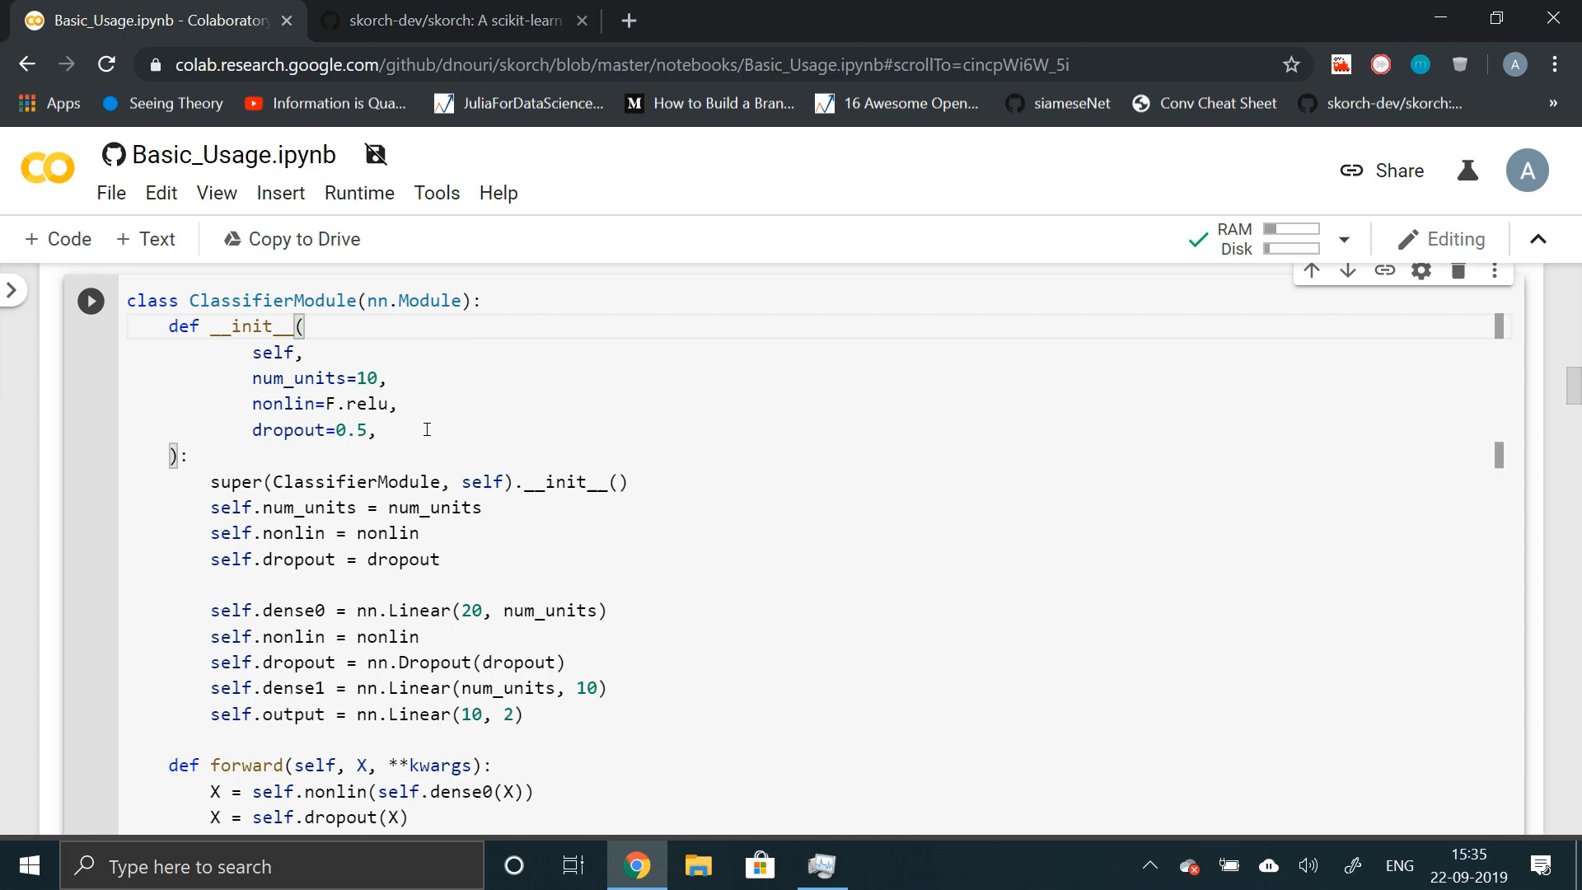
{"action": "scroll", "scroll_direction": "down", "scroll_amount": 3}
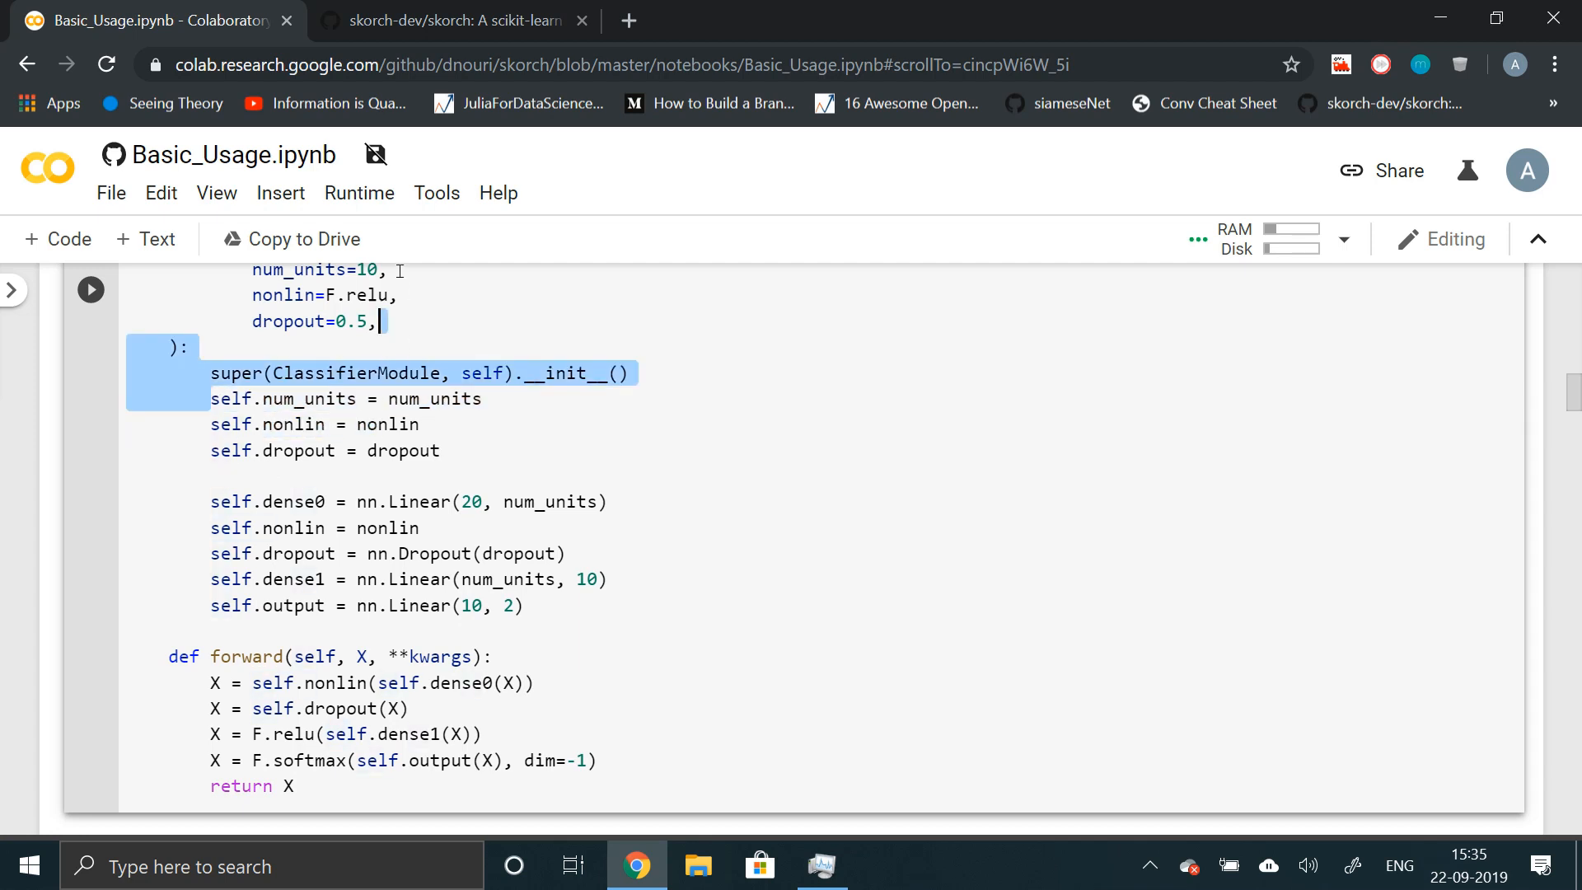
{"action": "scroll", "scroll_direction": "down", "scroll_amount": 3}
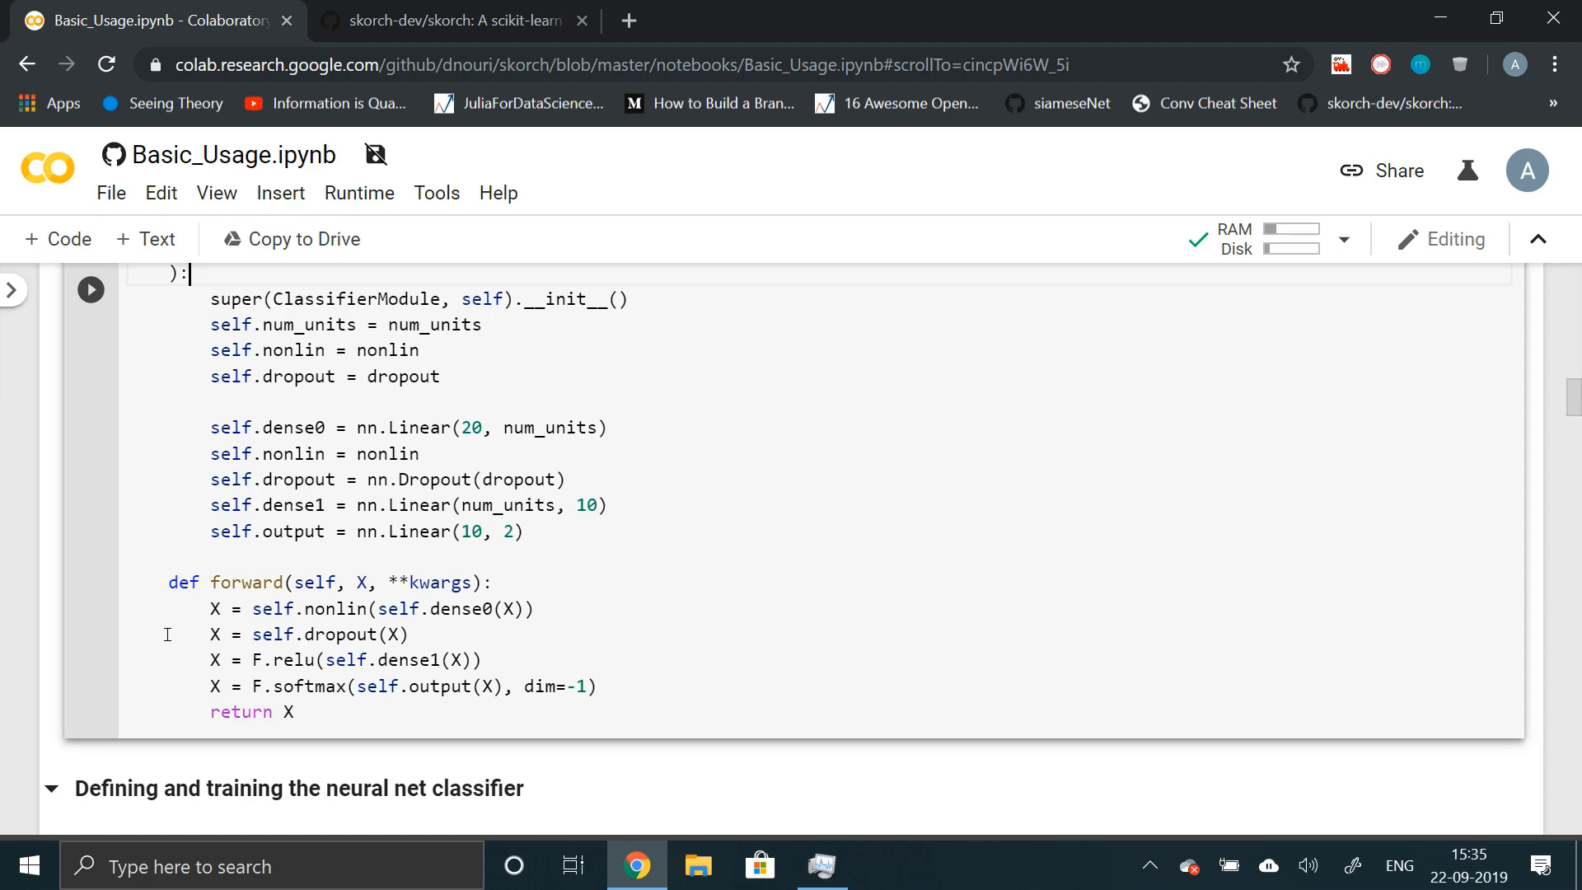
{"action": "mouse_move", "coordinate": [284, 681]}
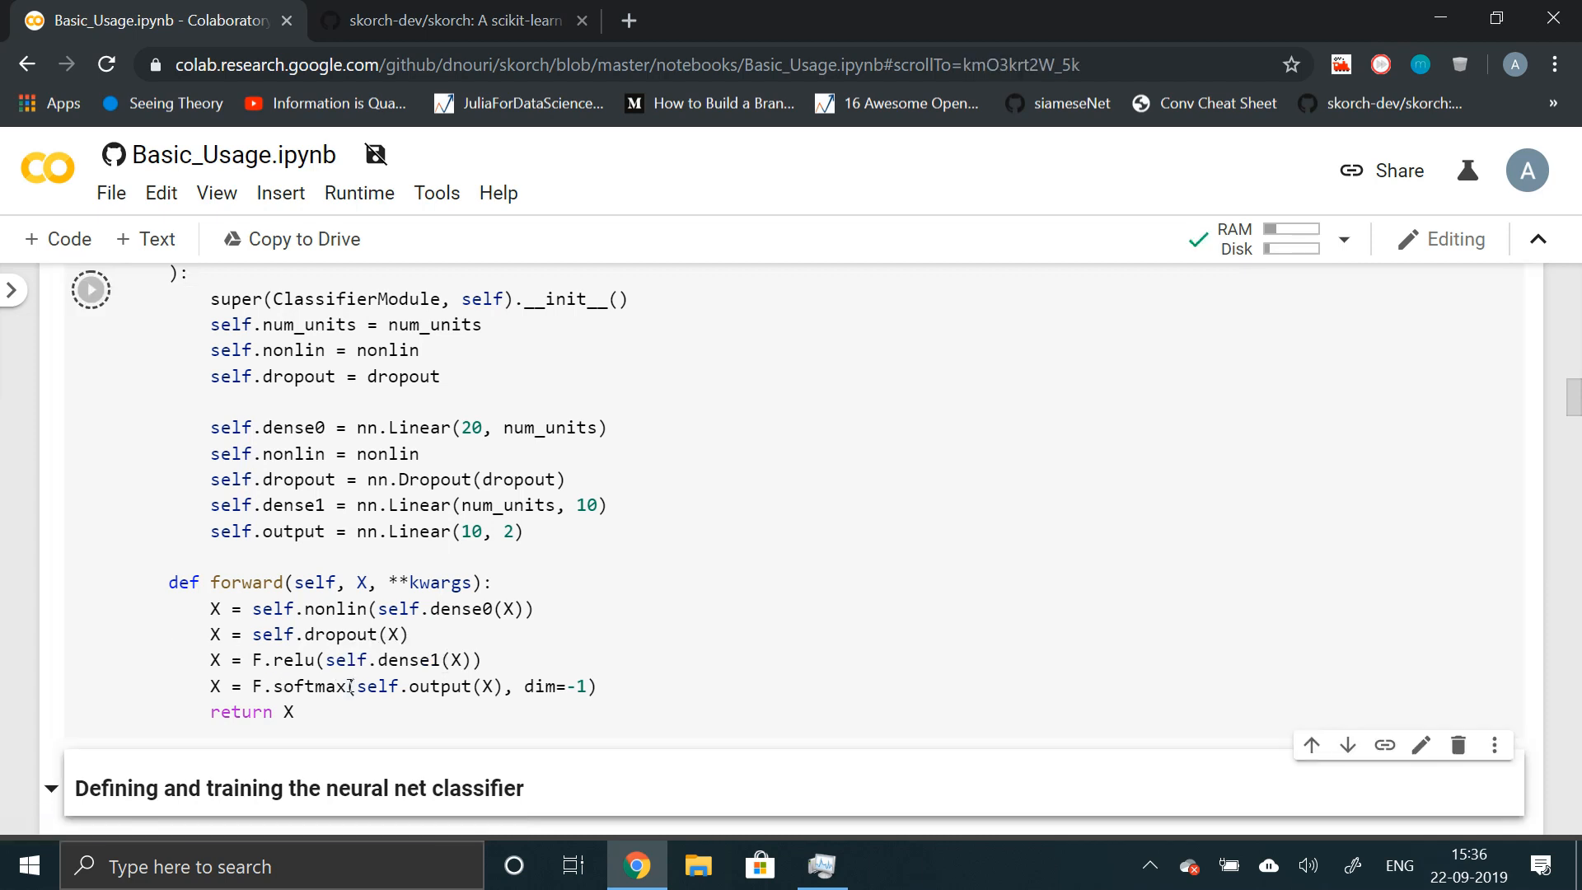
- Scroll to 'Defining and training the neural net classifier' and run the NeuralNetClassifier import cell
{"action": "scroll", "scroll_direction": "up", "scroll_amount": 3}
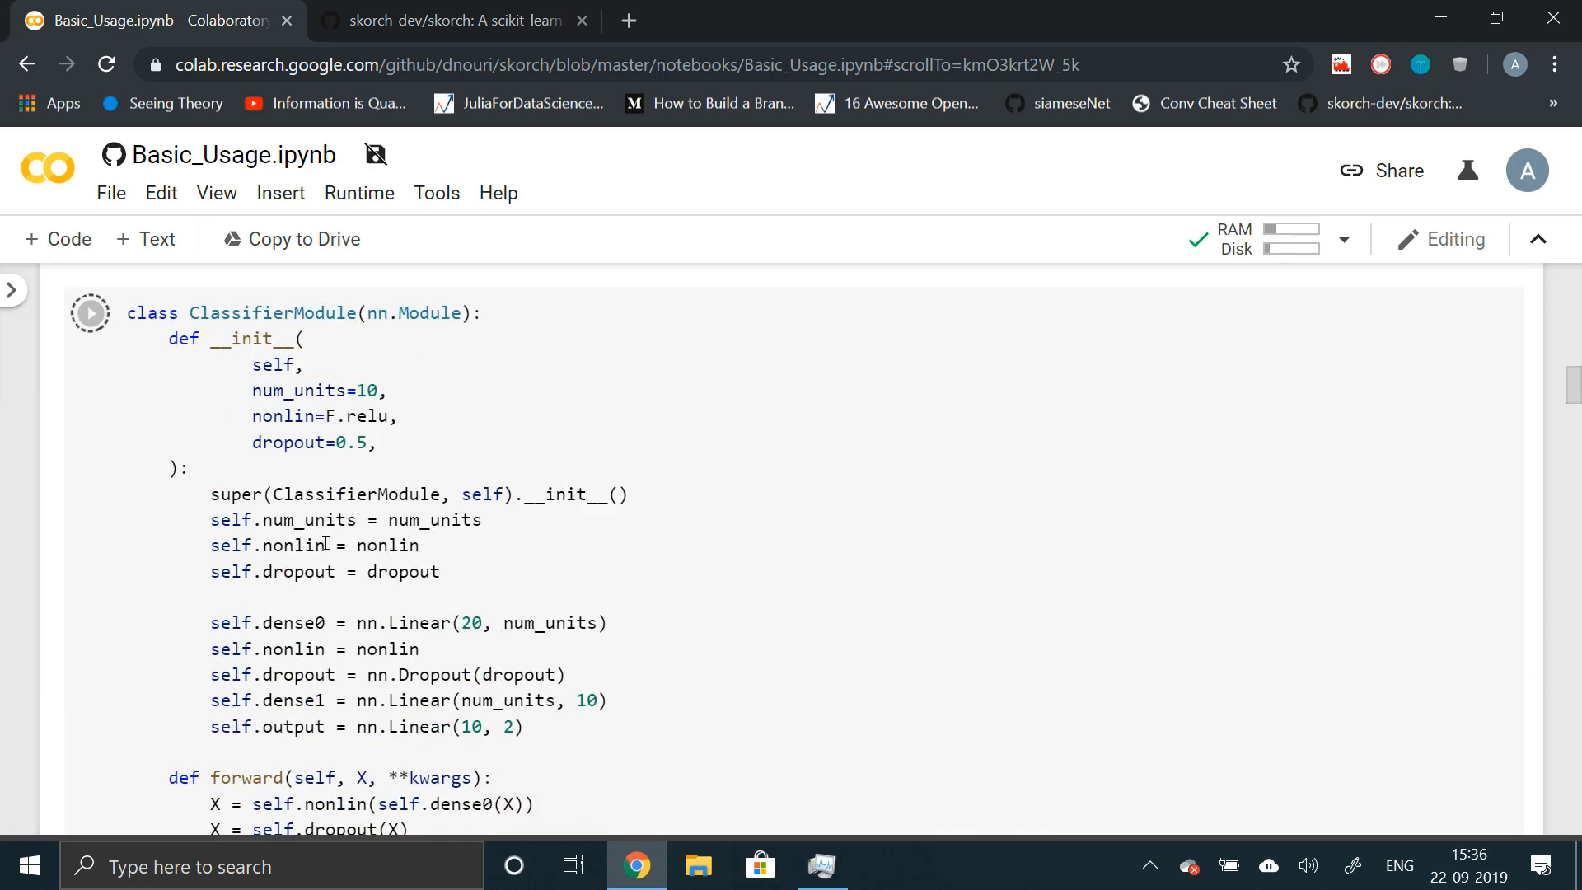
{"action": "scroll", "scroll_direction": "down", "scroll_amount": 3}
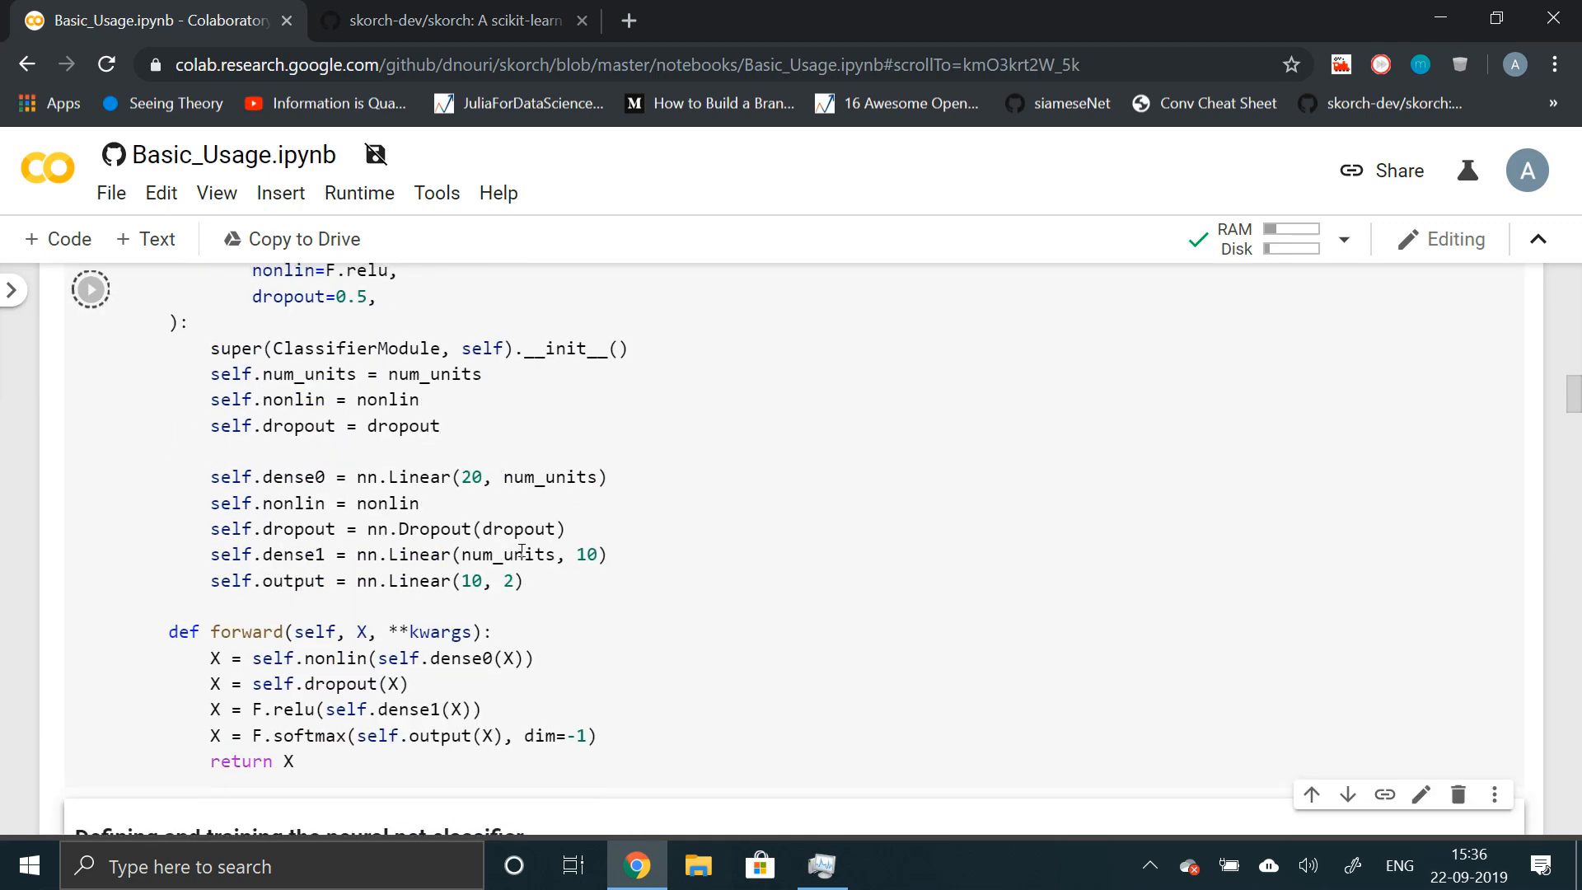
{"action": "scroll", "scroll_direction": "down", "scroll_amount": 3}
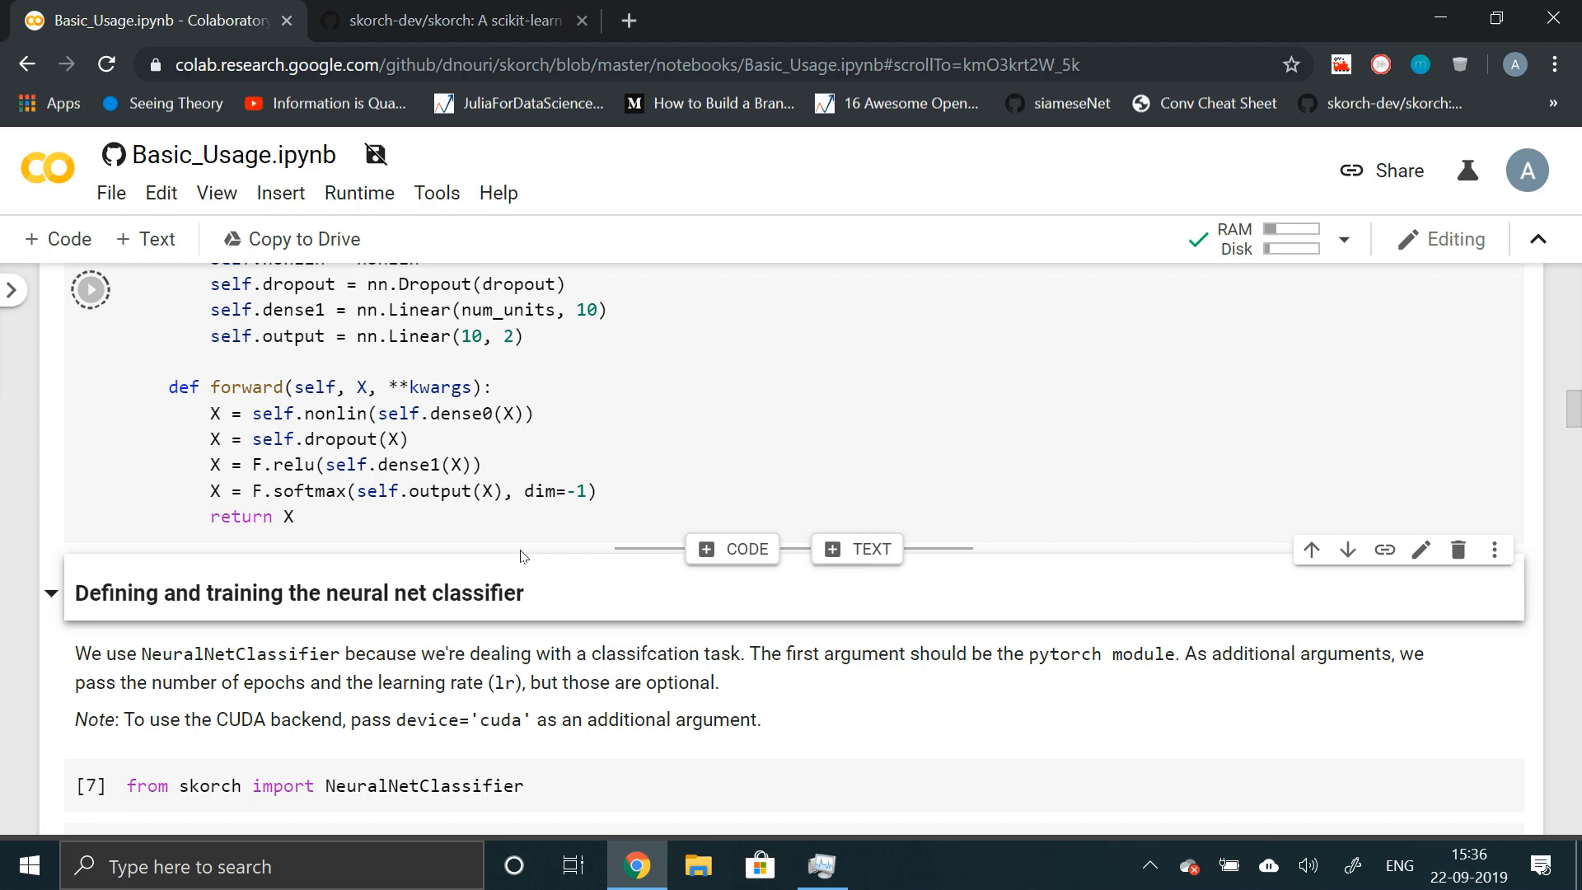
{"action": "scroll", "scroll_direction": "down", "scroll_amount": 3}
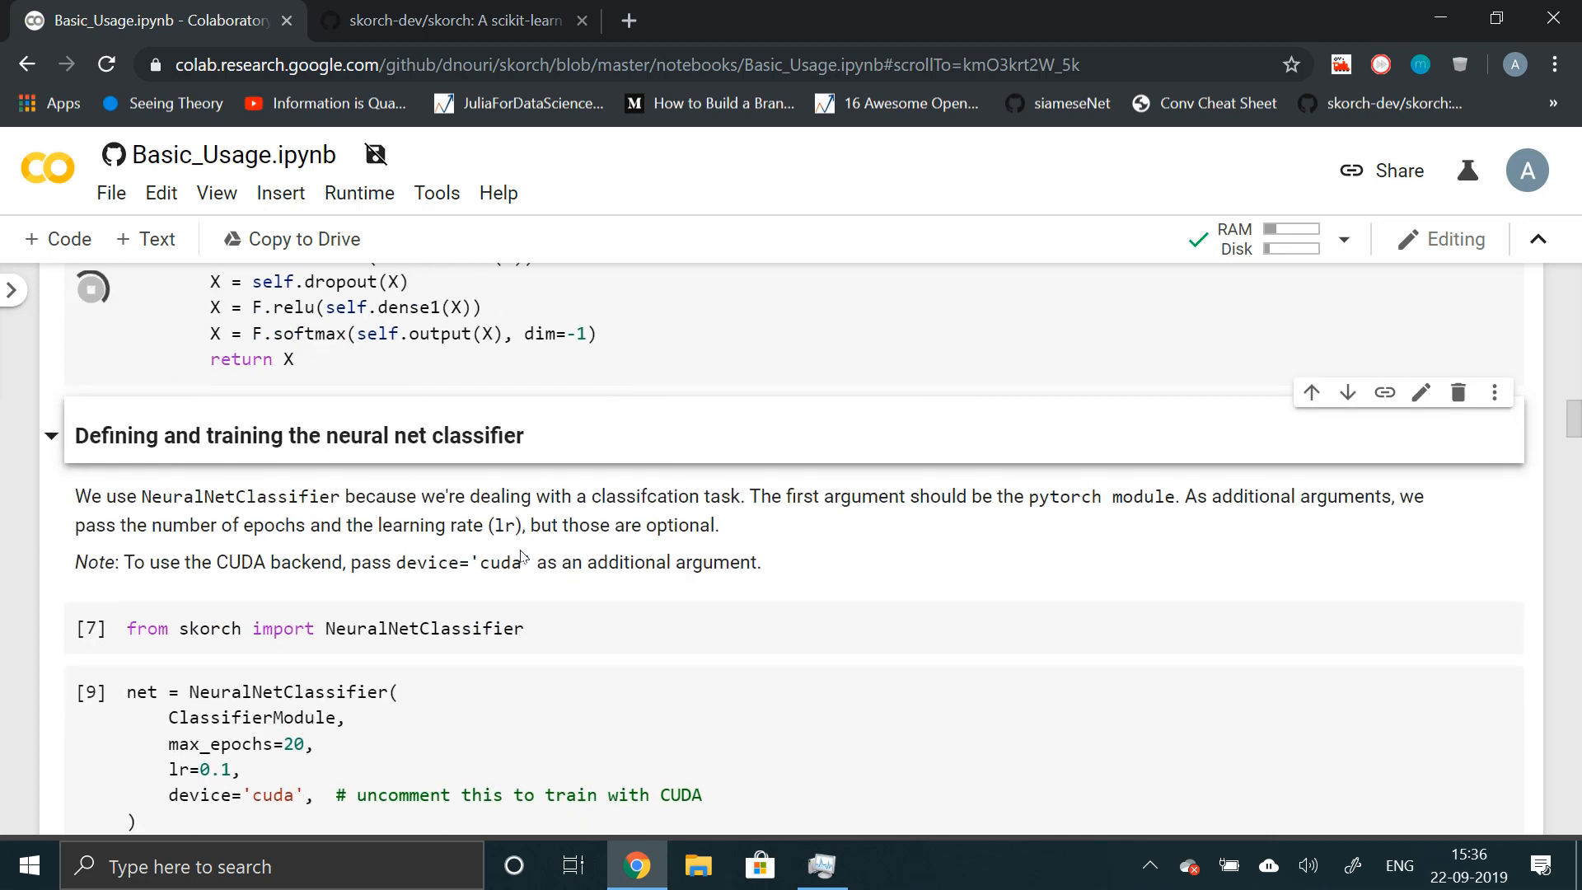
{"action": "scroll", "scroll_direction": "down", "scroll_amount": 3}
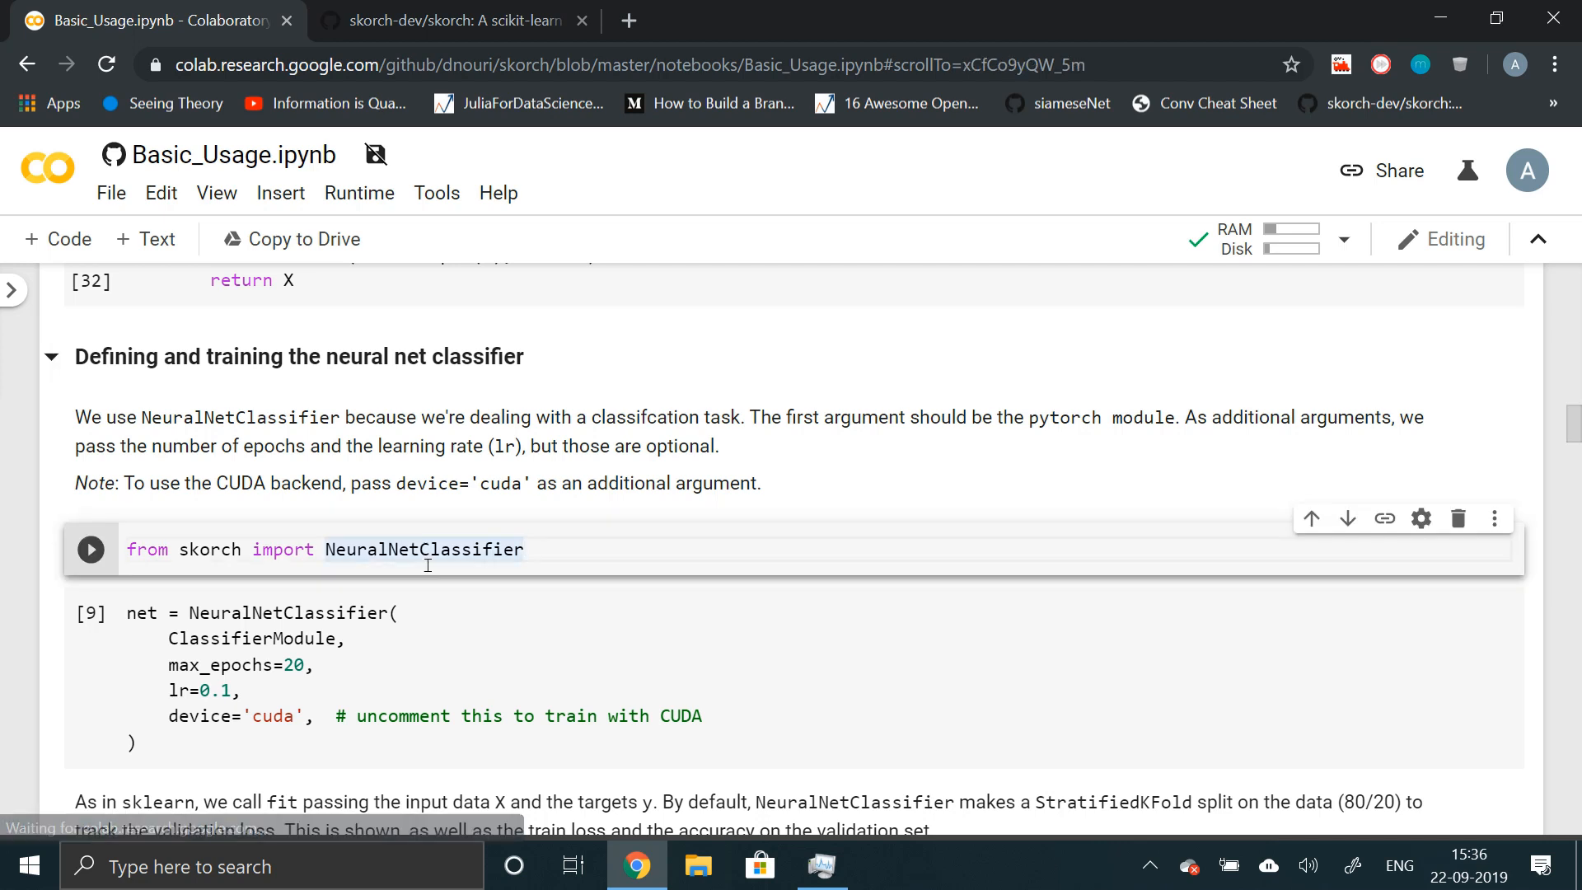
{"action": "left_click", "coordinate": [89, 549]}
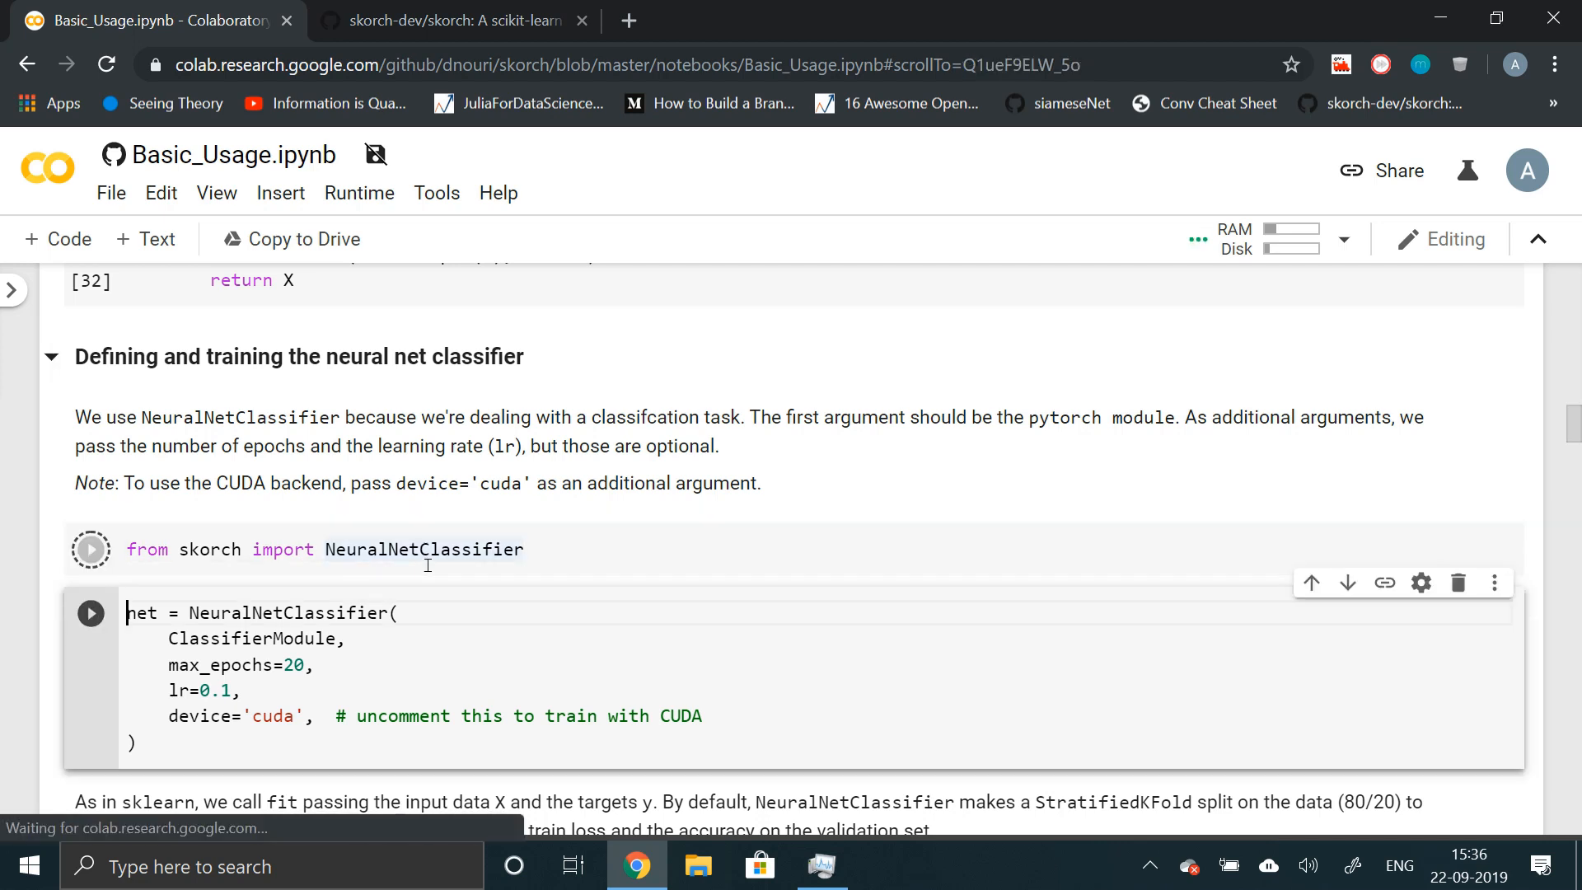
- Create net = NeuralNetClassifier(...) and run net.fit(X, y) for 20 epochs, reaching 0.74 validation accuracy
{"action": "scroll", "scroll_direction": "down", "scroll_amount": 3}
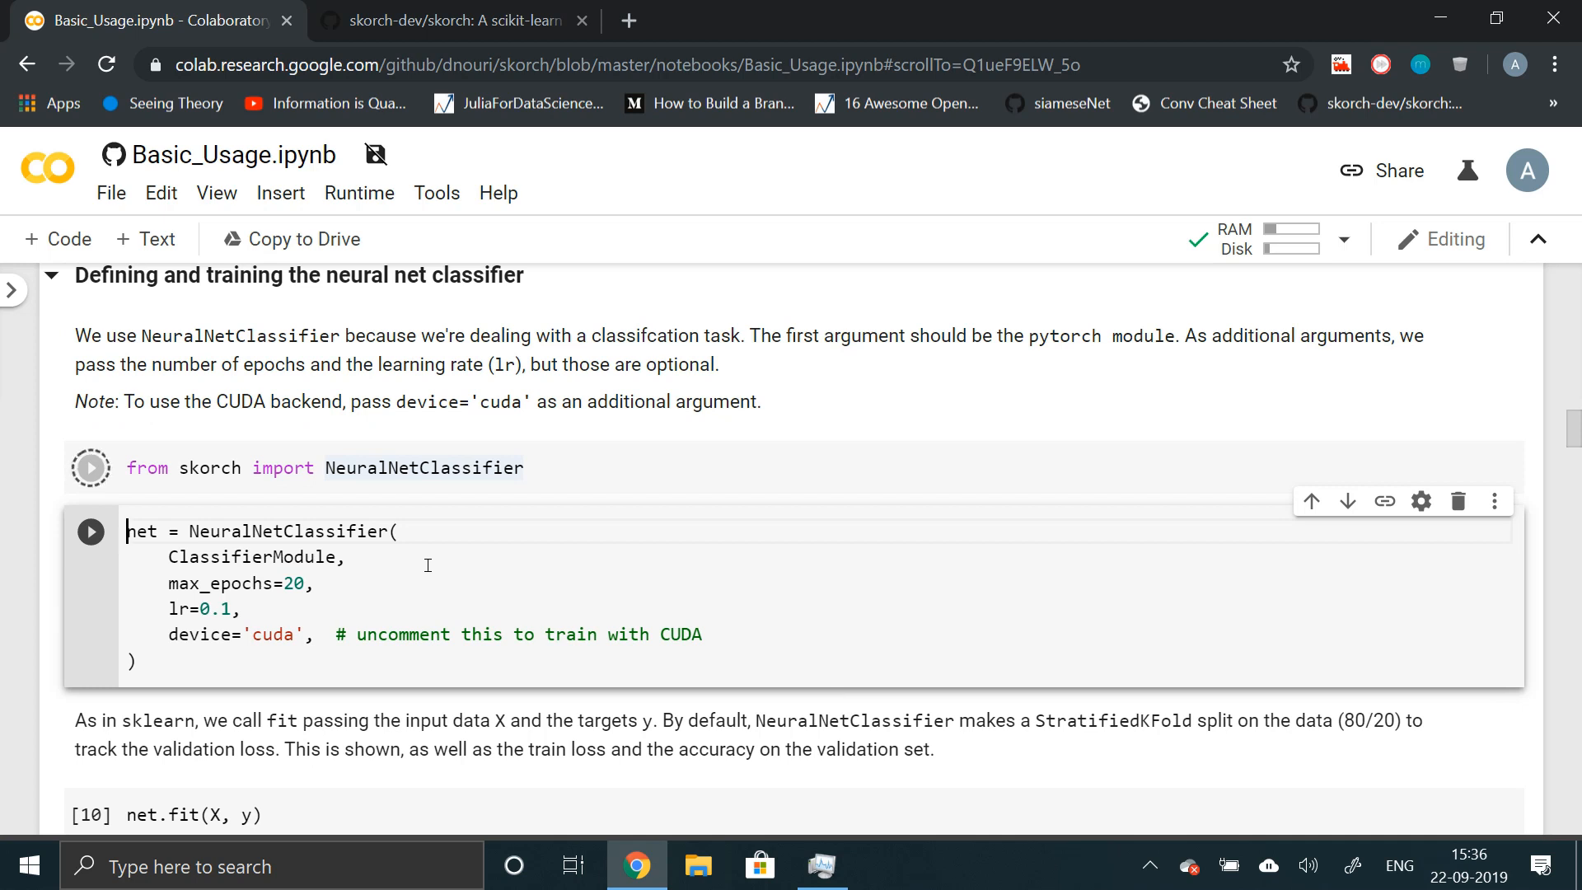
{"action": "left_click", "coordinate": [89, 466]}
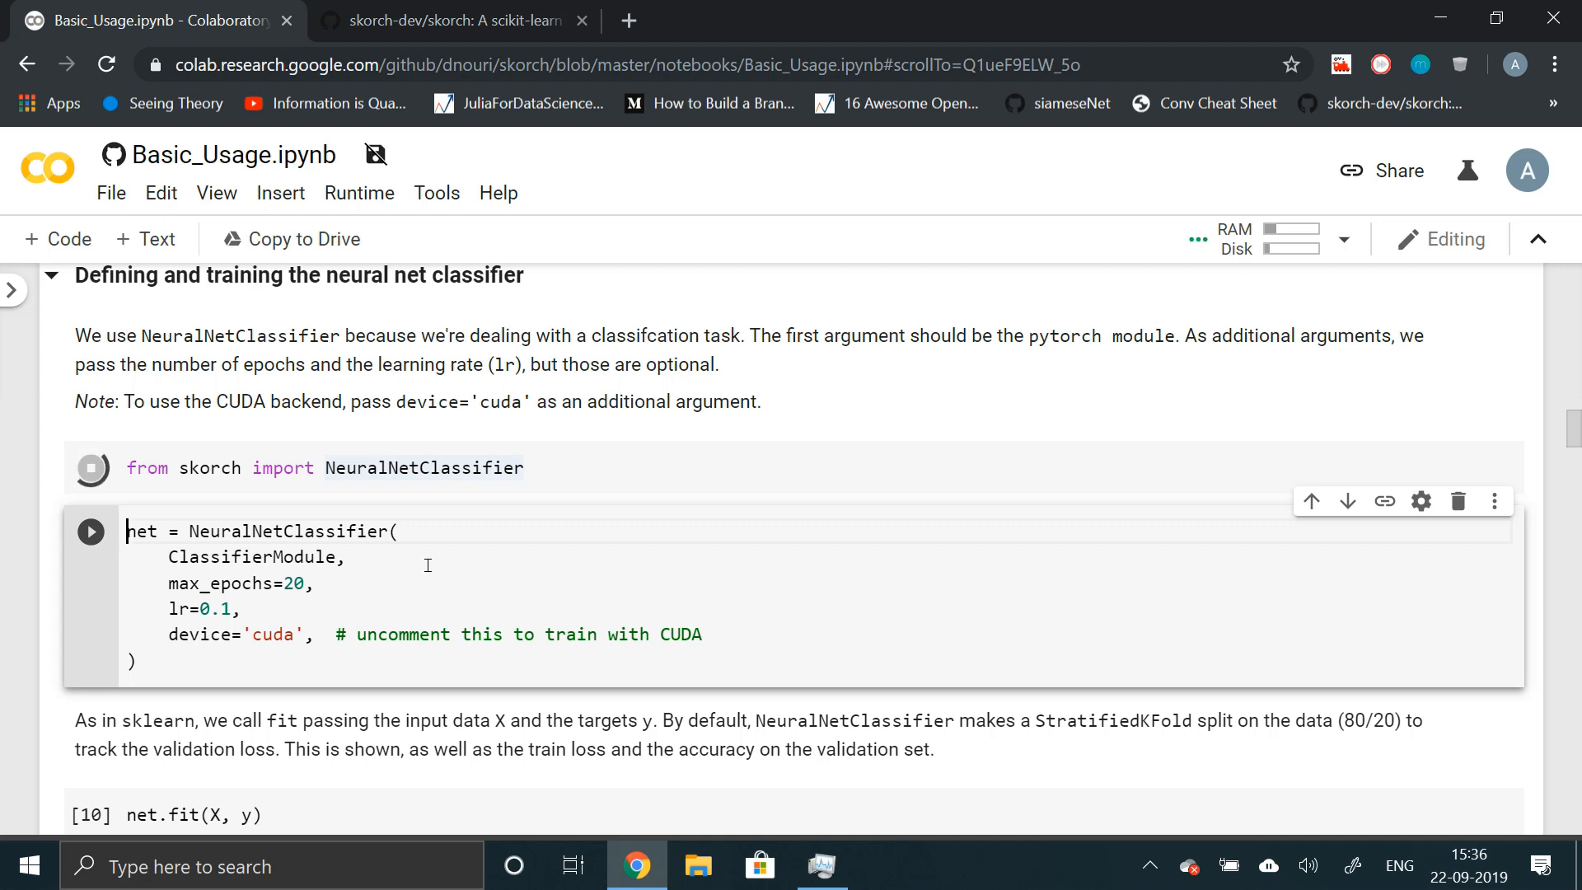
{"action": "left_click", "coordinate": [89, 468]}
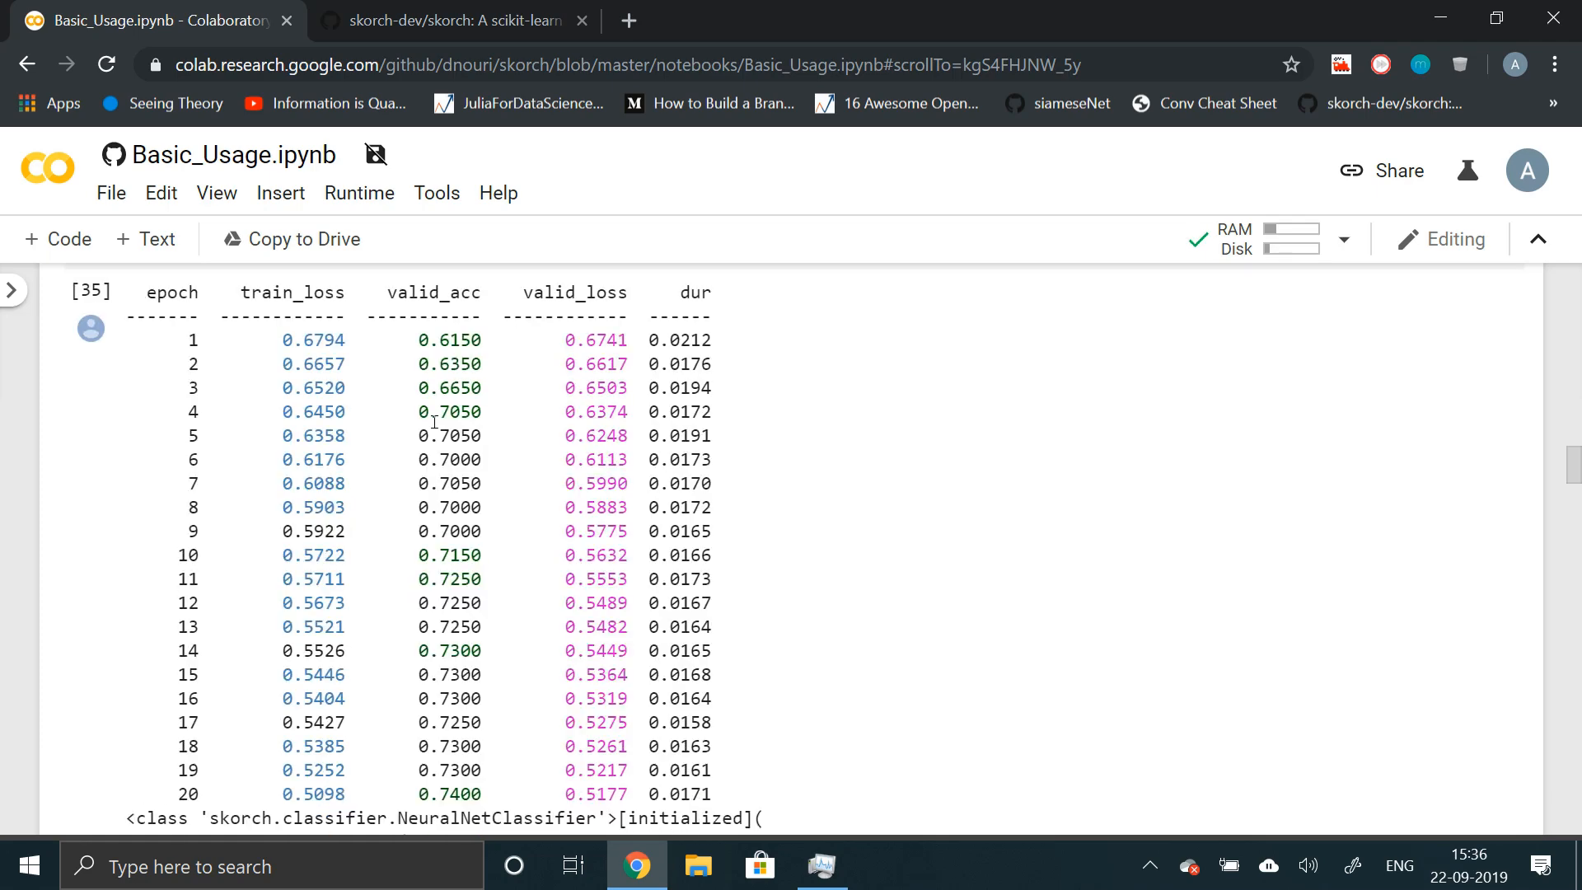
- Scroll through the training log and net layer summary down to 'Making predictions, classification'
{"action": "scroll", "scroll_direction": "up", "scroll_amount": 3}
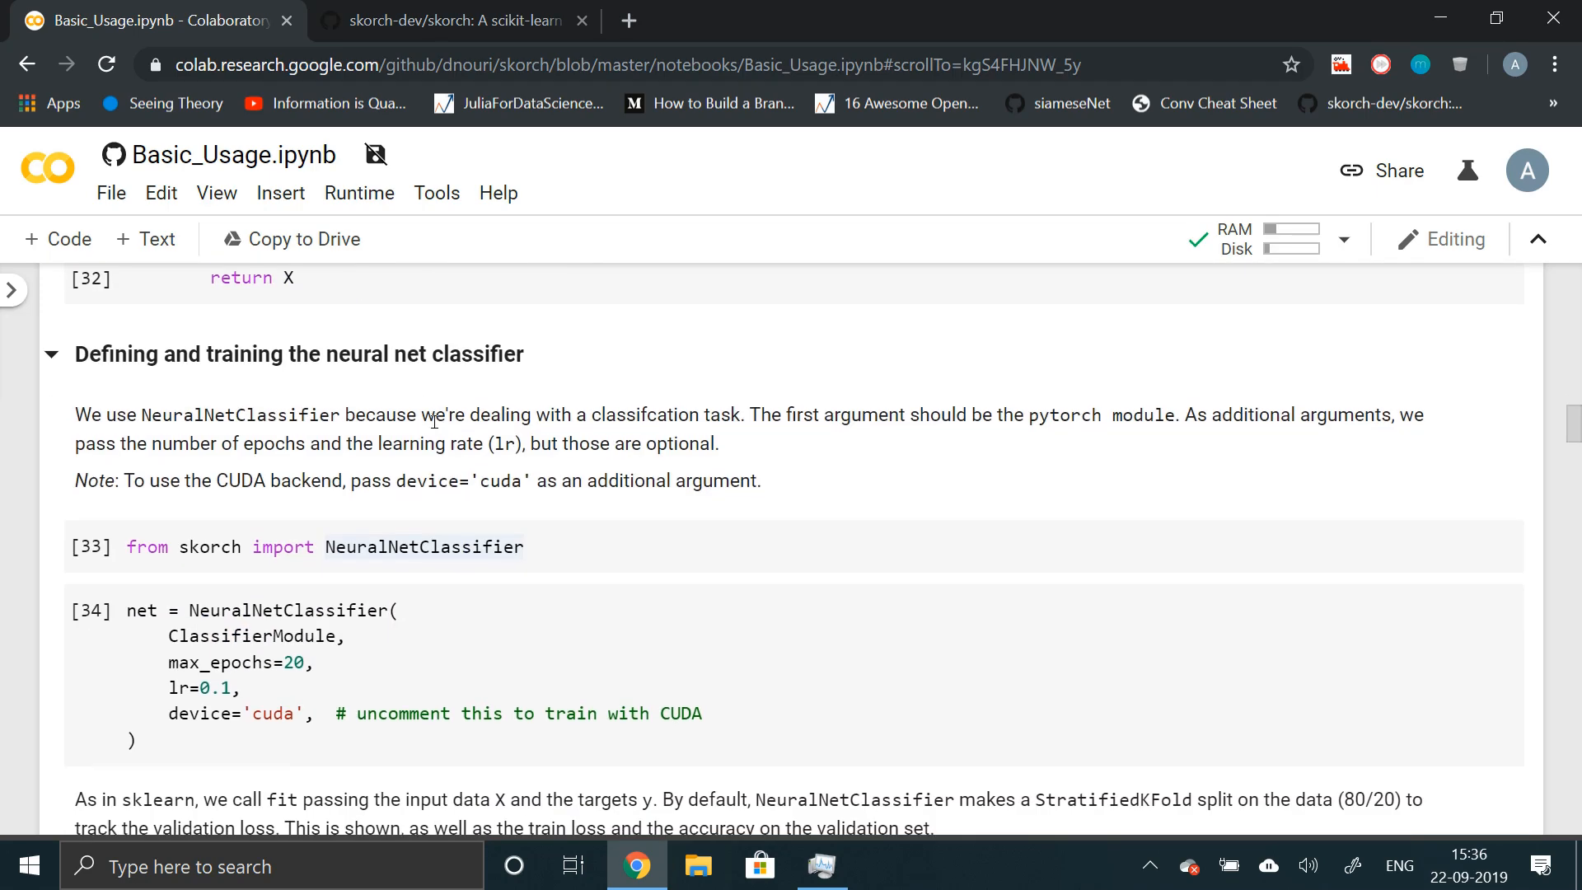
{"action": "scroll", "scroll_direction": "down", "scroll_amount": 3}
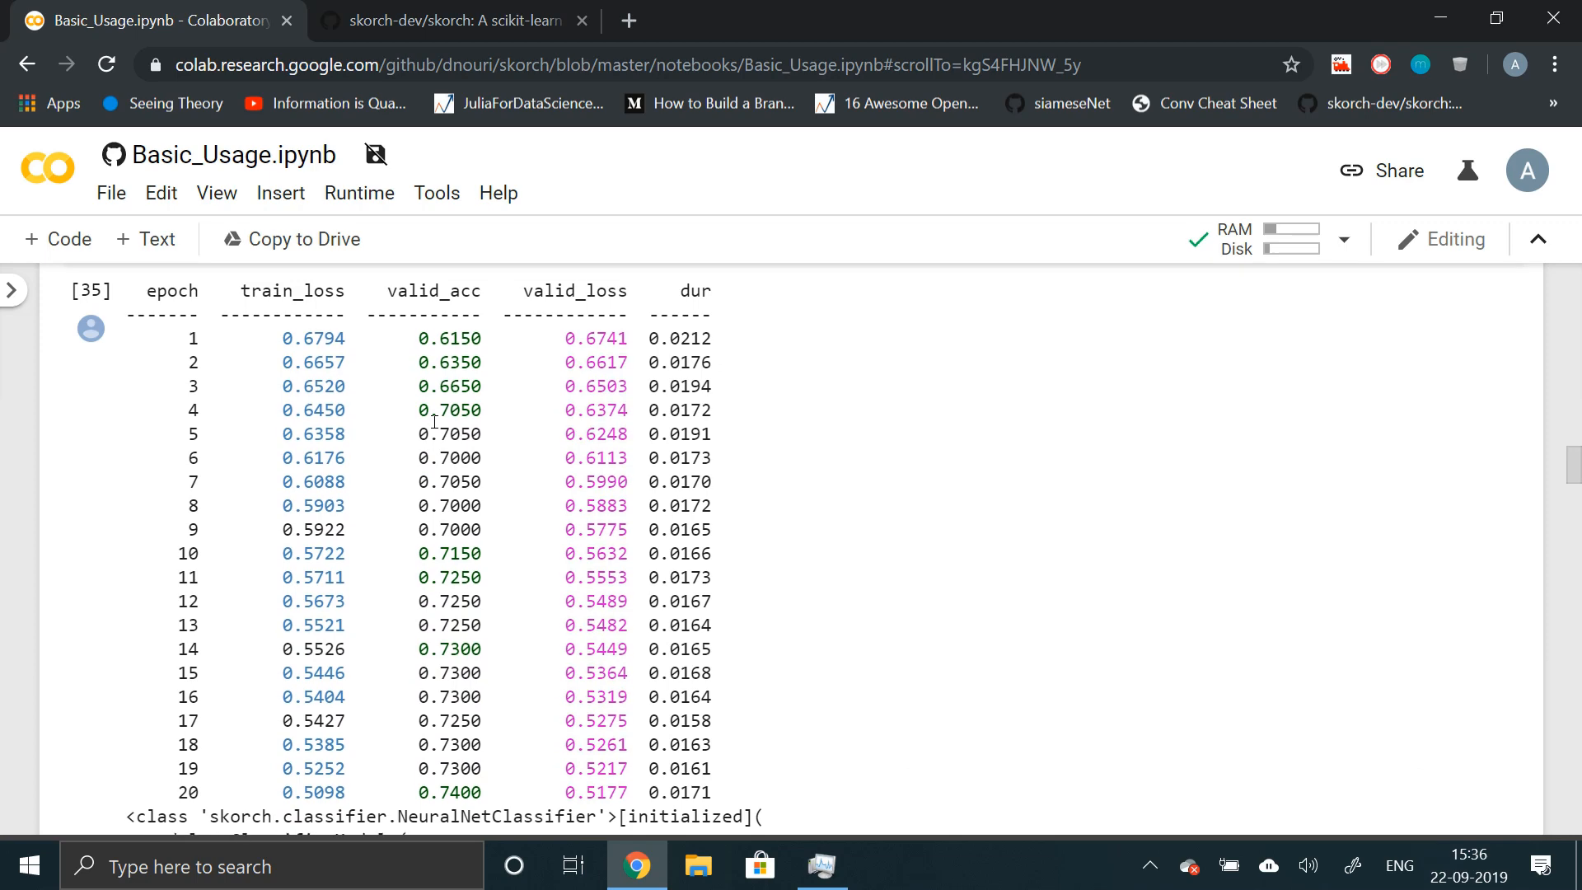
{"action": "scroll", "scroll_direction": "down", "scroll_amount": 3}
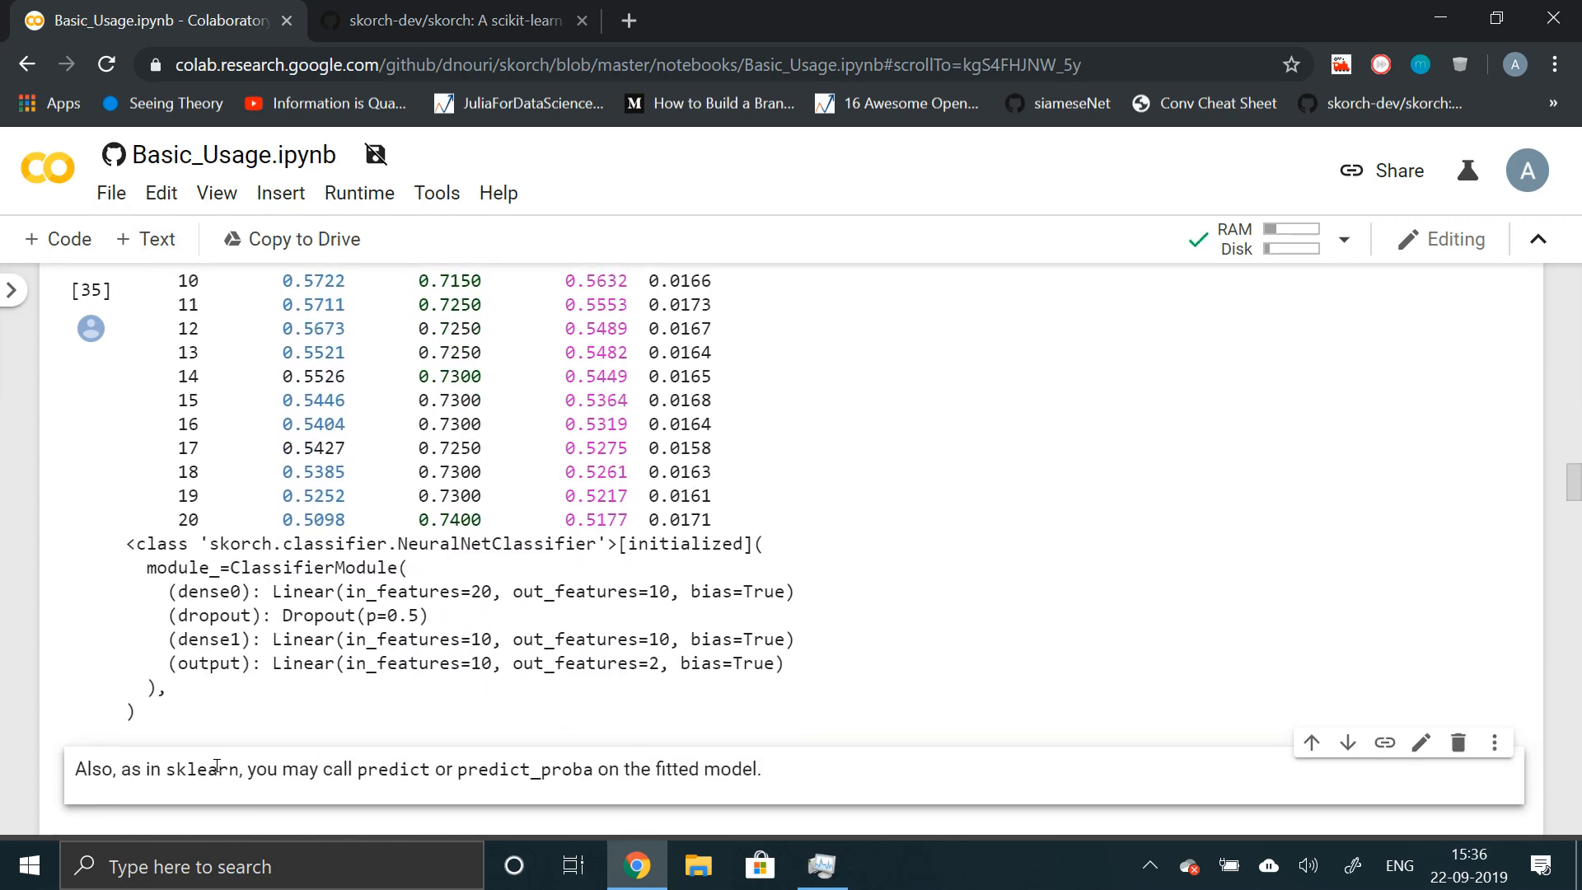
{"action": "scroll", "scroll_direction": "up", "scroll_amount": 3}
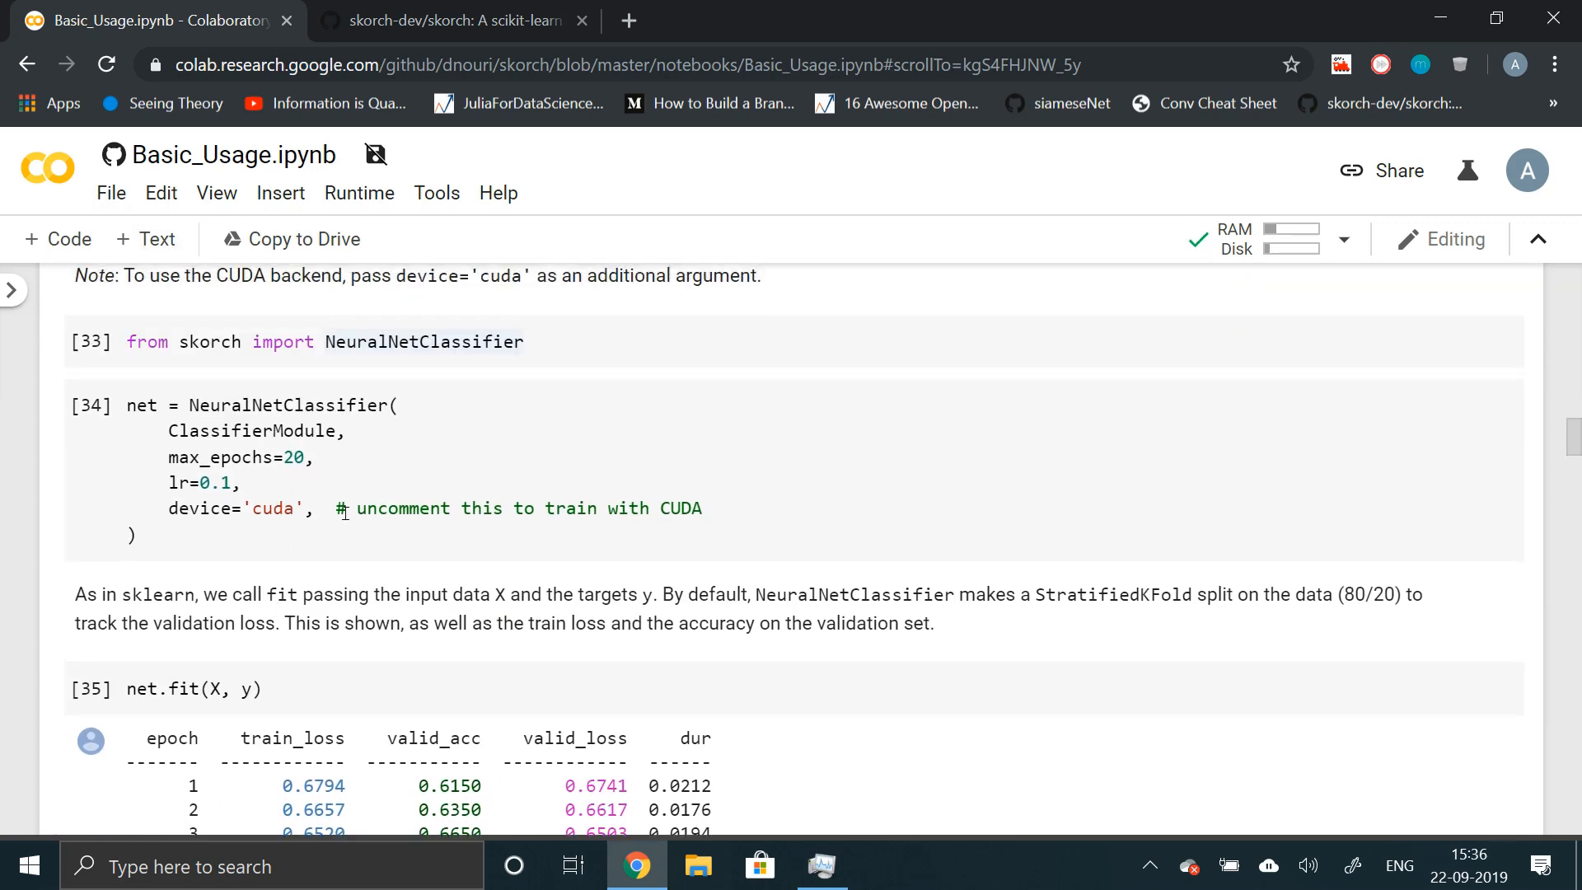
{"action": "scroll", "scroll_direction": "down", "scroll_amount": 3}
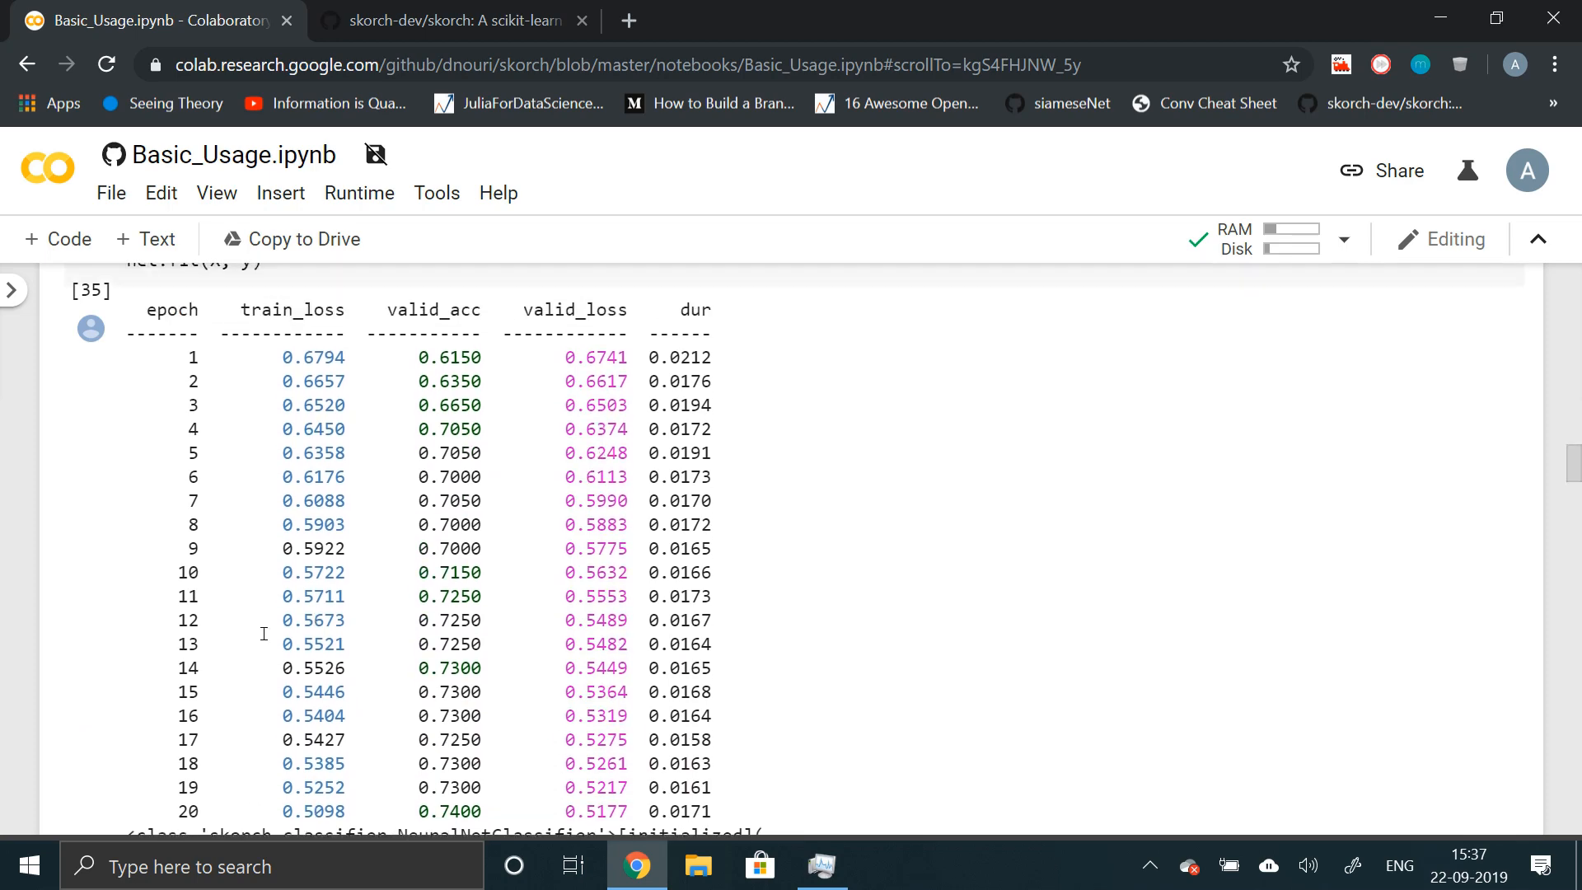
{"action": "mouse_move", "coordinate": [575, 365]}
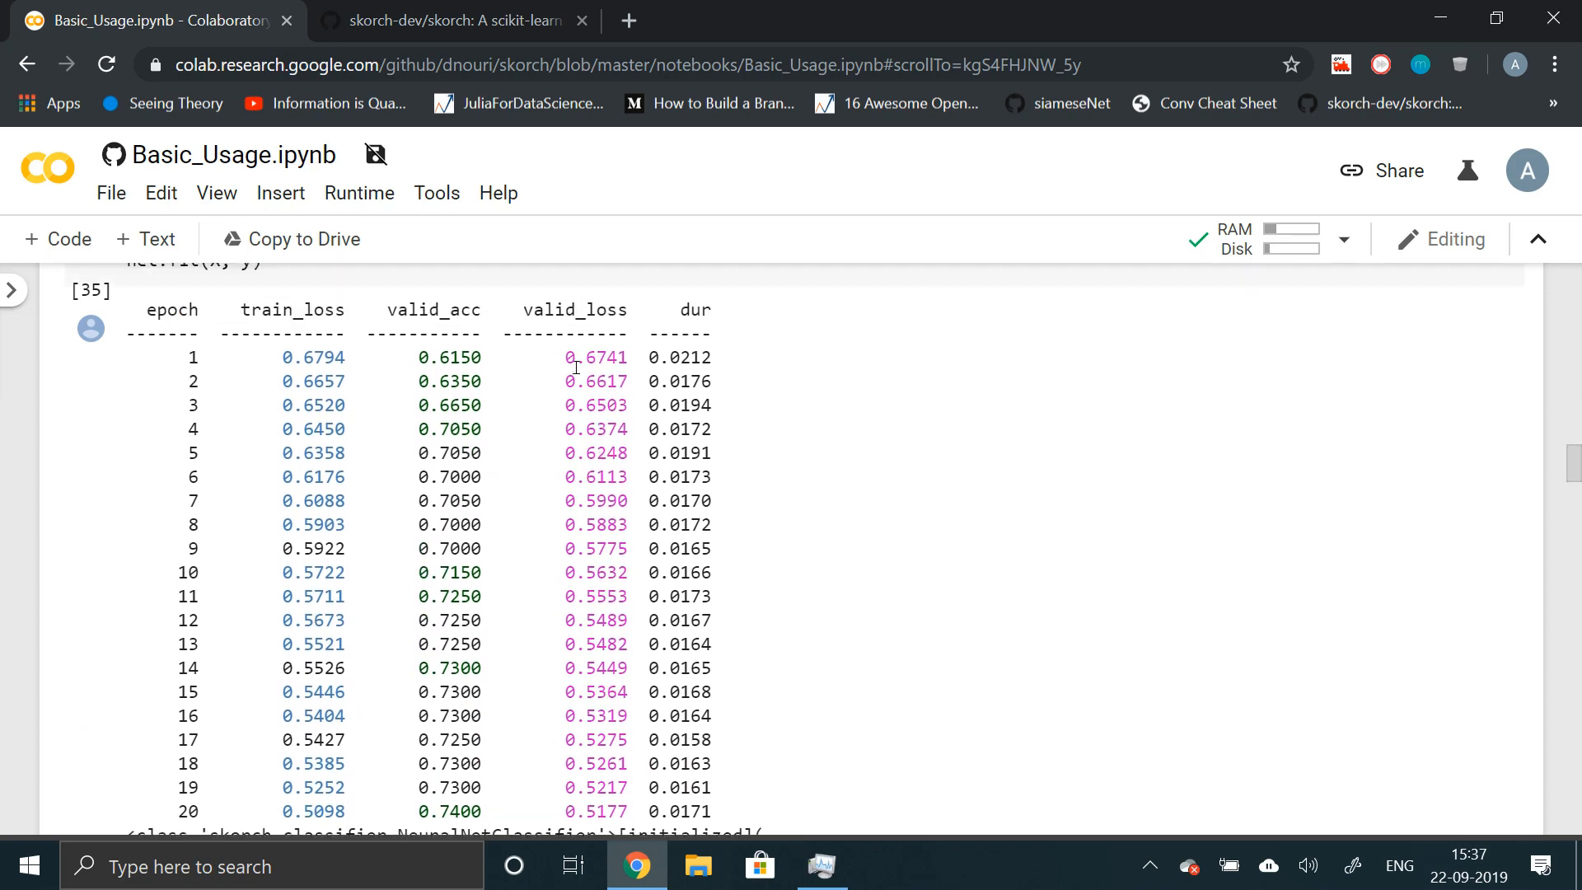
{"action": "scroll", "scroll_direction": "up", "scroll_amount": 3}
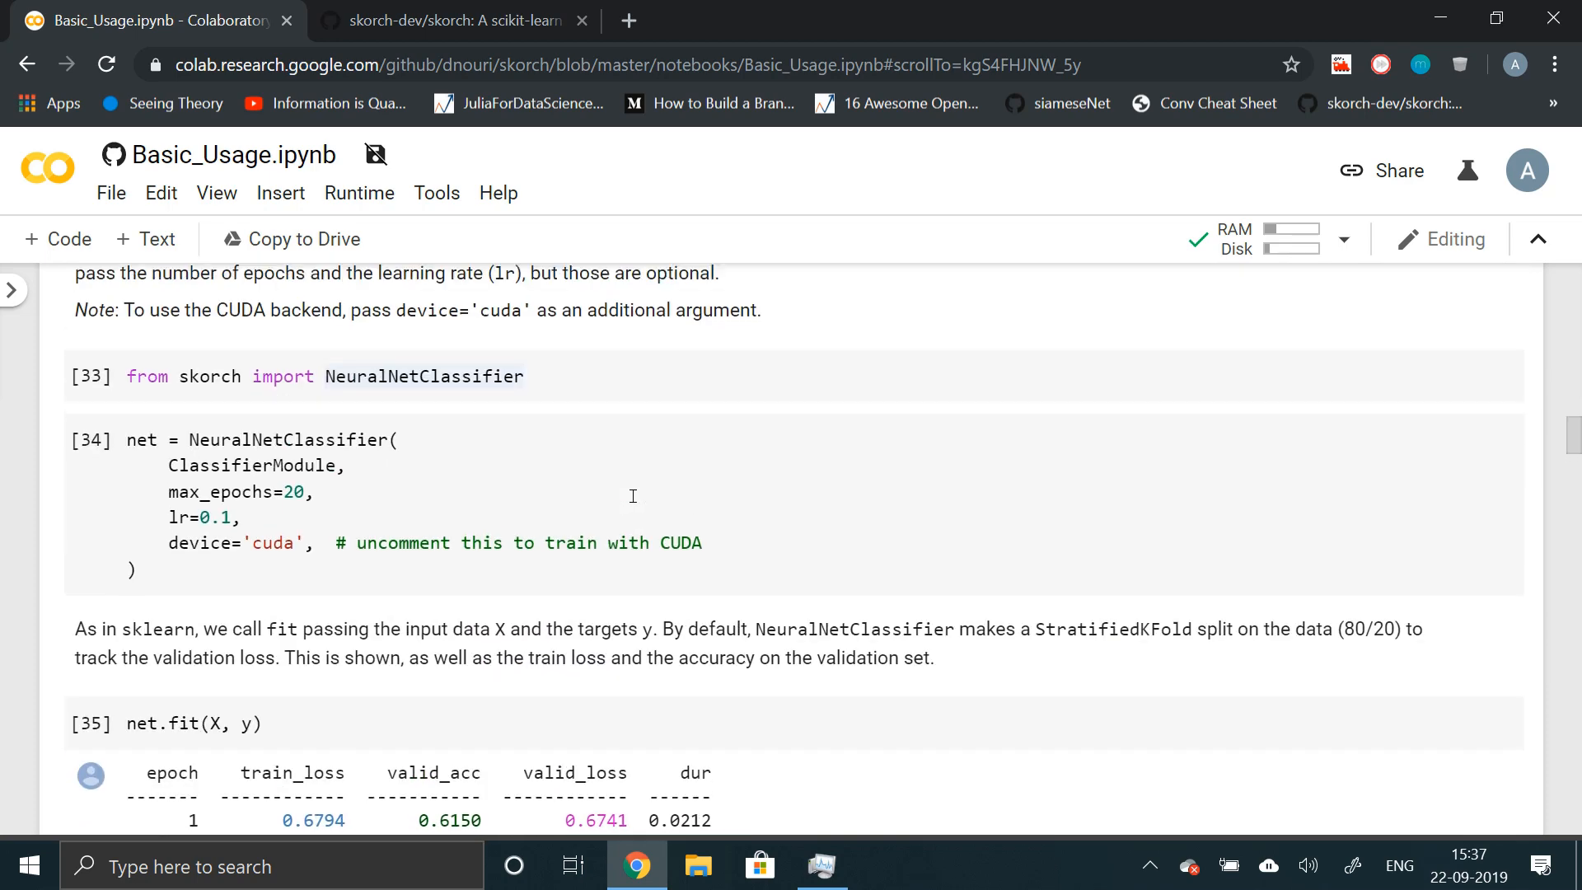
{"action": "scroll", "scroll_direction": "up", "scroll_amount": 3}
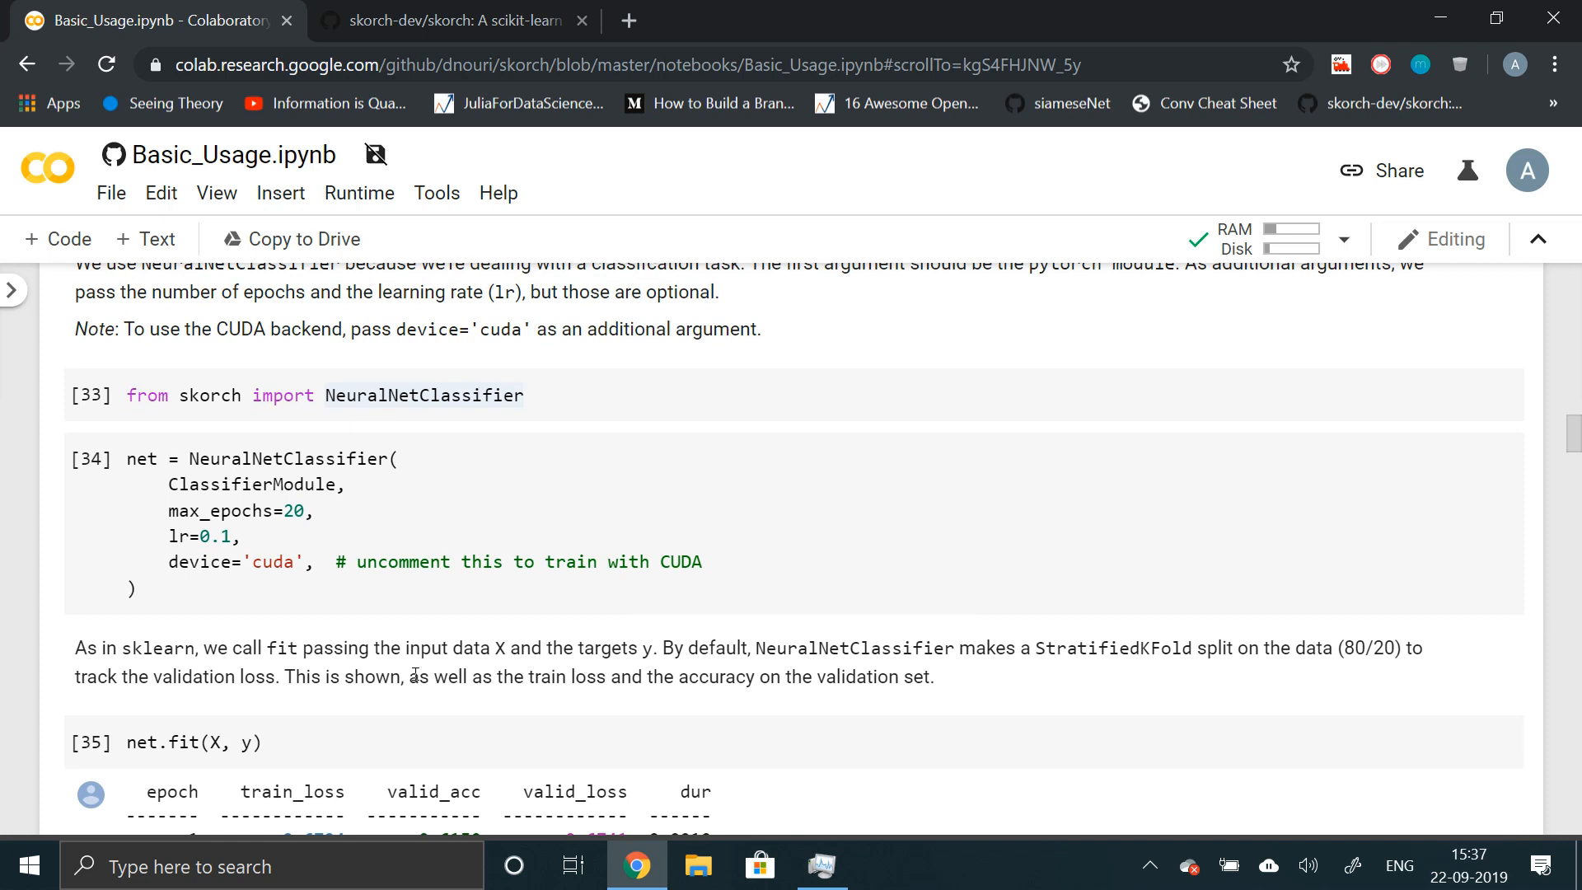
{"action": "mouse_move", "coordinate": [1331, 672]}
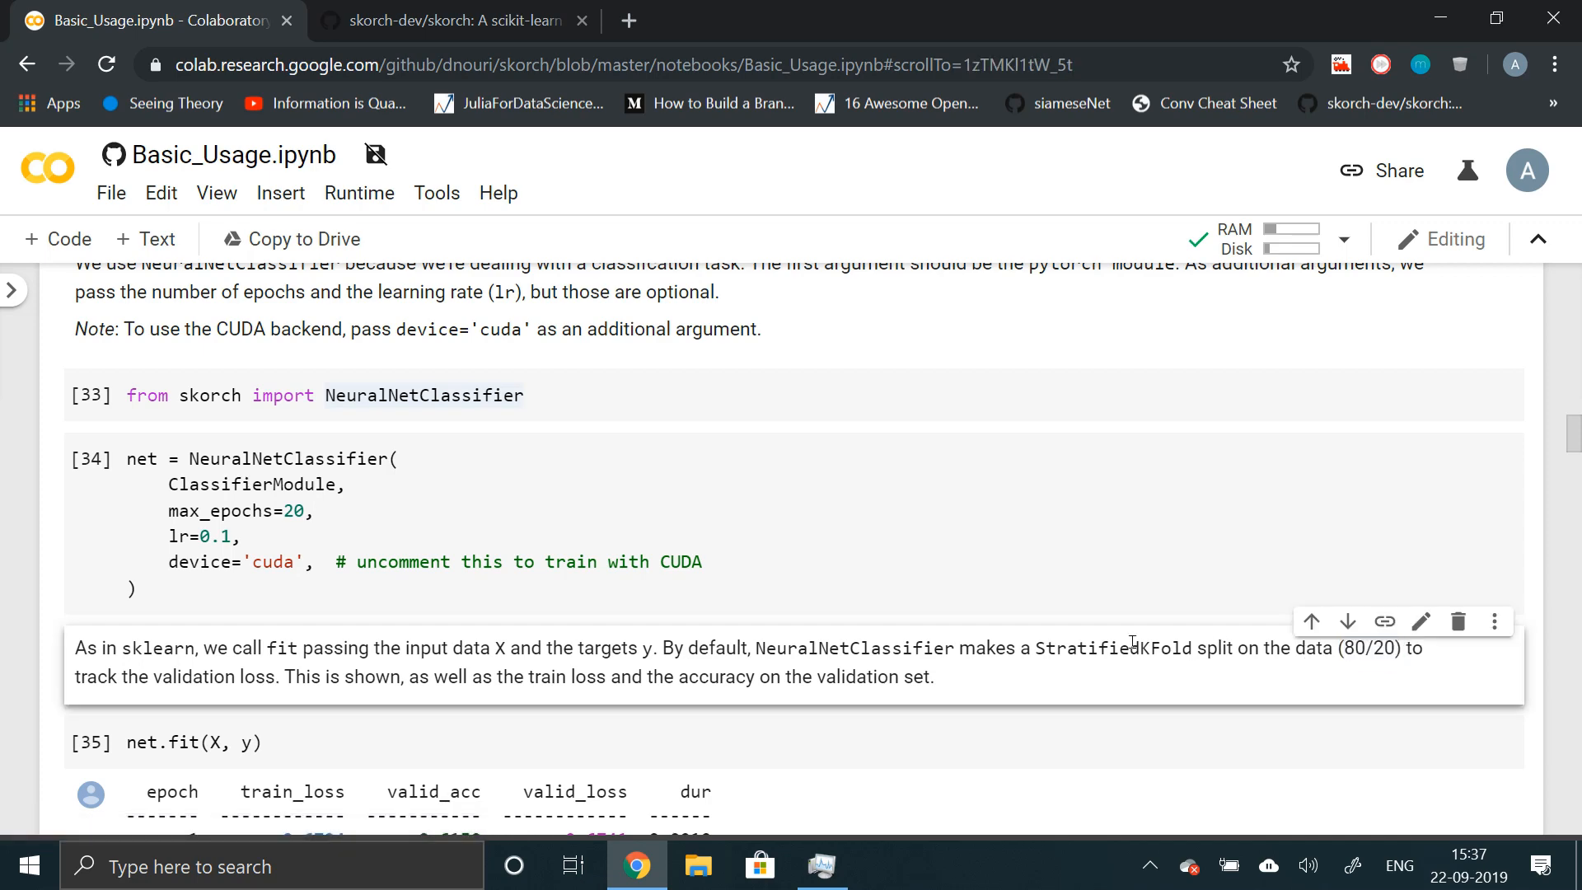
{"action": "scroll", "scroll_direction": "down", "scroll_amount": 3}
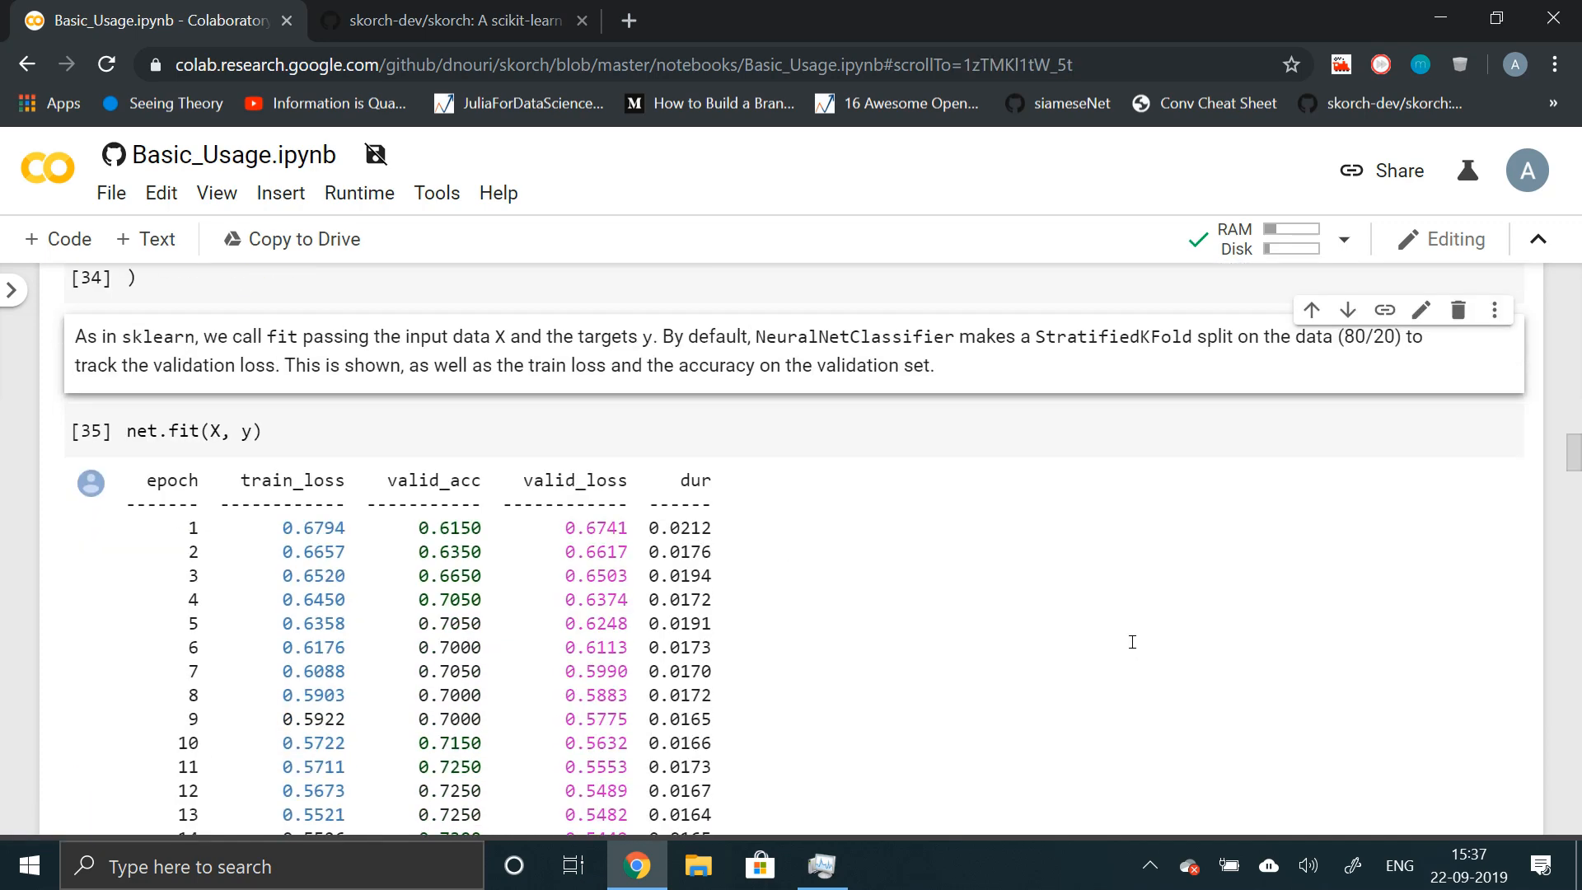
{"action": "scroll", "scroll_direction": "up", "scroll_amount": 3}
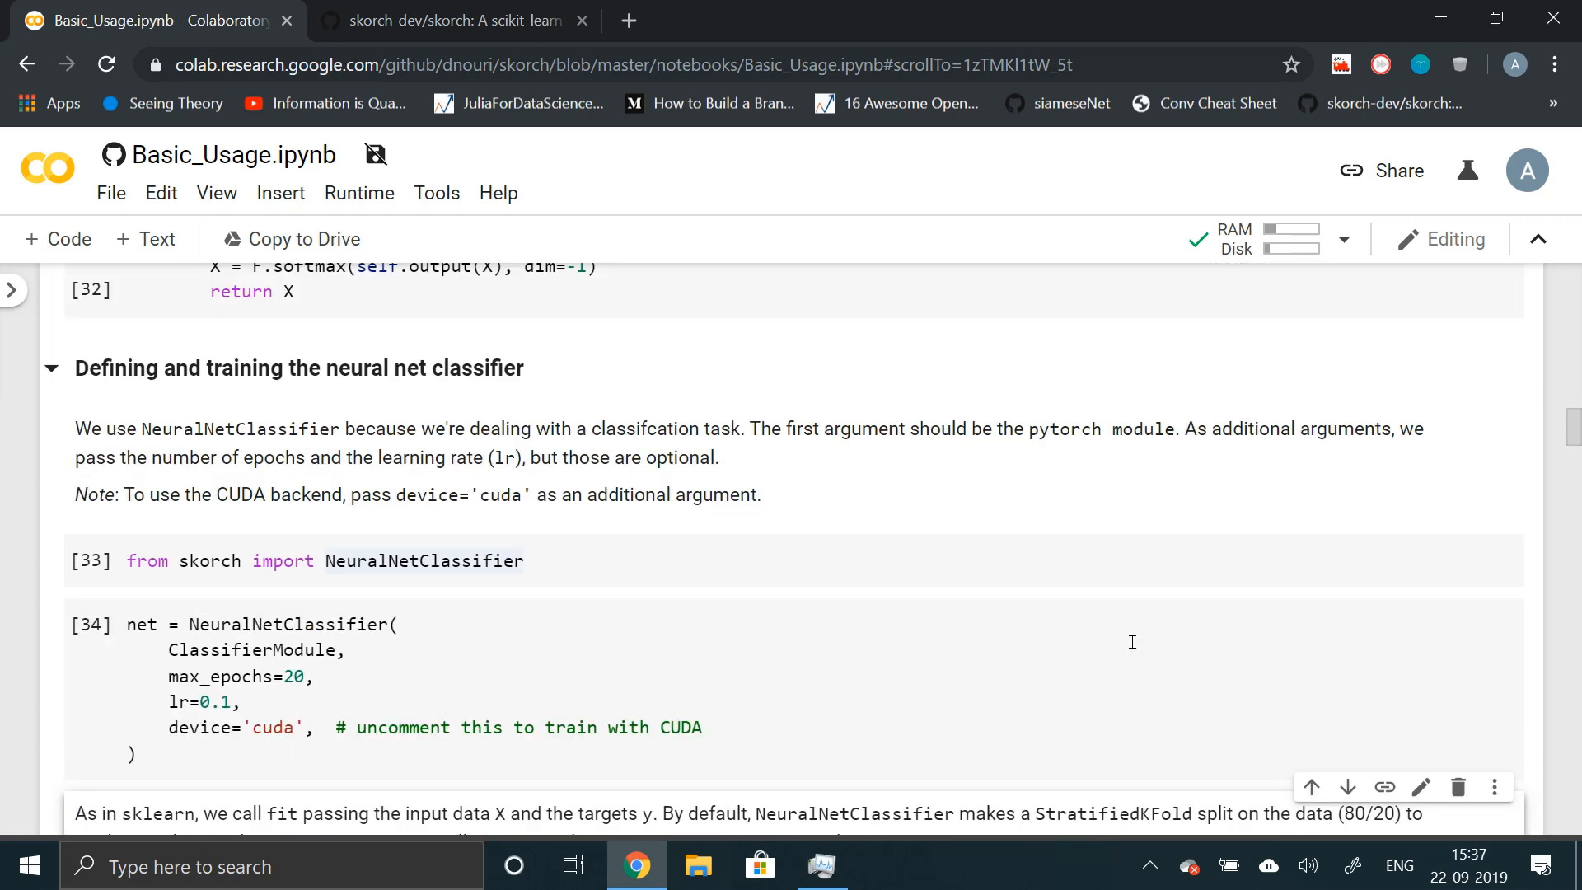
{"action": "scroll", "scroll_direction": "down", "scroll_amount": 3}
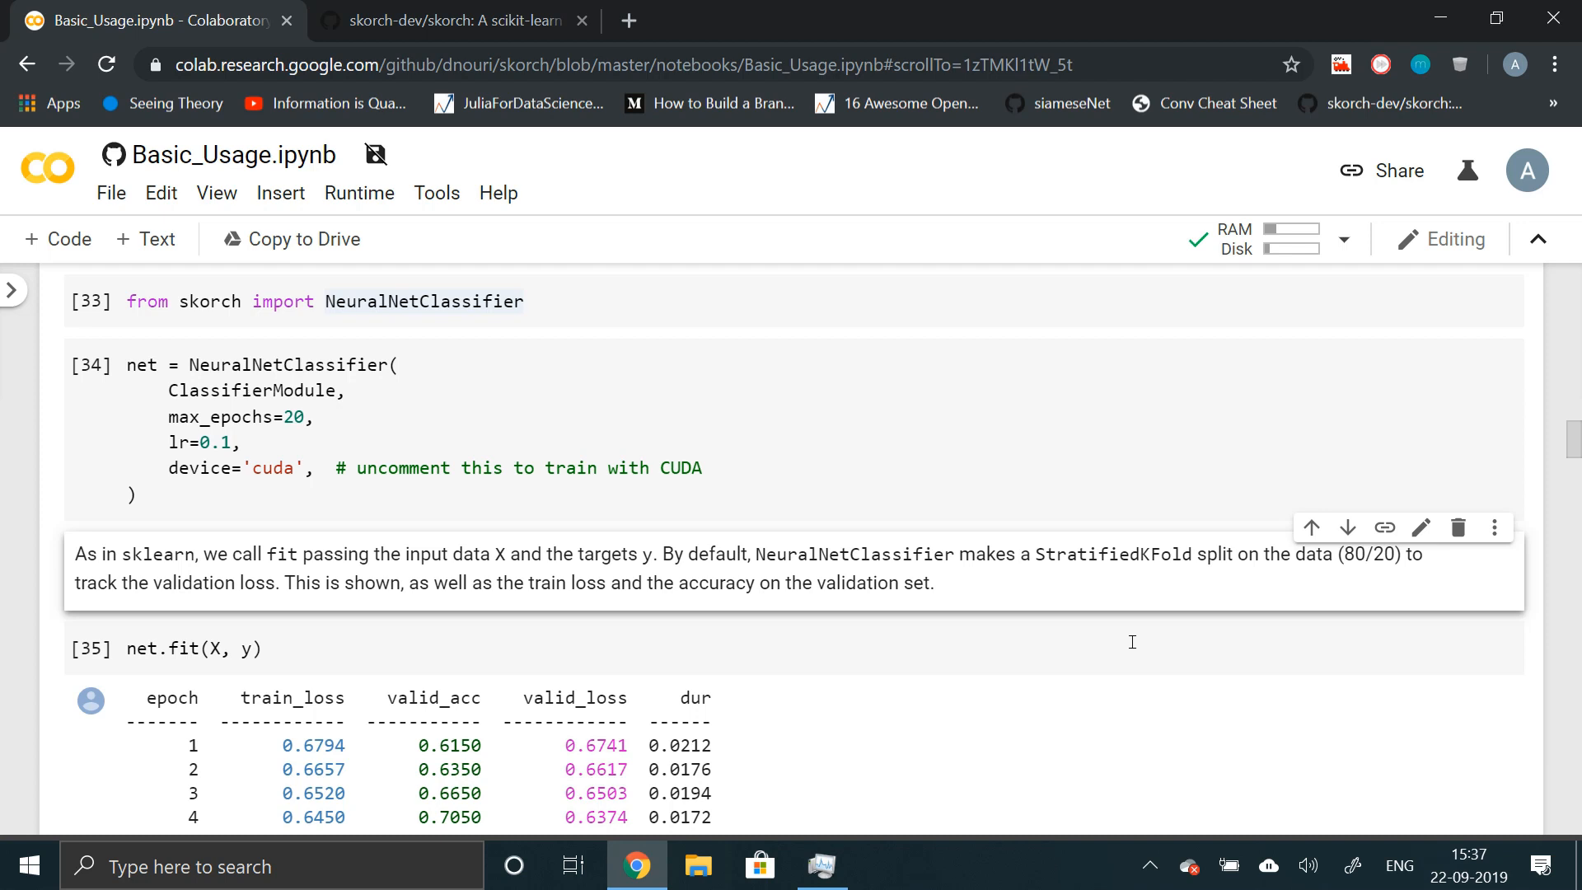
{"action": "scroll", "scroll_direction": "down", "scroll_amount": 3}
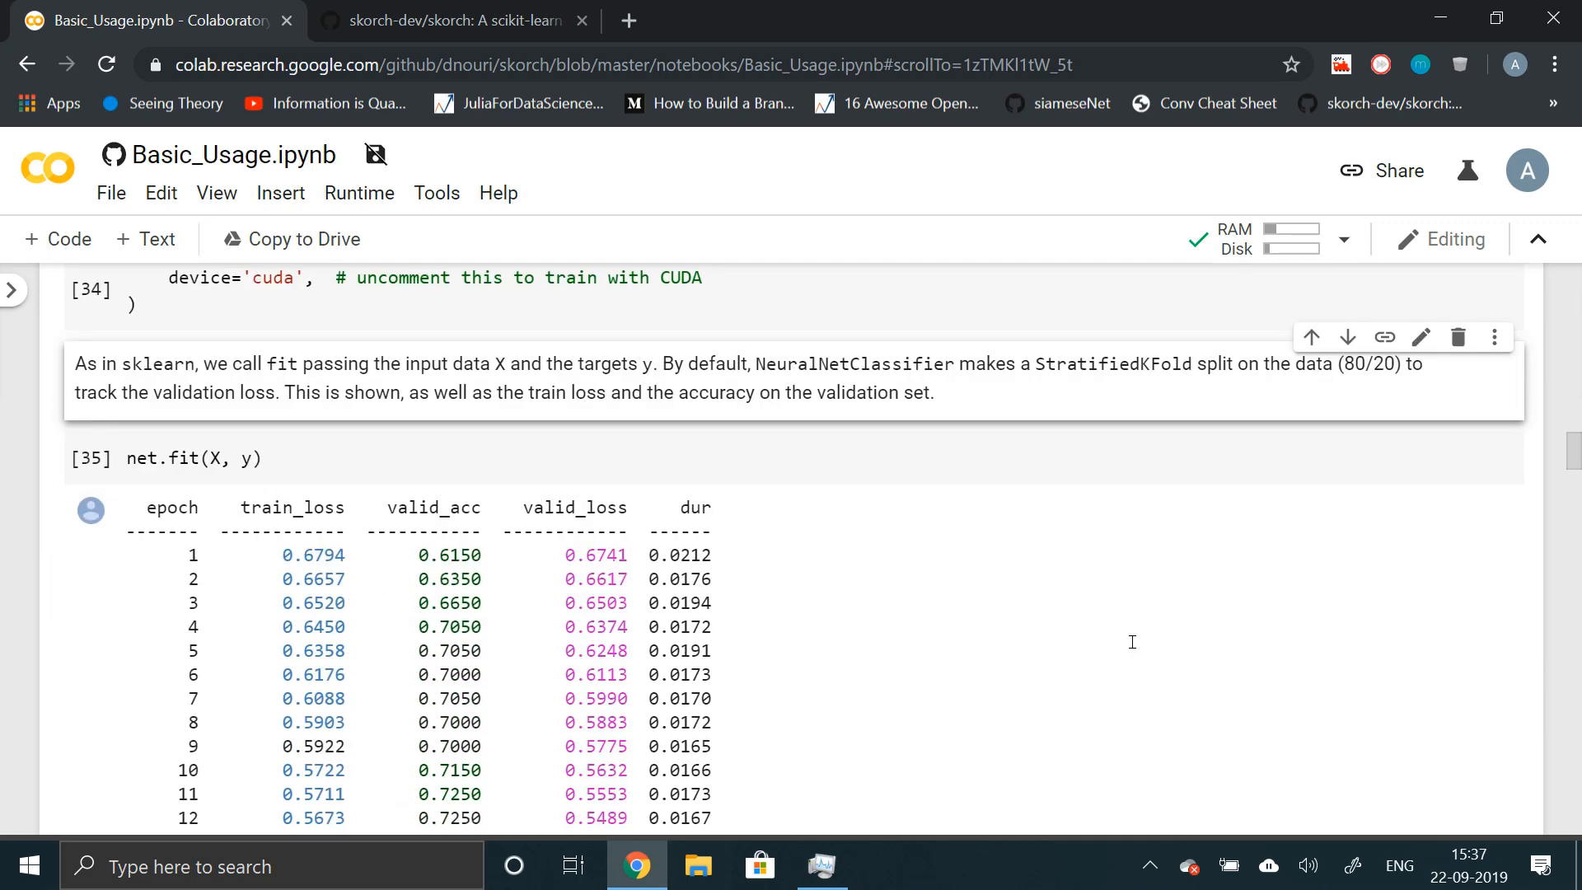
{"action": "scroll", "scroll_direction": "down", "scroll_amount": 3}
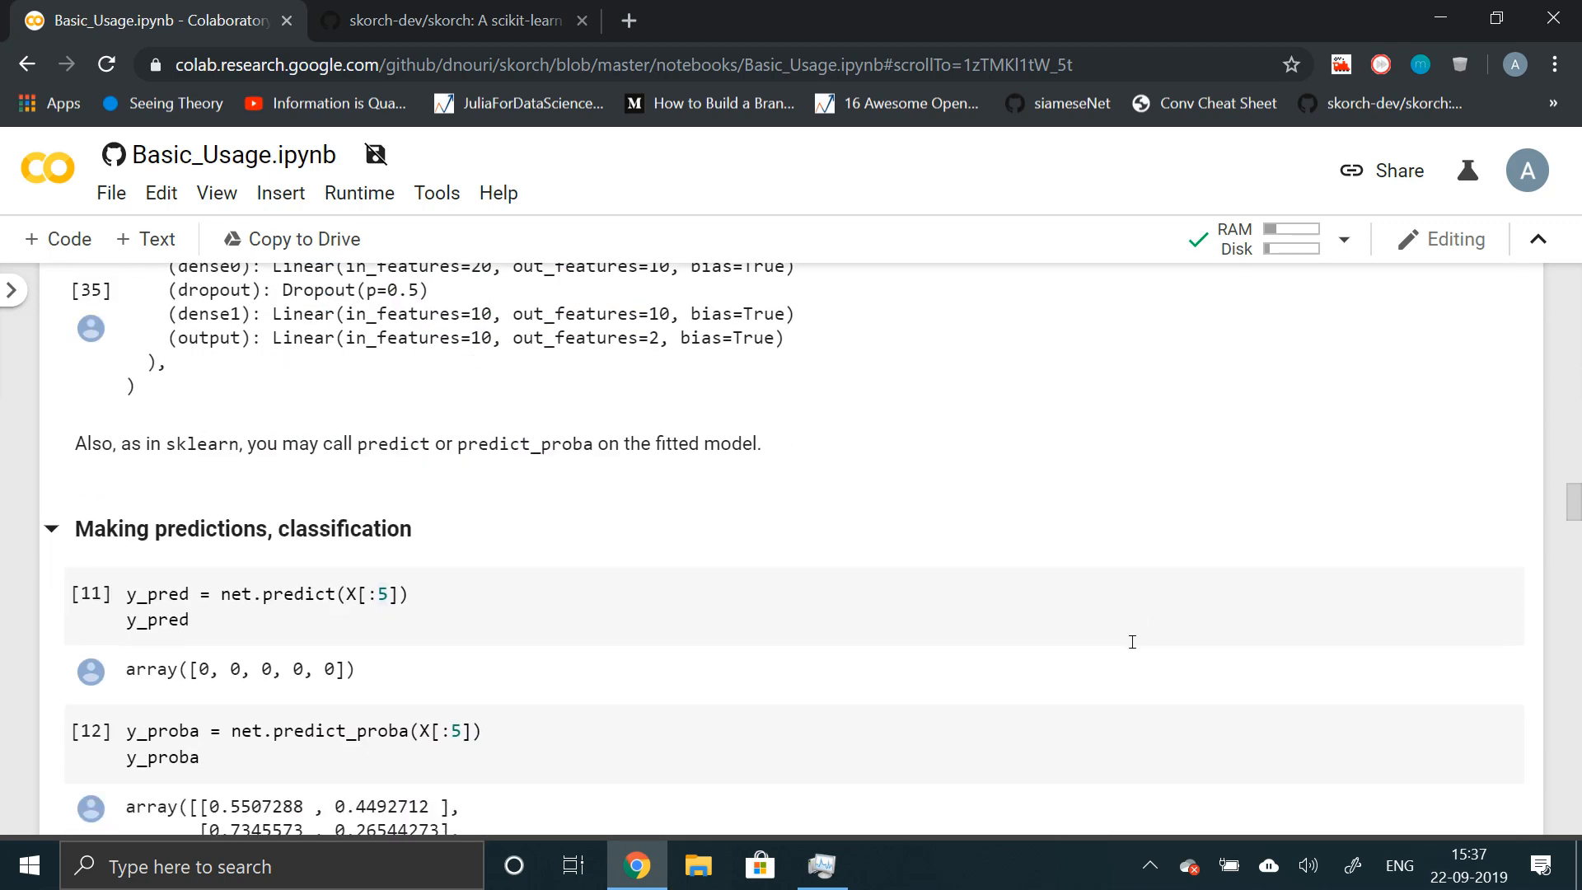
- Rerun net.predict(X[:5]) and net.predict_proba(X[:5]), then bring the regressor section into view
{"action": "scroll", "scroll_direction": "down", "scroll_amount": 3}
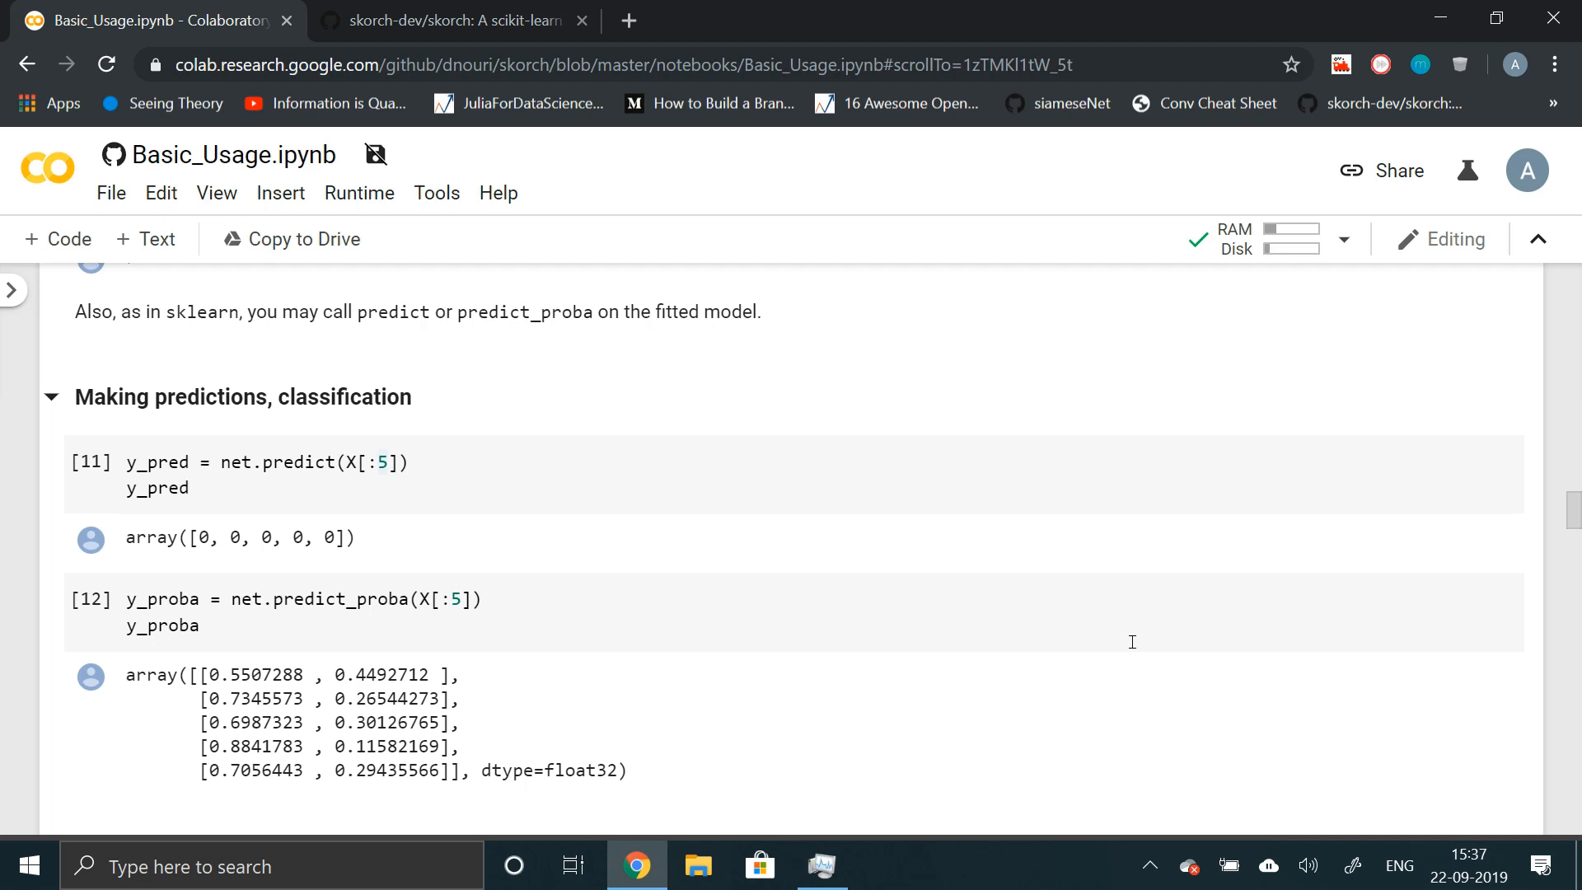
{"action": "mouse_move", "coordinate": [655, 503]}
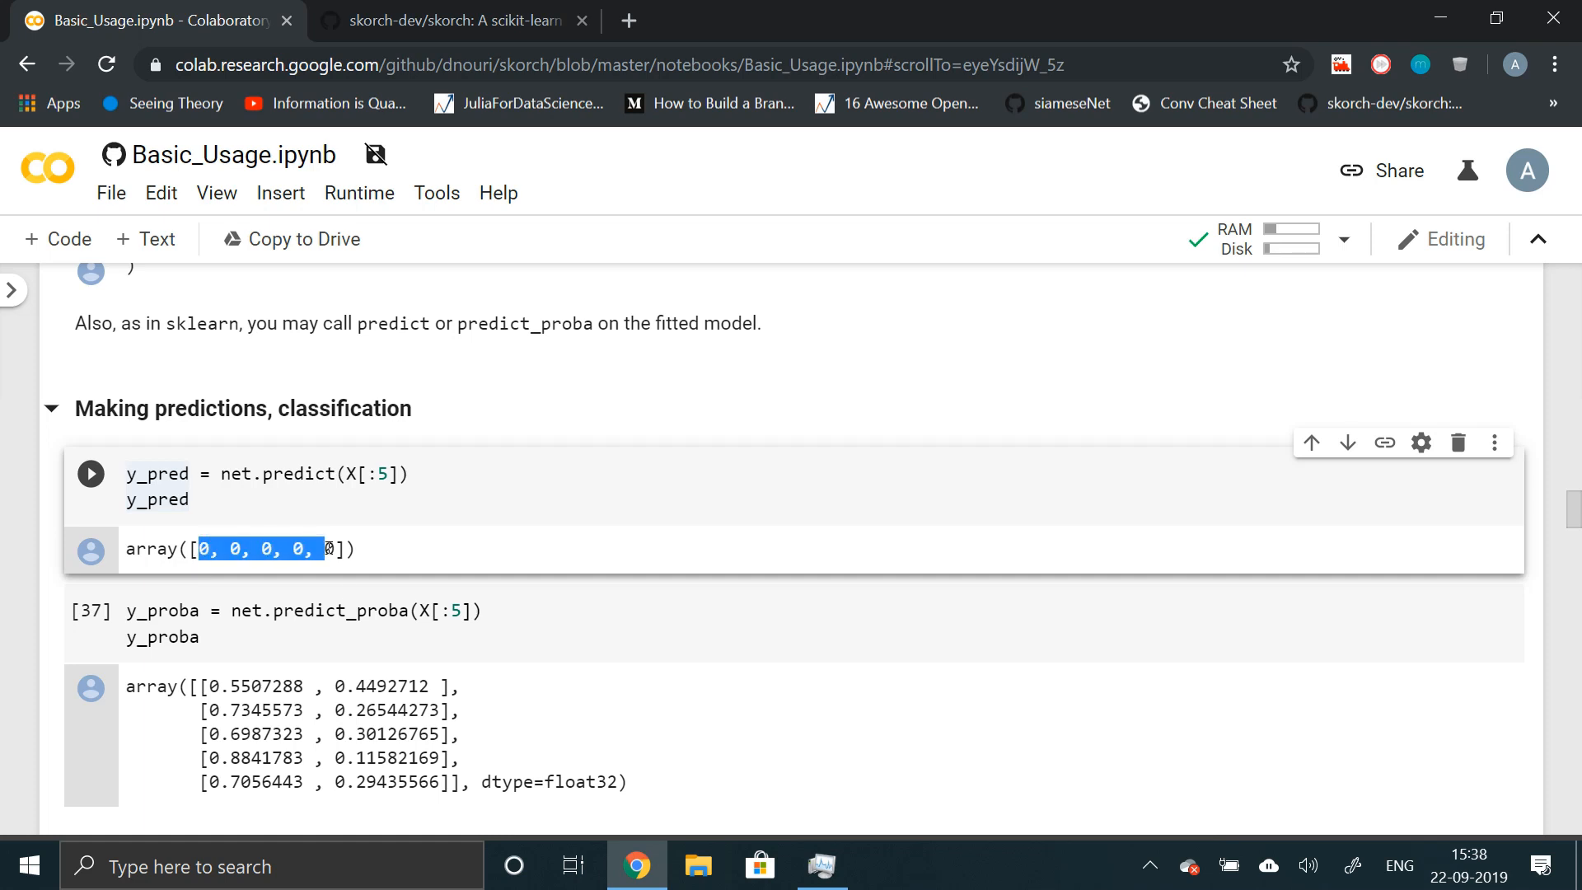
{"action": "mouse_move", "coordinate": [229, 703]}
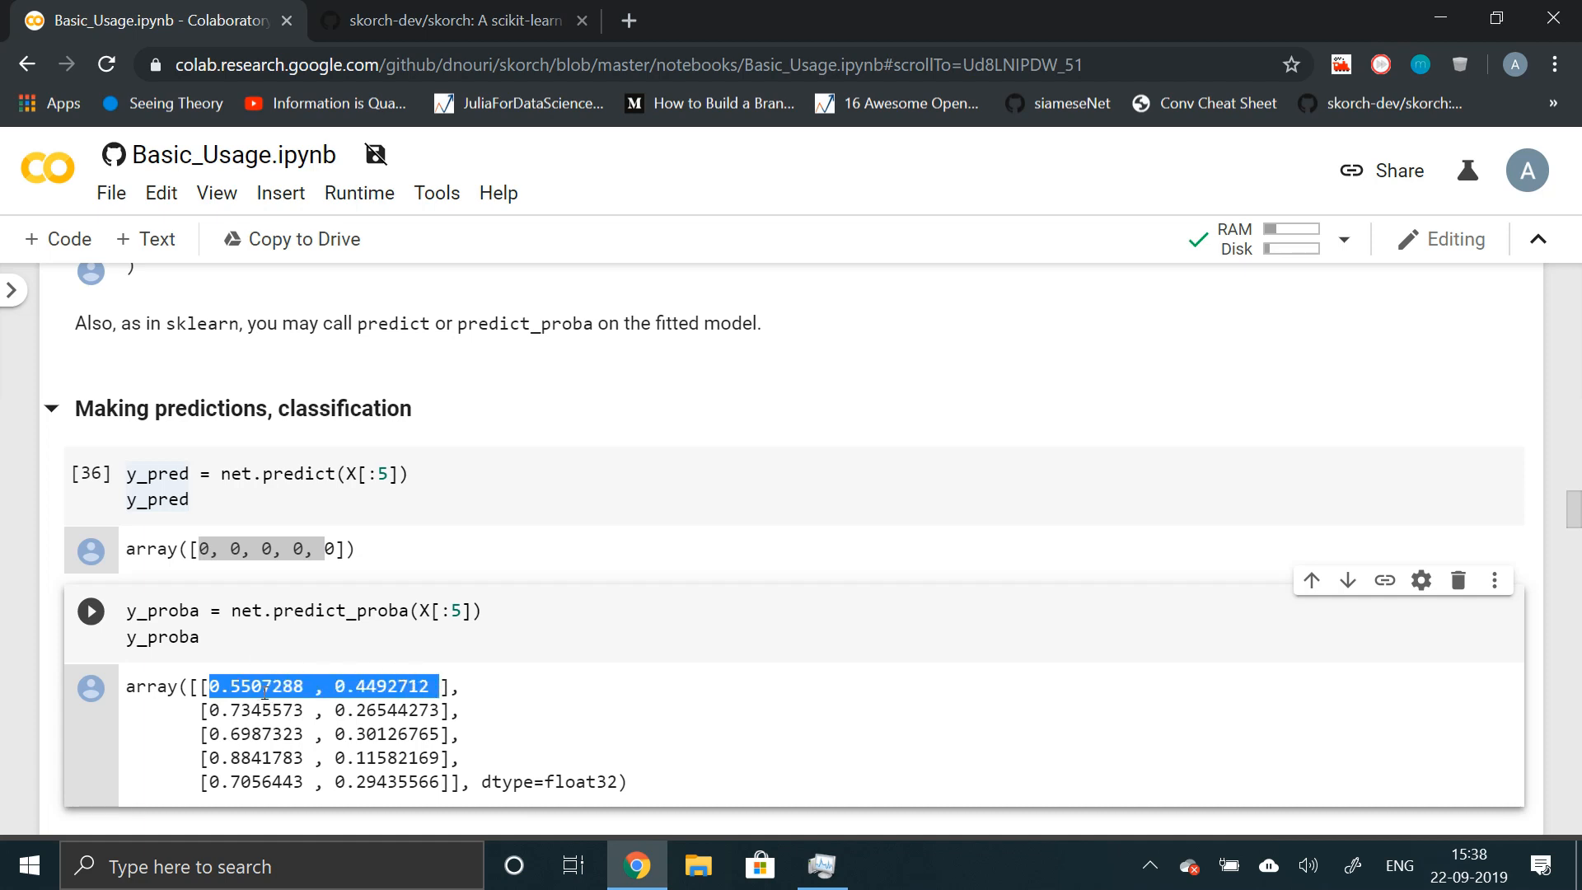
{"action": "mouse_move", "coordinate": [294, 723]}
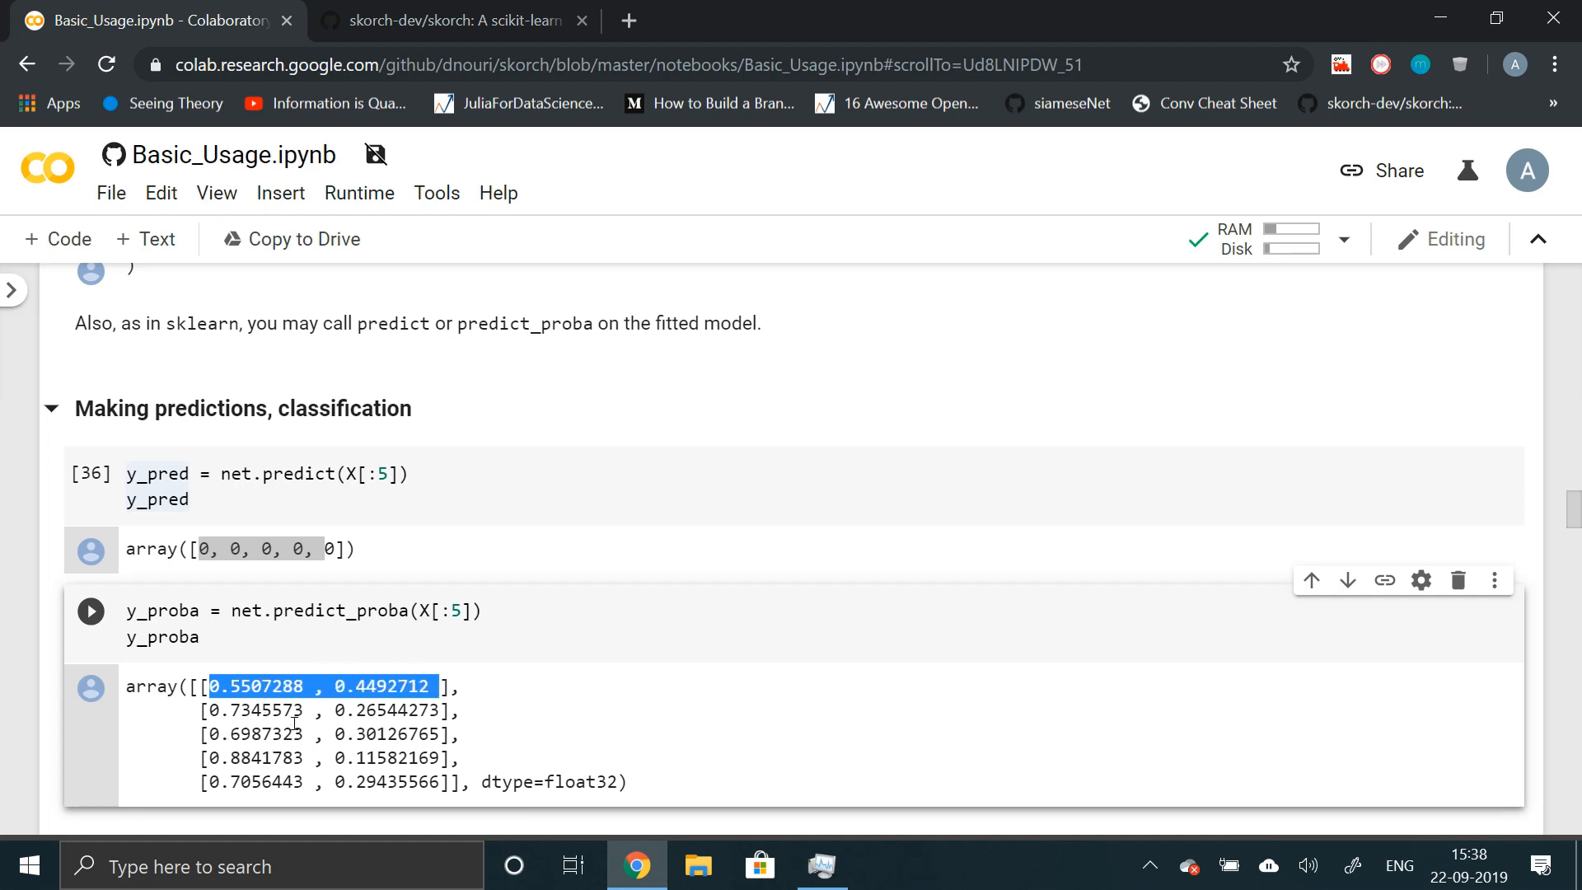
{"action": "left_click", "coordinate": [404, 681]}
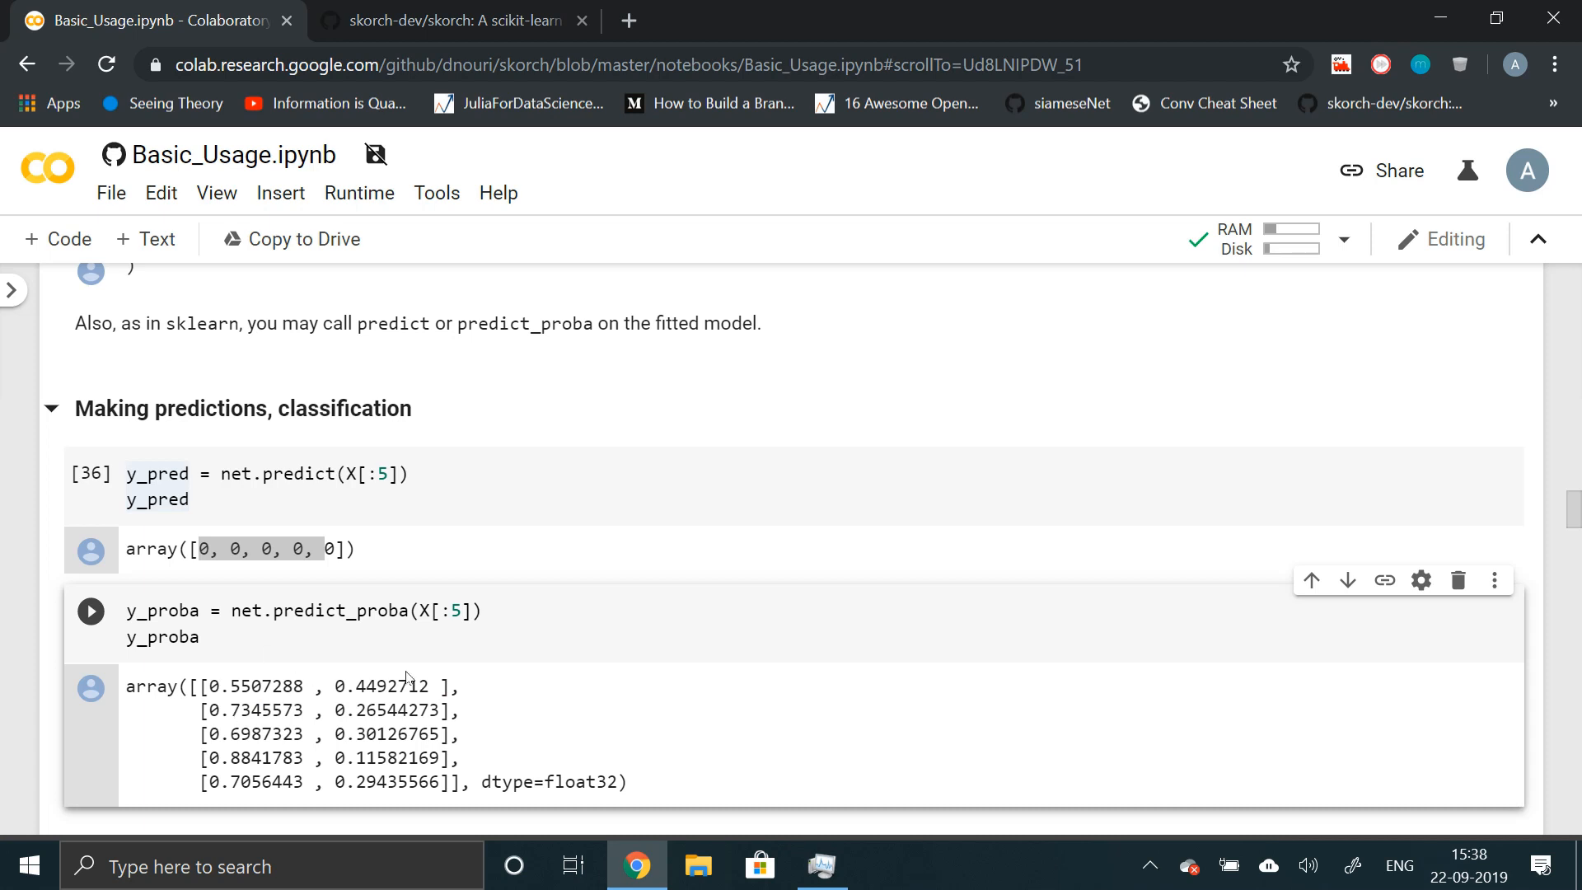
{"action": "scroll", "scroll_direction": "down", "scroll_amount": 3}
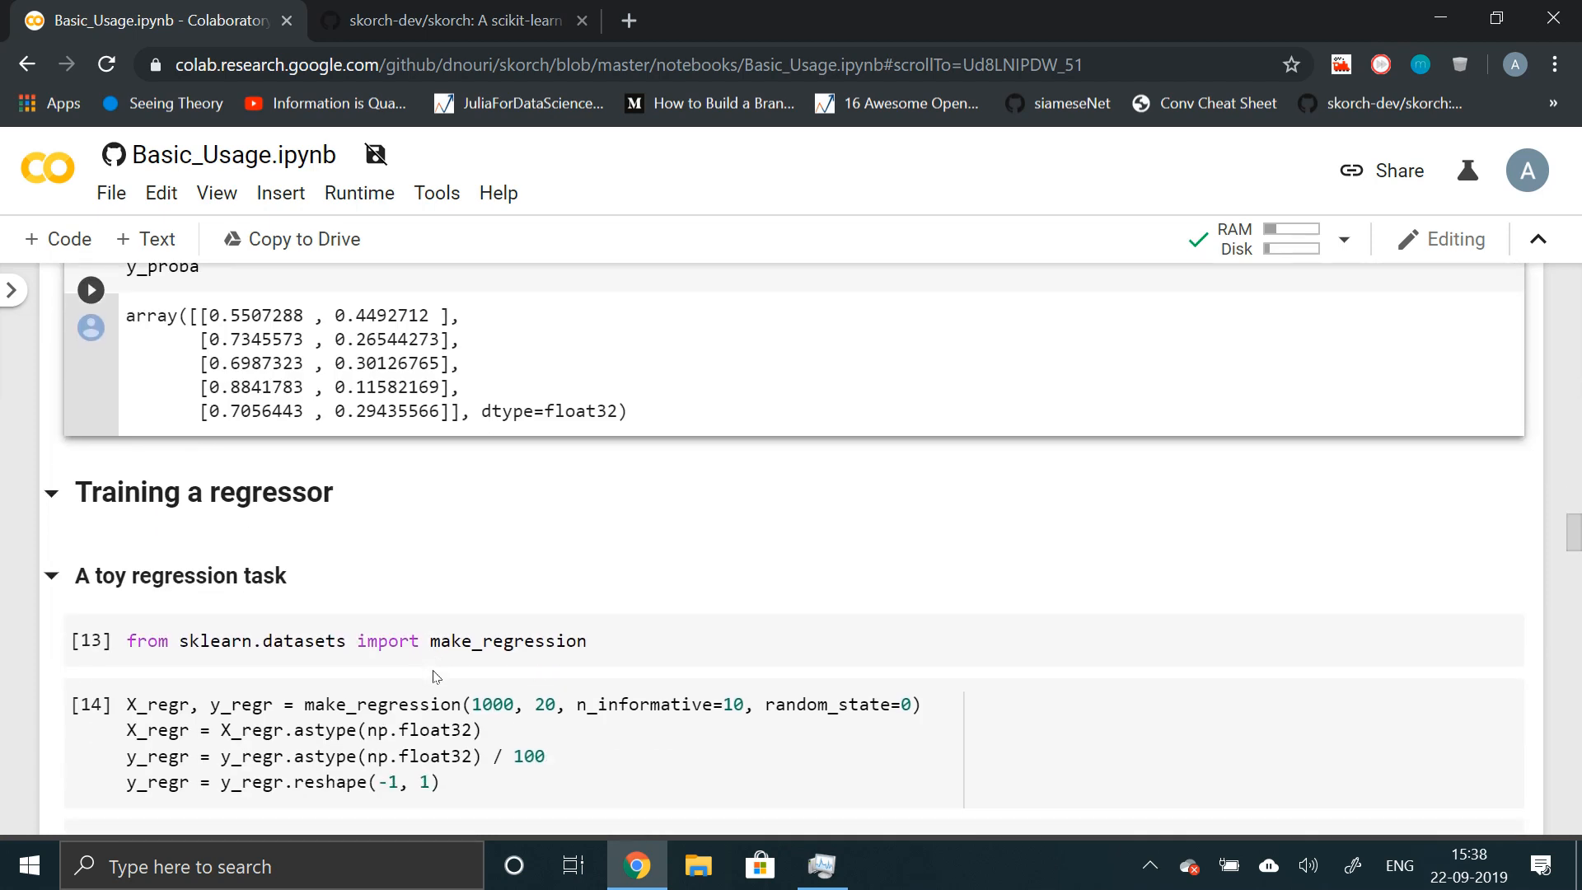
- Inspect y_regr and n_informative in the make_regression cell, then run the regression data cells
{"action": "scroll", "scroll_direction": "down", "scroll_amount": 3}
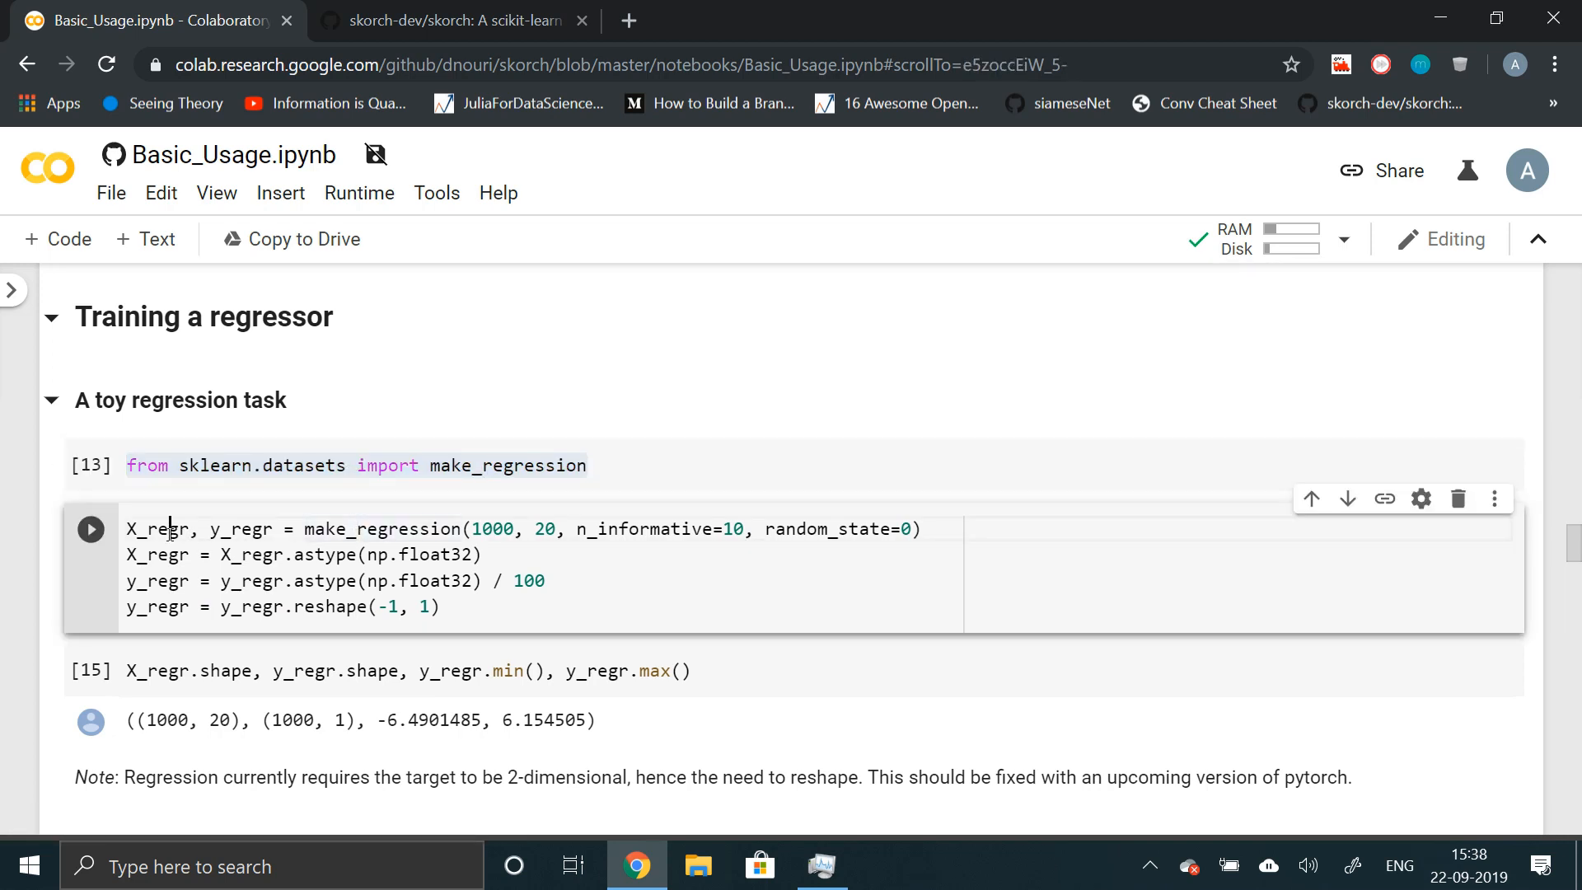
{"action": "double_click", "coordinate": [239, 529]}
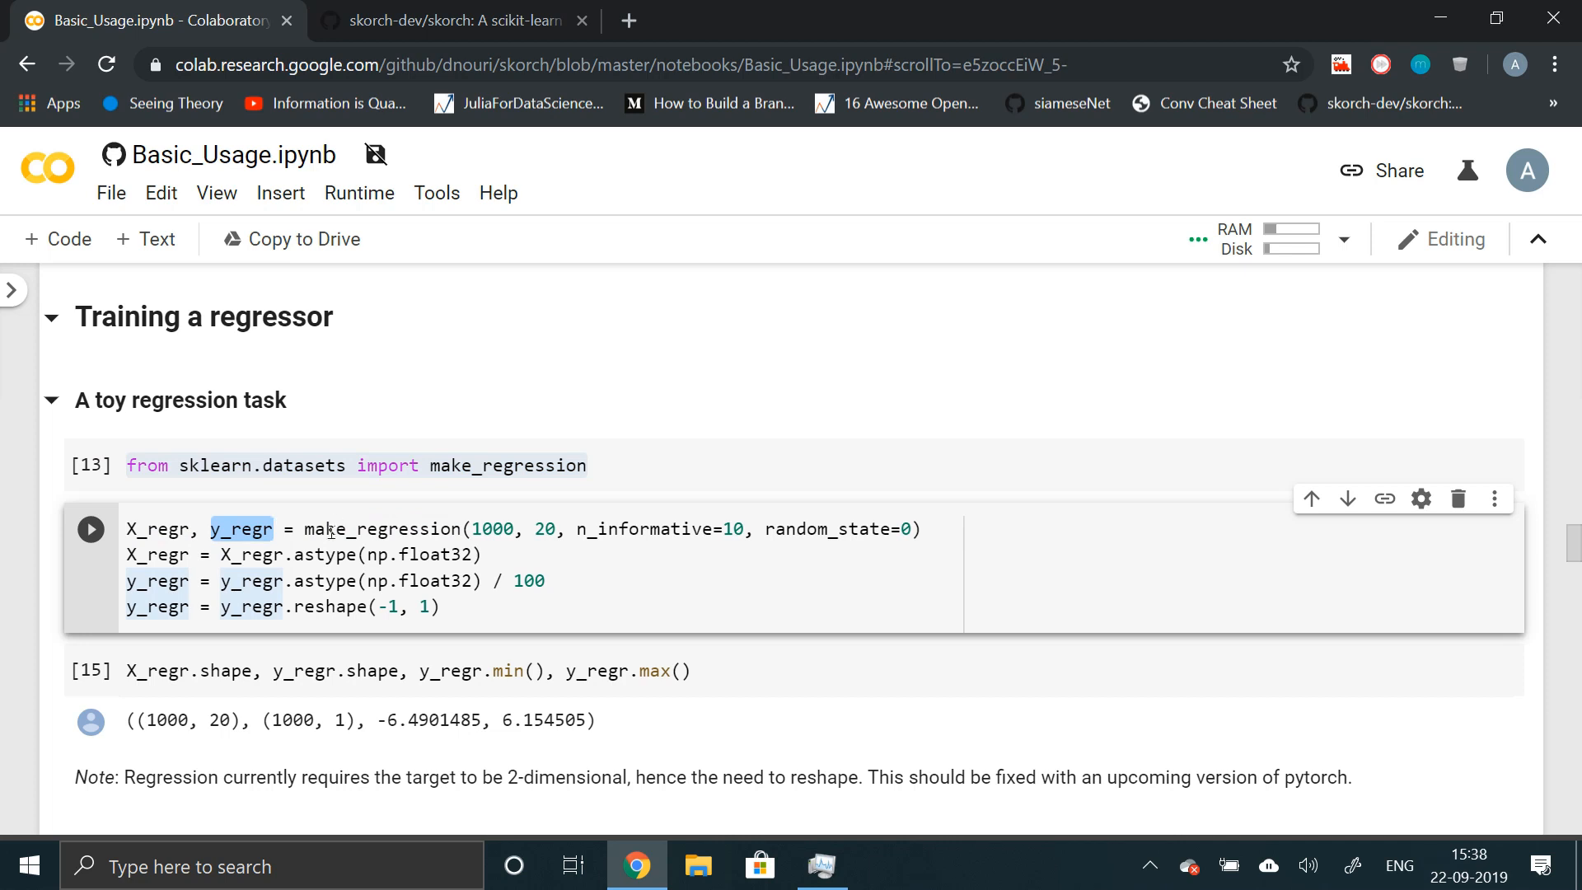
{"action": "mouse_move", "coordinate": [475, 528]}
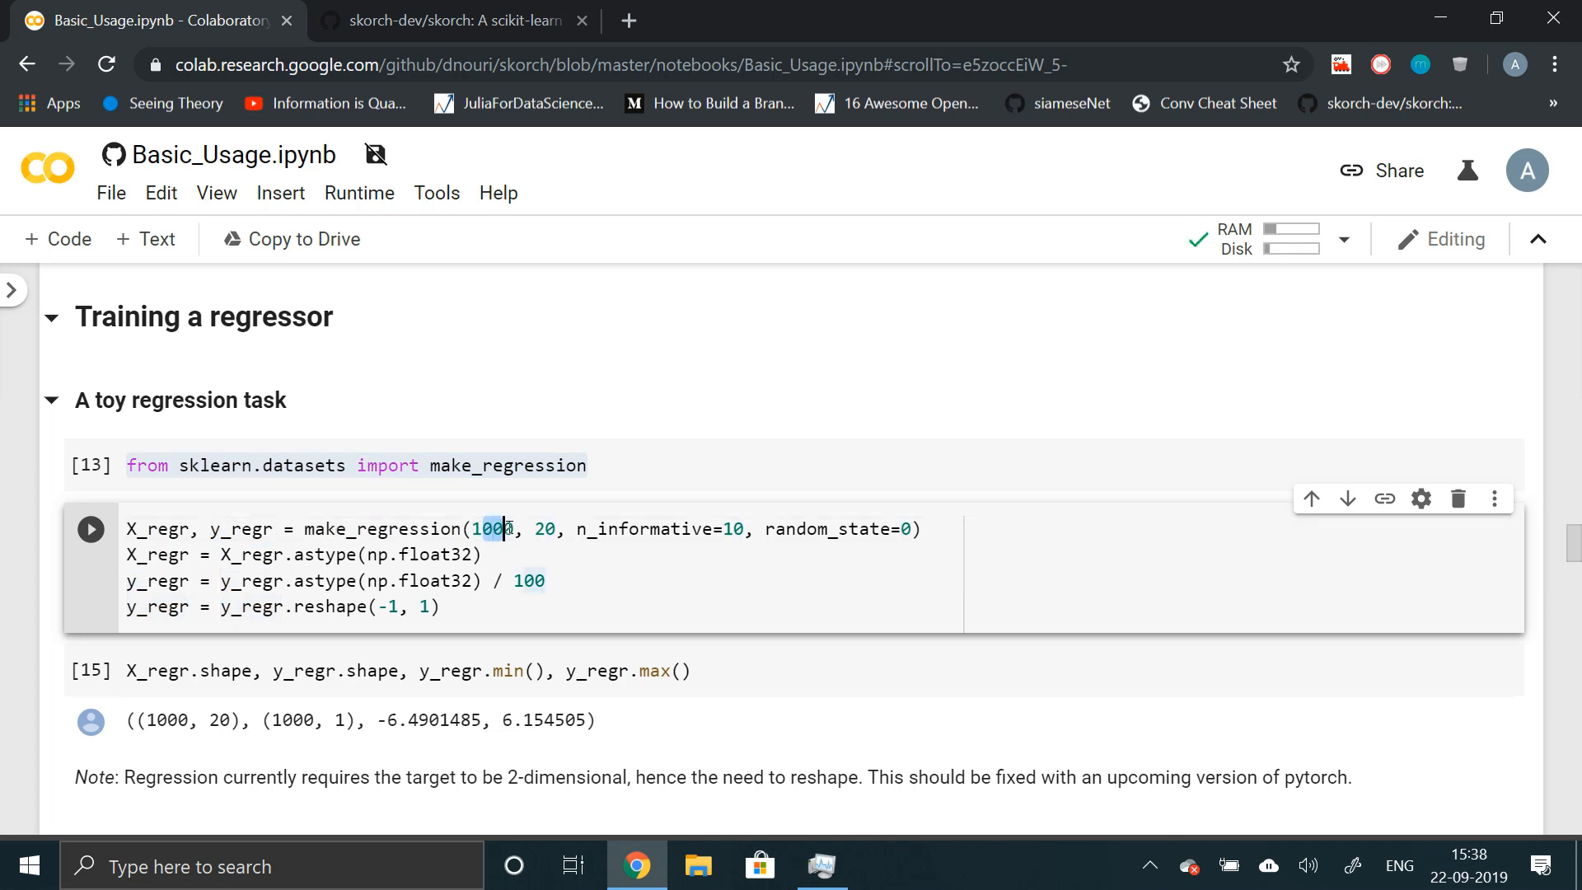
{"action": "double_click", "coordinate": [644, 529]}
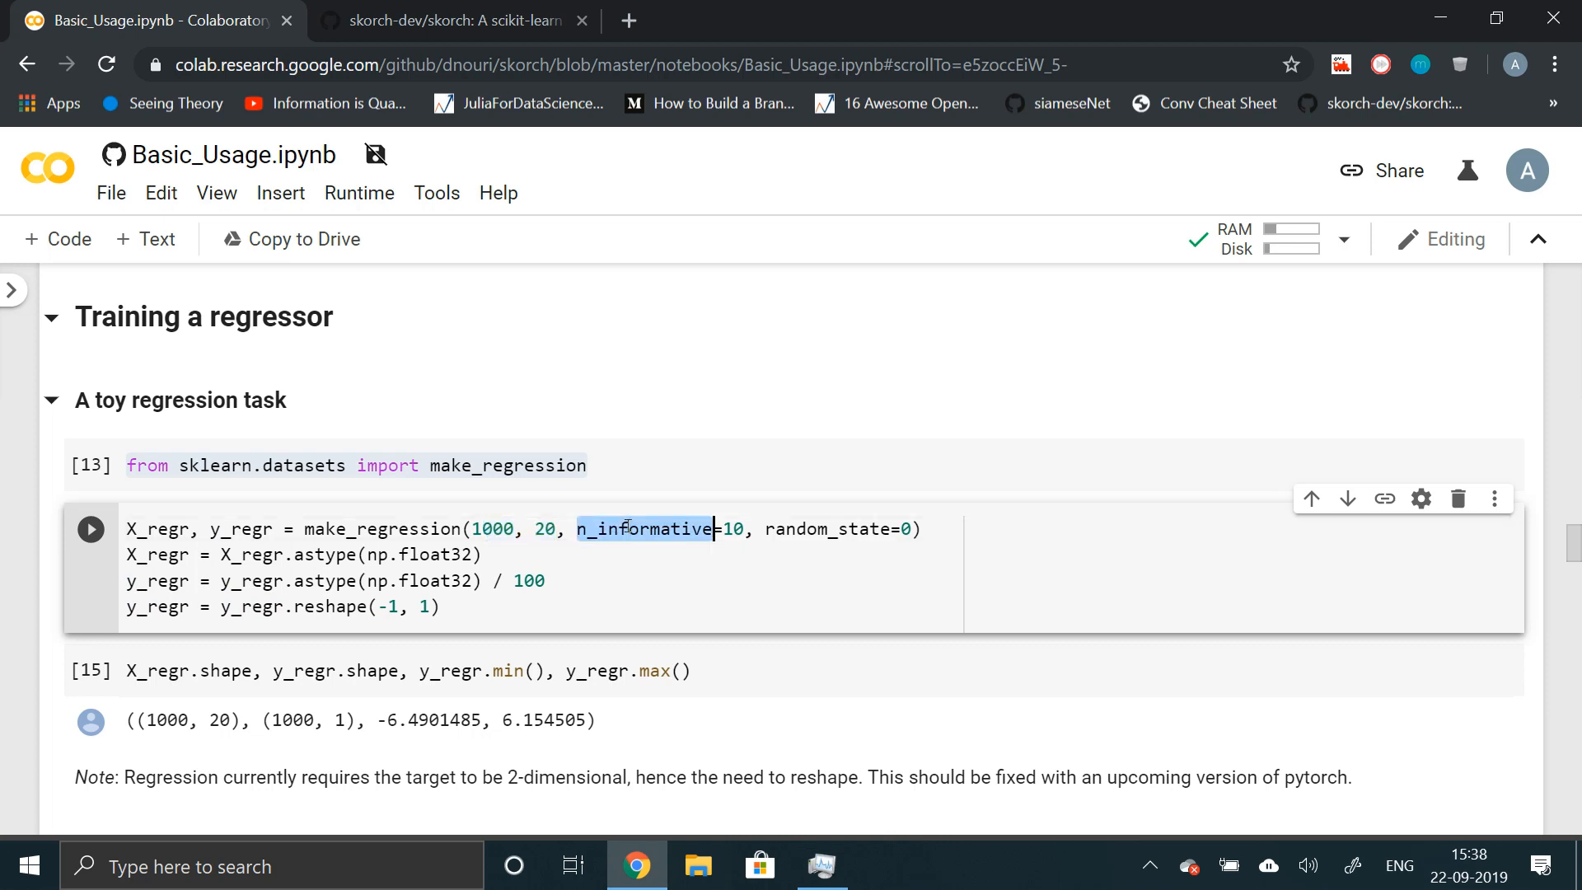
{"action": "mouse_move", "coordinate": [318, 552]}
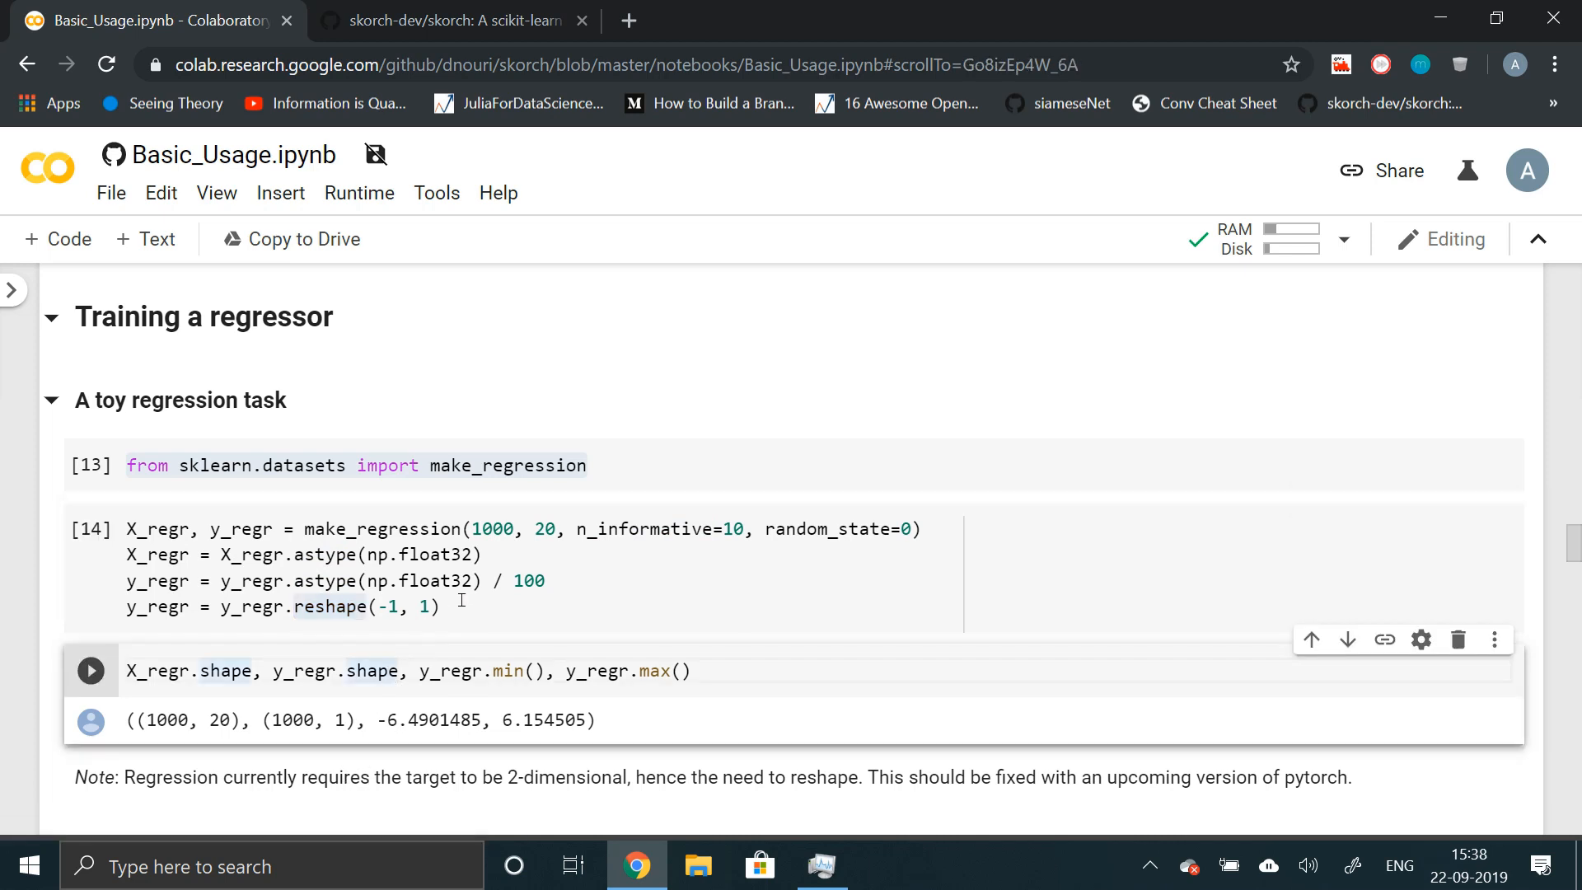
{"action": "left_click", "coordinate": [89, 670]}
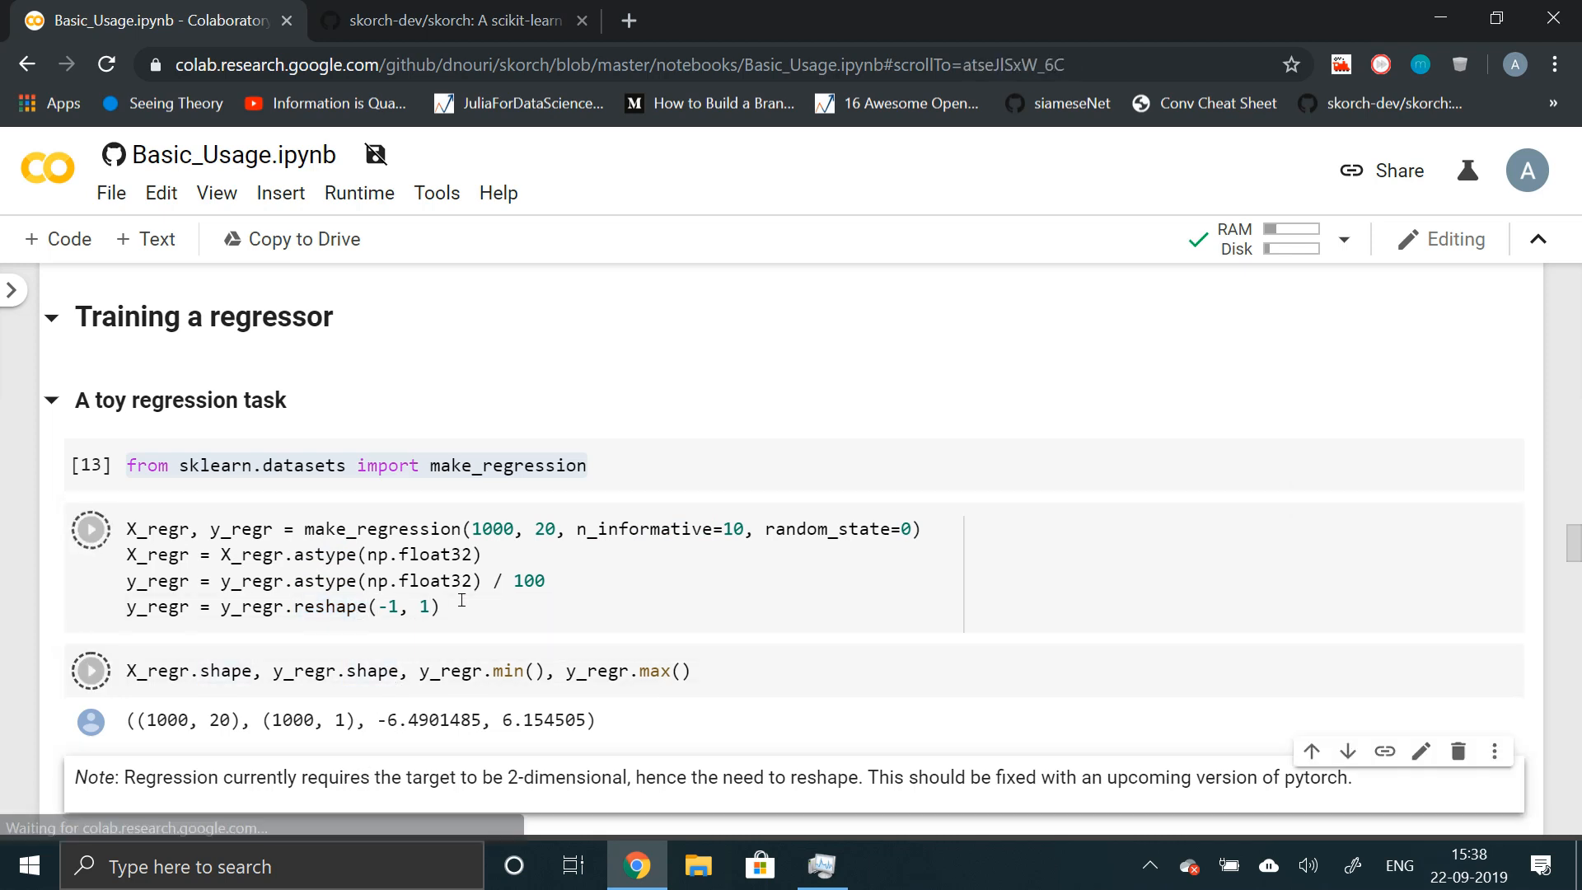
- Scroll past RegressorModule and the 20-epoch net_regr.fit log to the regression predictions
{"action": "scroll", "scroll_direction": "down", "scroll_amount": 3}
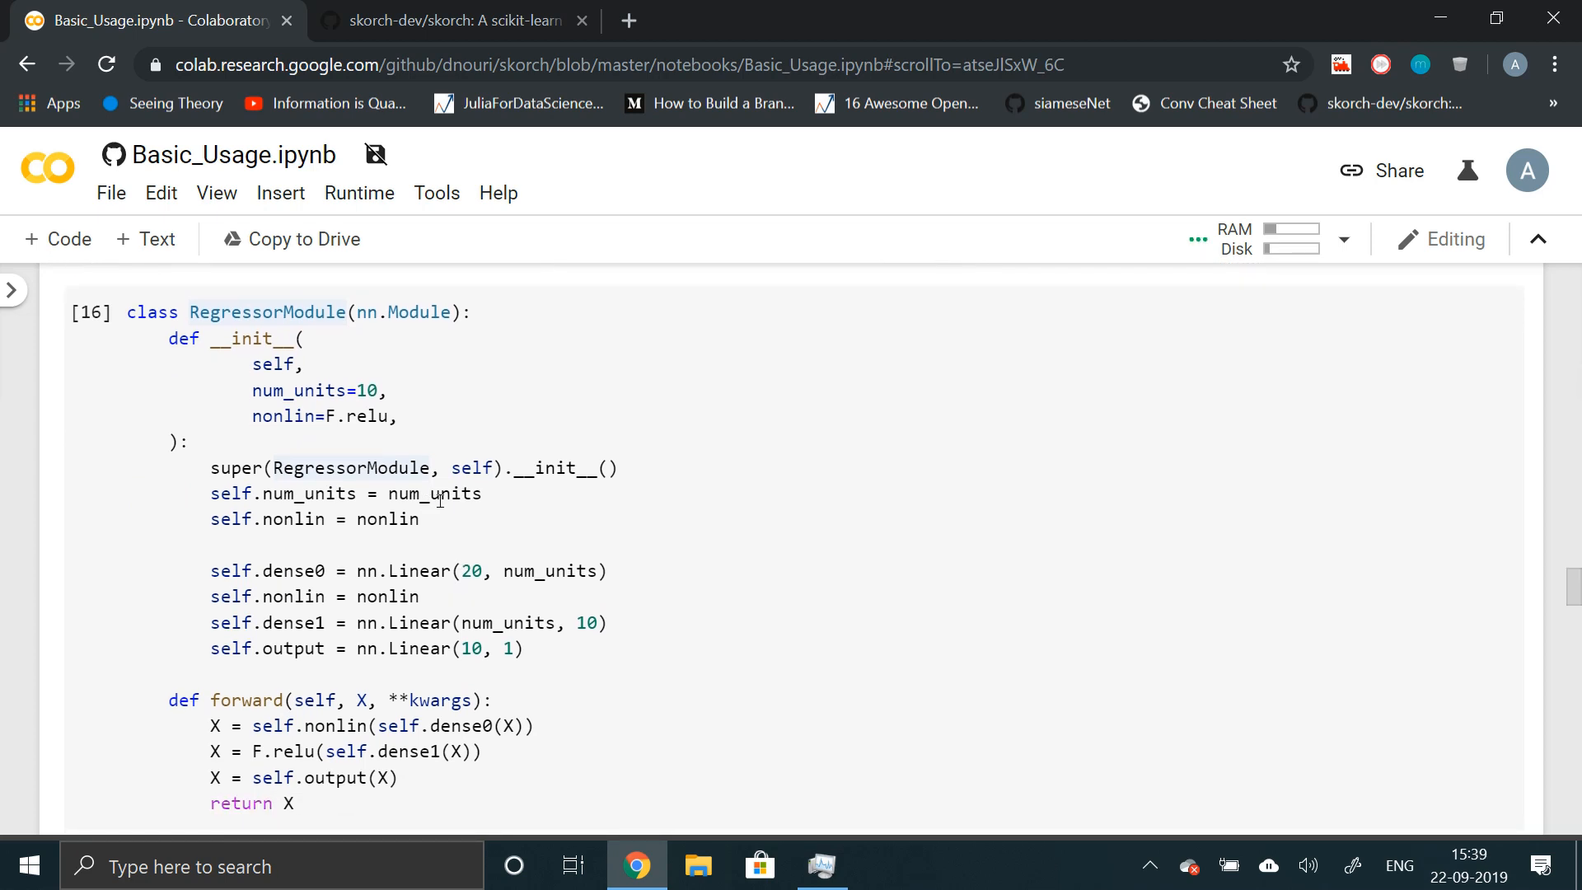
{"action": "scroll", "scroll_direction": "down", "scroll_amount": 3}
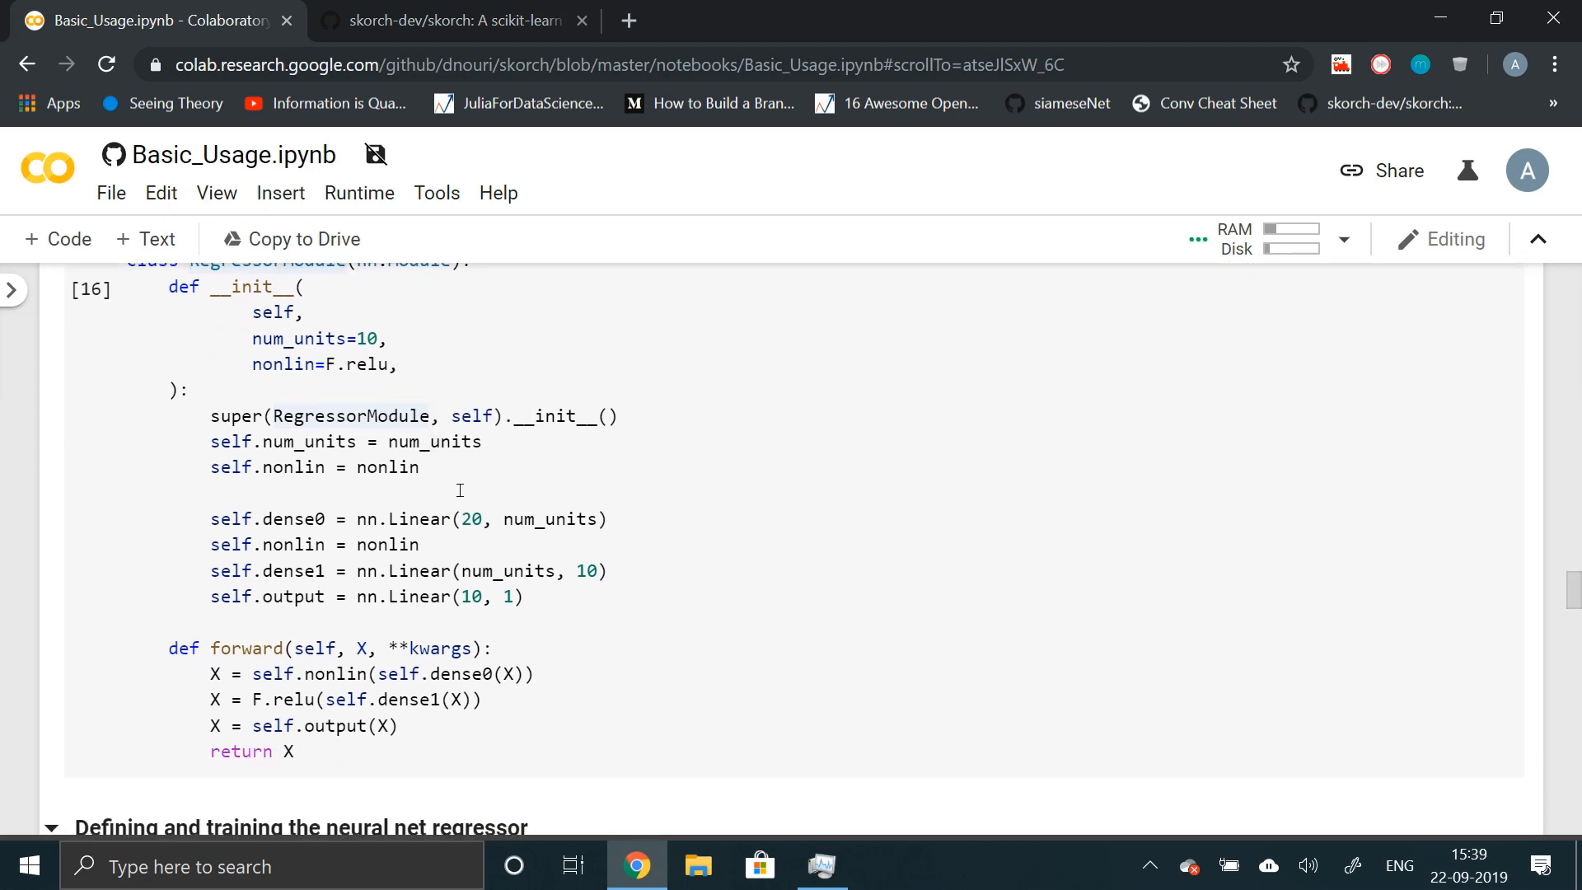
{"action": "scroll", "scroll_direction": "up", "scroll_amount": 3}
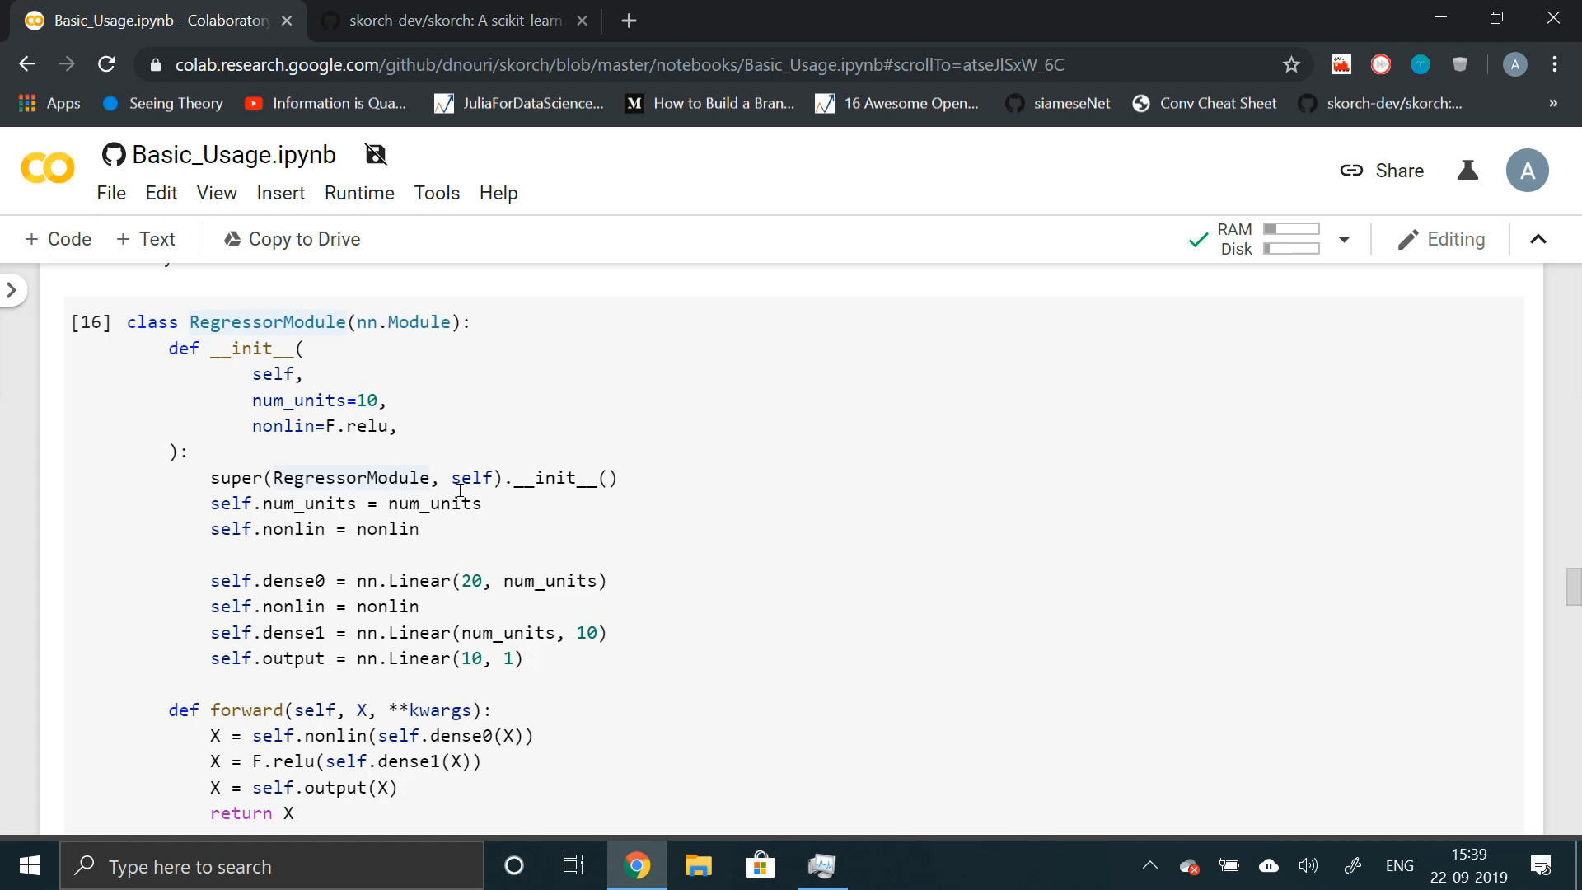
{"action": "scroll", "scroll_direction": "down", "scroll_amount": 3}
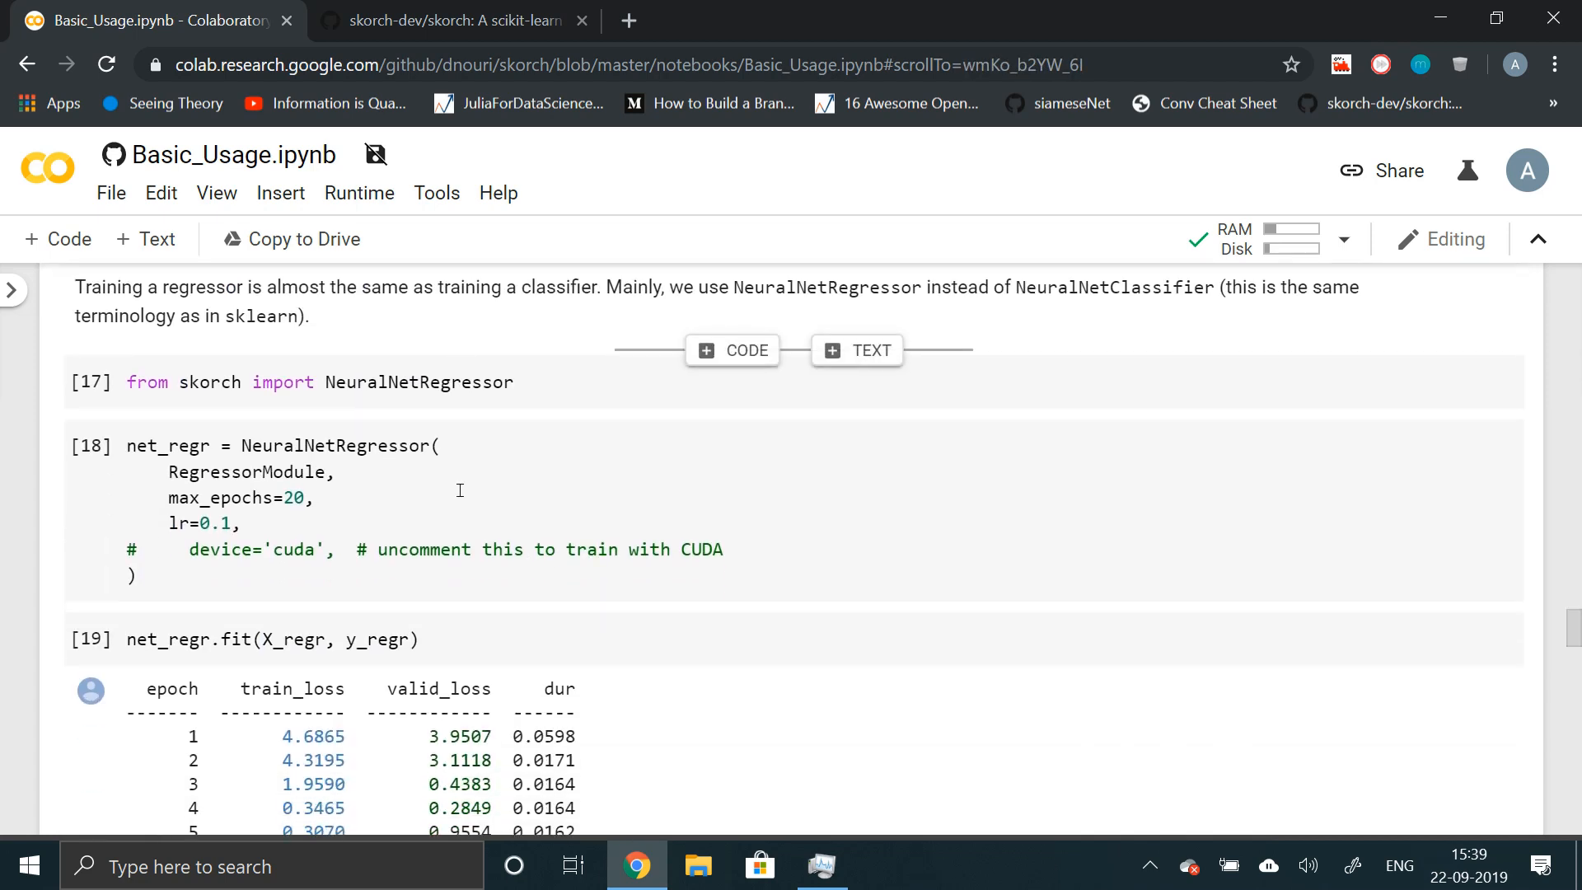
{"action": "mouse_move", "coordinate": [452, 381]}
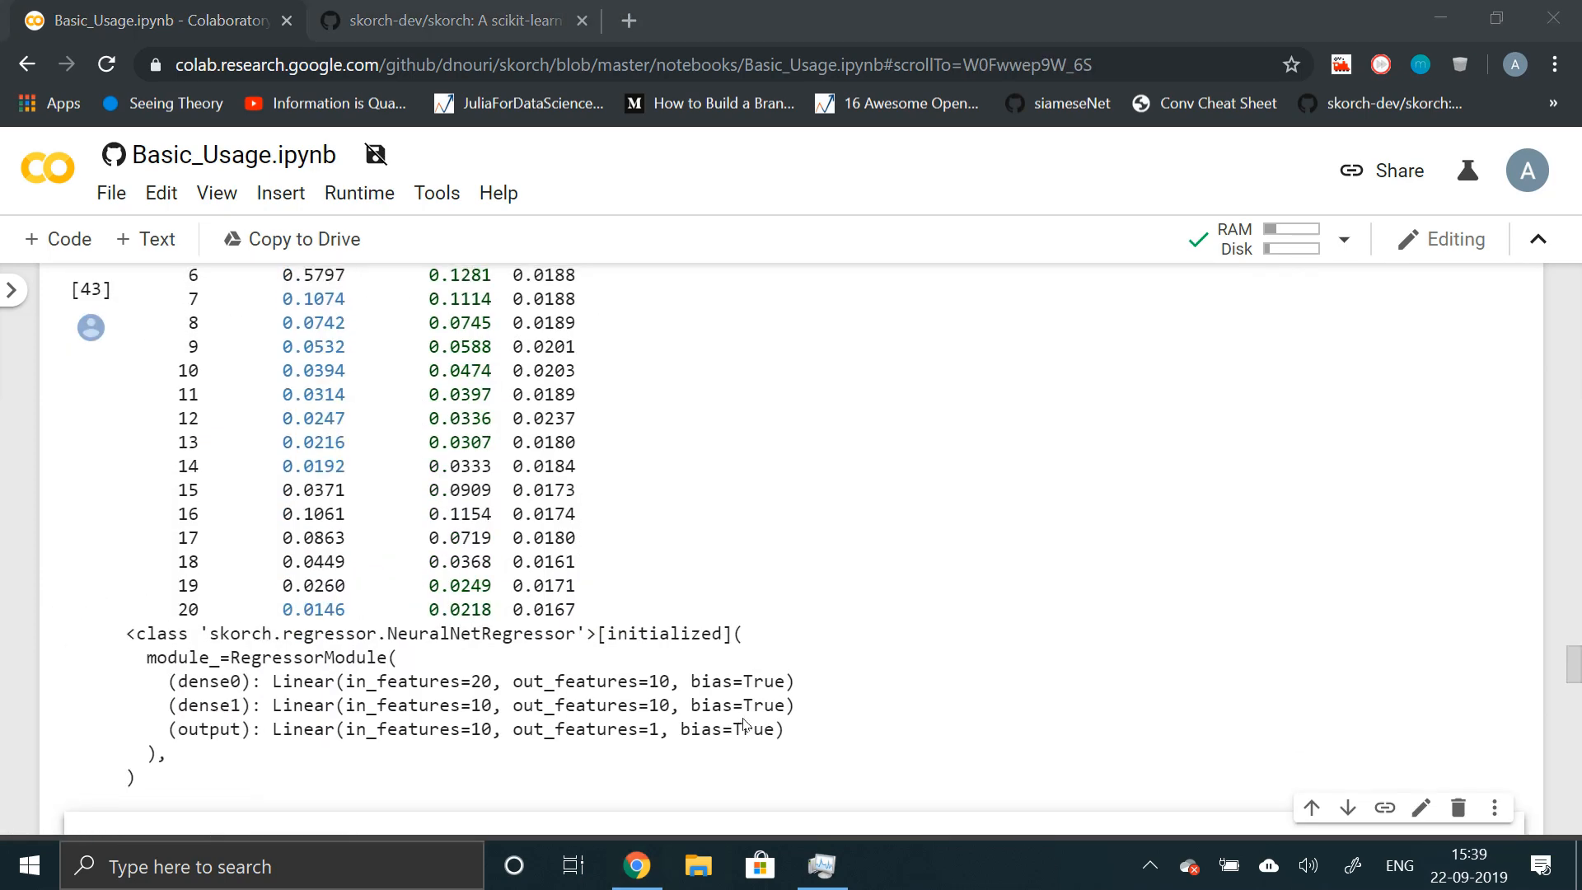
{"action": "scroll", "scroll_direction": "up", "scroll_amount": 3}
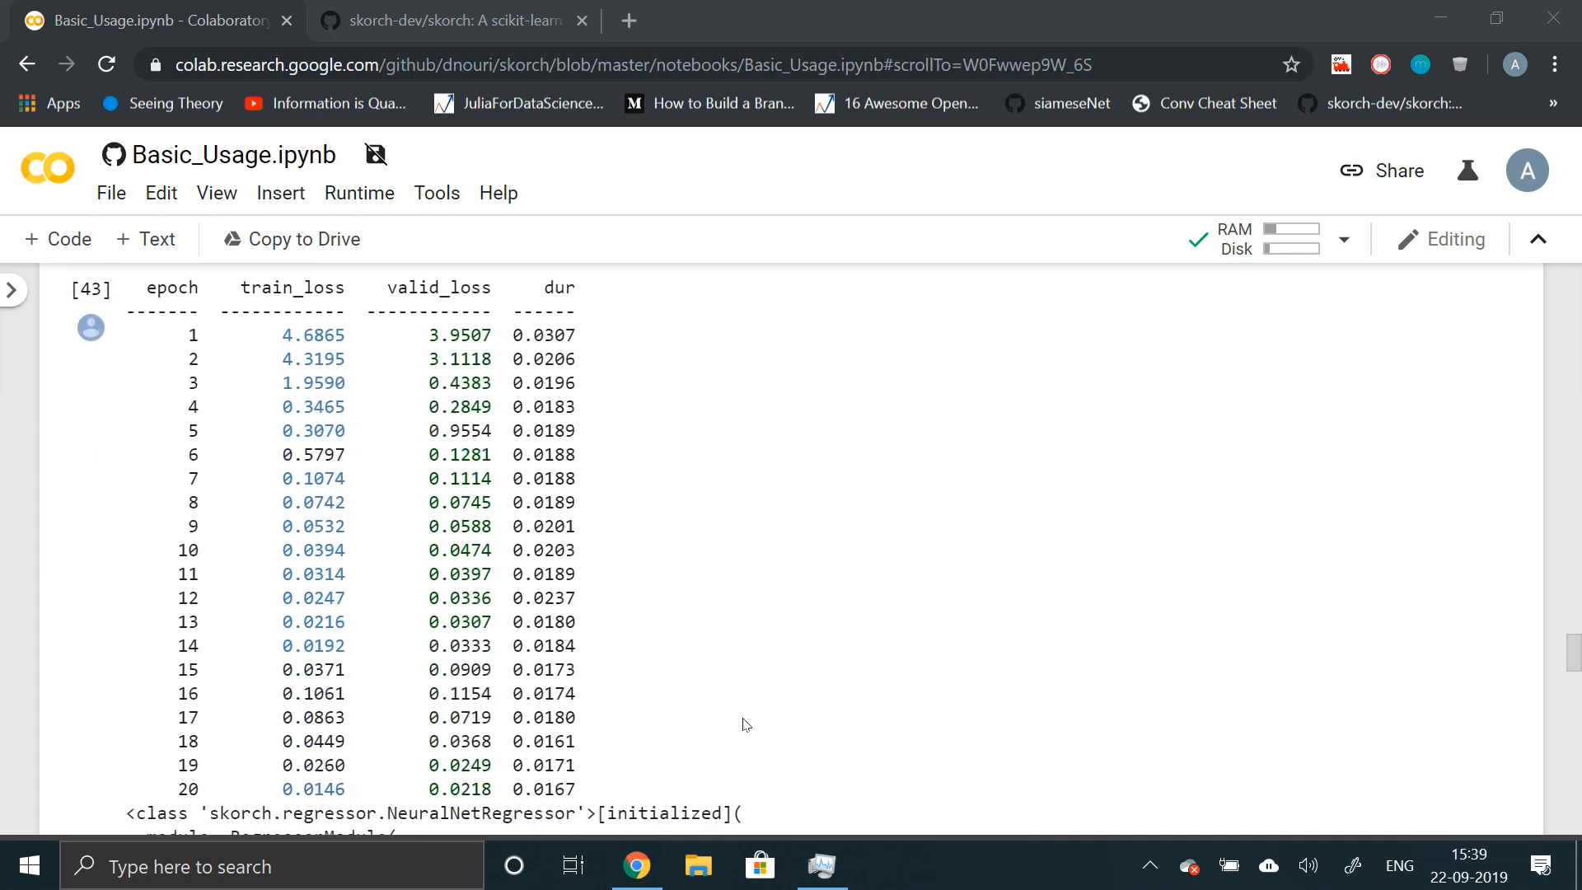
{"action": "mouse_move", "coordinate": [423, 466]}
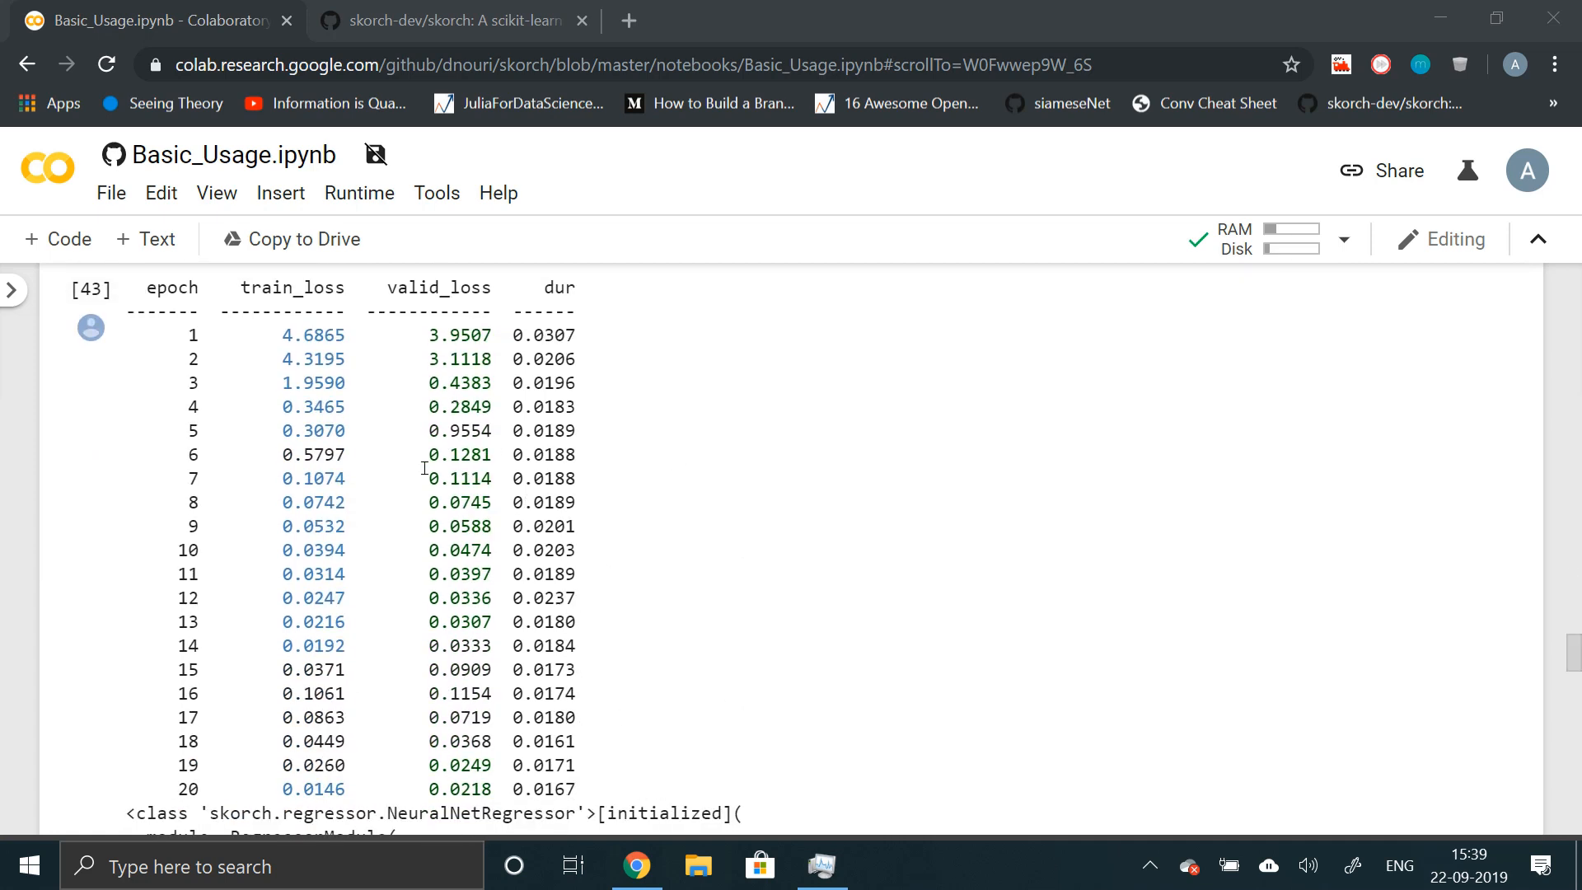
{"action": "scroll", "scroll_direction": "down", "scroll_amount": 3}
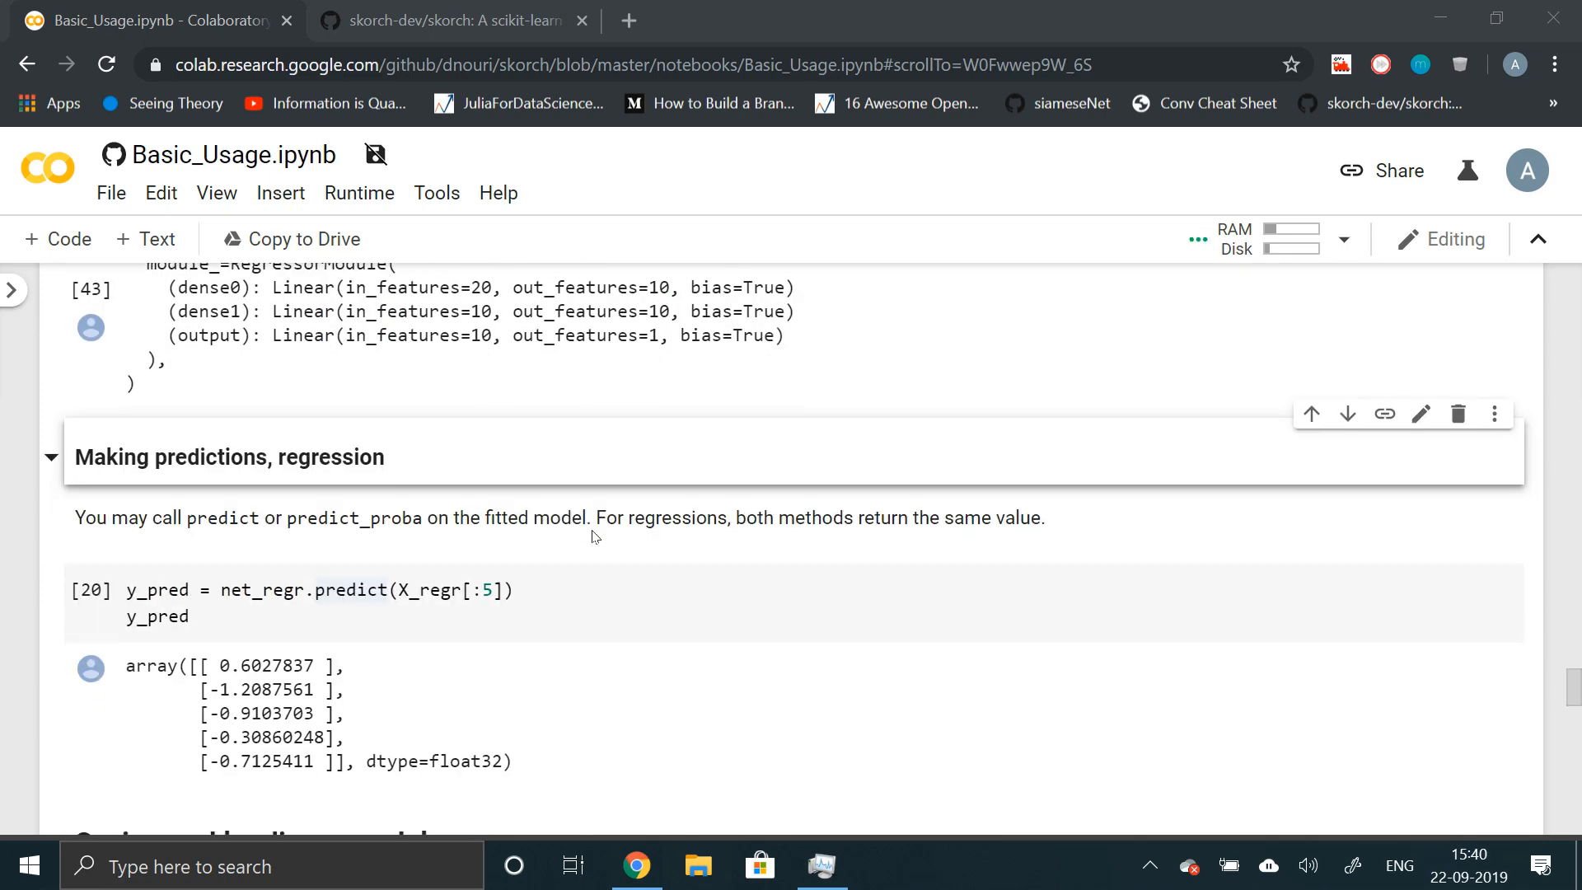
- Scroll past the five net_regr.predict values to the 'Saving and loading a model' heading
{"action": "scroll", "scroll_direction": "down", "scroll_amount": 3}
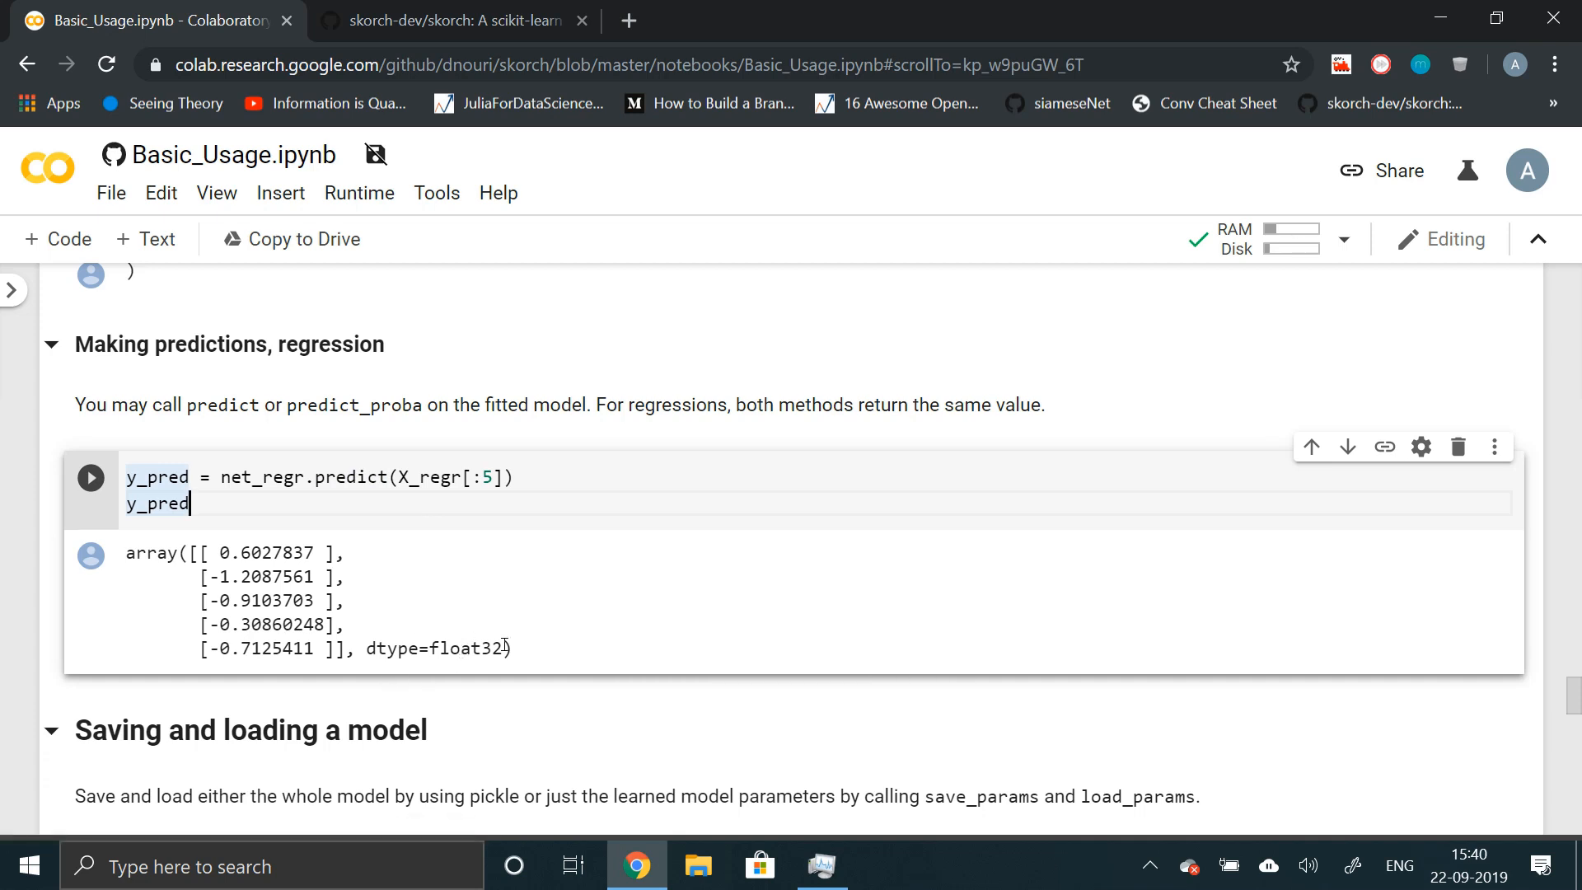
{"action": "scroll", "scroll_direction": "down", "scroll_amount": 3}
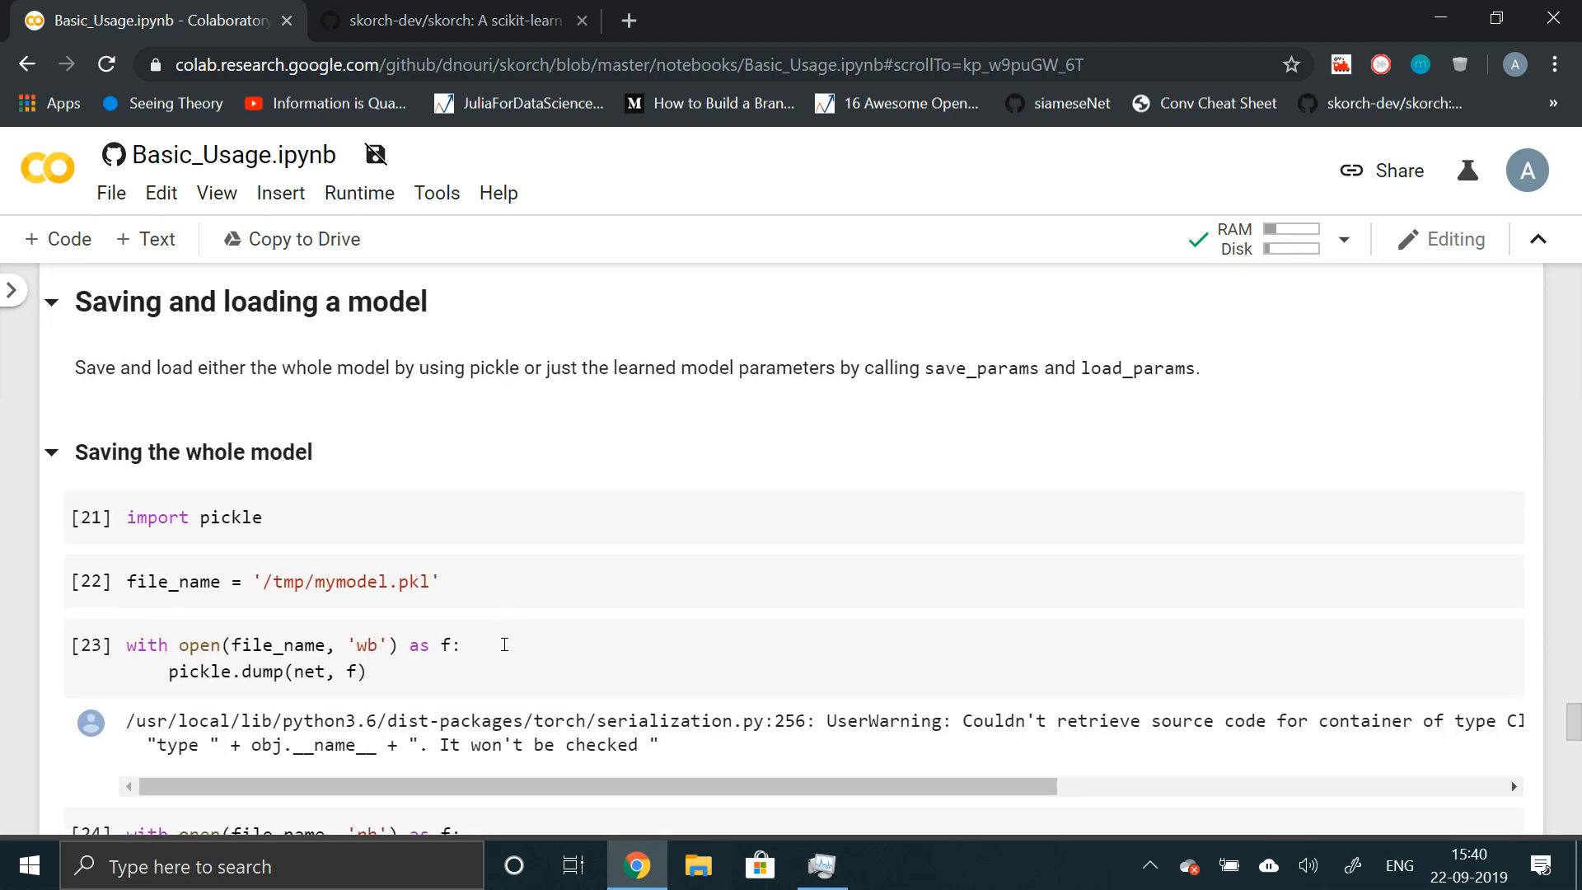
{"action": "mouse_move", "coordinate": [300, 559]}
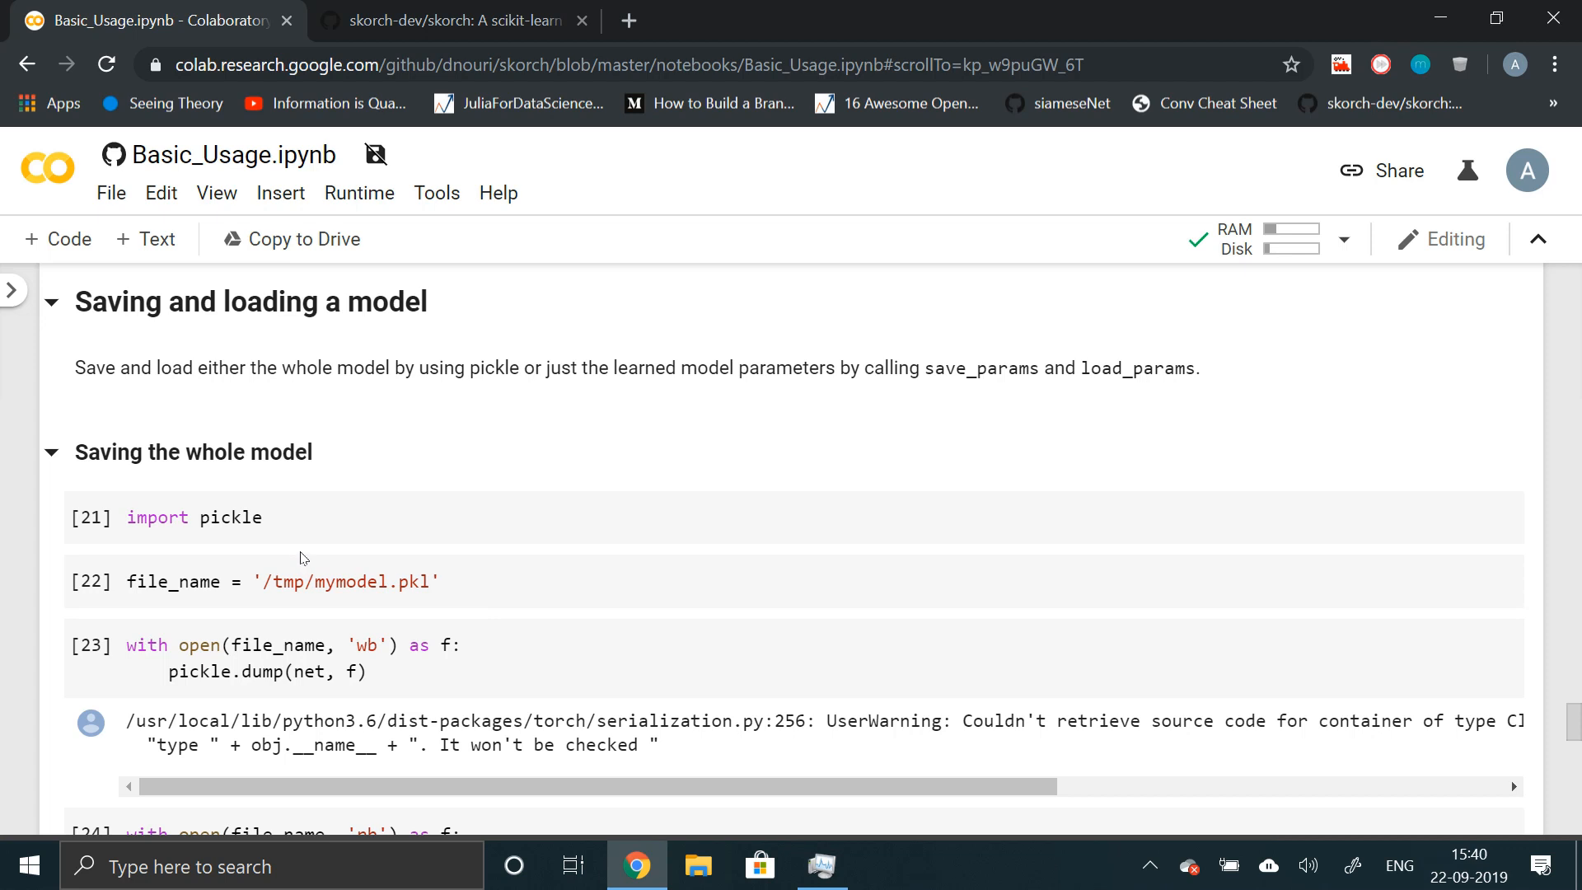
{"action": "mouse_move", "coordinate": [335, 695]}
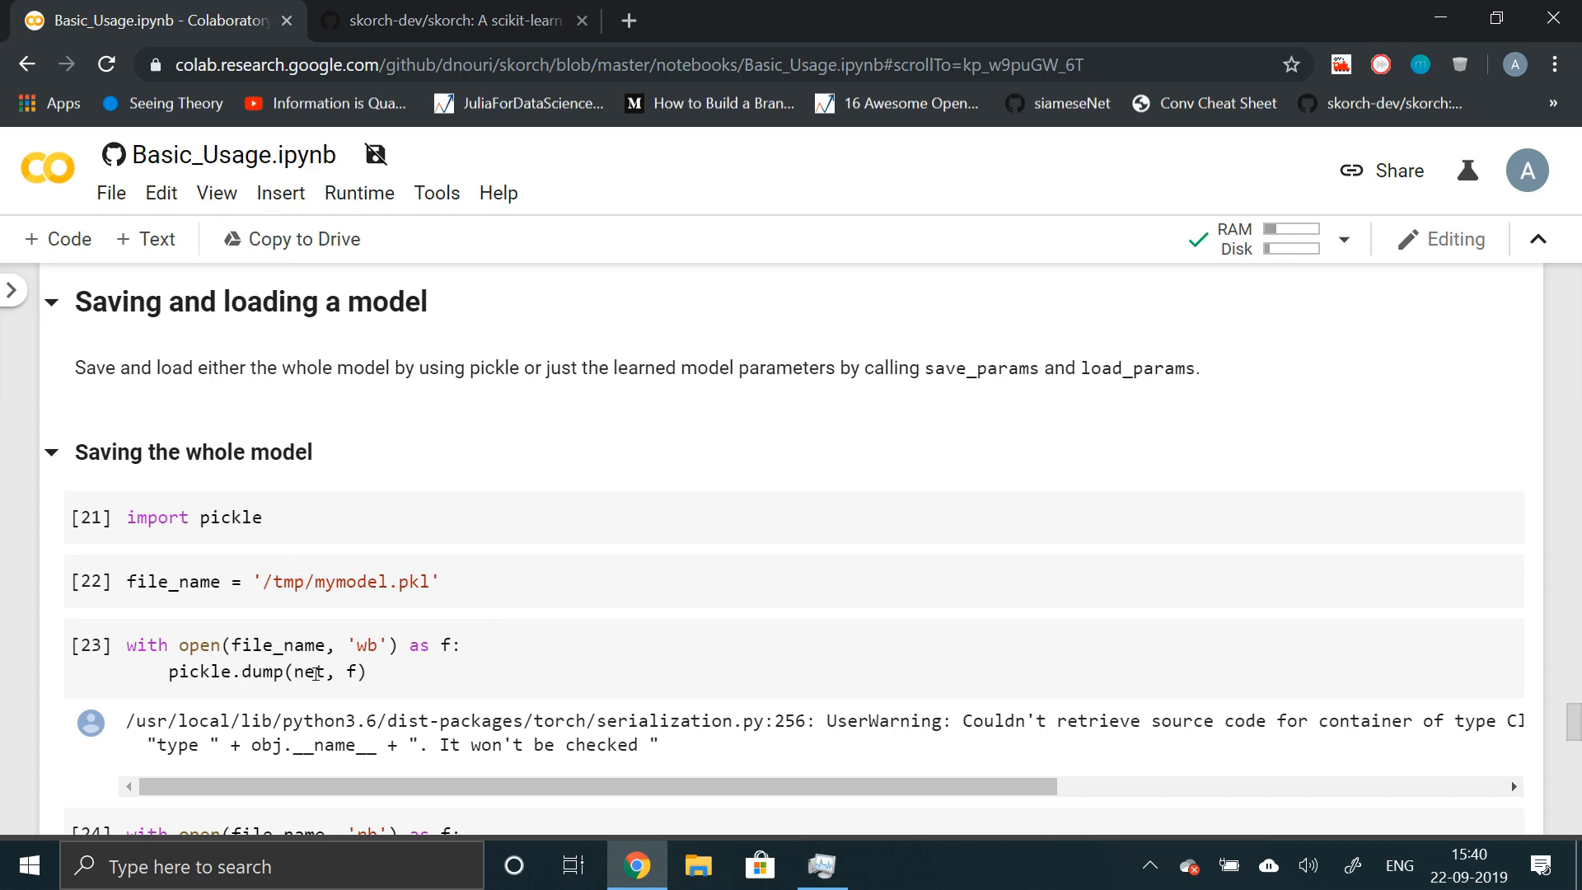
- Scroll through the pickle save/load cells down to 'Saving only the model parameters'
{"action": "scroll", "scroll_direction": "up", "scroll_amount": 3}
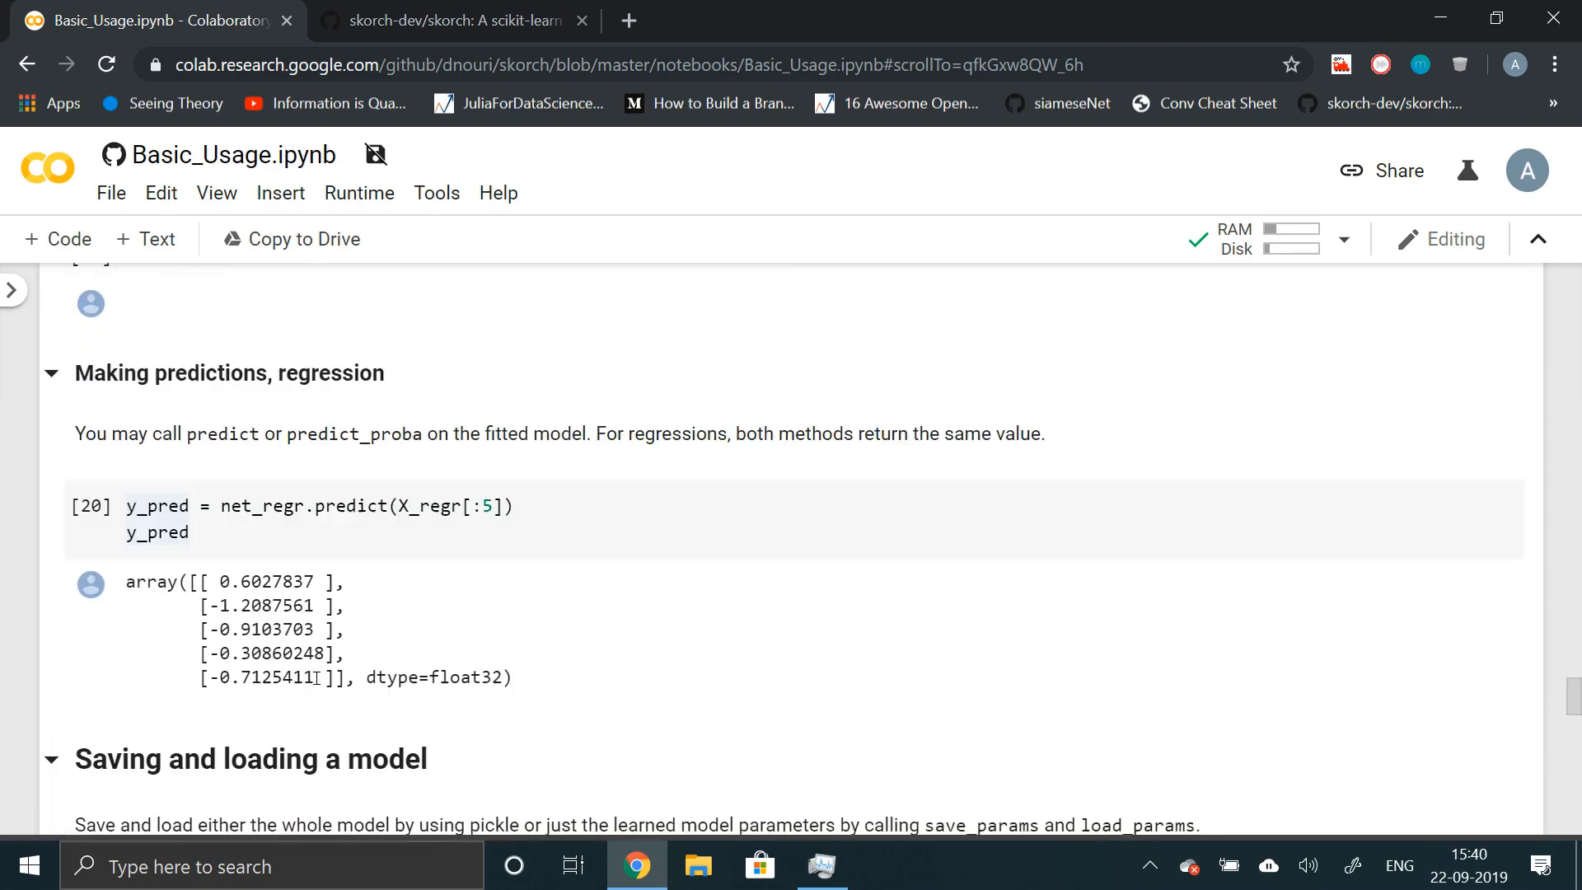
{"action": "scroll", "scroll_direction": "up", "scroll_amount": 3}
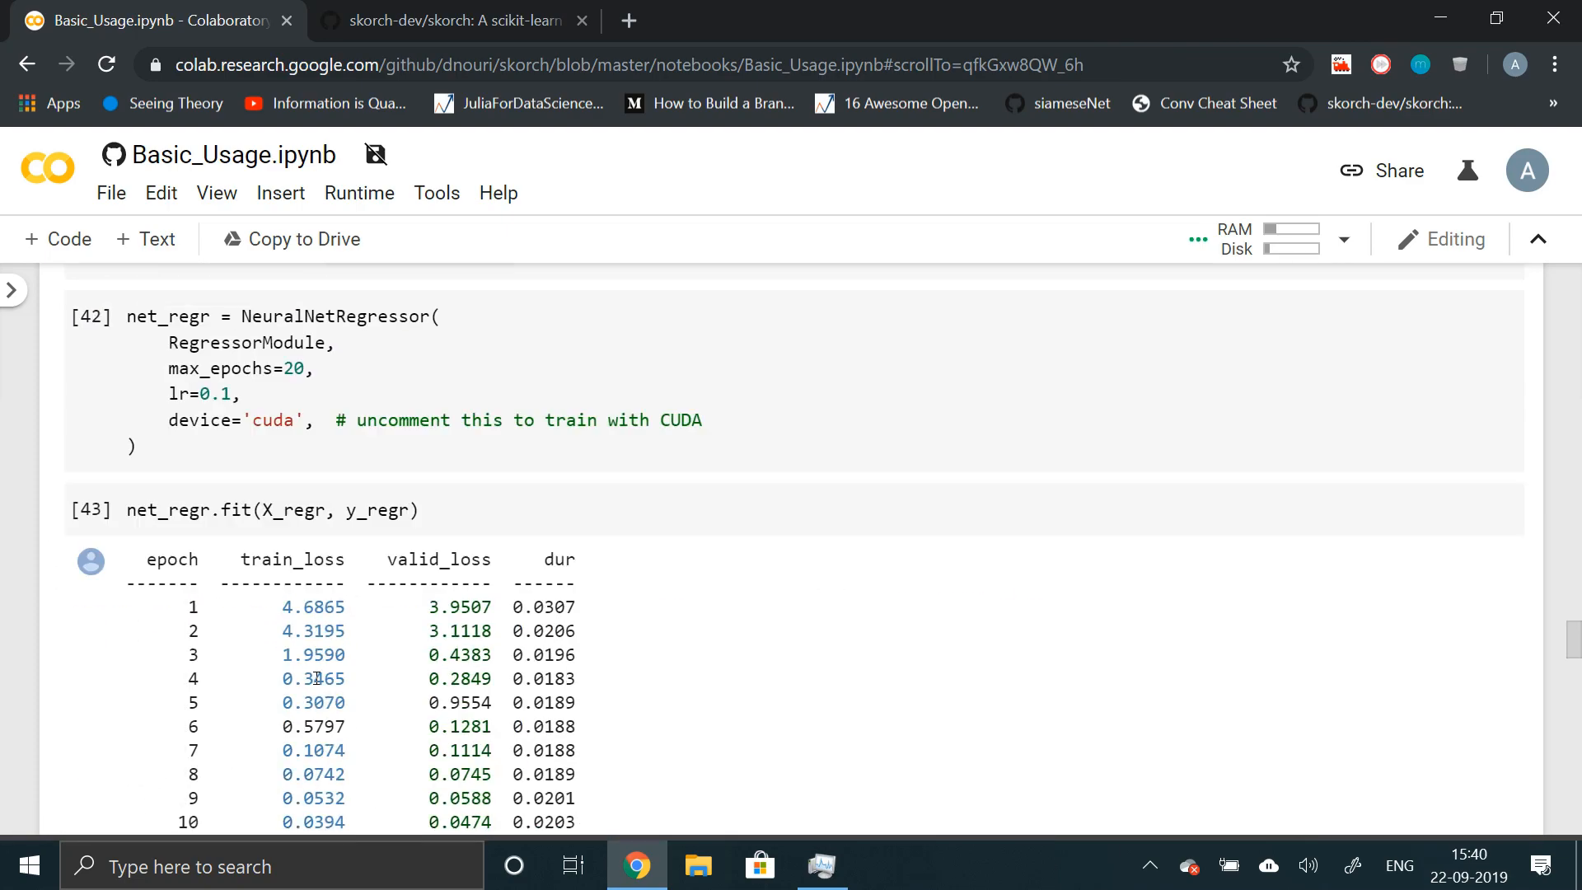
{"action": "scroll", "scroll_direction": "up", "scroll_amount": 3}
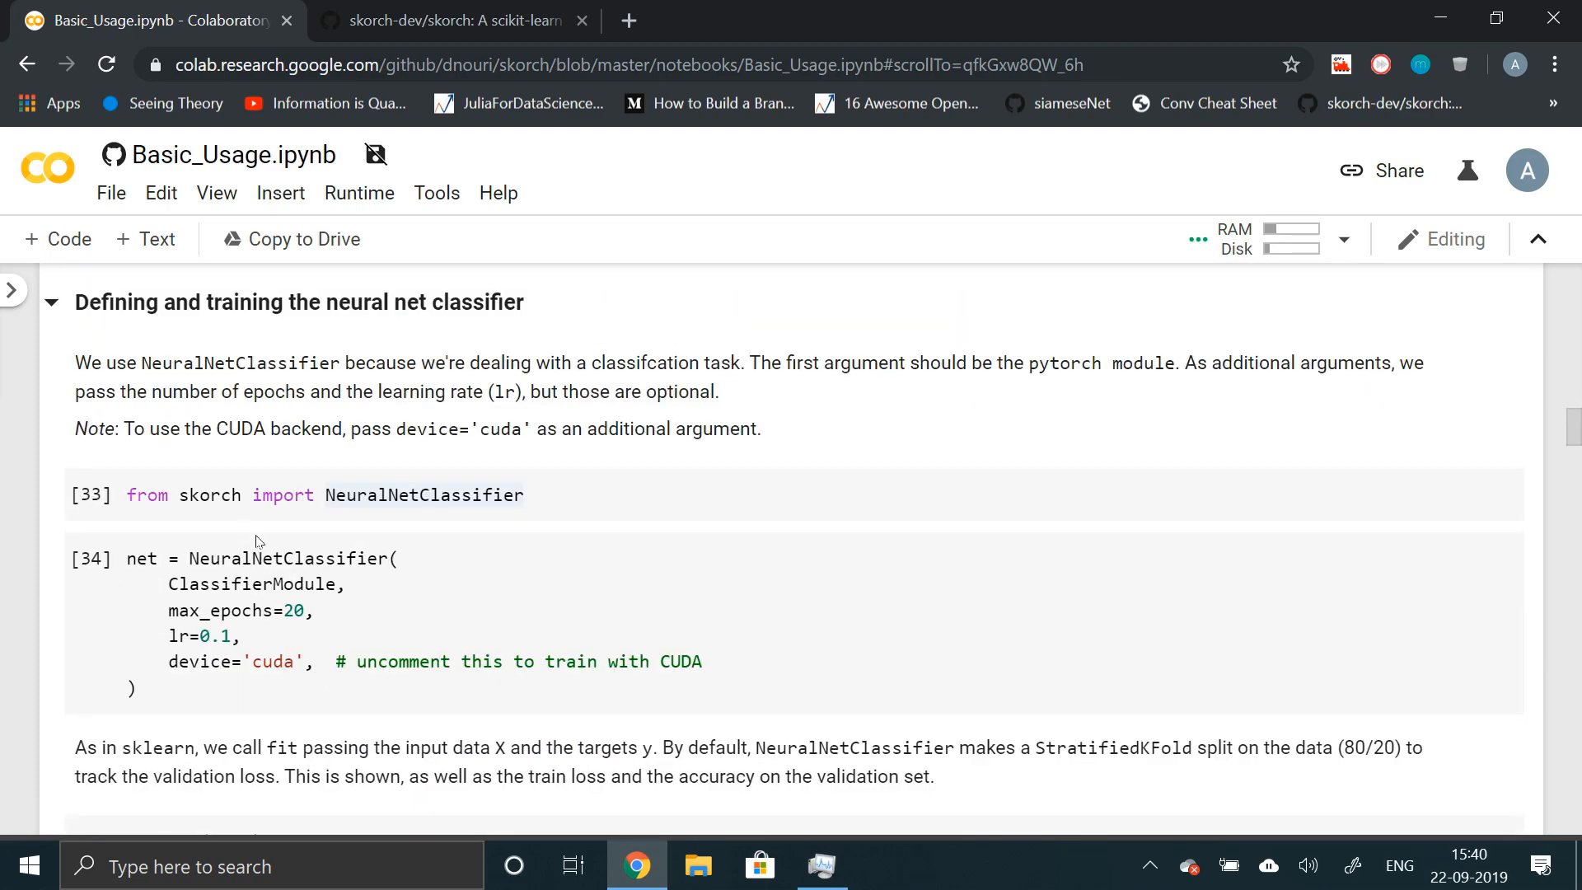
{"action": "scroll", "scroll_direction": "down", "scroll_amount": 3}
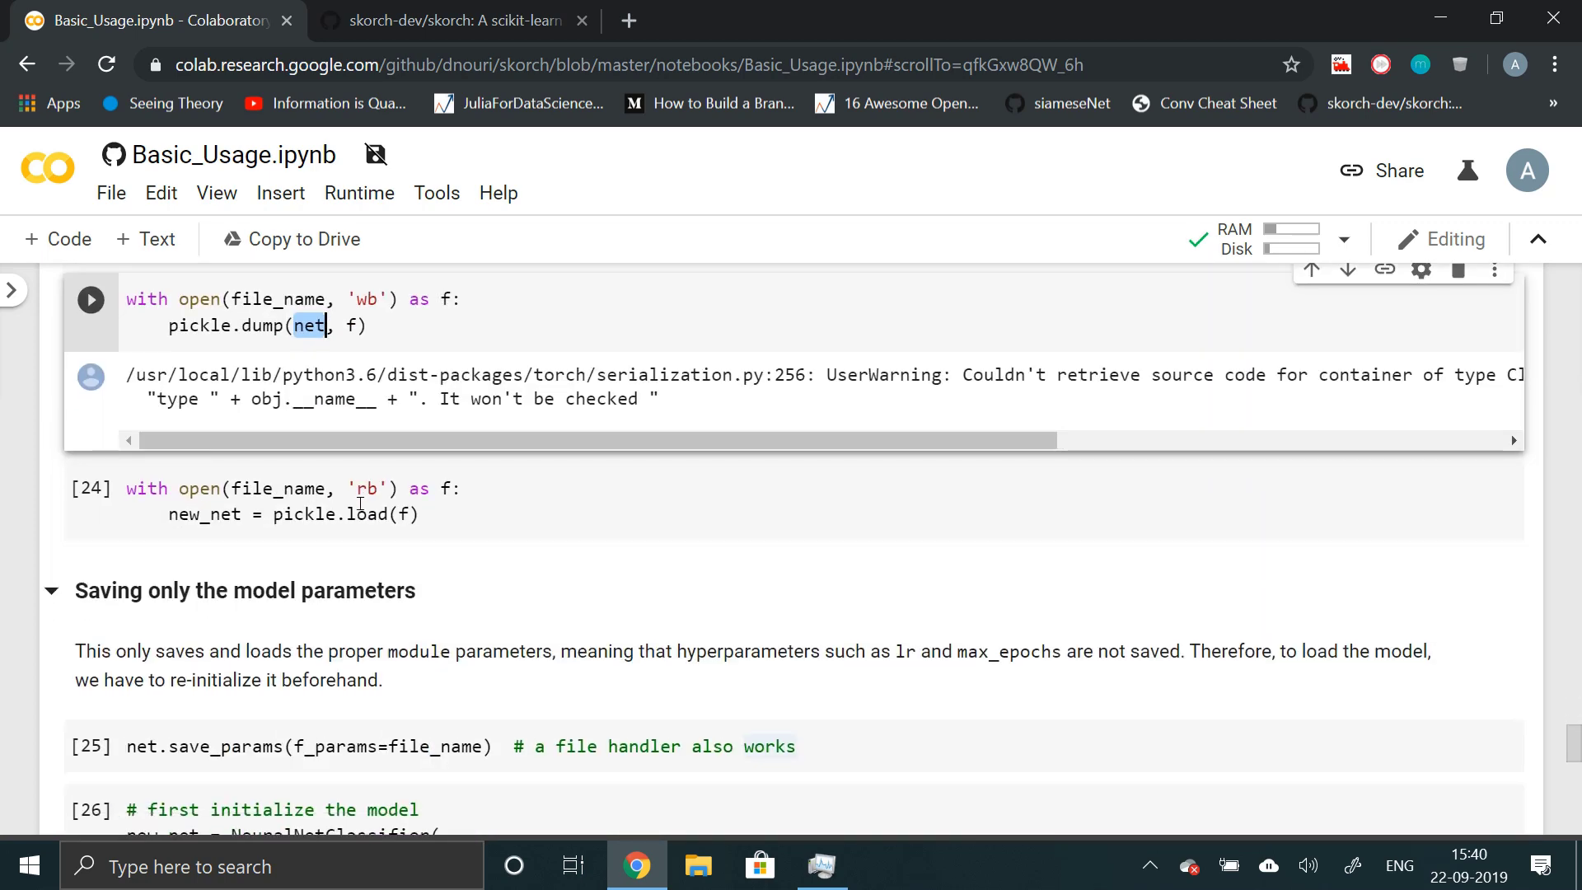
{"action": "mouse_move", "coordinate": [306, 496]}
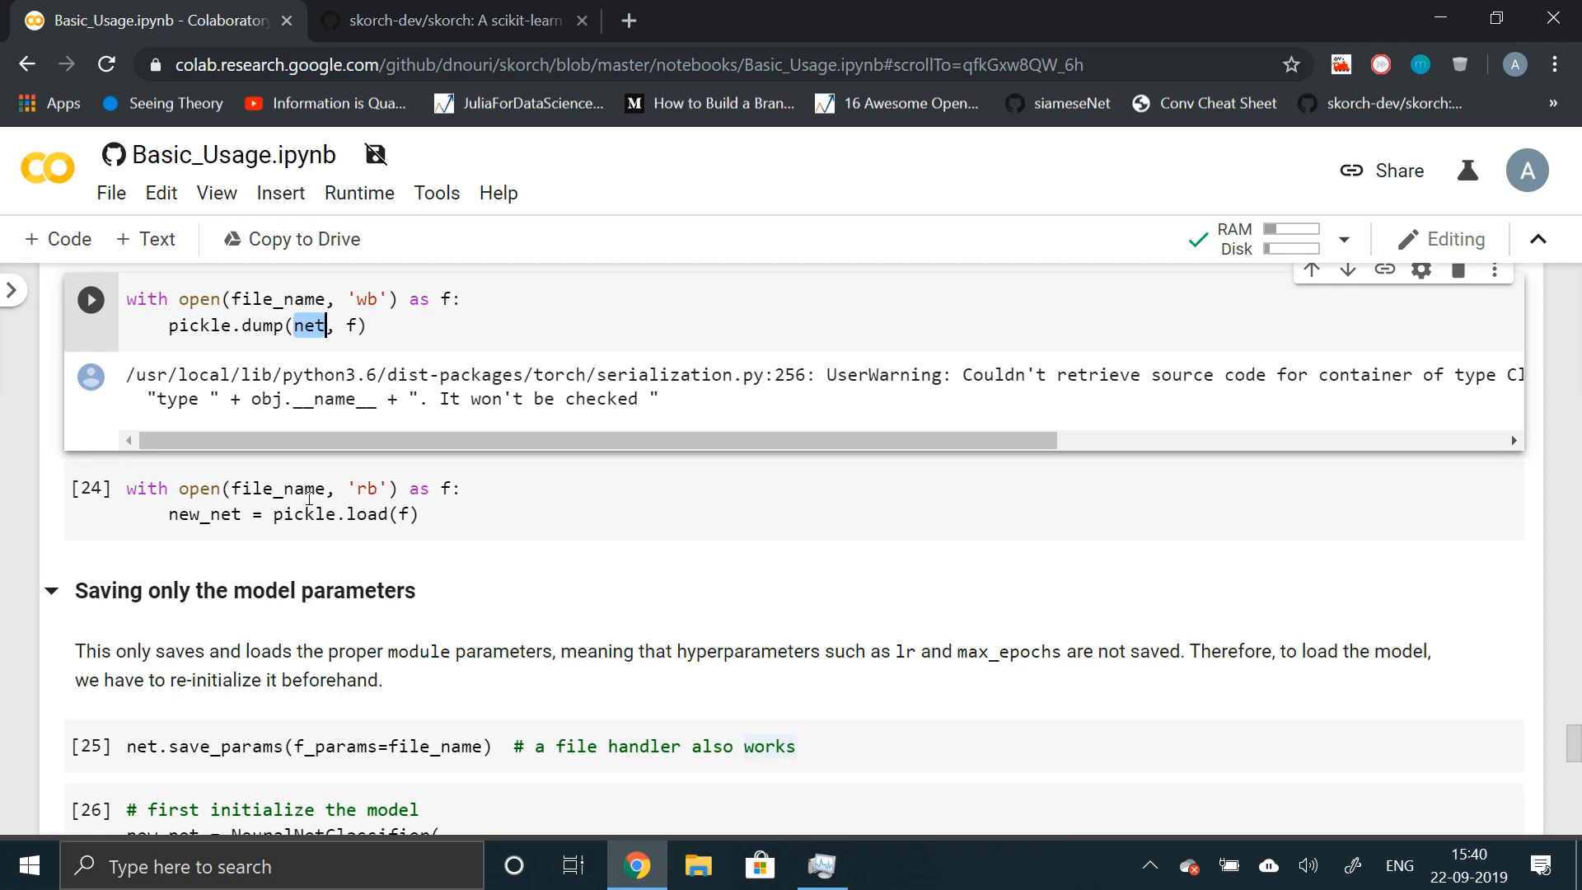
{"action": "scroll", "scroll_direction": "down", "scroll_amount": 3}
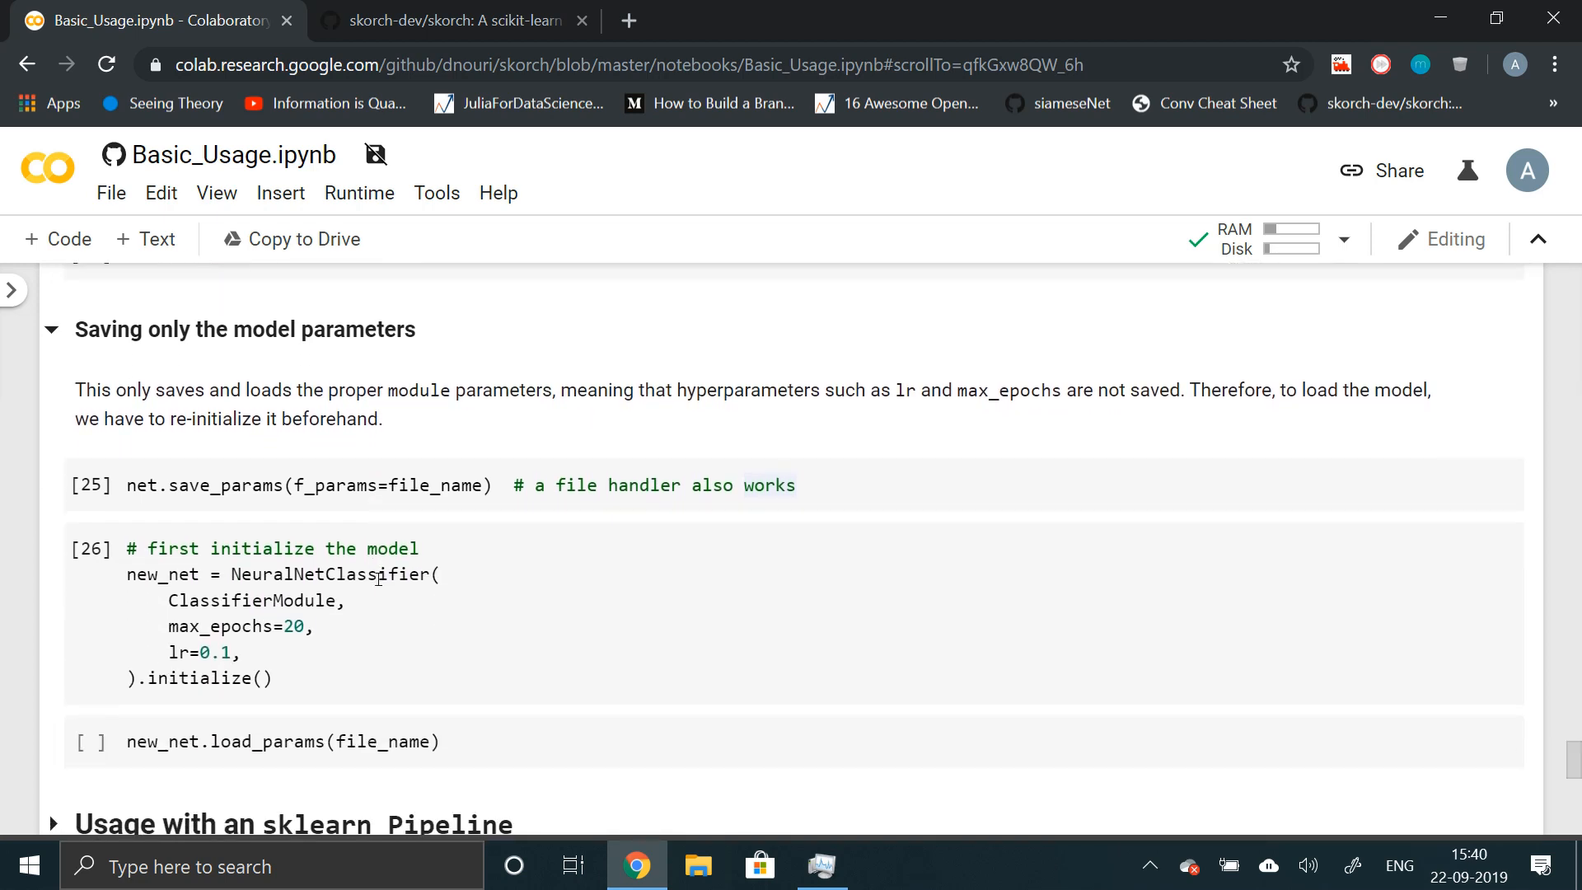
{"action": "mouse_move", "coordinate": [145, 499]}
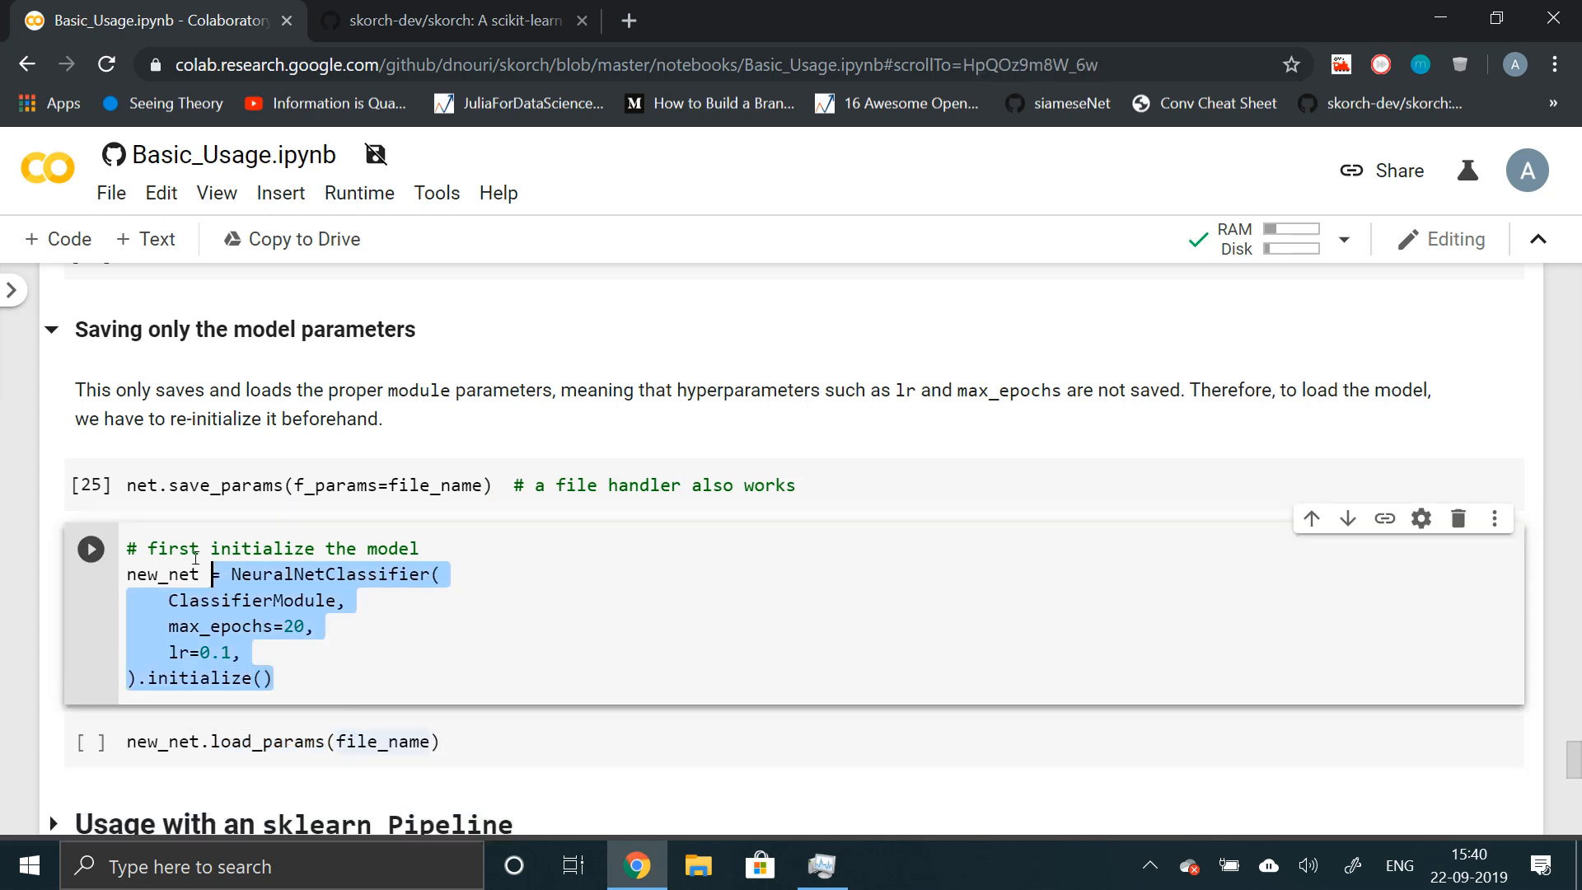
- Scroll past save_params and load_params to the collapsed Pipeline, Callbacks and GridSearchCV sections
{"action": "scroll", "scroll_direction": "up", "scroll_amount": 3}
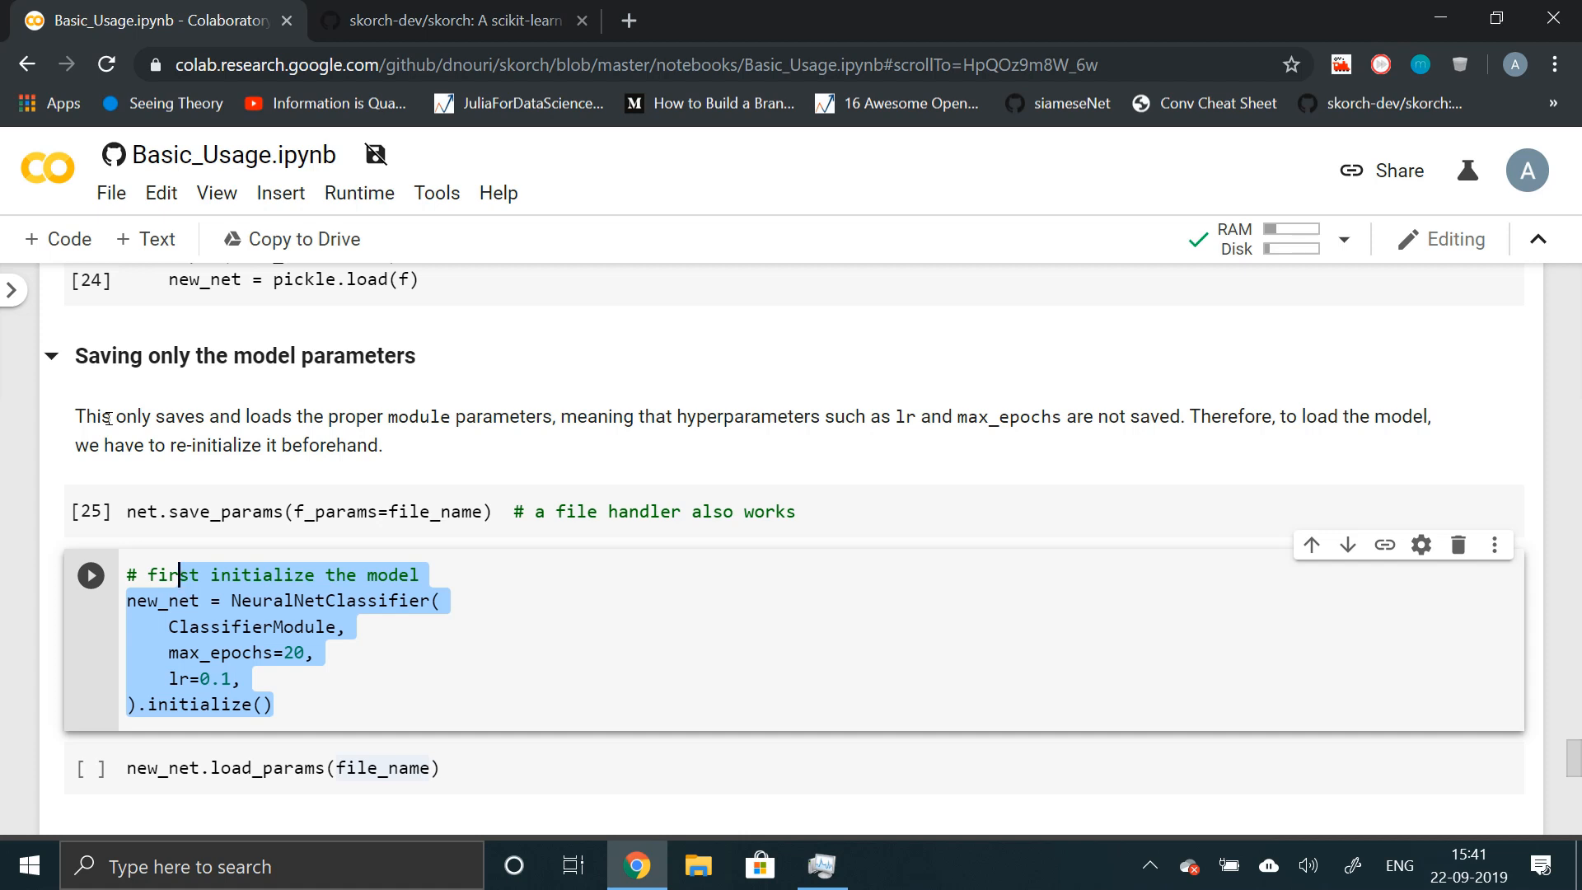
{"action": "scroll", "scroll_direction": "down", "scroll_amount": 3}
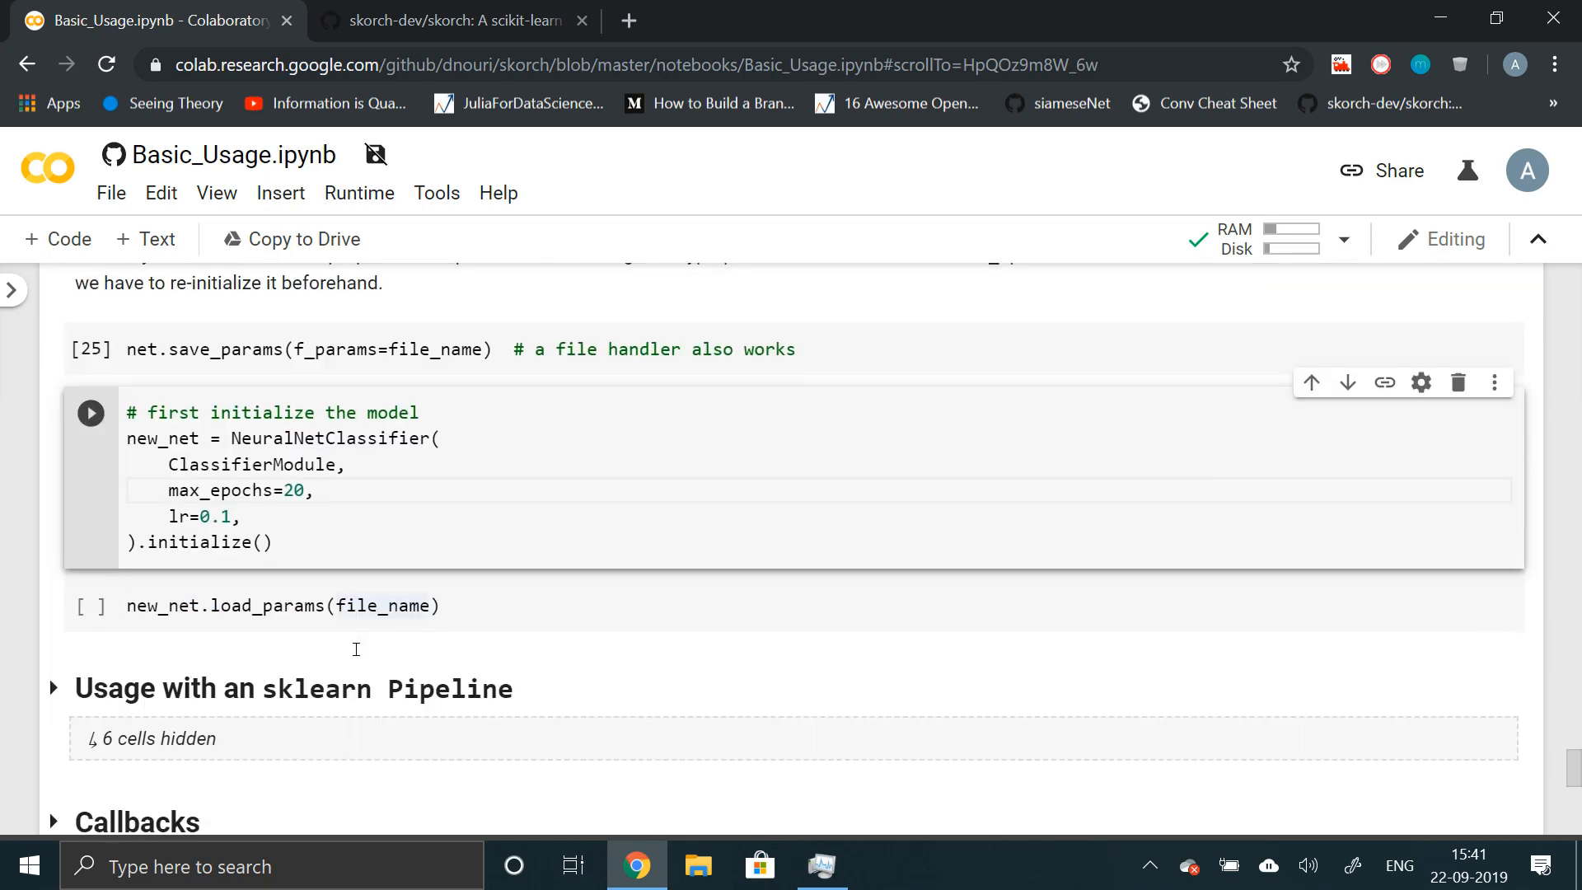
{"action": "scroll", "scroll_direction": "down", "scroll_amount": 3}
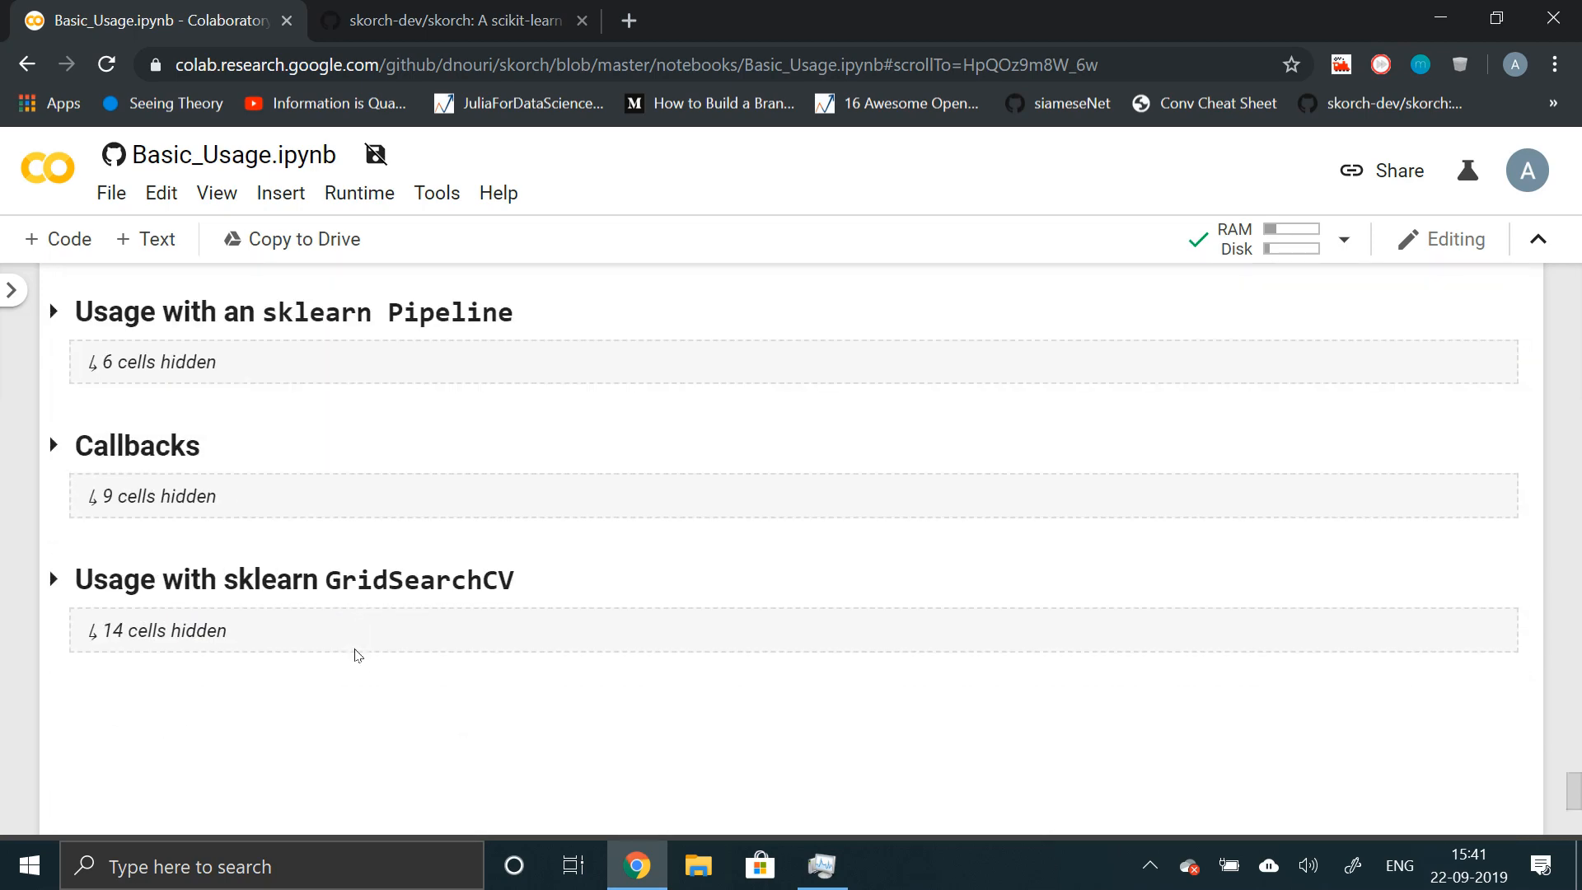
- Scroll back to the re-initialized NeuralNetClassifier cell and place the caret after max_epochs=20
{"action": "scroll", "scroll_direction": "up", "scroll_amount": 3}
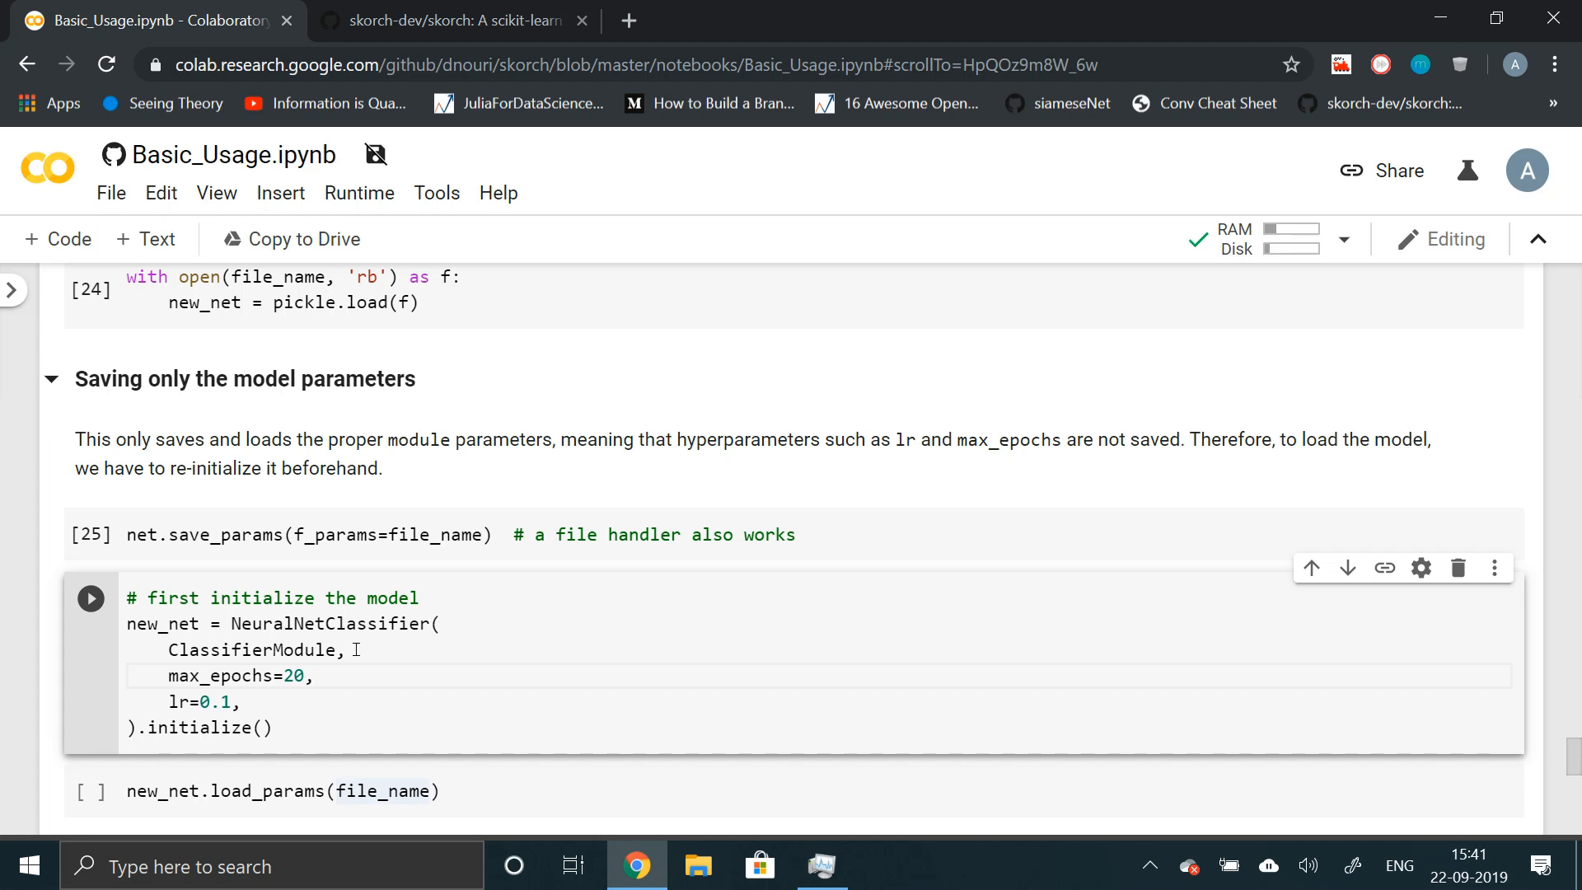
{"action": "left_click", "coordinate": [316, 674]}
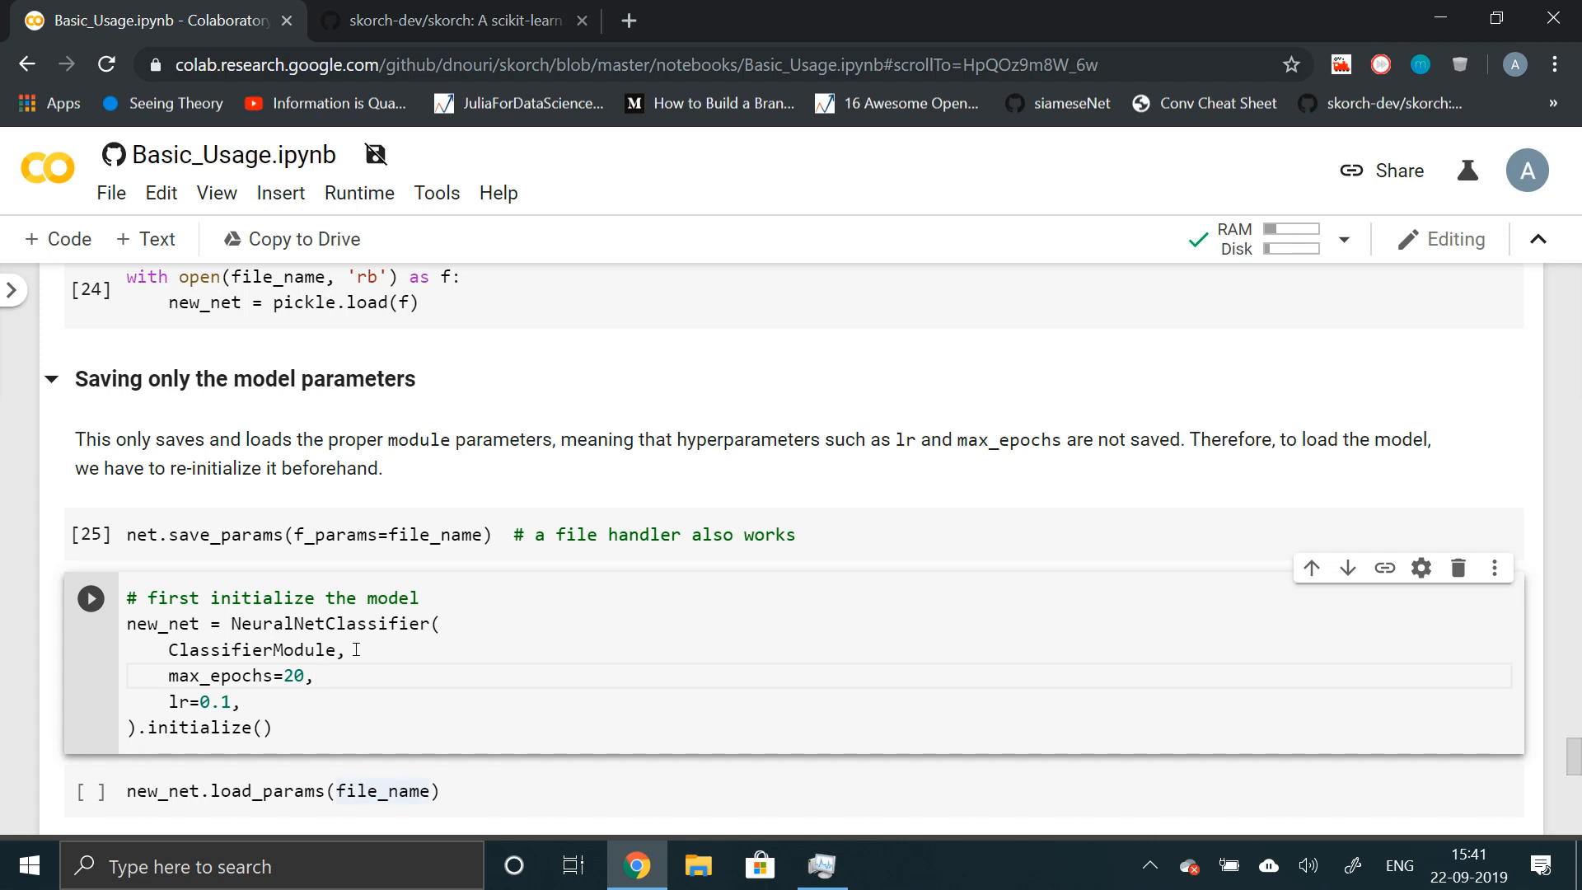
{"action": "left_click", "coordinate": [315, 674]}
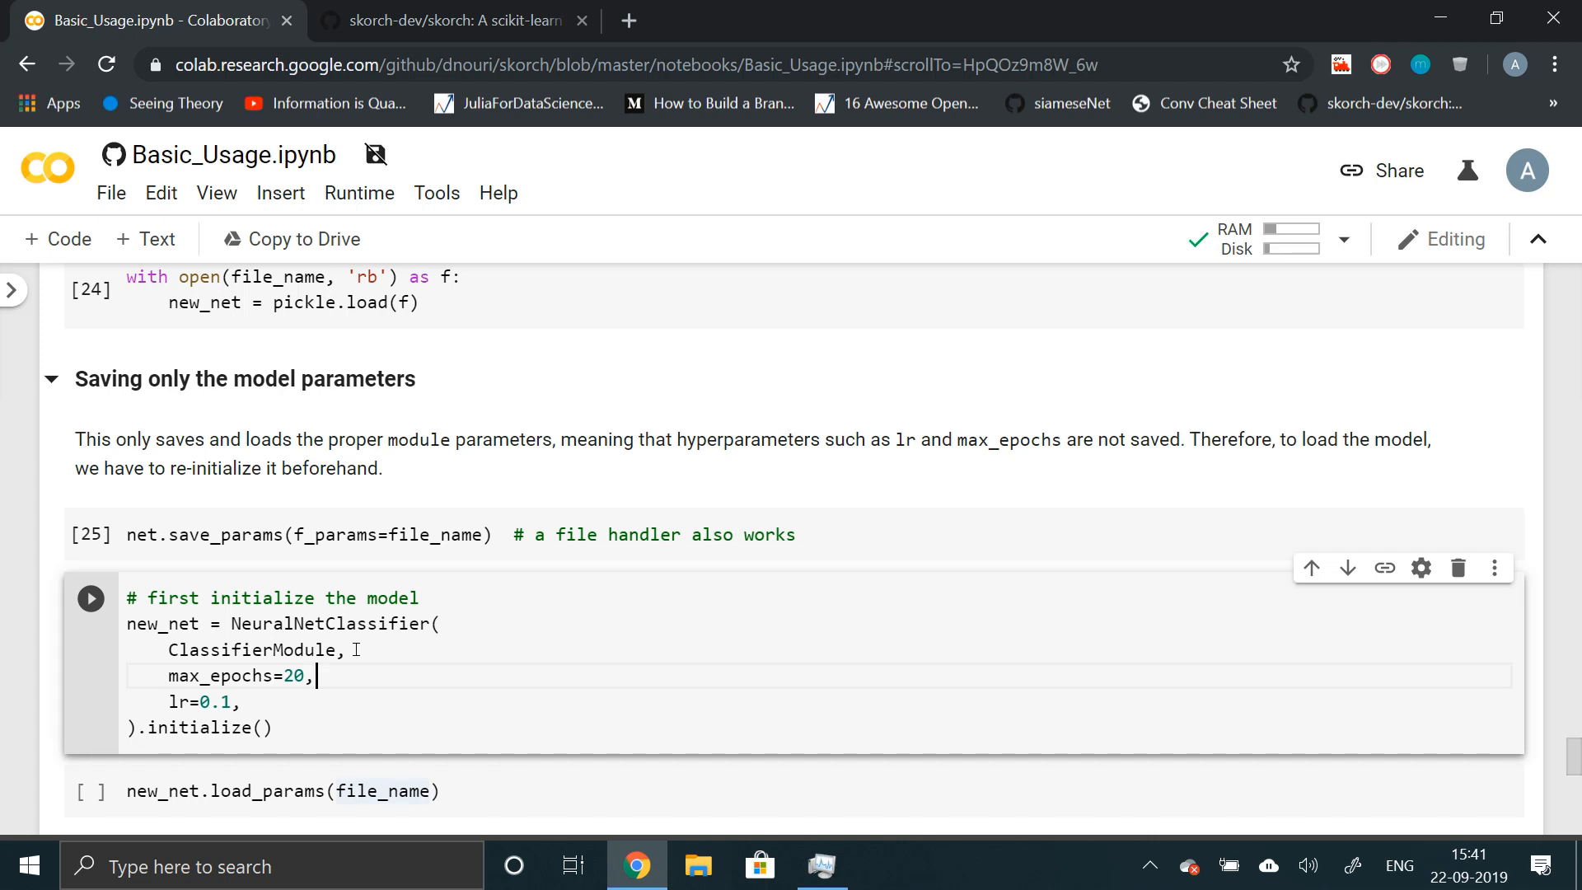